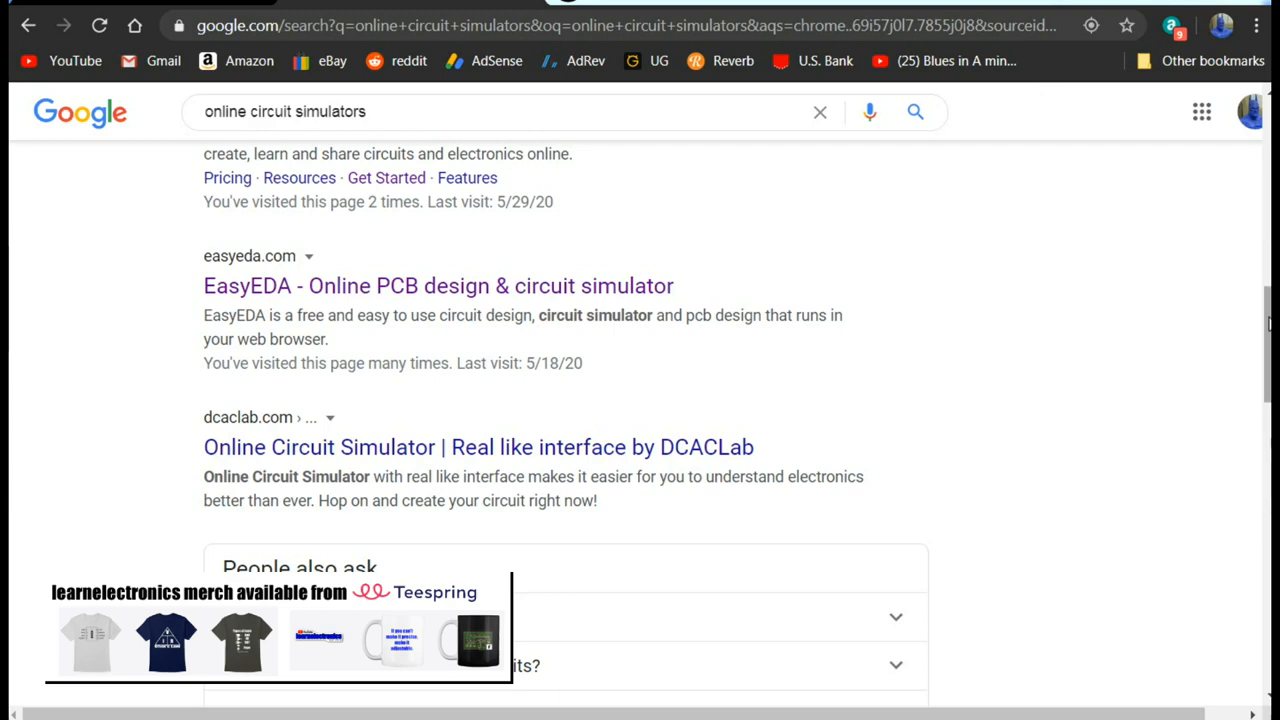
Launch the Multisim Live online simulator from the Google results into a blank untitled circuit.
scroll("down", 3)
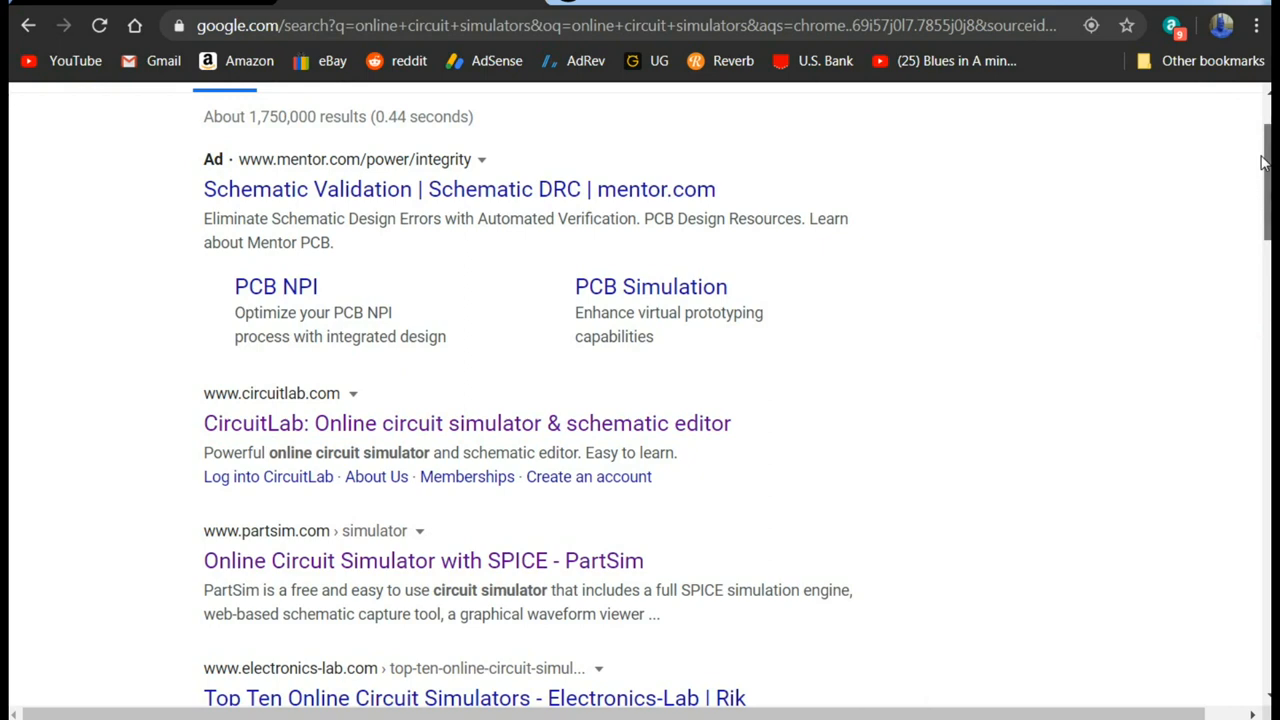
scroll("down", 3)
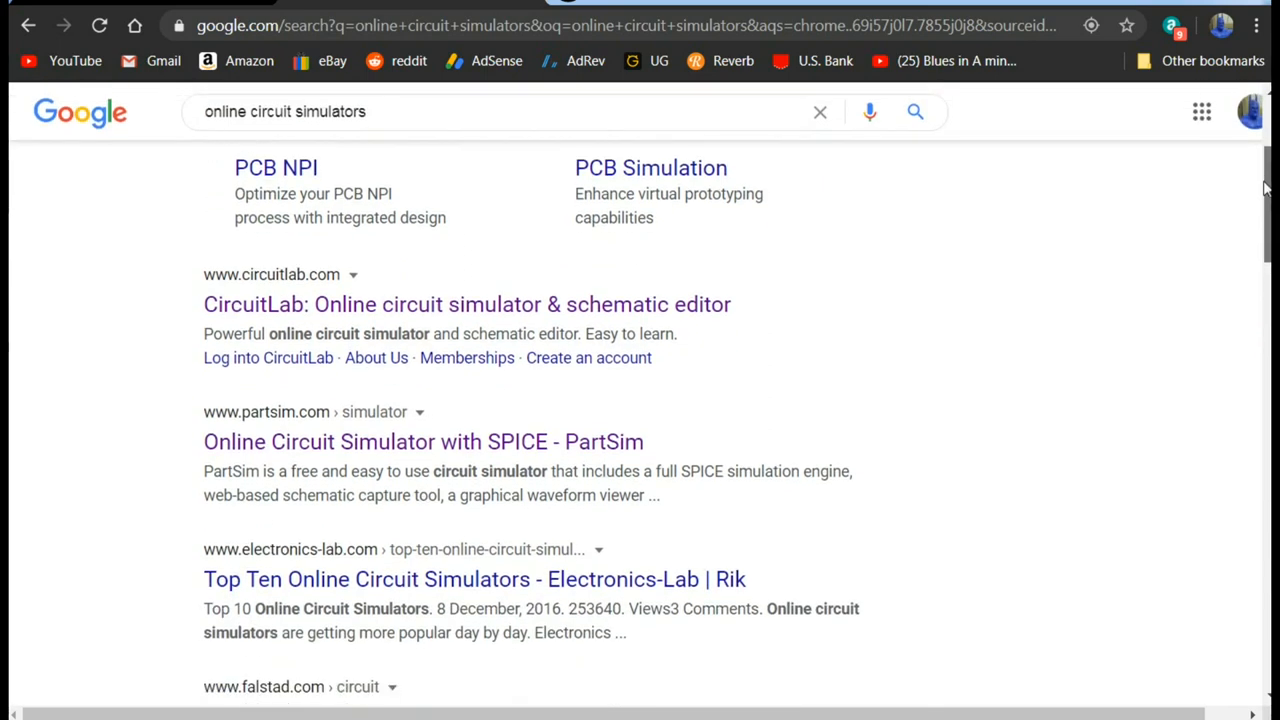
scroll("down", 3)
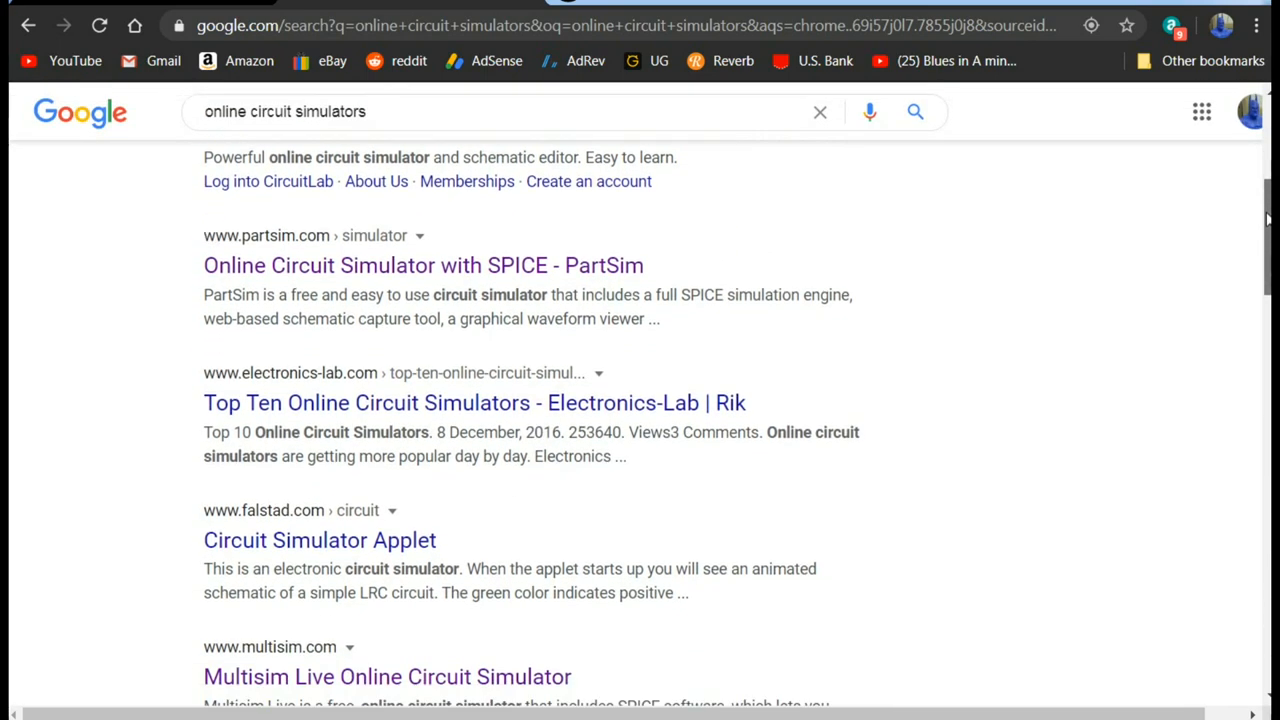
scroll("down", 3)
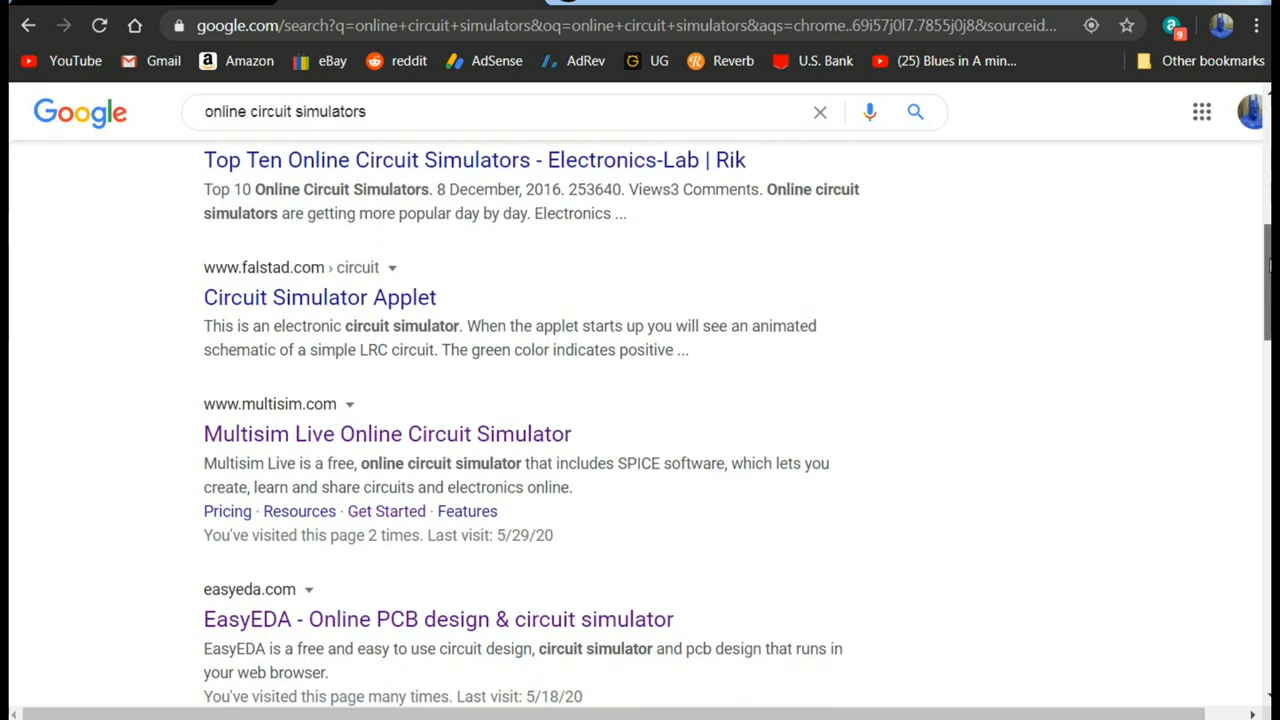
scroll("down", 3)
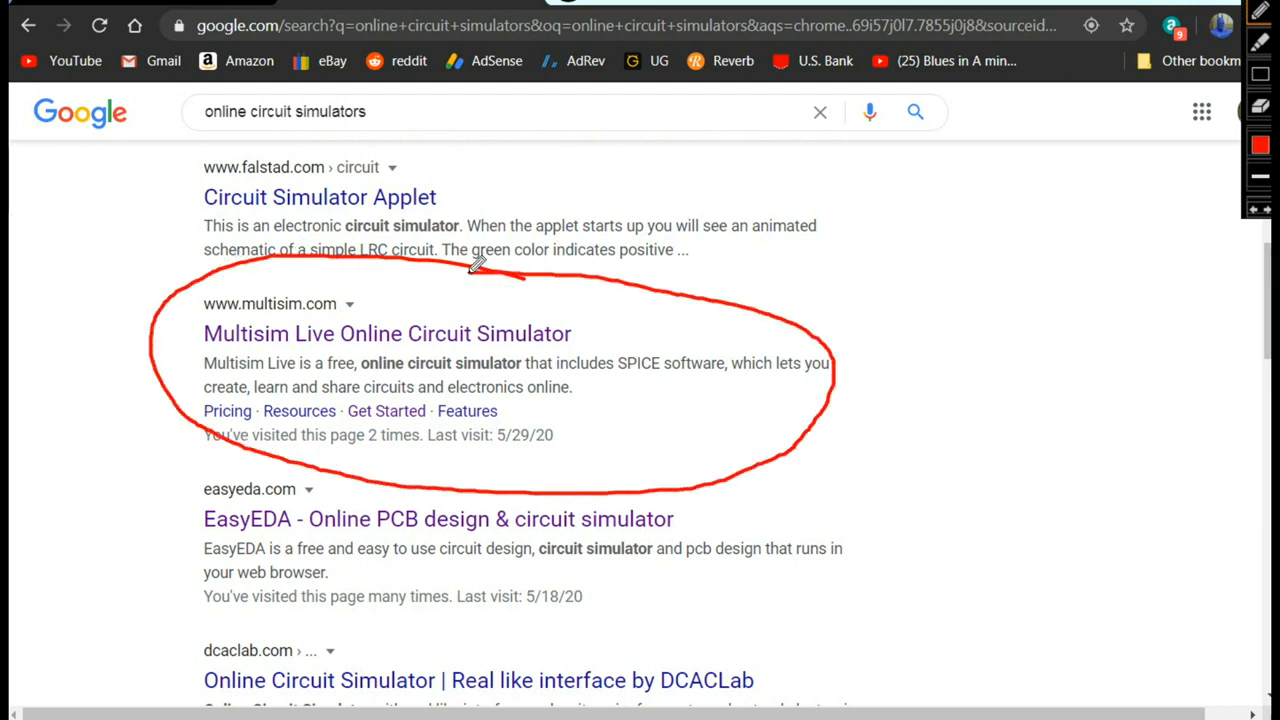
mouse_move(972, 268)
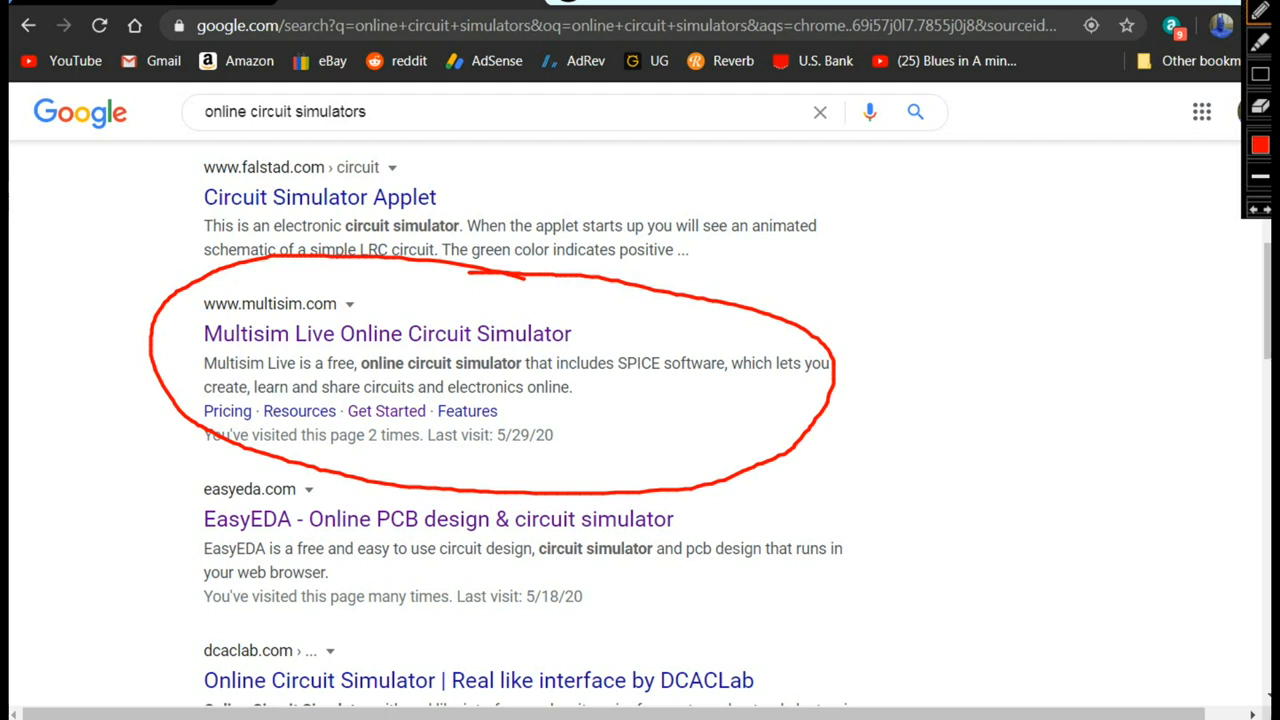
left_click(388, 332)
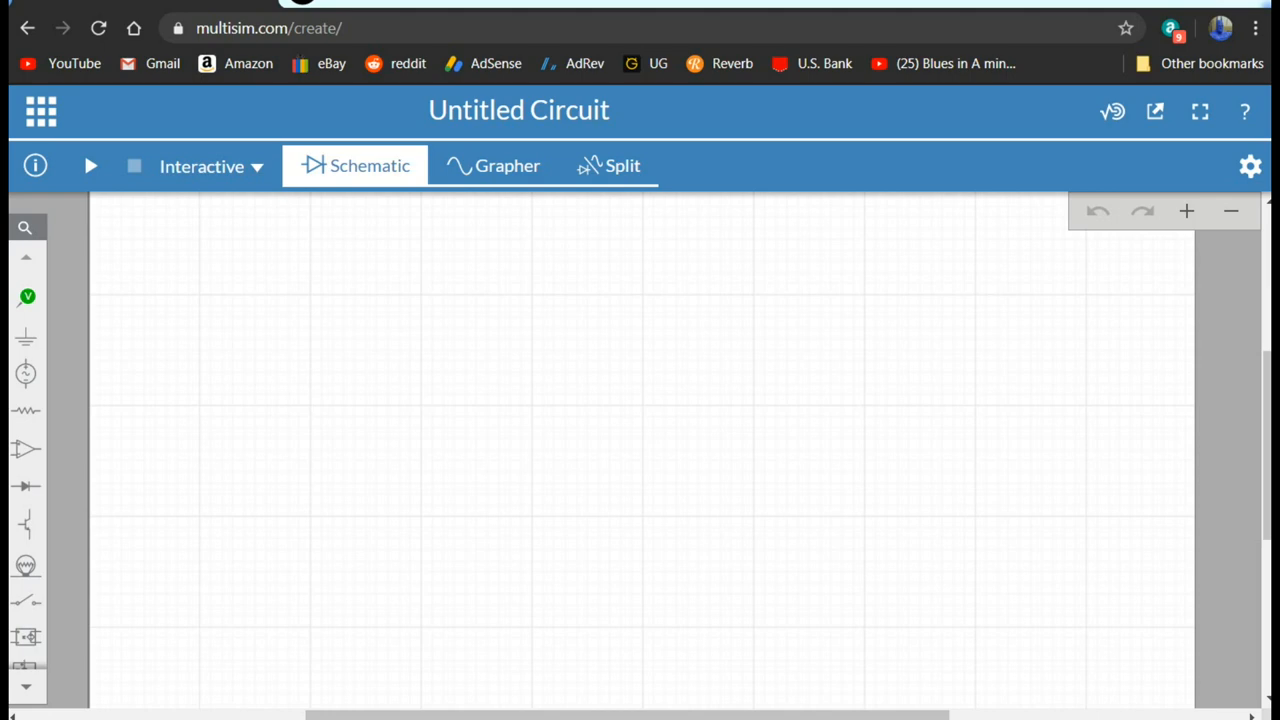
Place an LED from the Diodes palette, then go to Sources for the 12V supply.
left_click(24, 480)
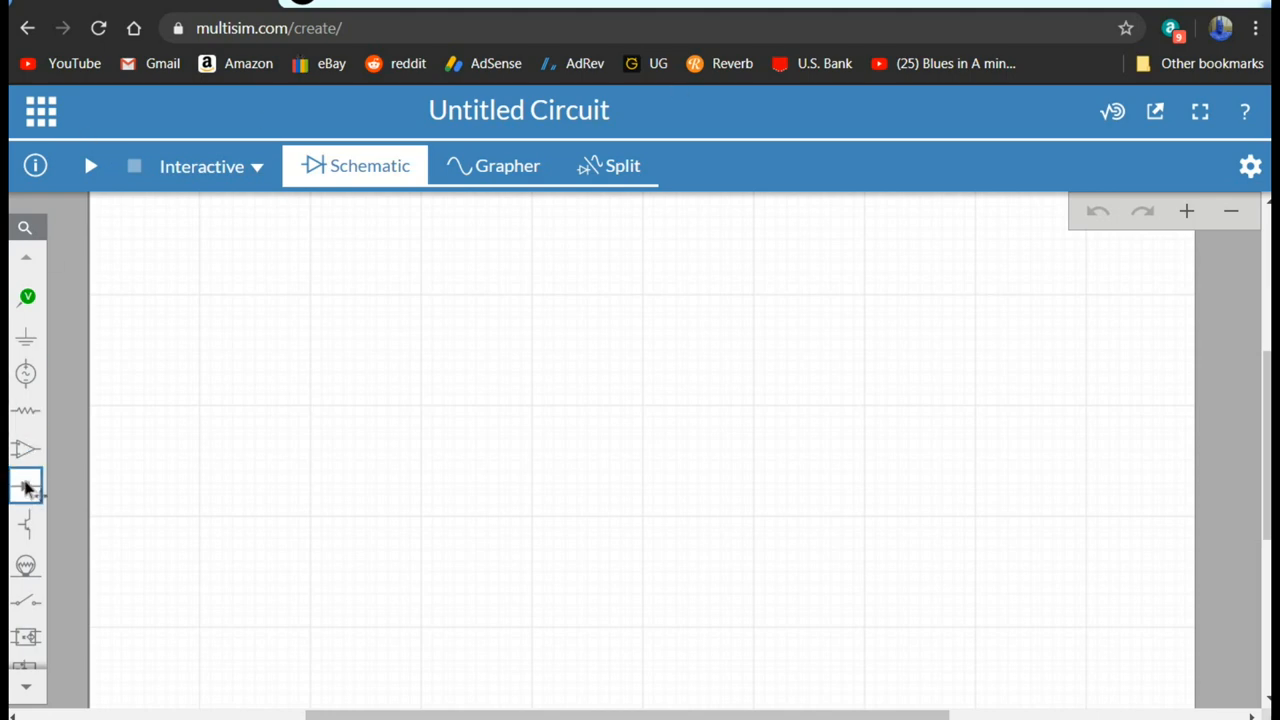
left_click(24, 484)
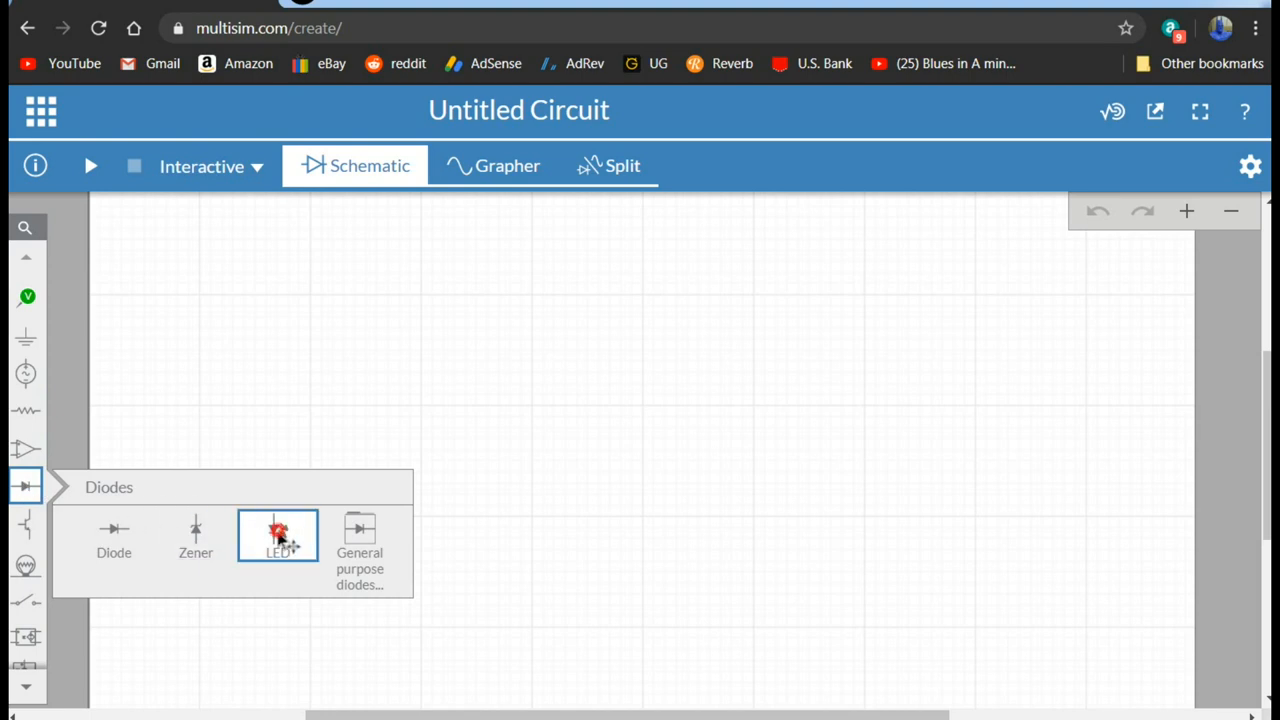
left_click(276, 536)
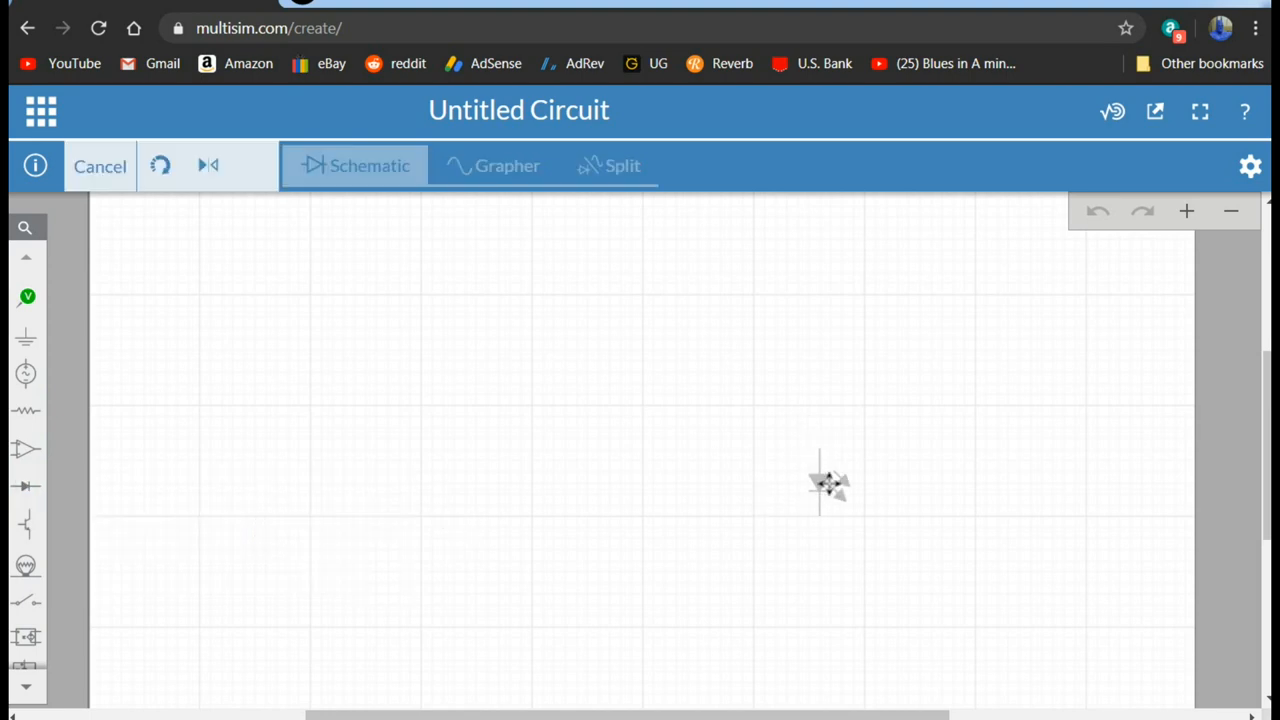
left_click(824, 488)
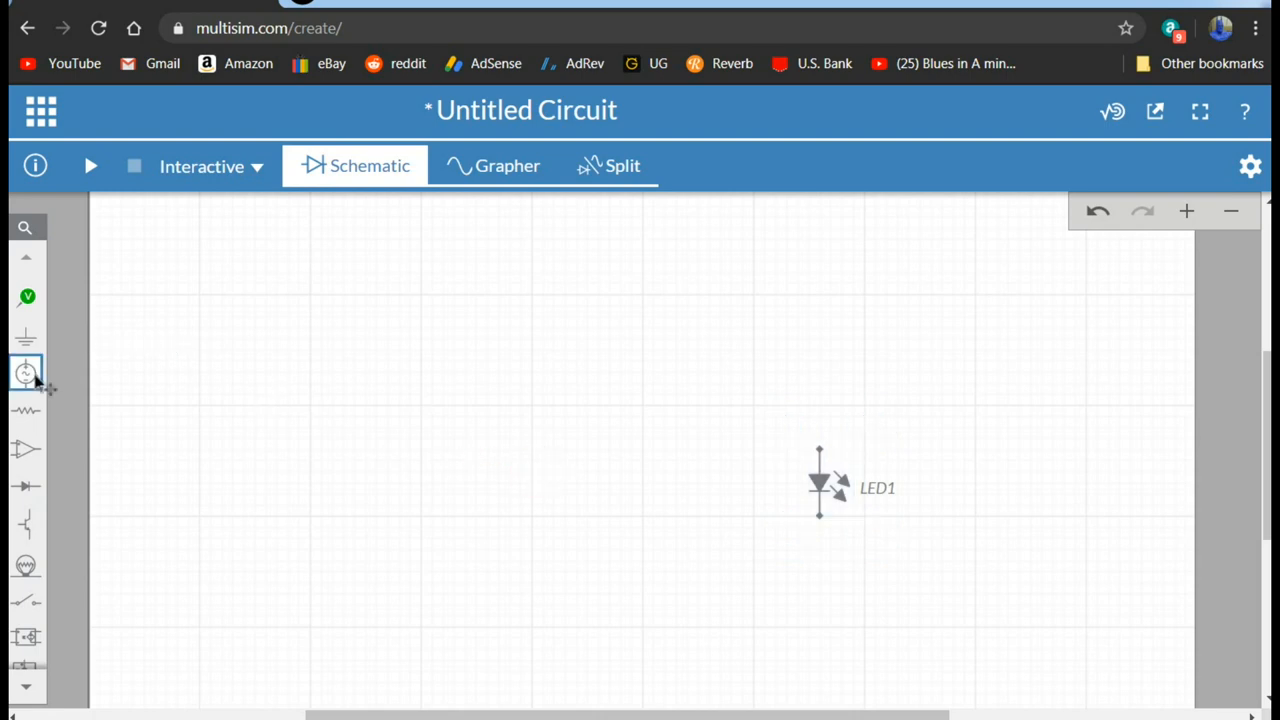
left_click(24, 370)
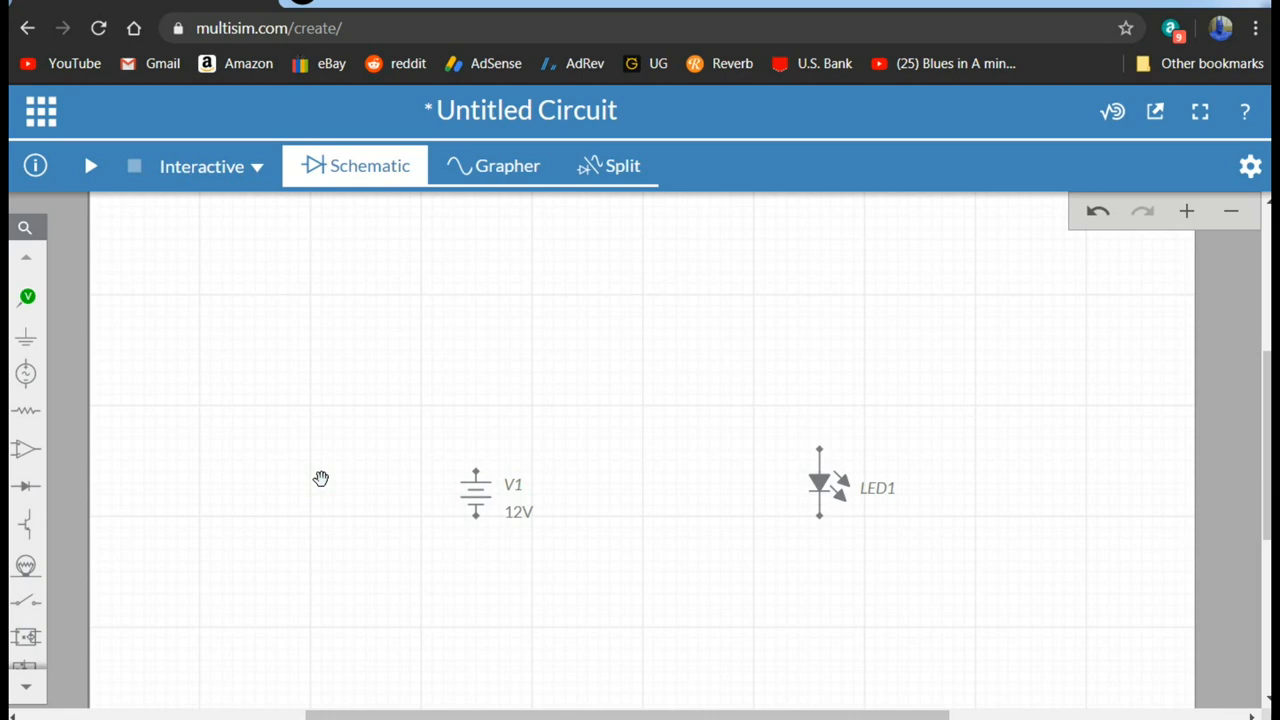
mouse_move(86, 412)
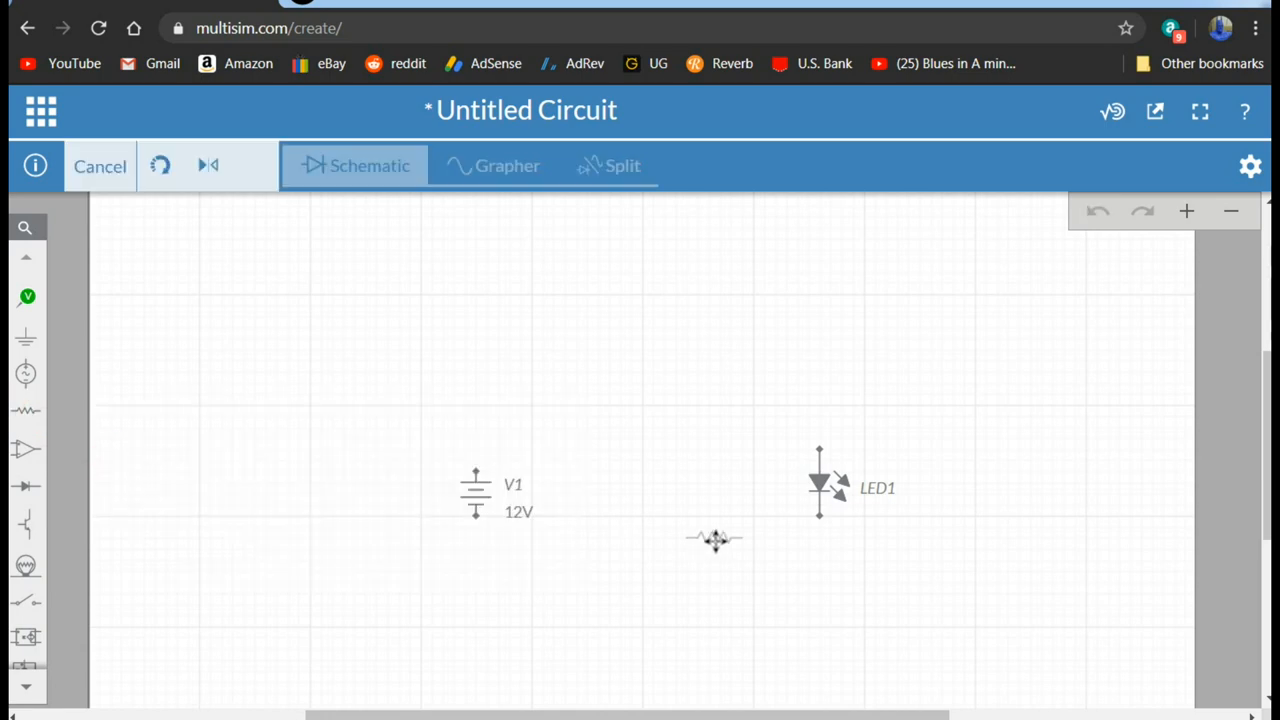
Place resistor R1 vertically below LED1 and set its resistance to 220Ω.
left_click_drag(716, 540, 780, 560)
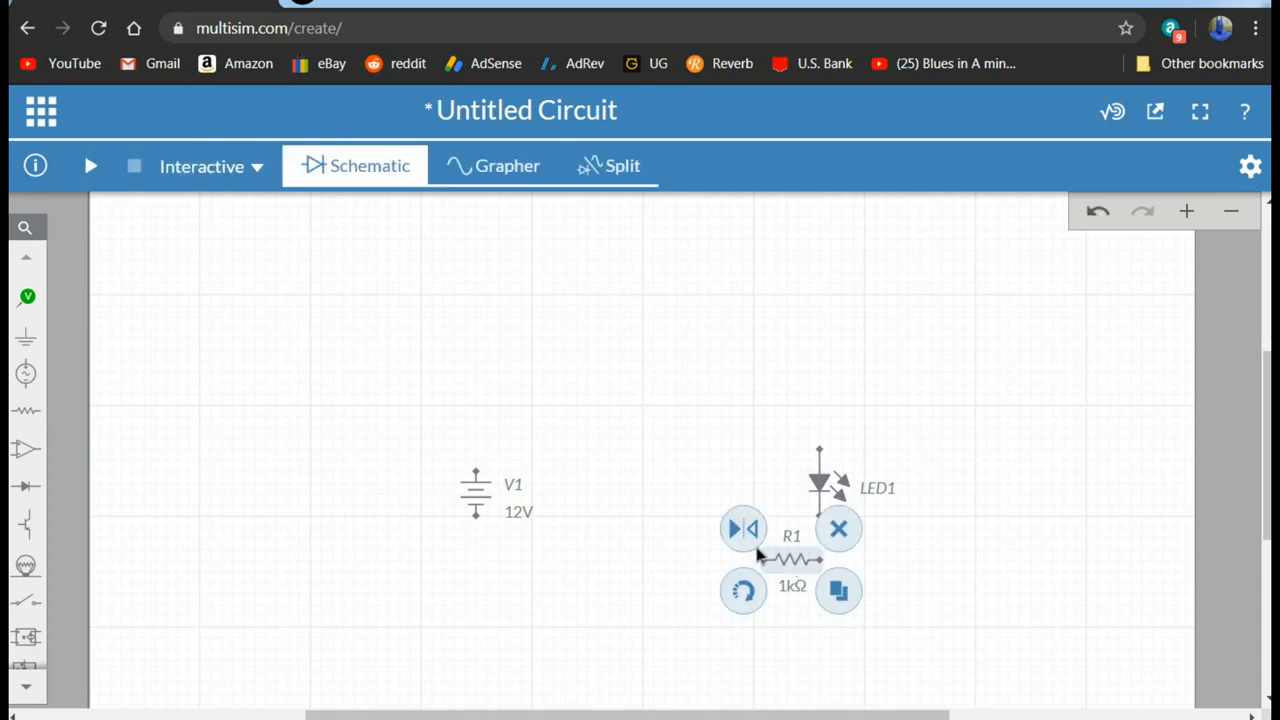
left_click(838, 528)
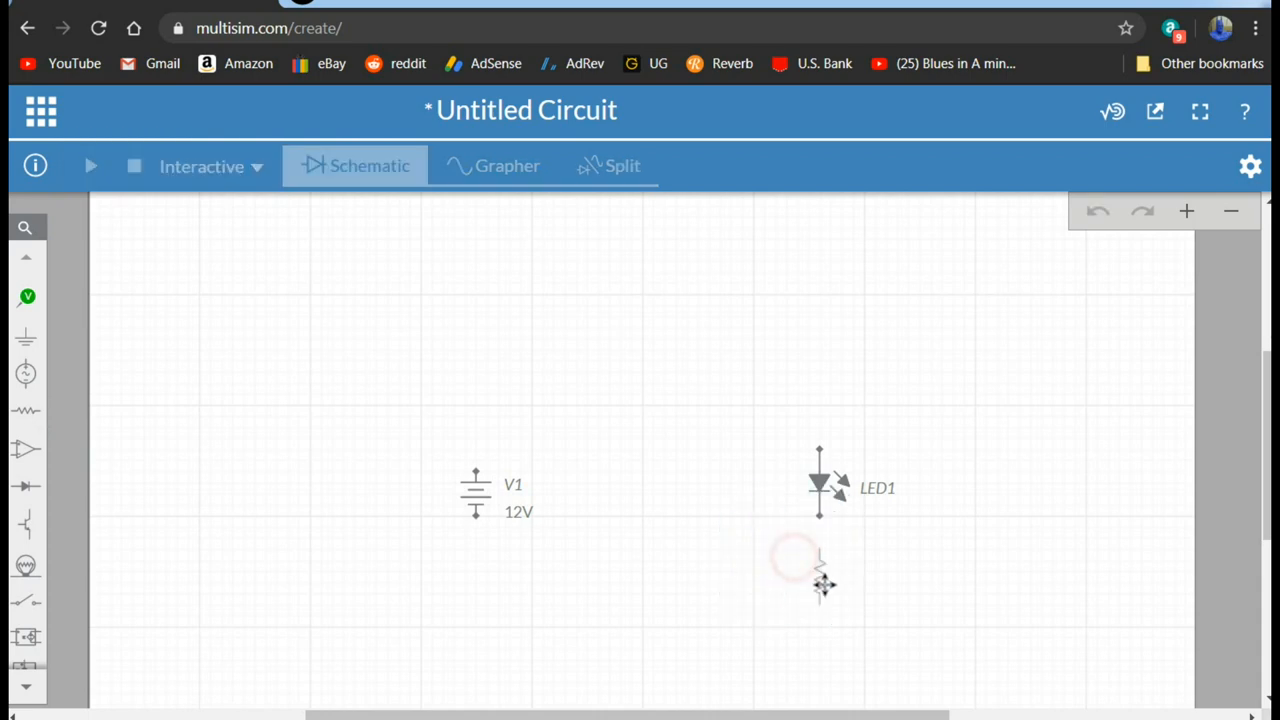
left_click(800, 570)
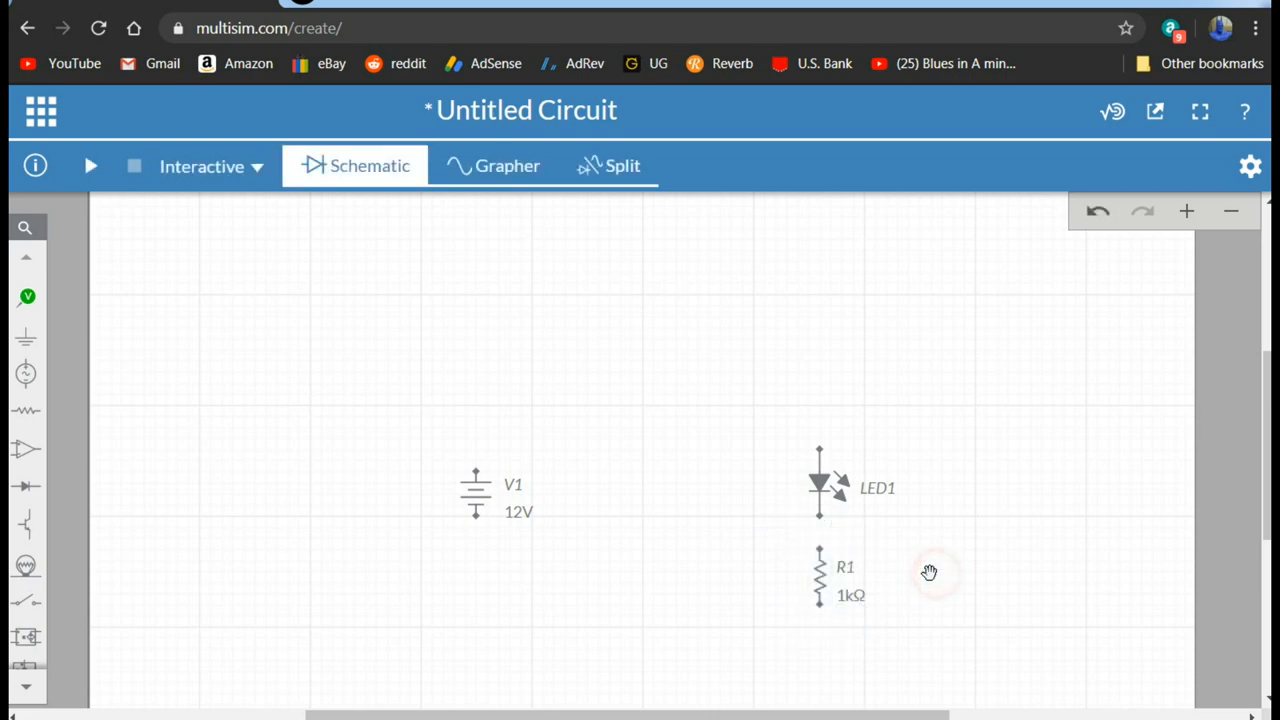
mouse_move(930, 552)
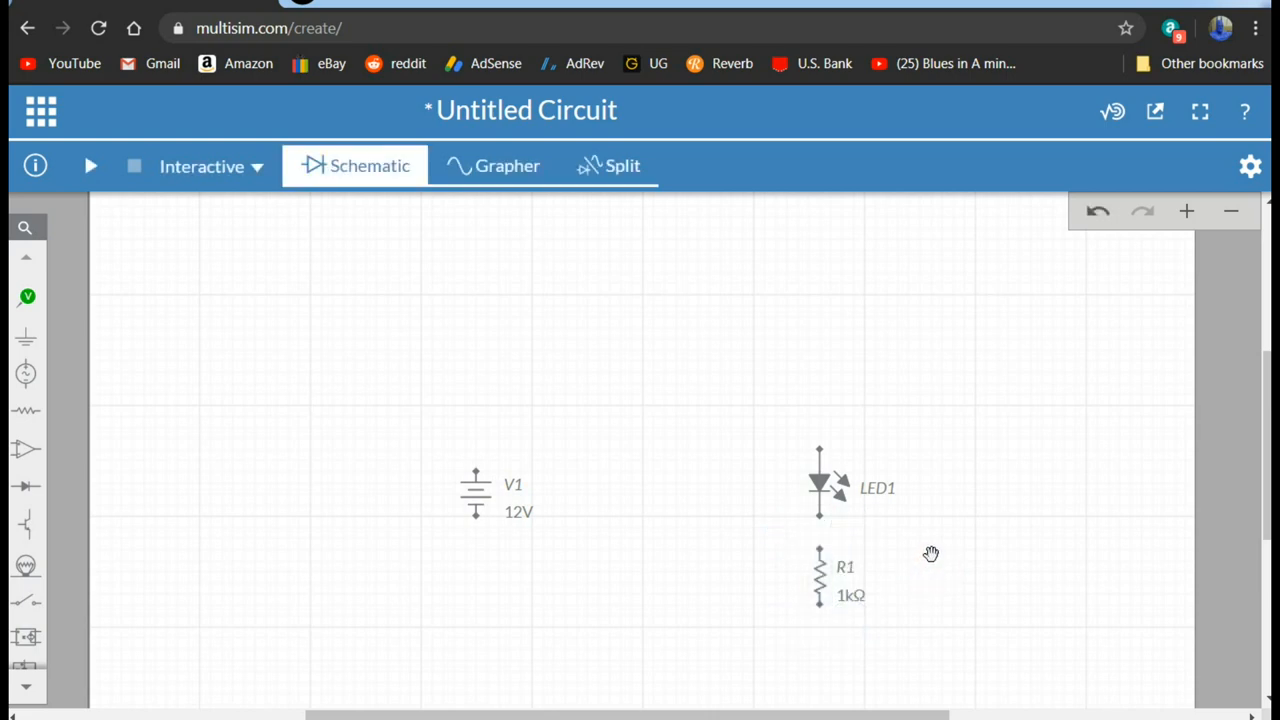
mouse_move(928, 552)
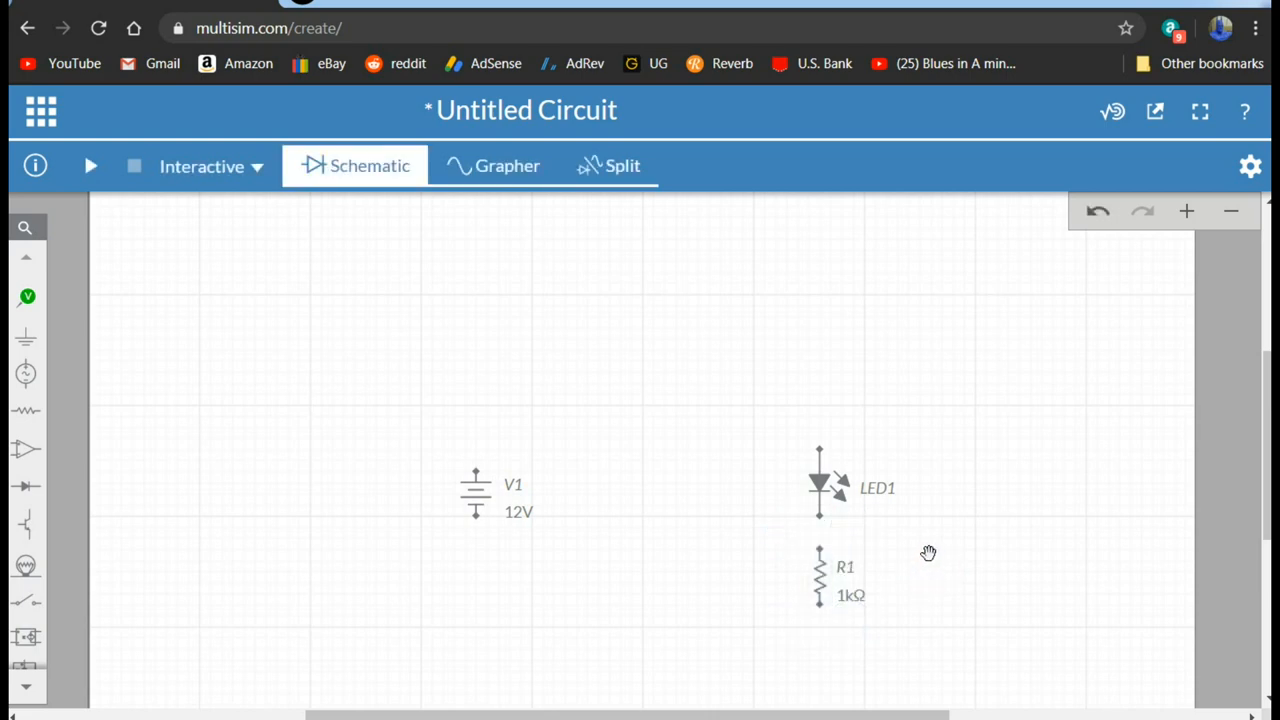
left_click(820, 580)
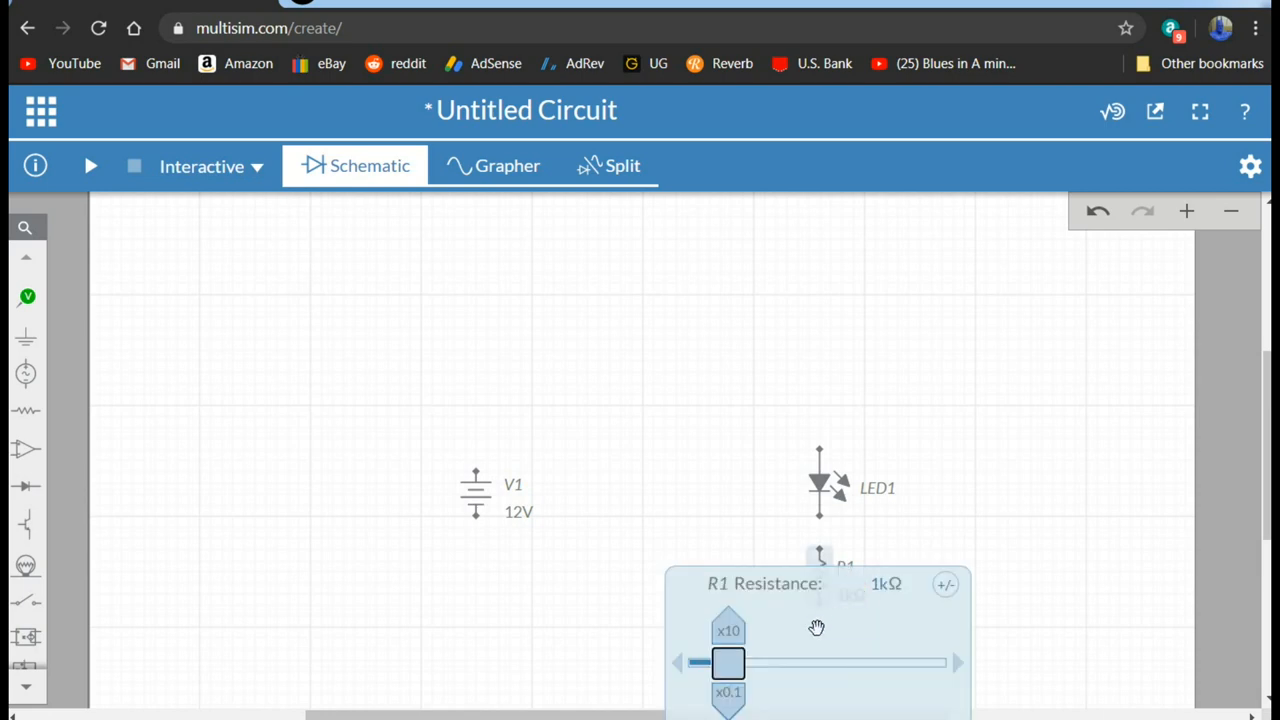
left_click(876, 584)
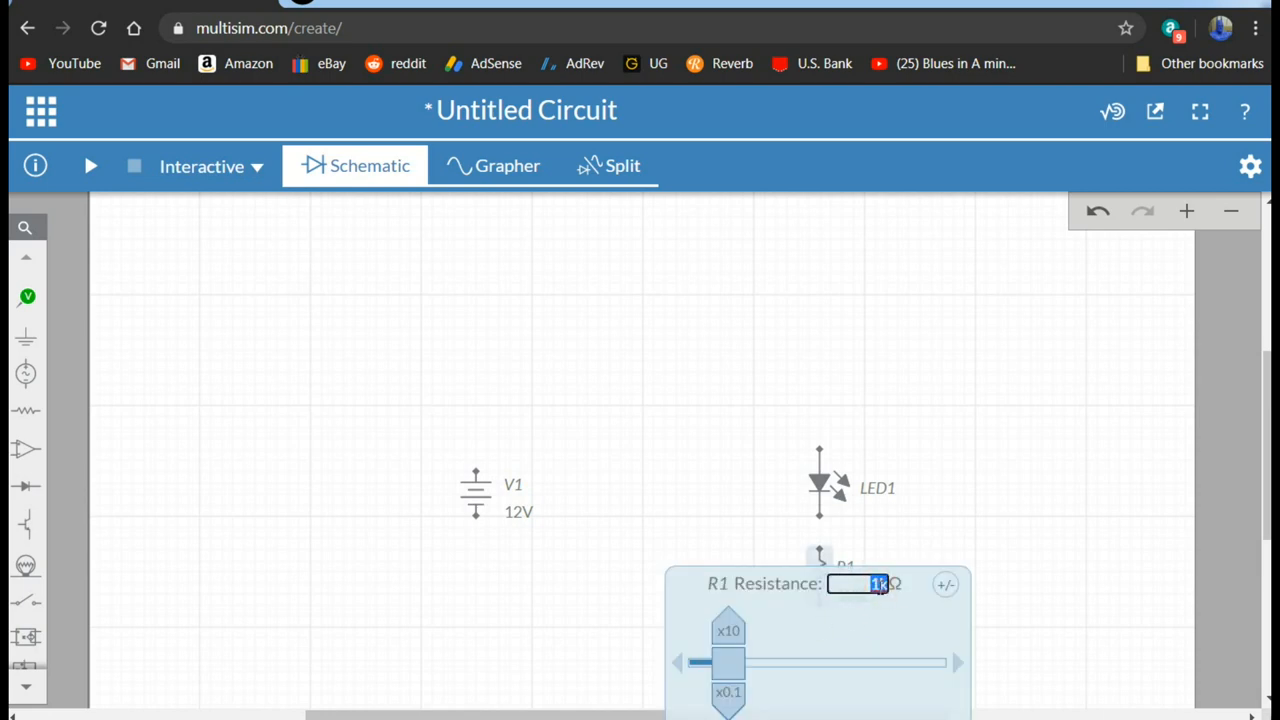
type("220")
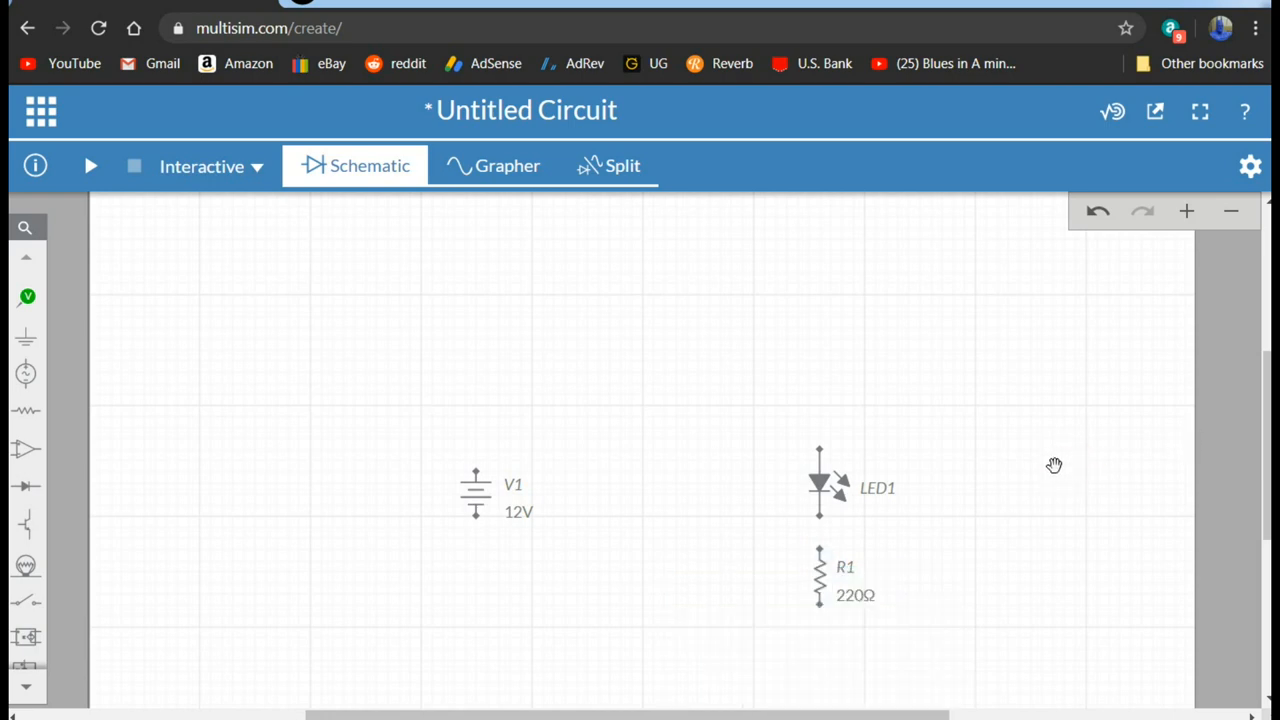
mouse_move(916, 554)
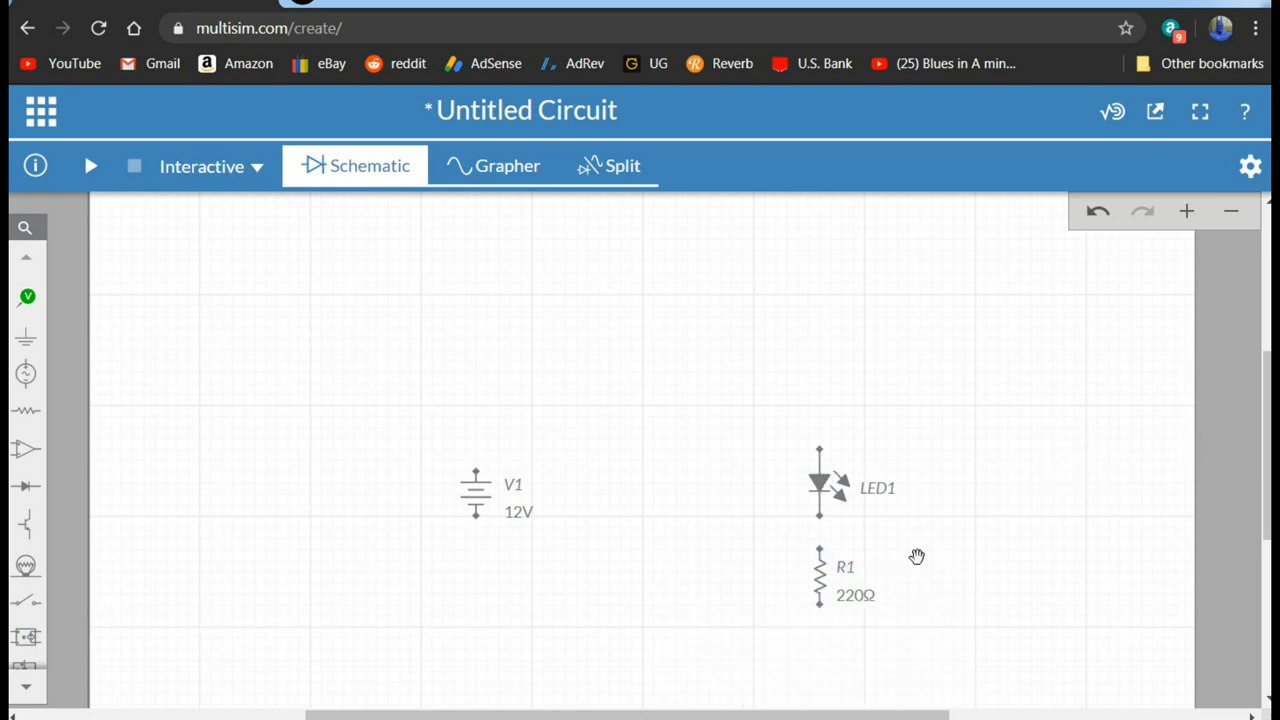
mouse_move(664, 452)
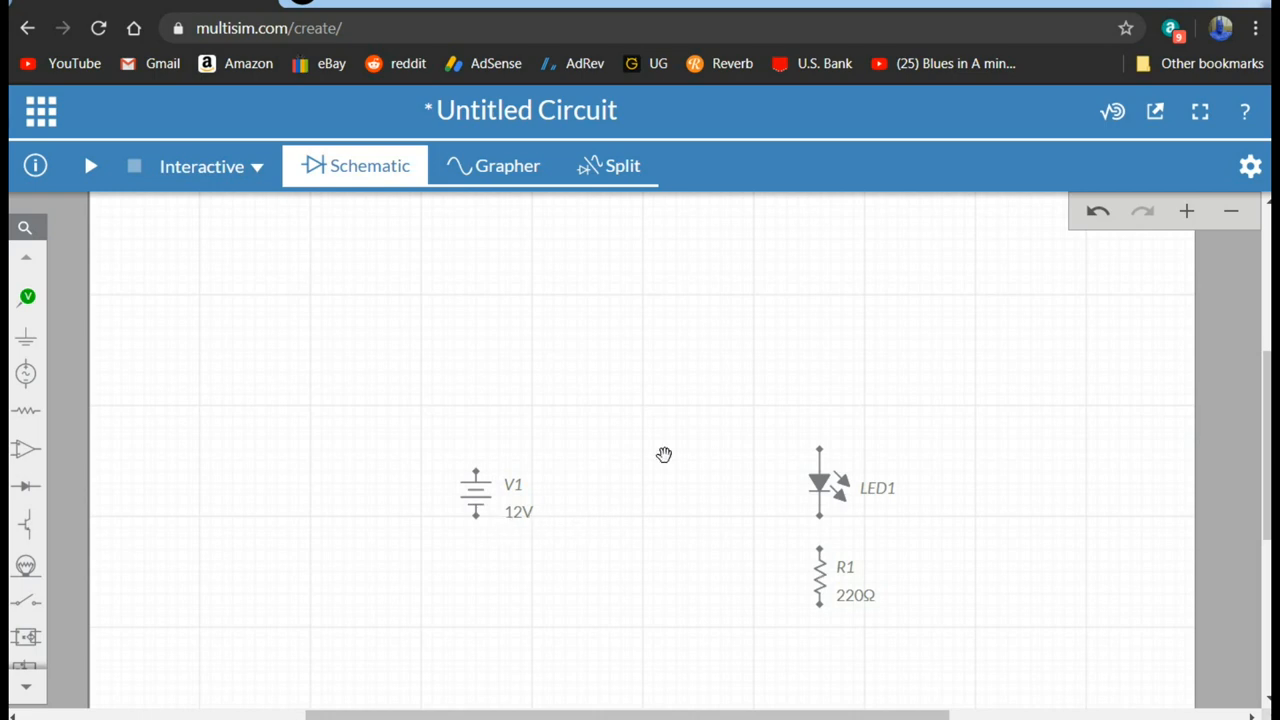
mouse_move(312, 336)
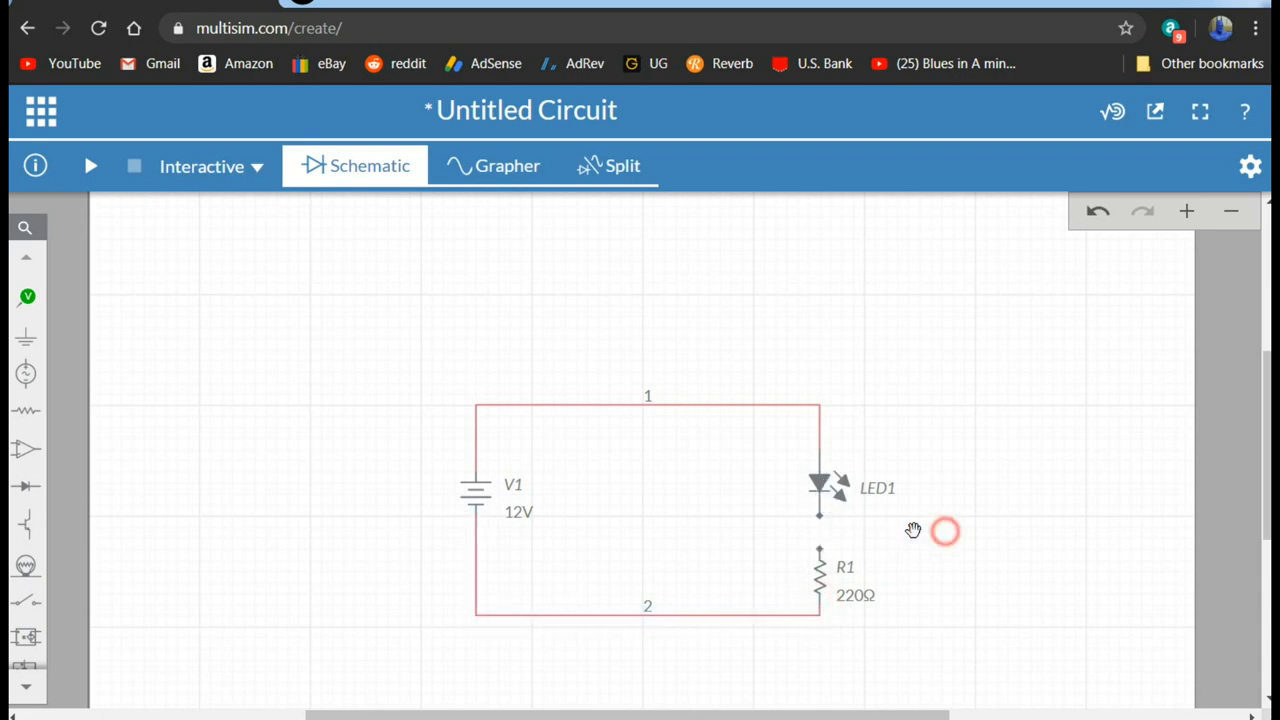
Connect the LED's lower lead to R1, closing the V1–LED1–R1 series loop.
left_click(820, 578)
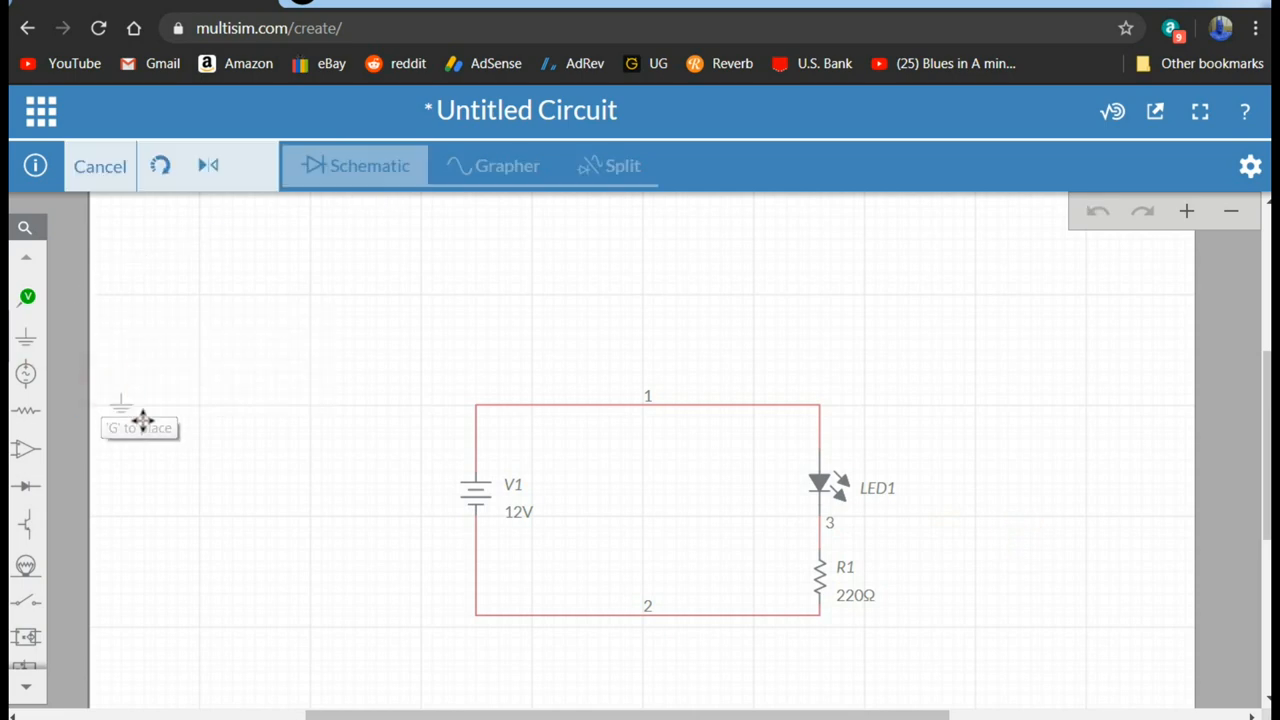
mouse_move(472, 648)
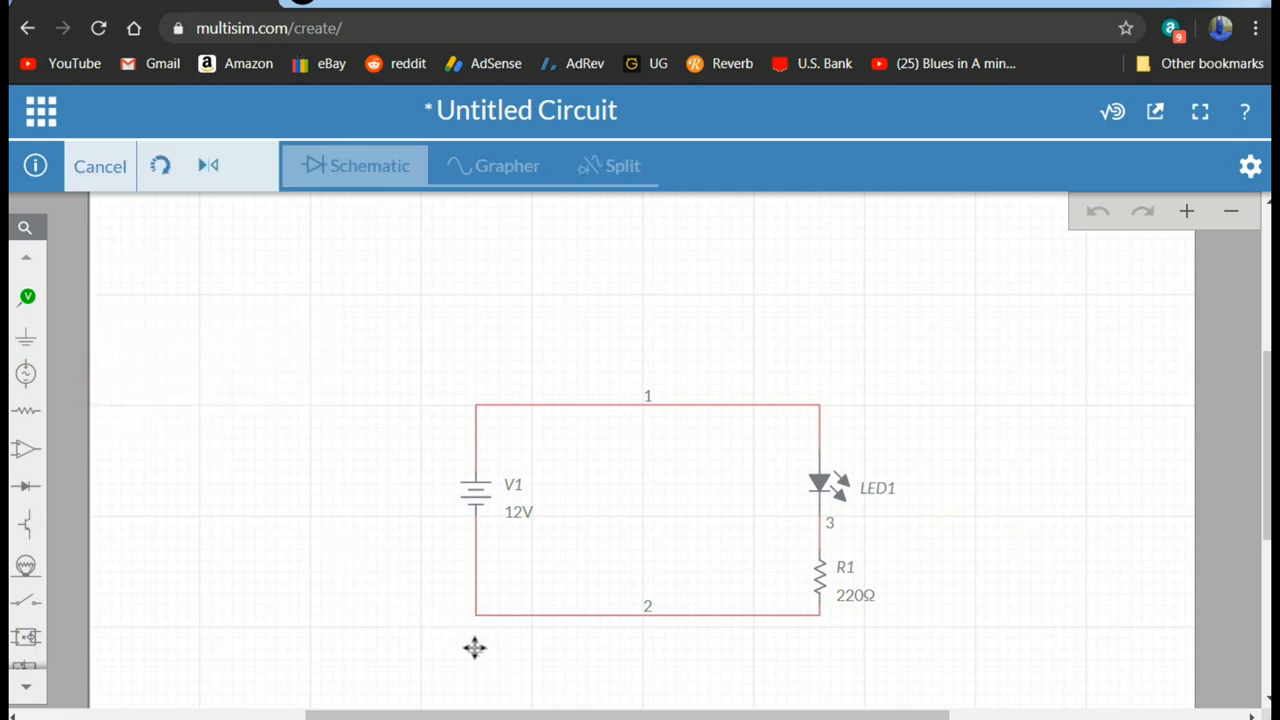
Place a ground below V1 and wire it to the loop's bottom net, making it node 0.
left_click(100, 166)
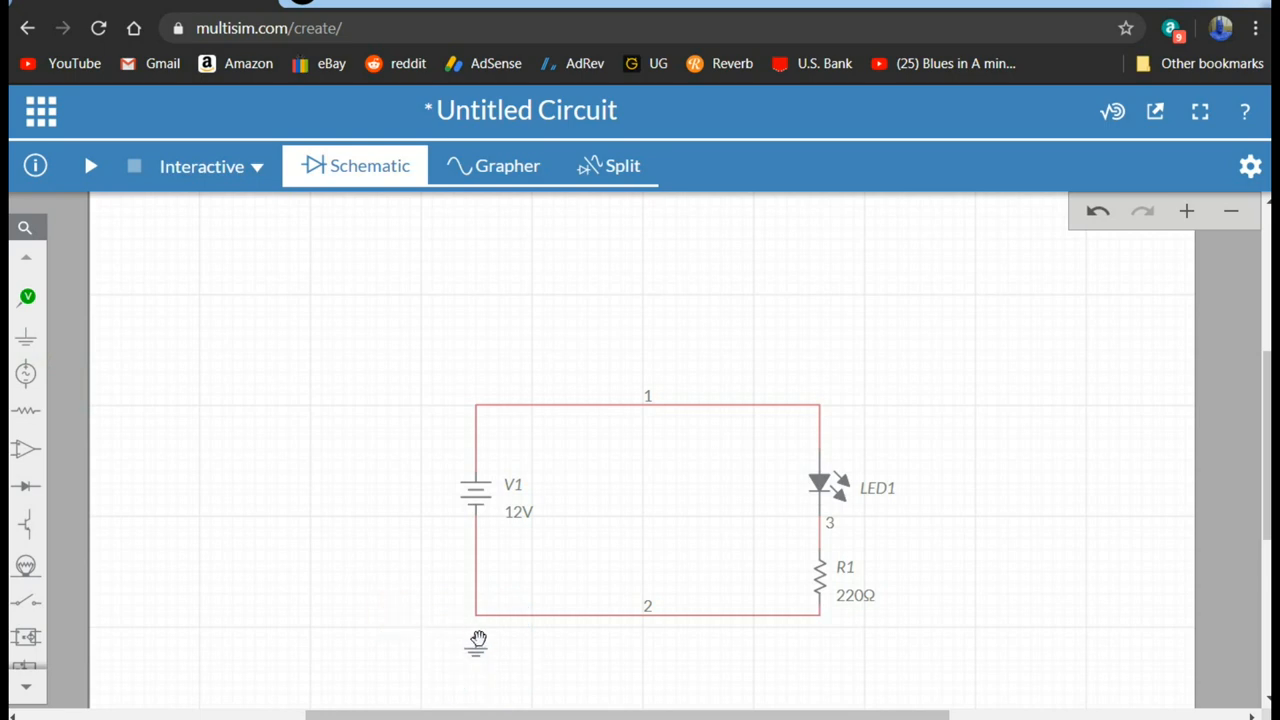
left_click(474, 638)
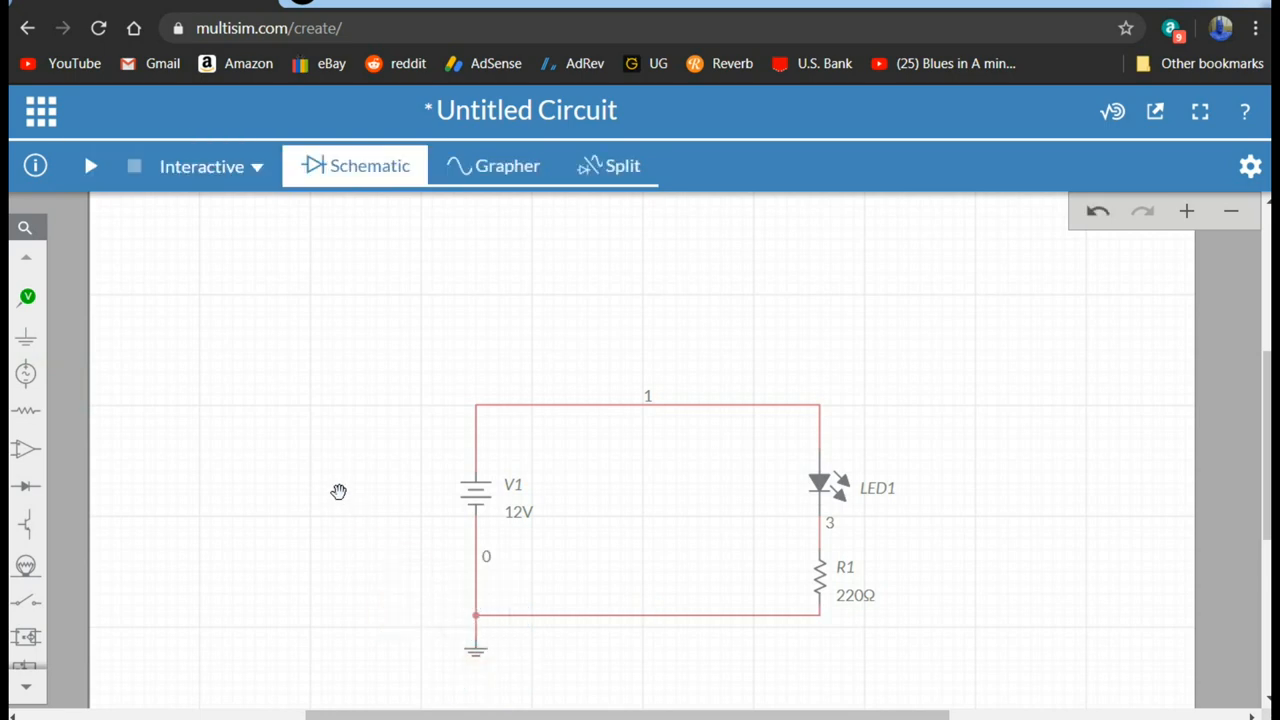
mouse_move(44, 388)
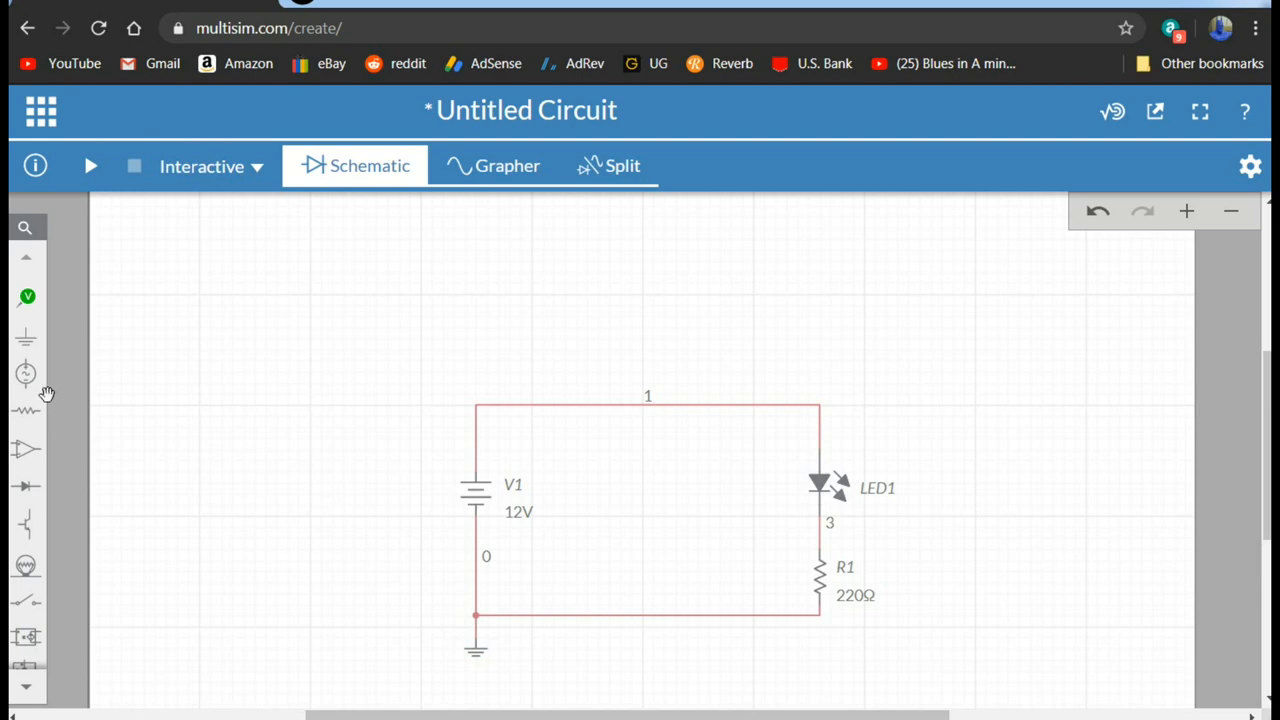
Add voltage probes and a current probe above LED1, then run the simulation.
left_click(28, 298)
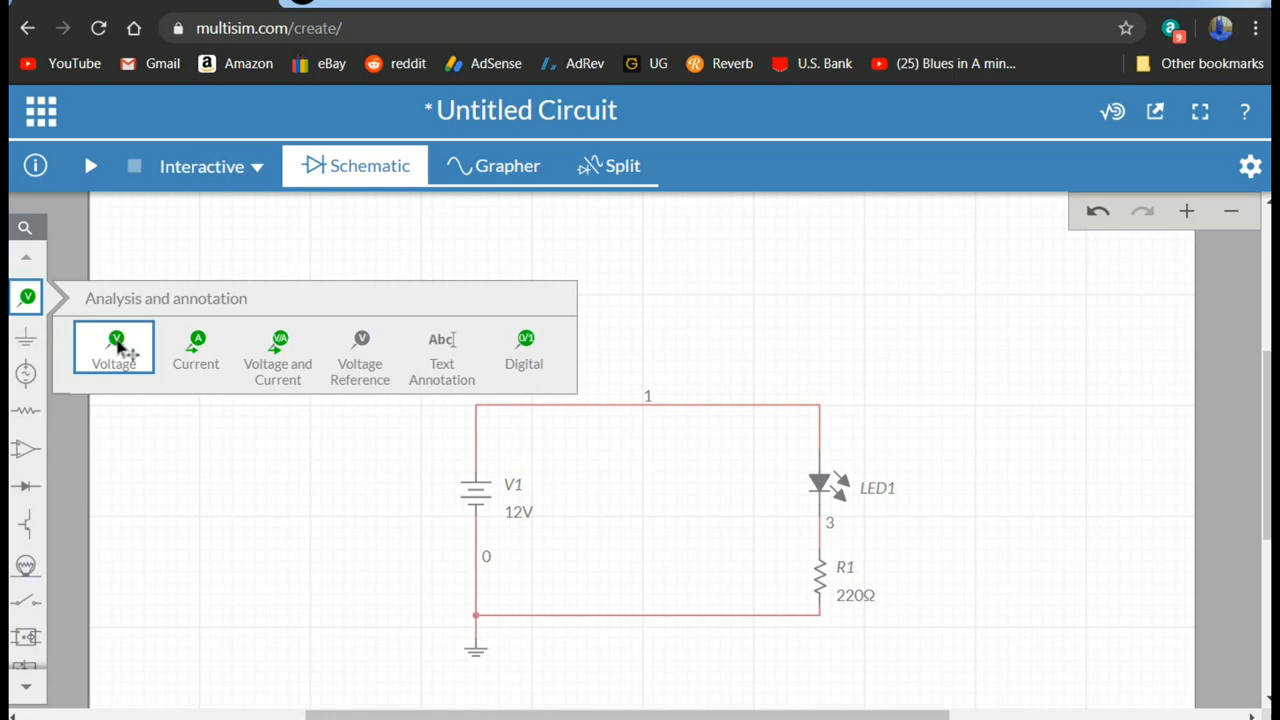
left_click(112, 348)
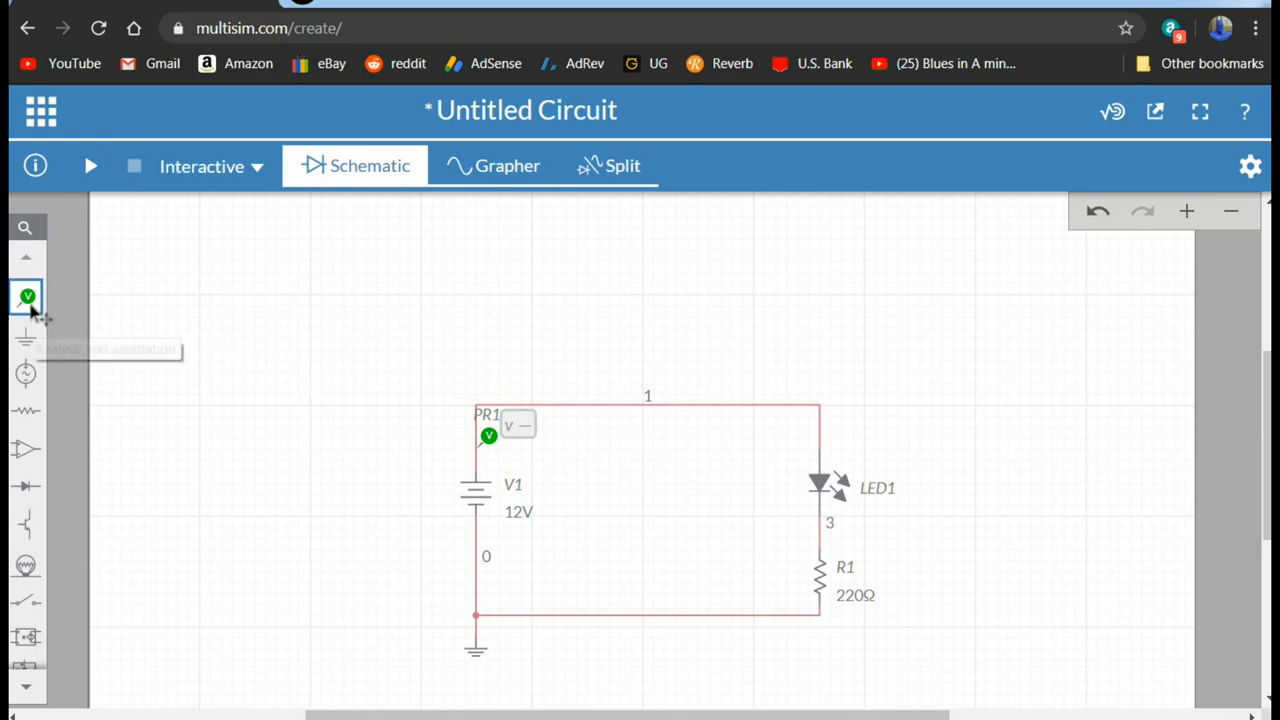
left_click(26, 298)
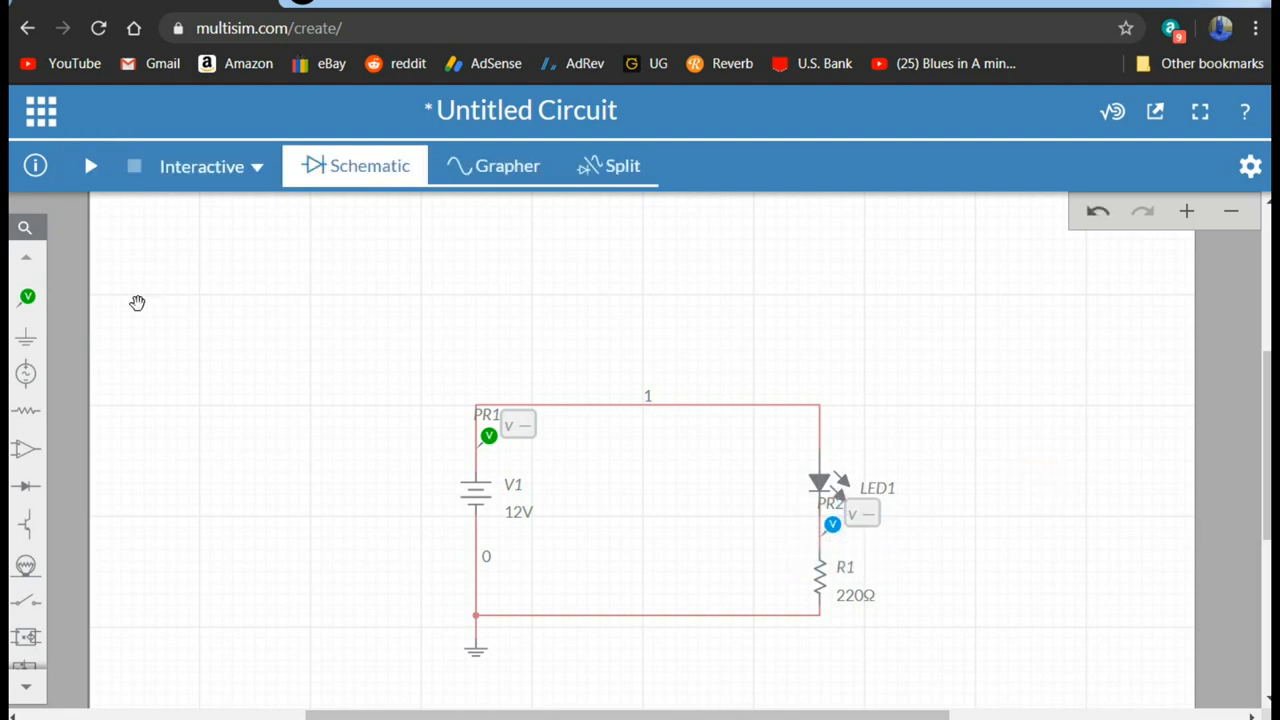
left_click(28, 296)
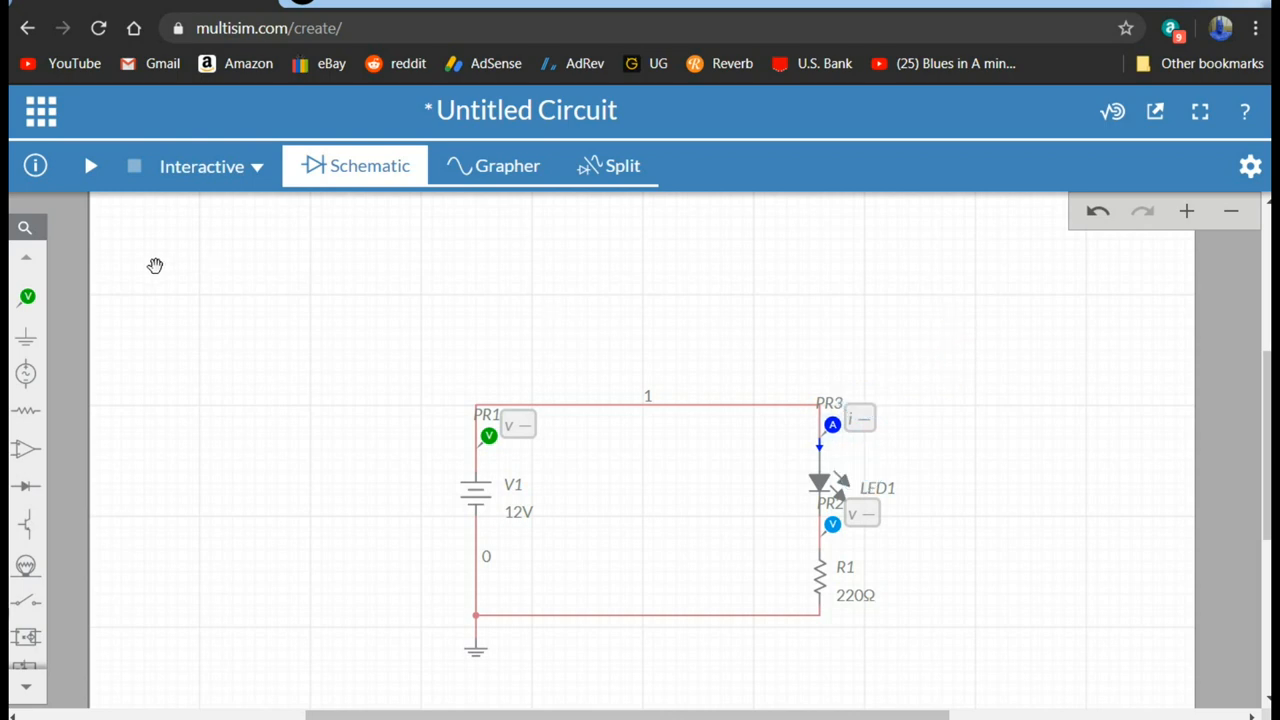
left_click(92, 166)
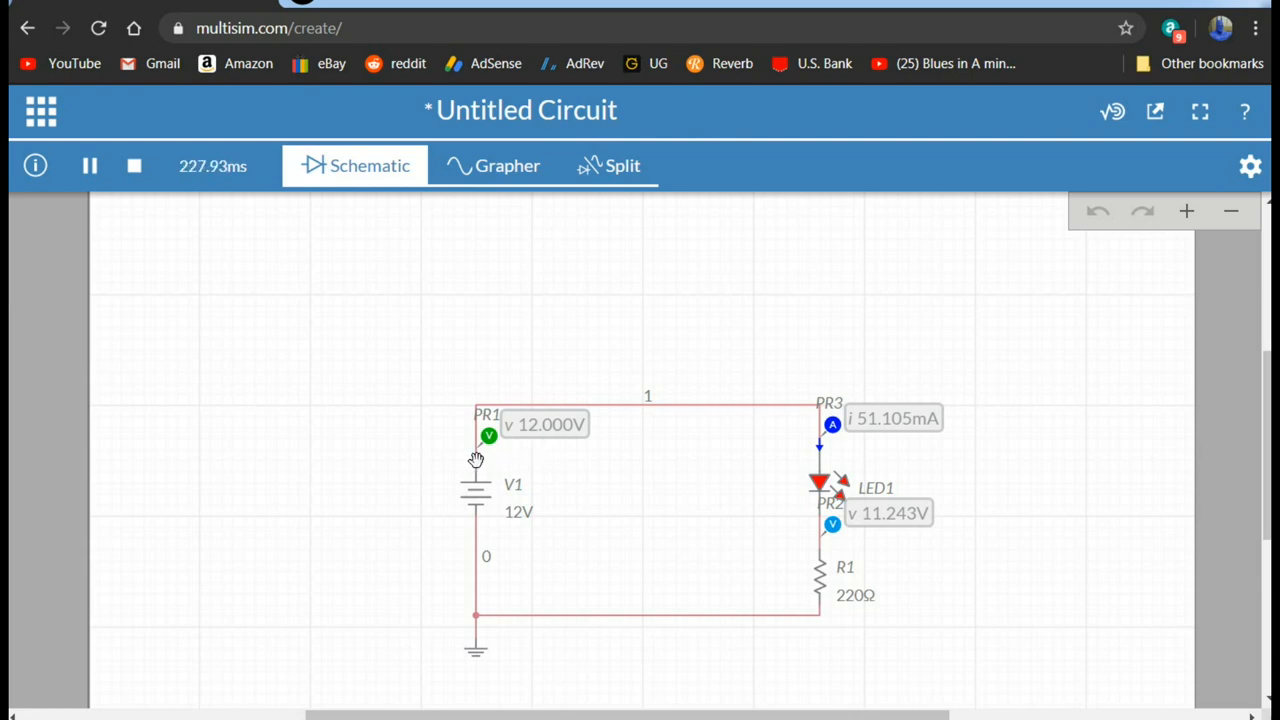
mouse_move(898, 524)
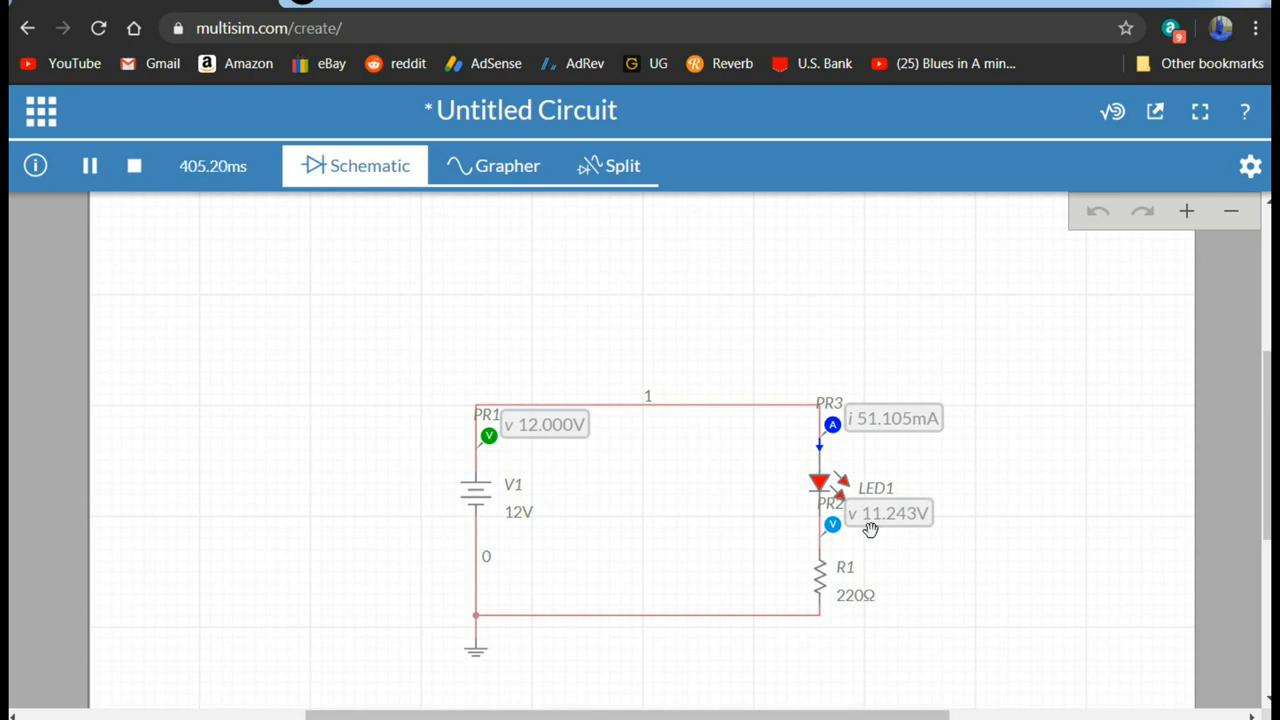
mouse_move(866, 444)
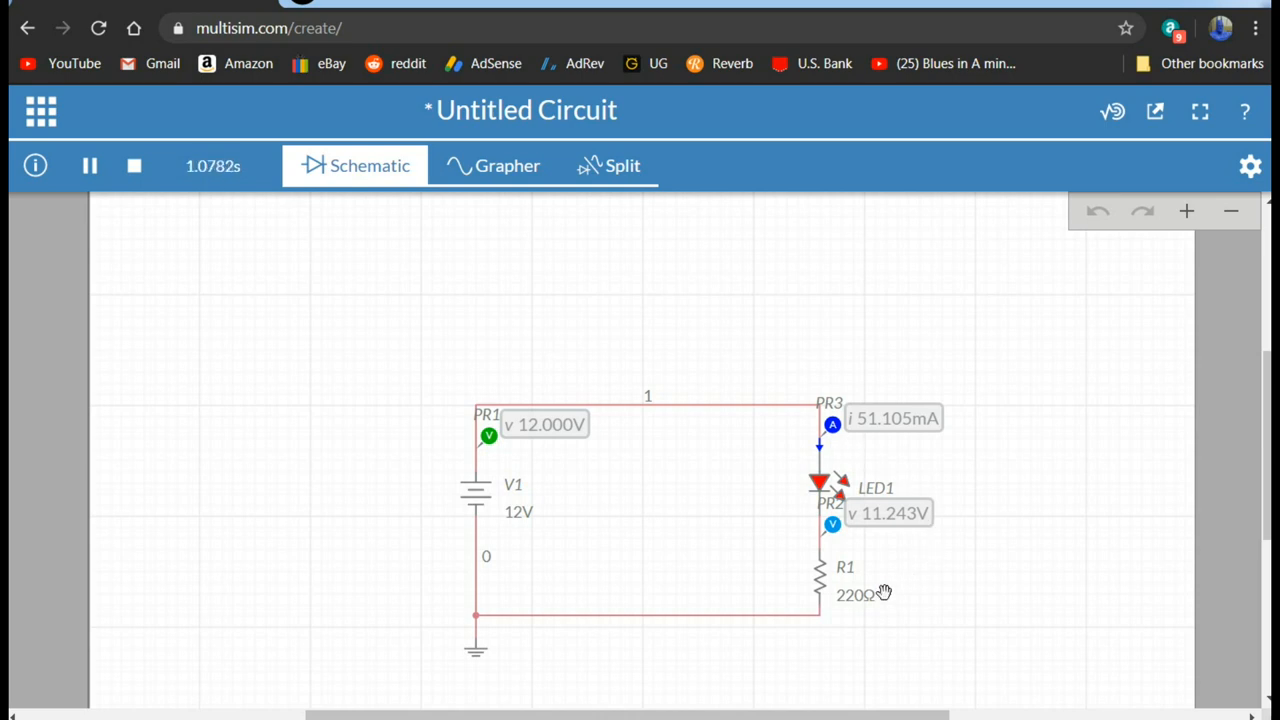
Drag R1's resistance slider up from 220Ω to settle at 745Ω, cutting LED current to ~15 mA.
left_click(816, 576)
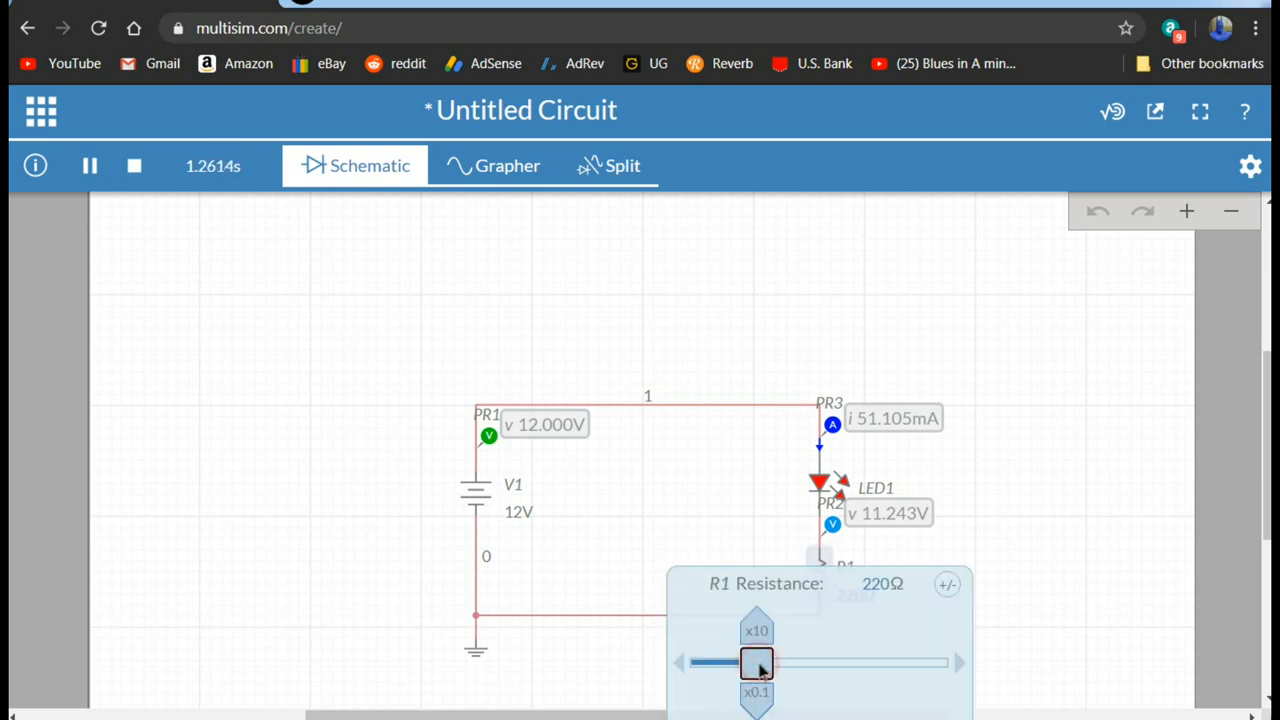
left_click_drag(756, 664, 778, 664)
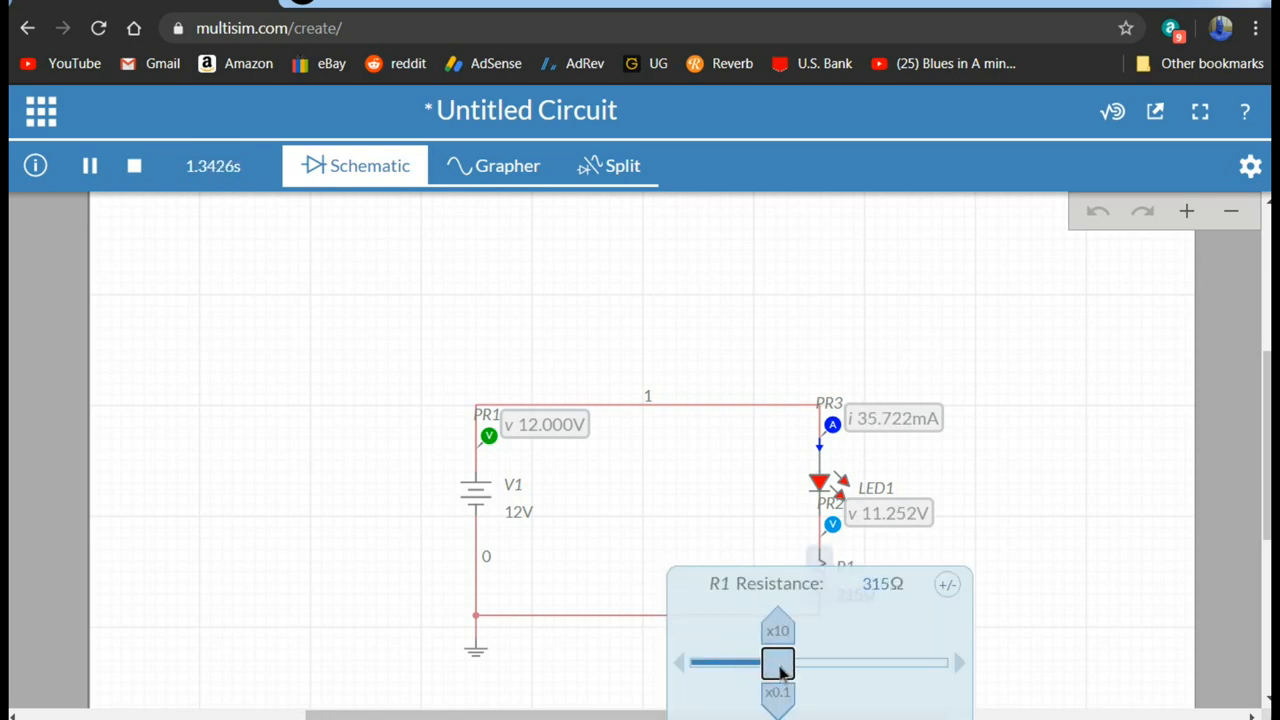
left_click_drag(778, 664, 798, 664)
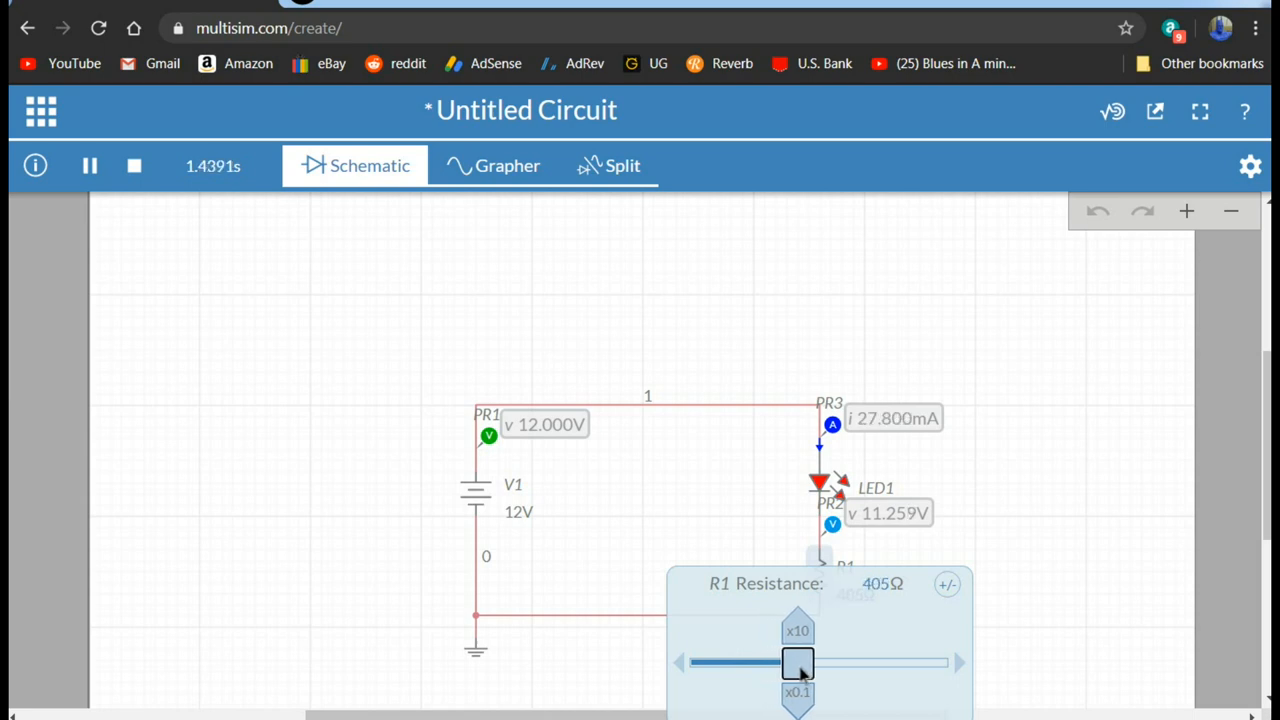
left_click_drag(796, 664, 812, 664)
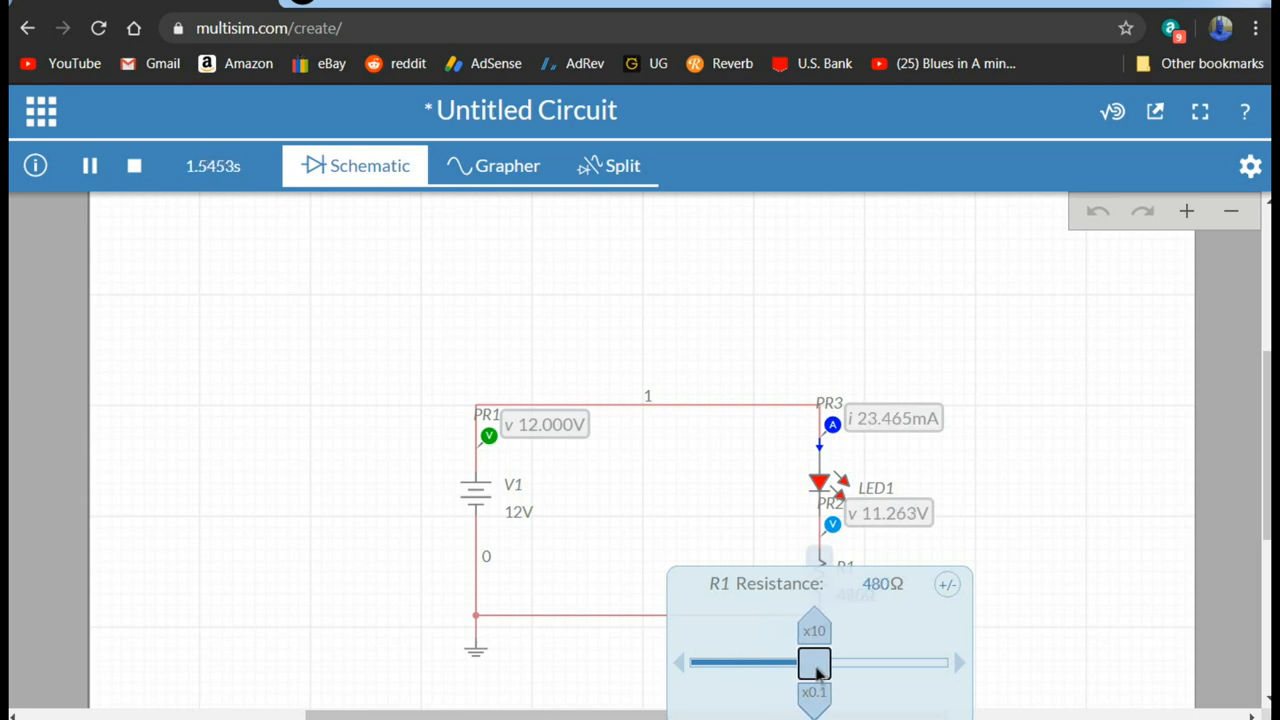
left_click_drag(812, 664, 828, 664)
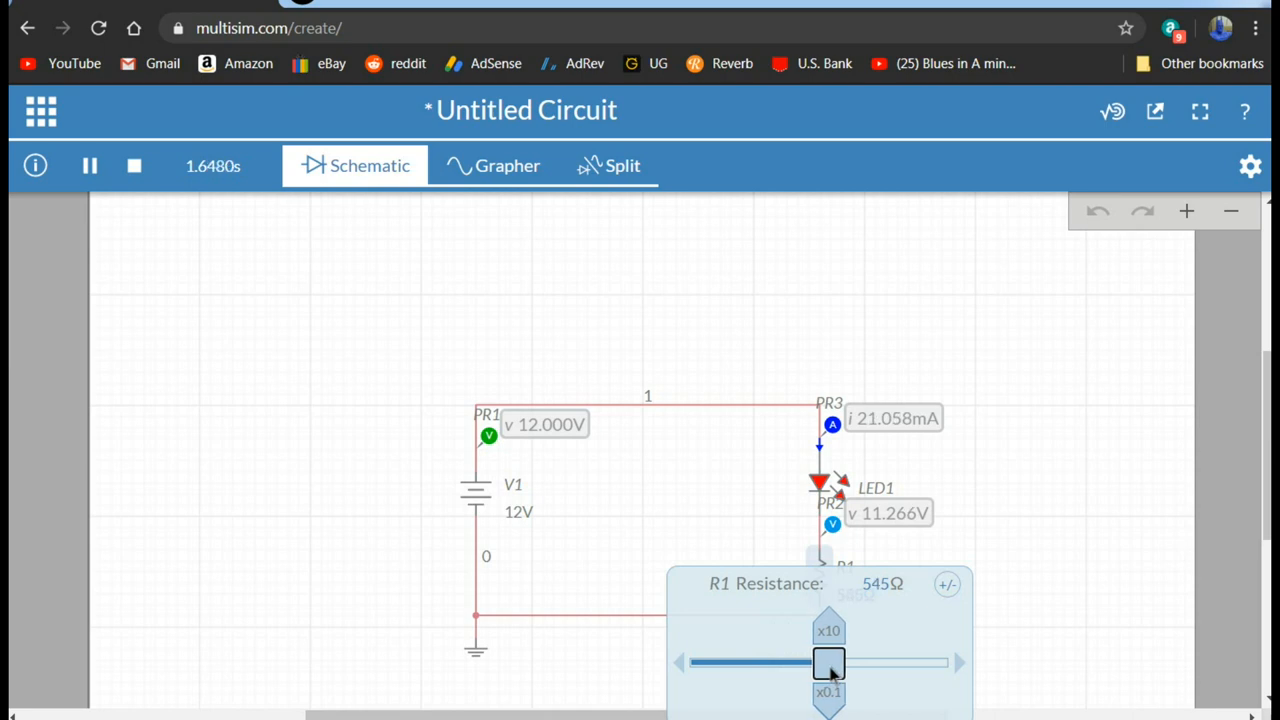
left_click_drag(828, 664, 840, 664)
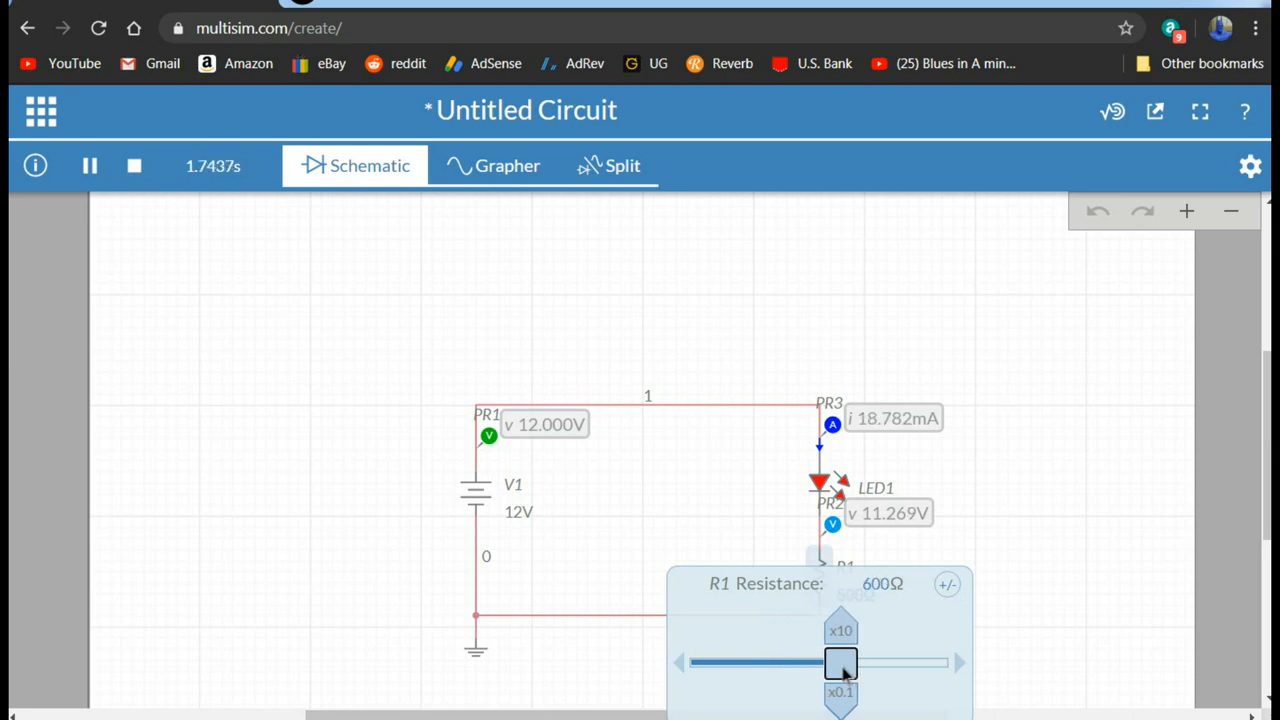
left_click_drag(840, 662, 848, 662)
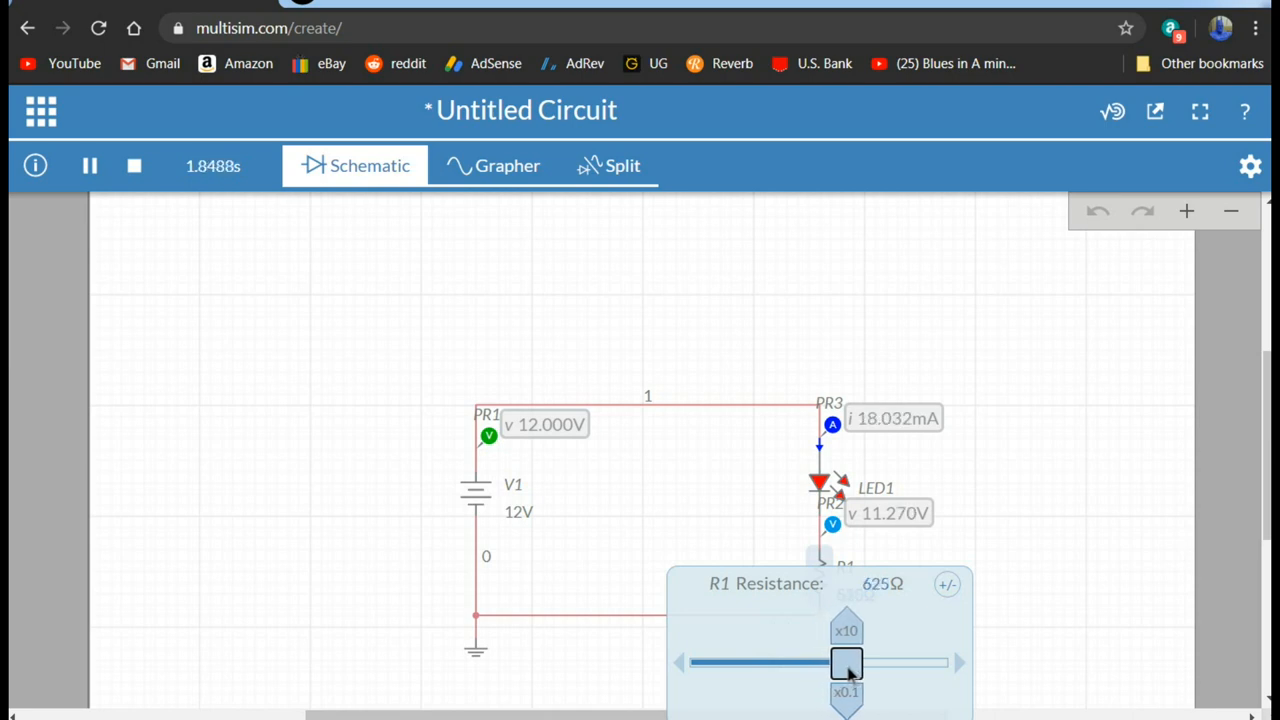
left_click_drag(848, 664, 852, 664)
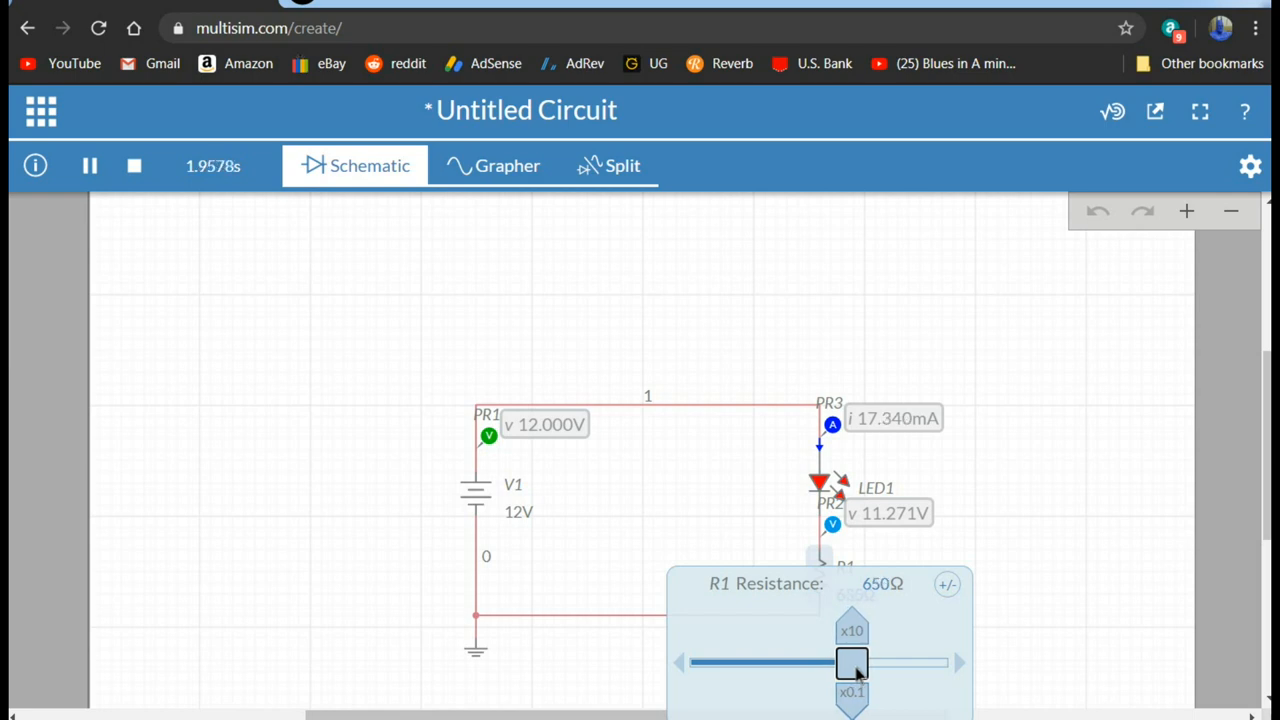
left_click_drag(852, 664, 856, 664)
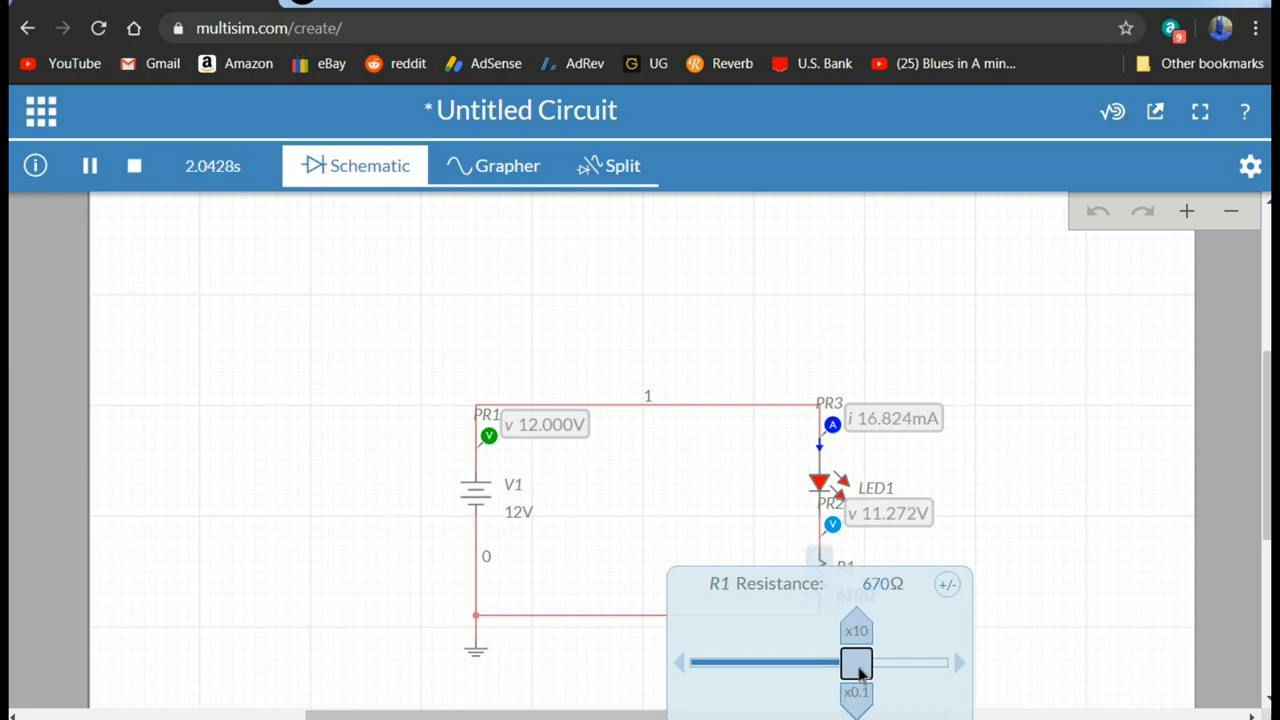
left_click_drag(856, 664, 864, 664)
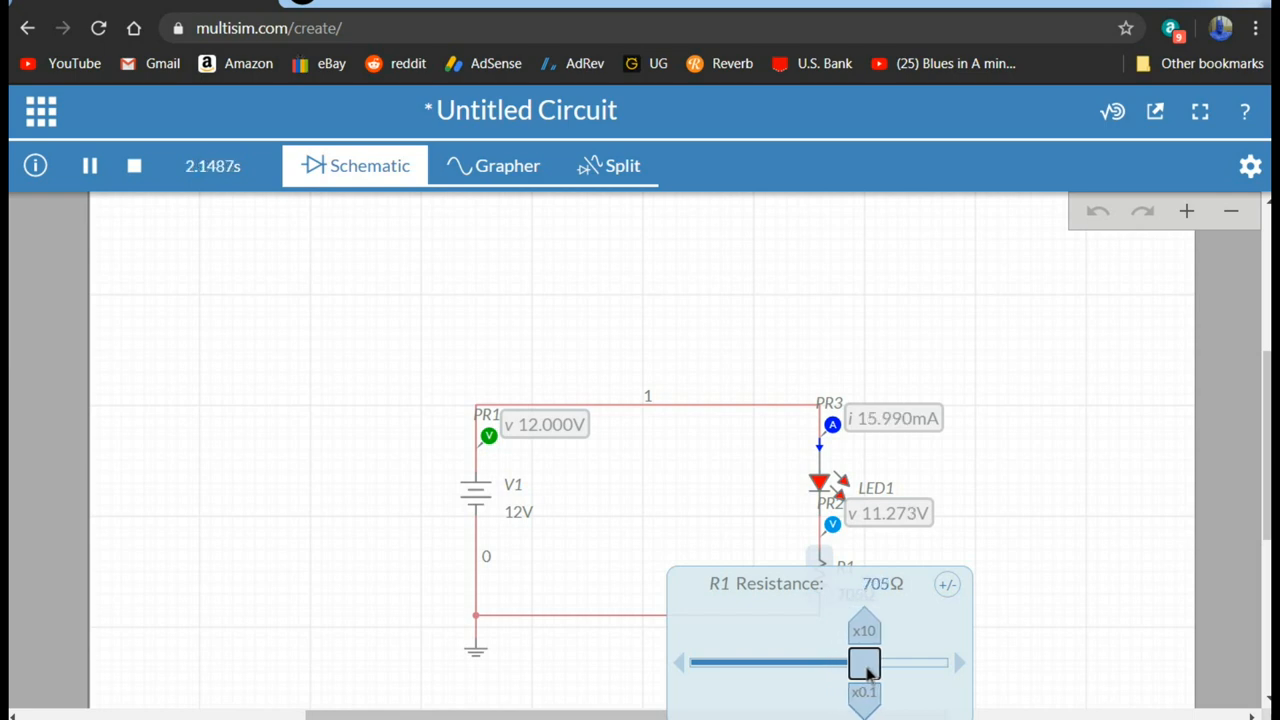
left_click_drag(864, 664, 872, 664)
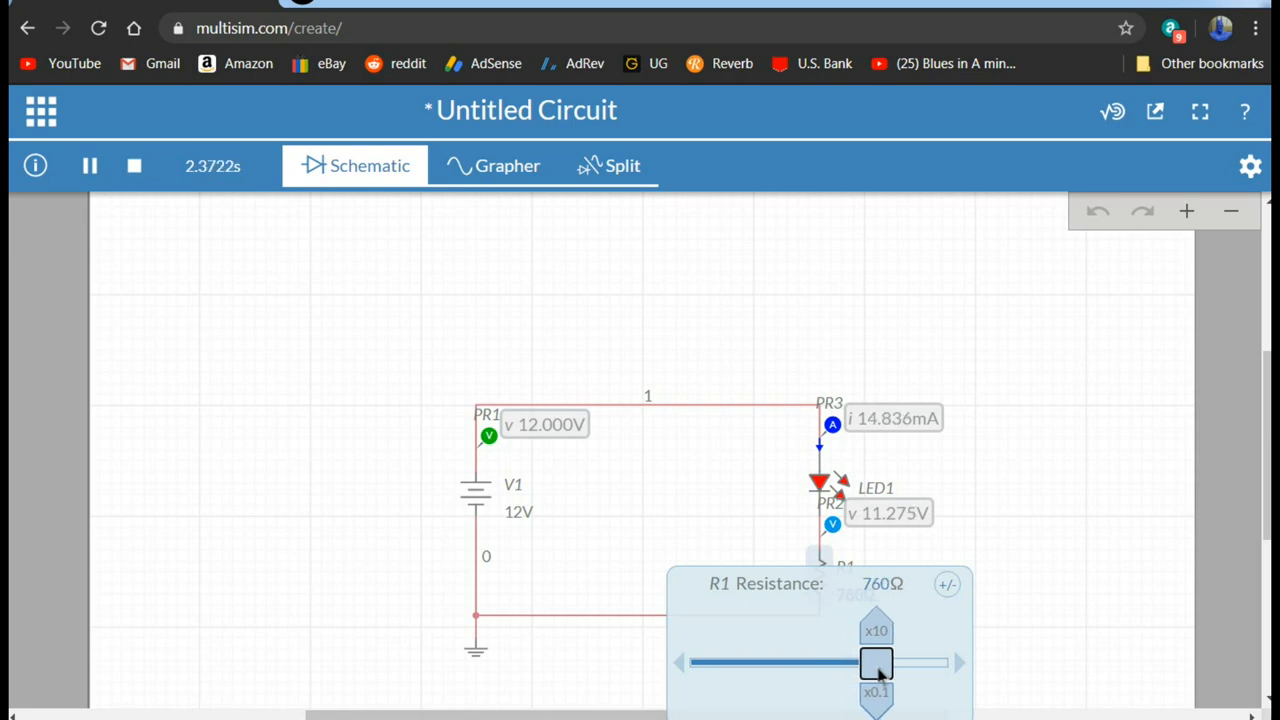
left_click_drag(876, 664, 872, 664)
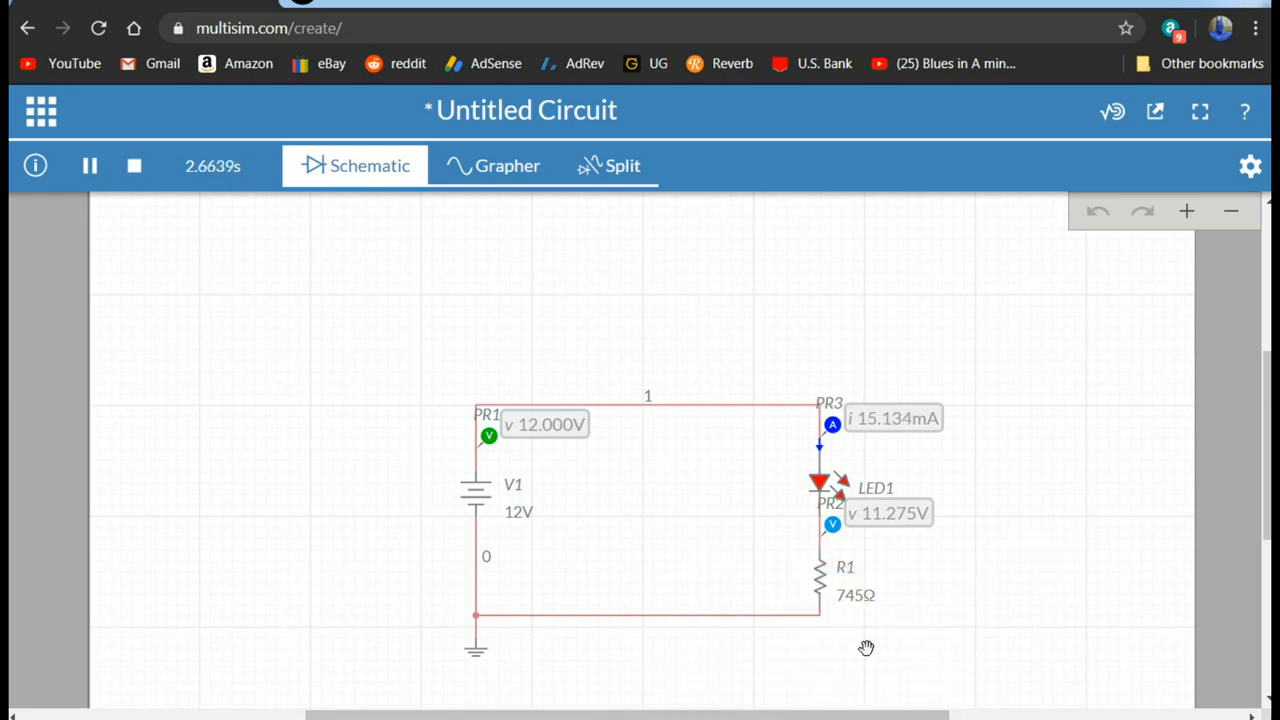
mouse_move(844, 616)
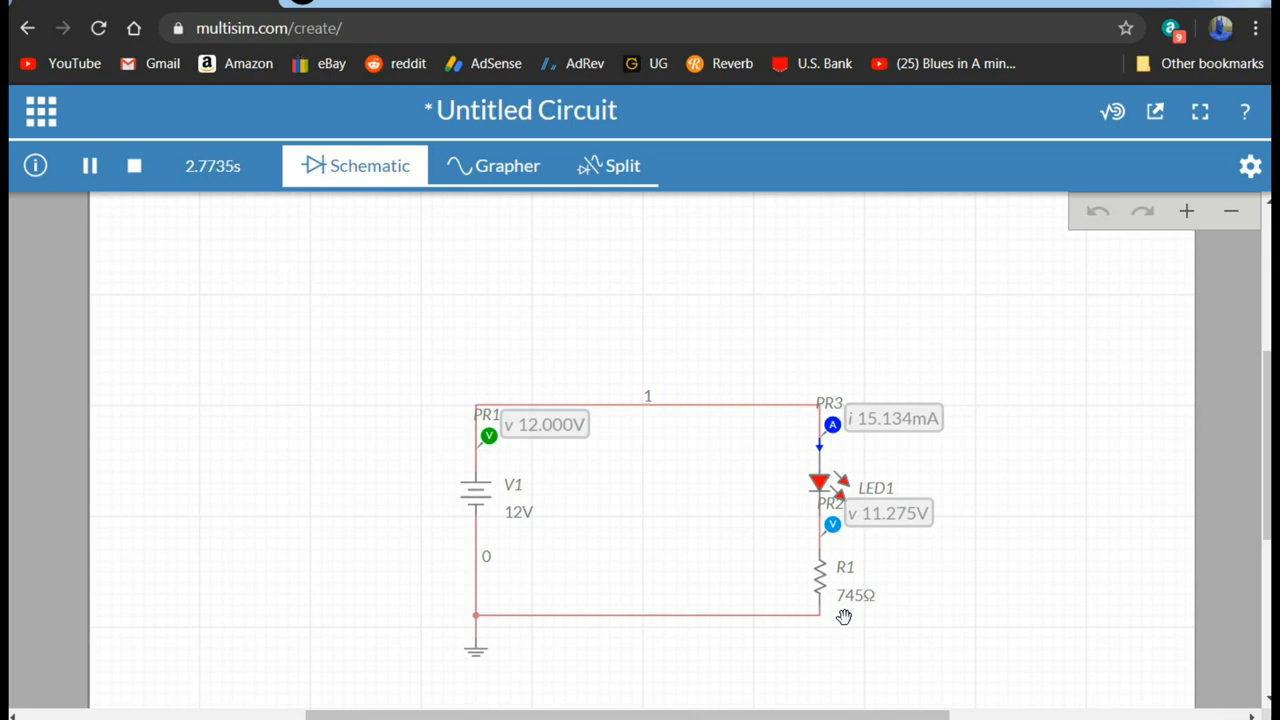
mouse_move(616, 264)
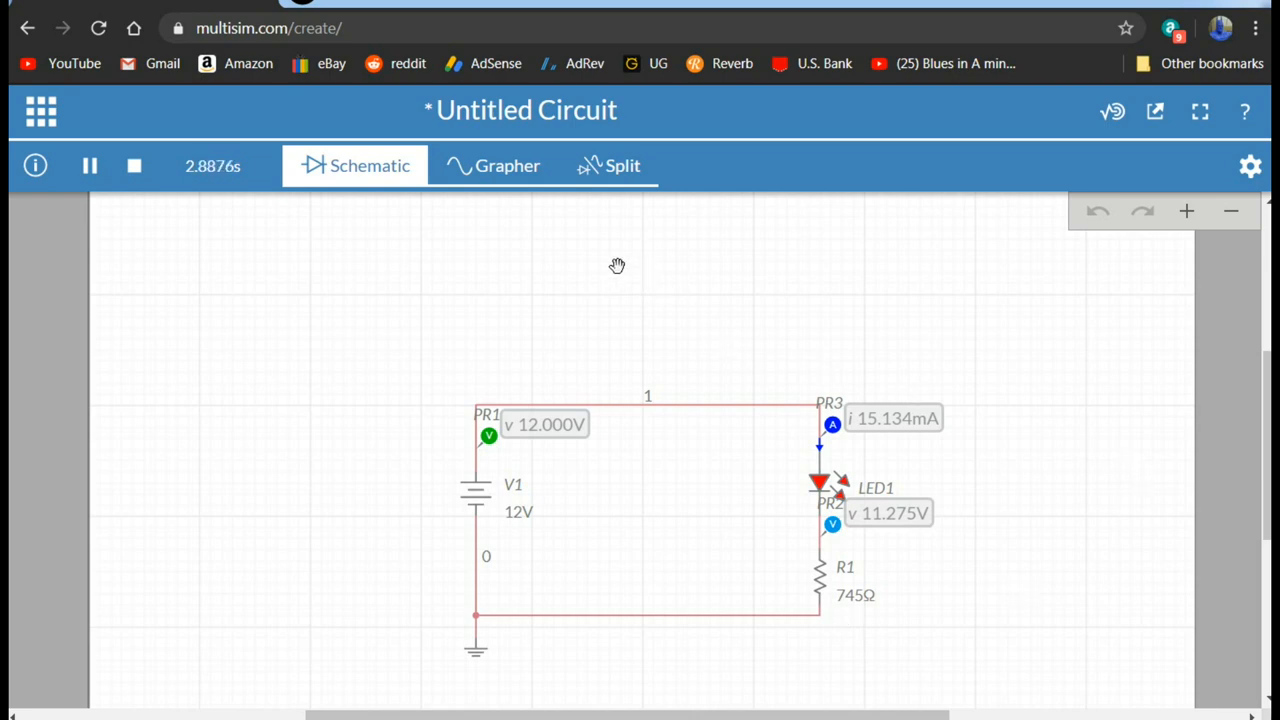
Switch to the Grapher, then Split view showing schematic beside the probe graphs.
left_click(504, 164)
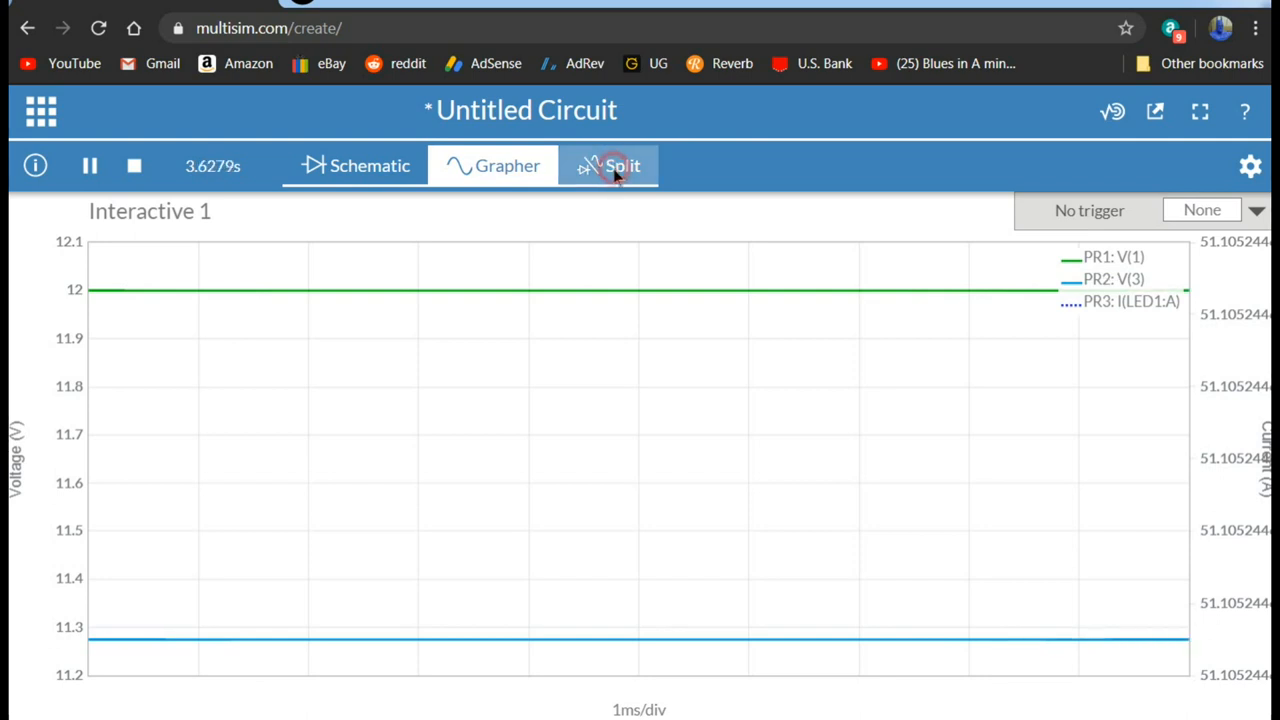
left_click(618, 164)
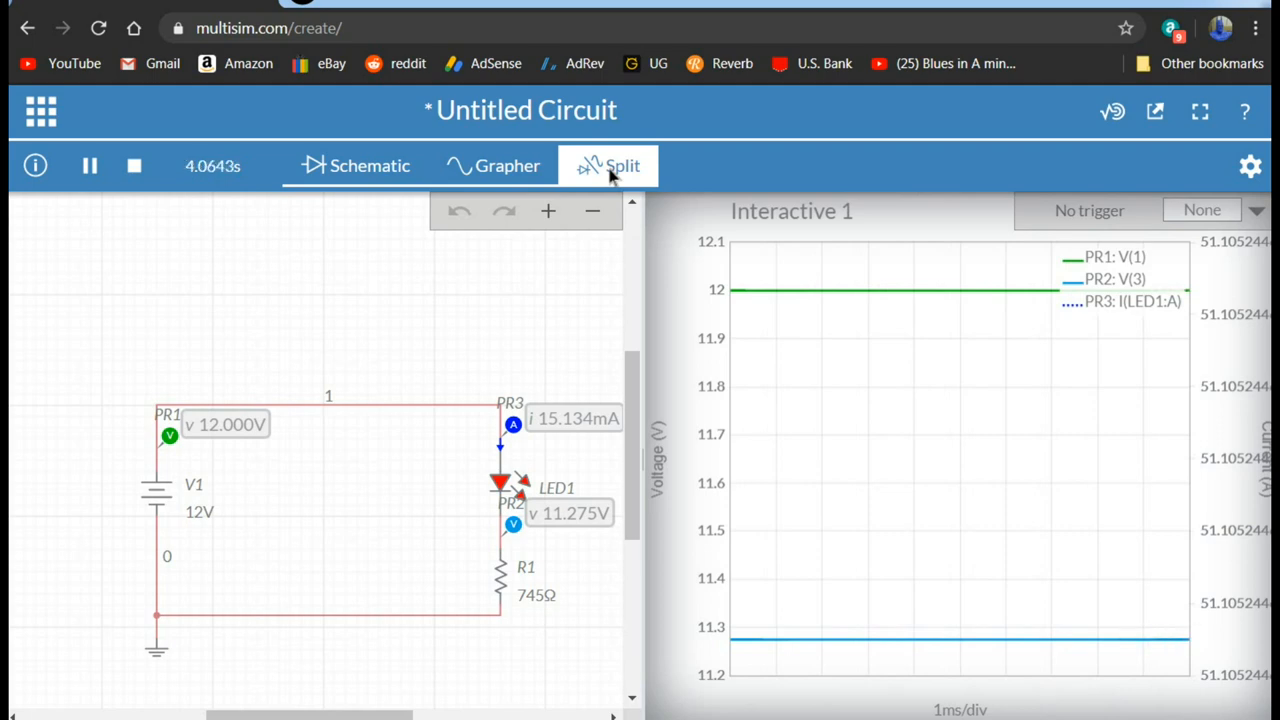
mouse_move(776, 130)
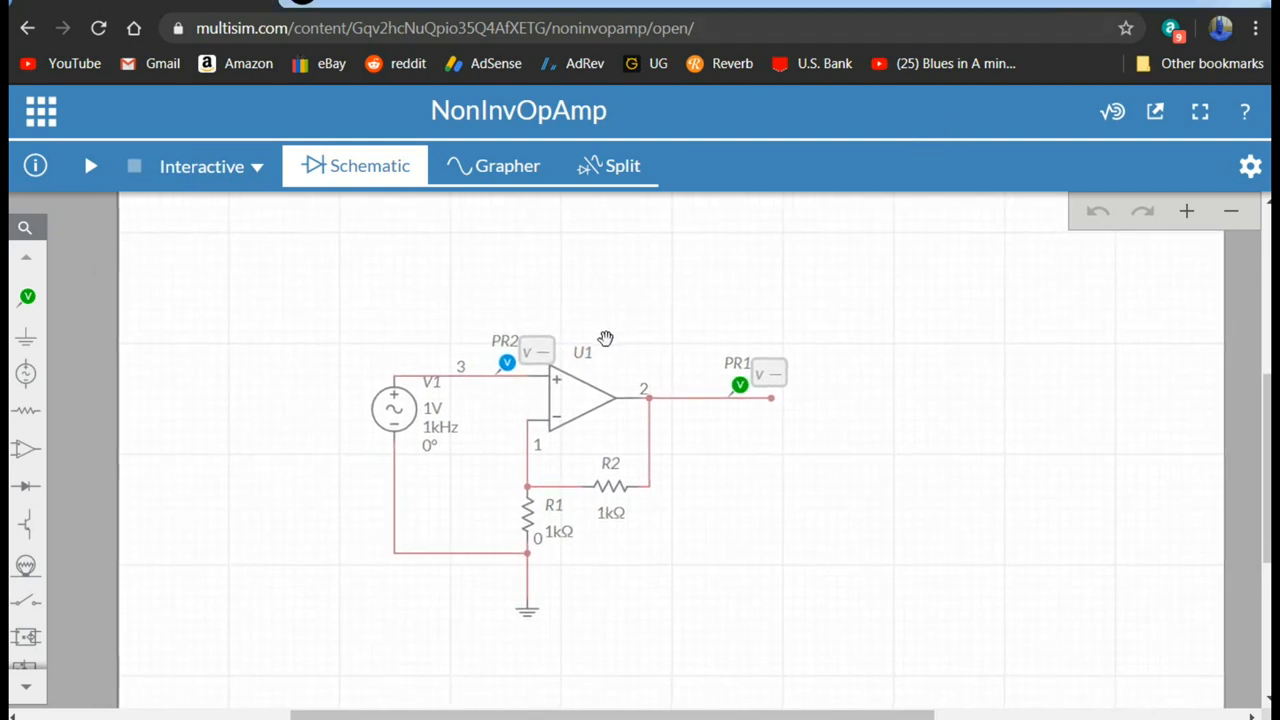
mouse_move(392, 412)
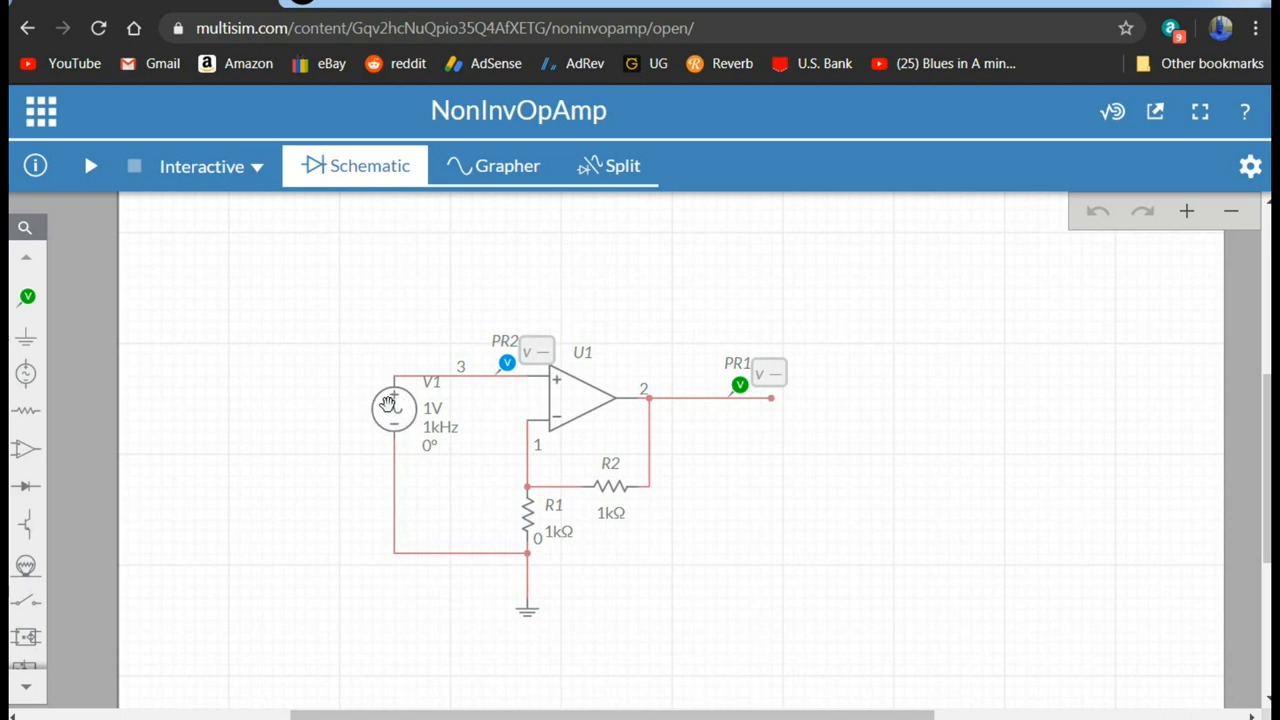
mouse_move(440, 448)
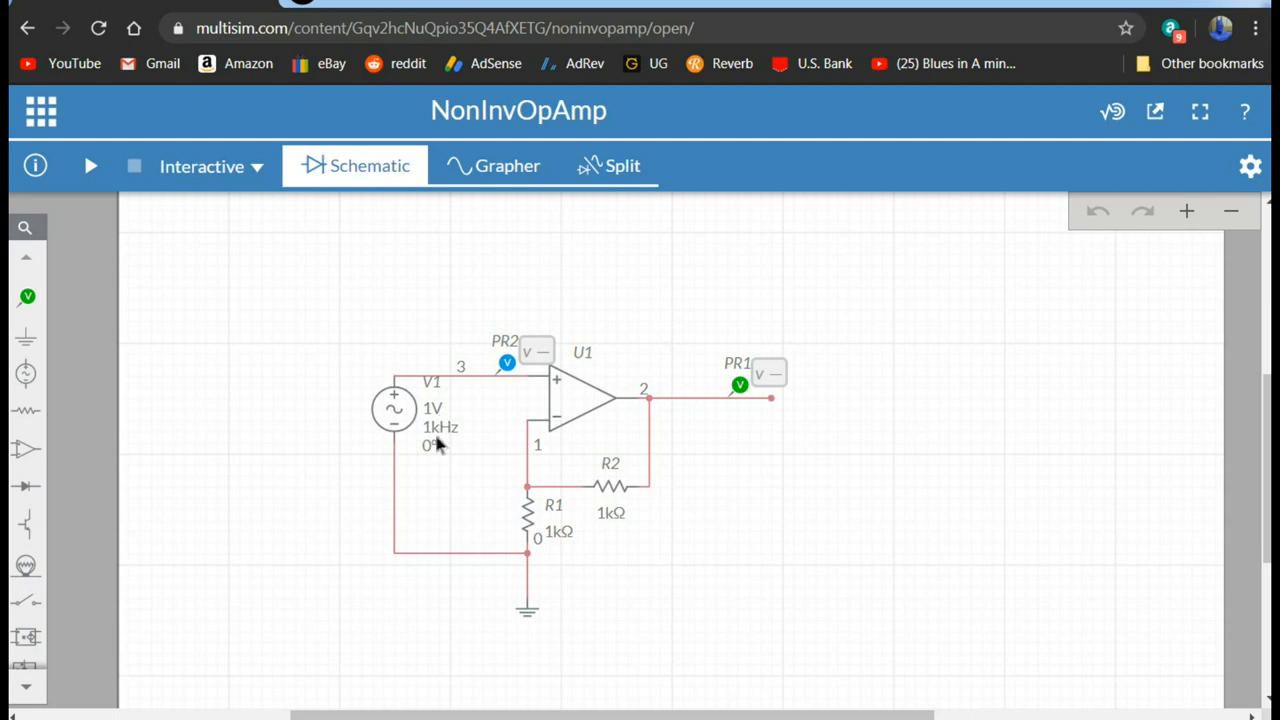
mouse_move(564, 384)
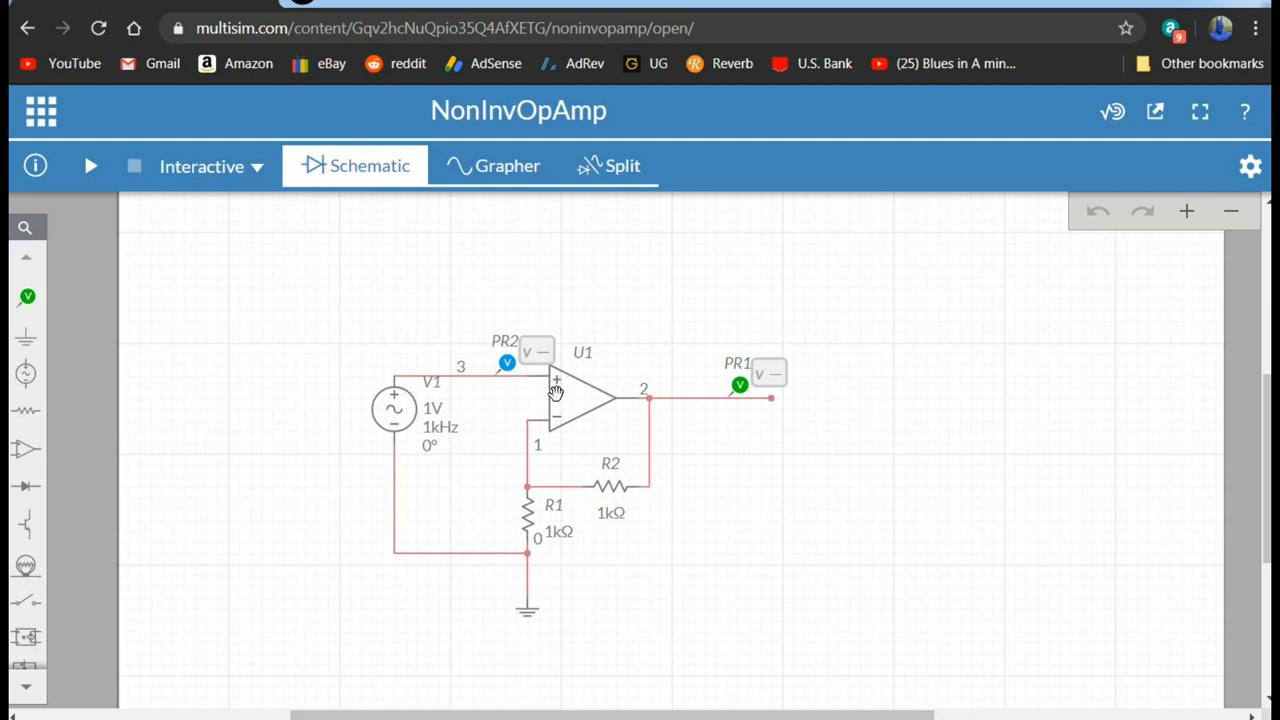
mouse_move(644, 480)
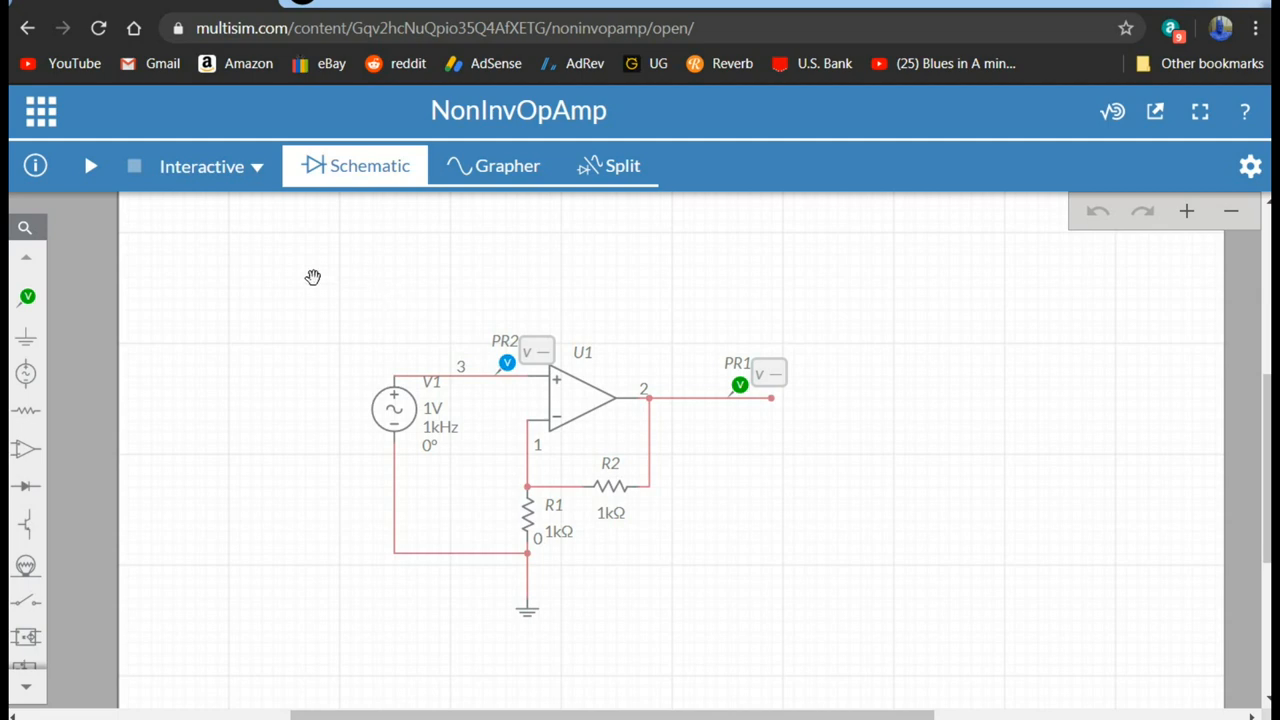
Run the NonInvOpAmp simulation so its input and output probes show voltages.
left_click(92, 166)
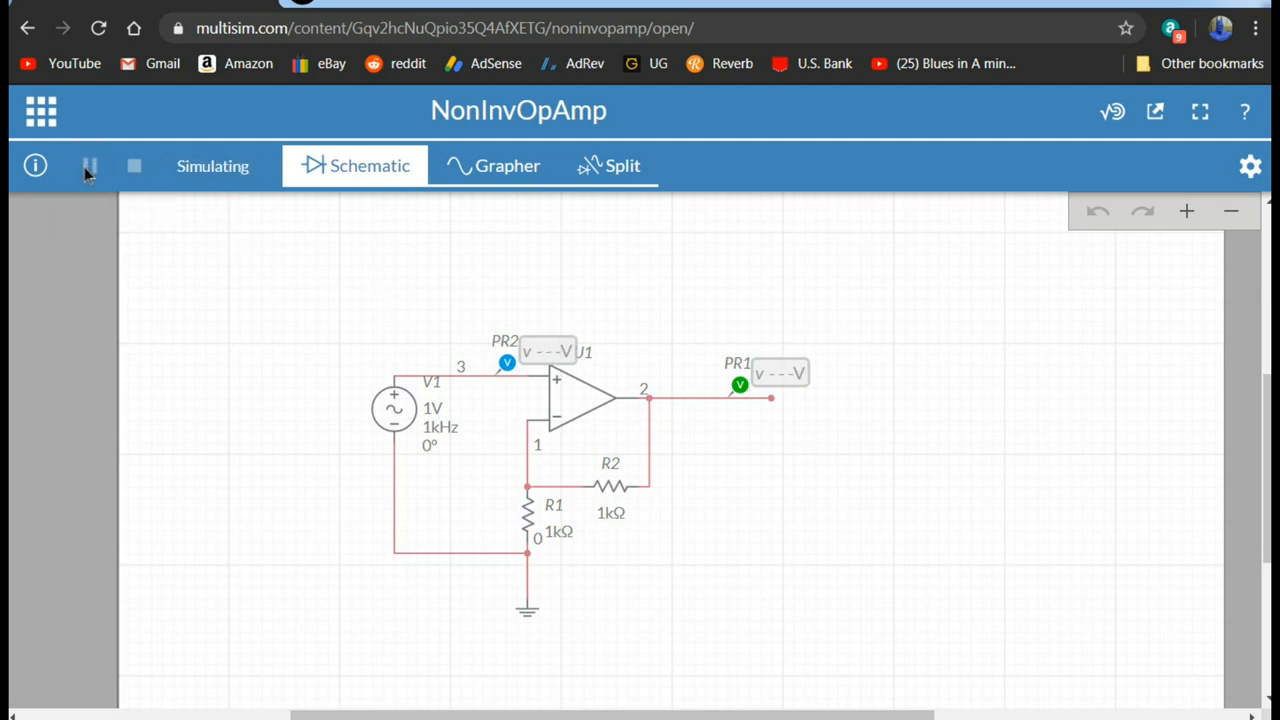
left_click(88, 166)
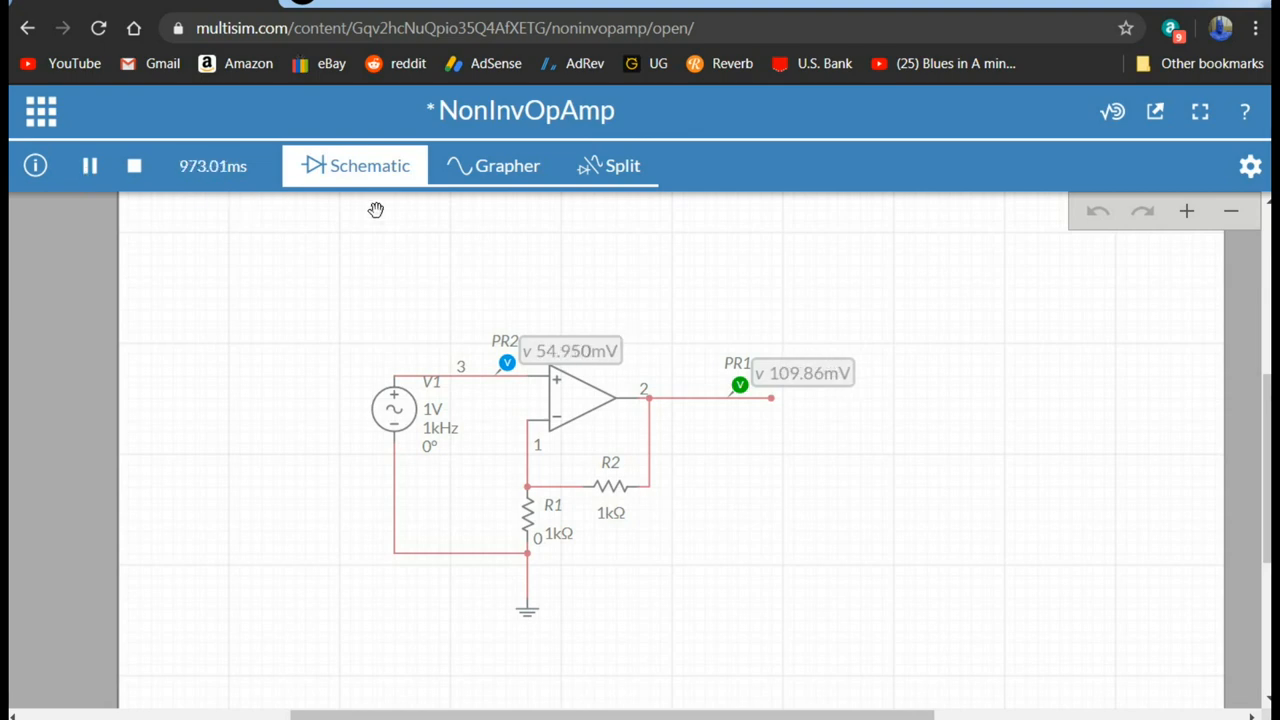
In Split view, adjust R2's resistance slider live, settling it at 900Ω.
left_click(608, 164)
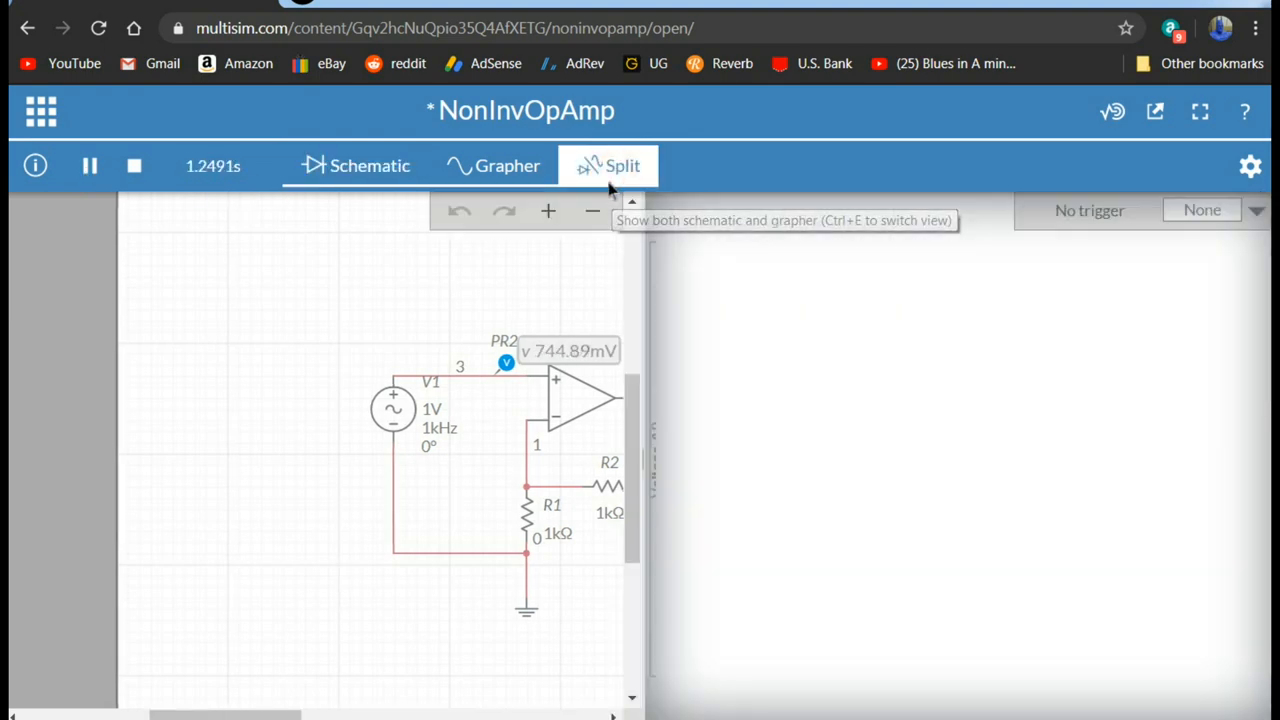
left_click(608, 164)
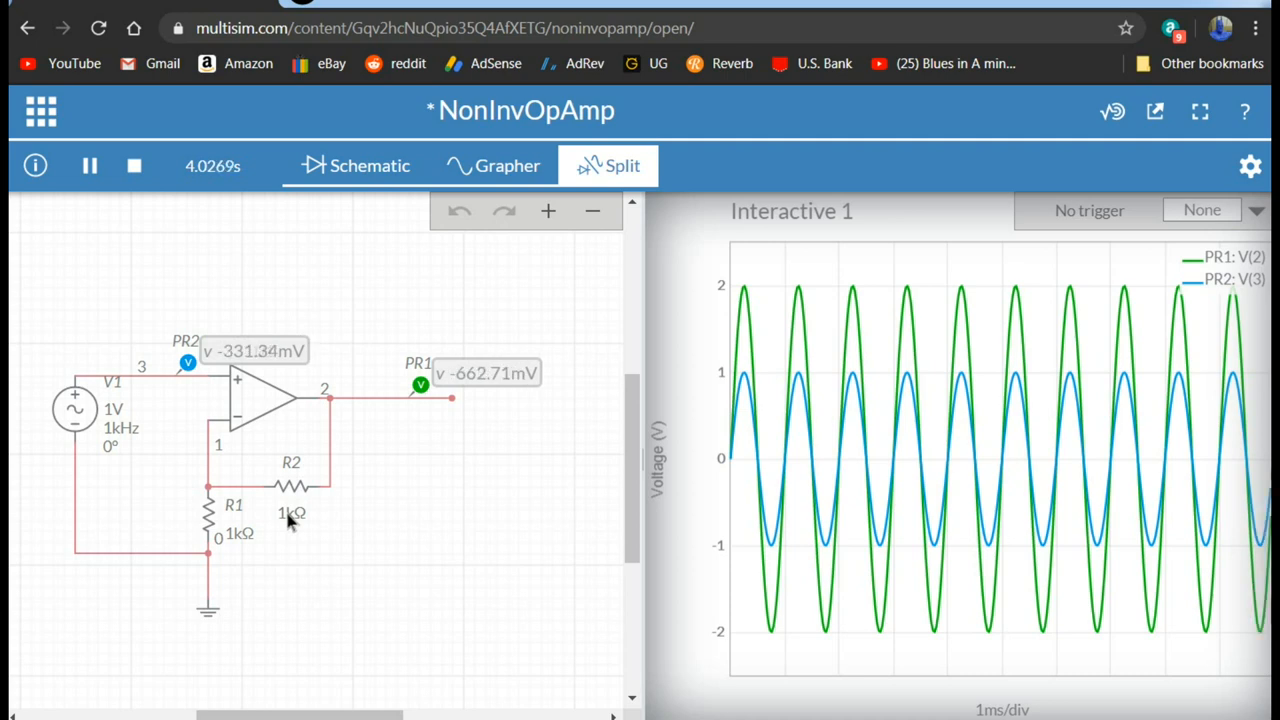
left_click(296, 484)
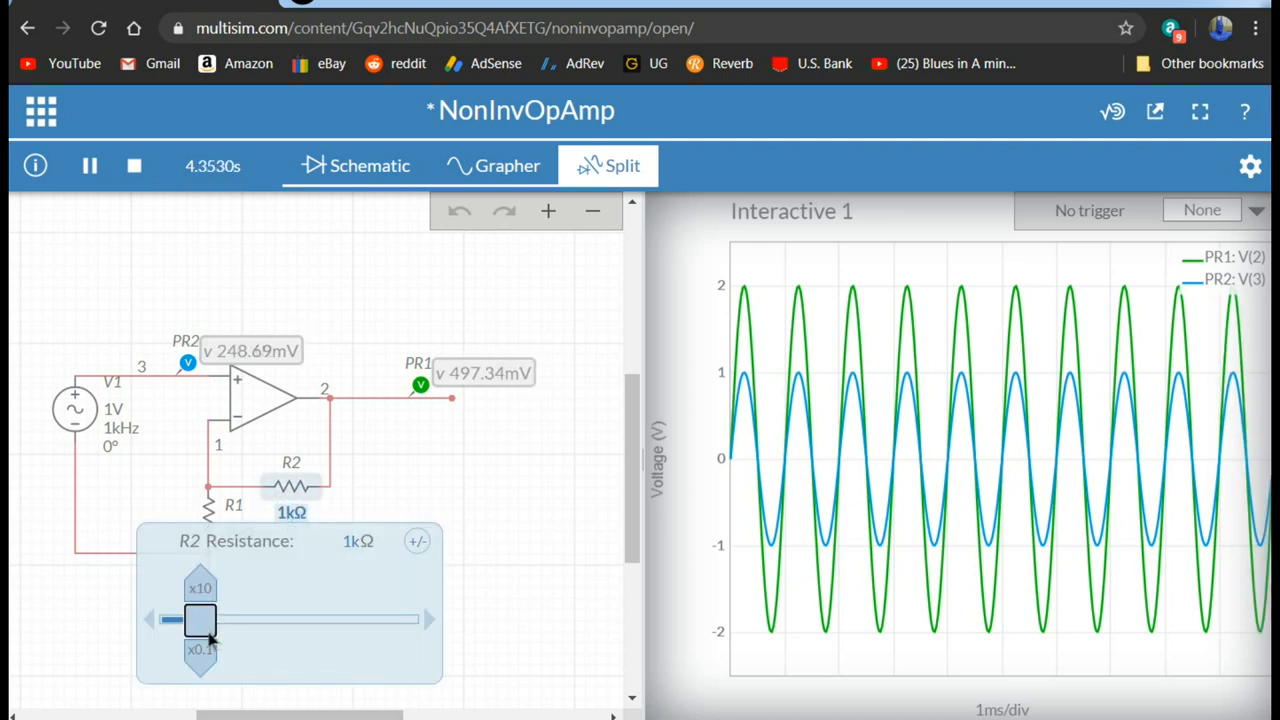
left_click_drag(200, 620, 188, 620)
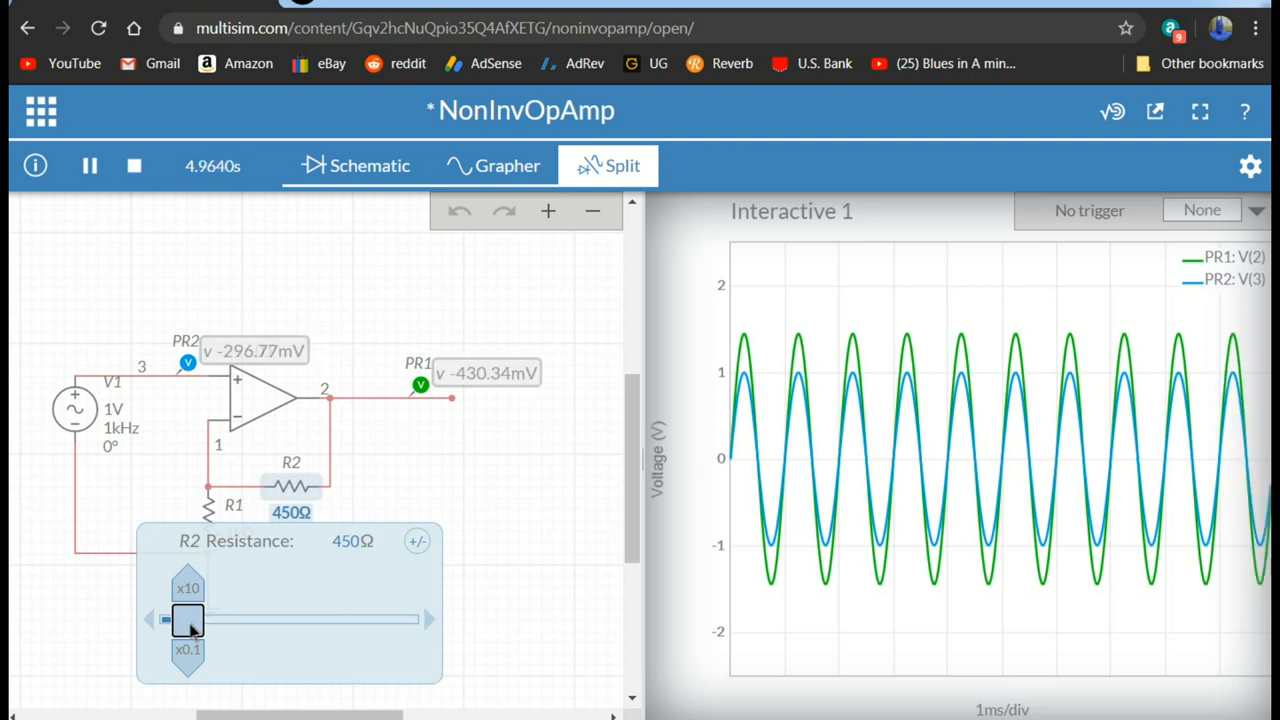
left_click_drag(188, 620, 210, 620)
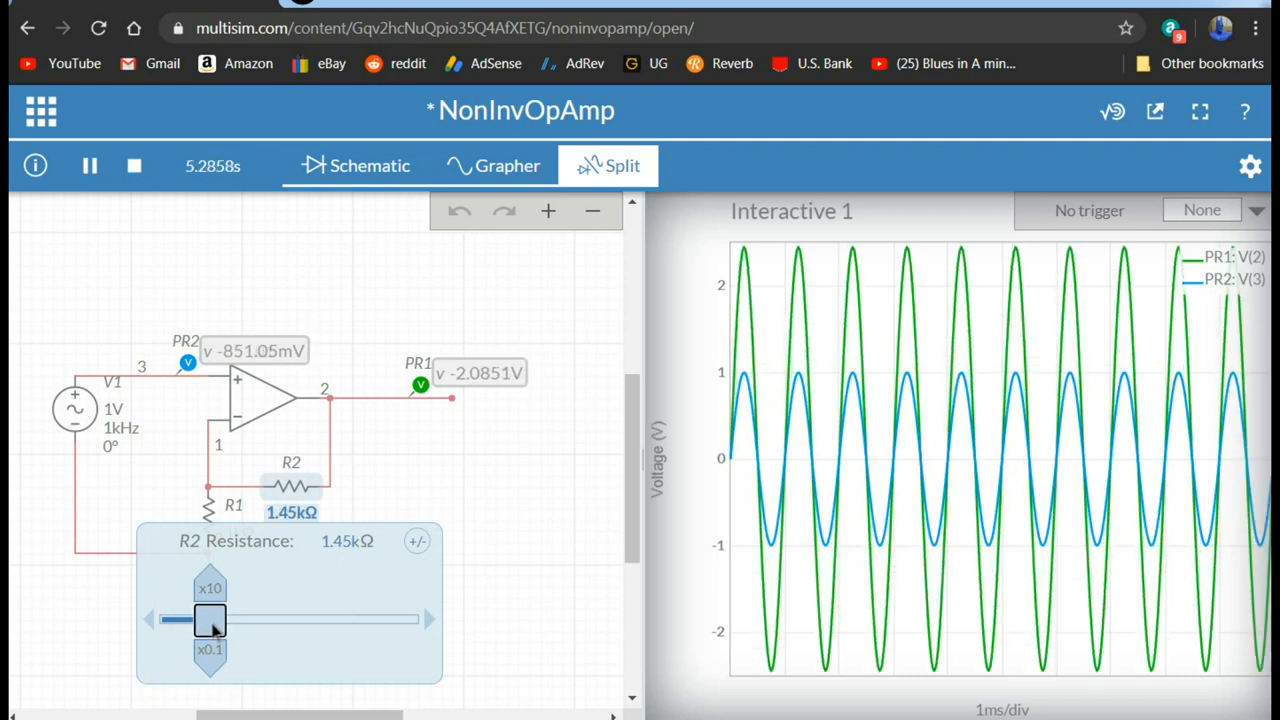
left_click_drag(210, 620, 196, 620)
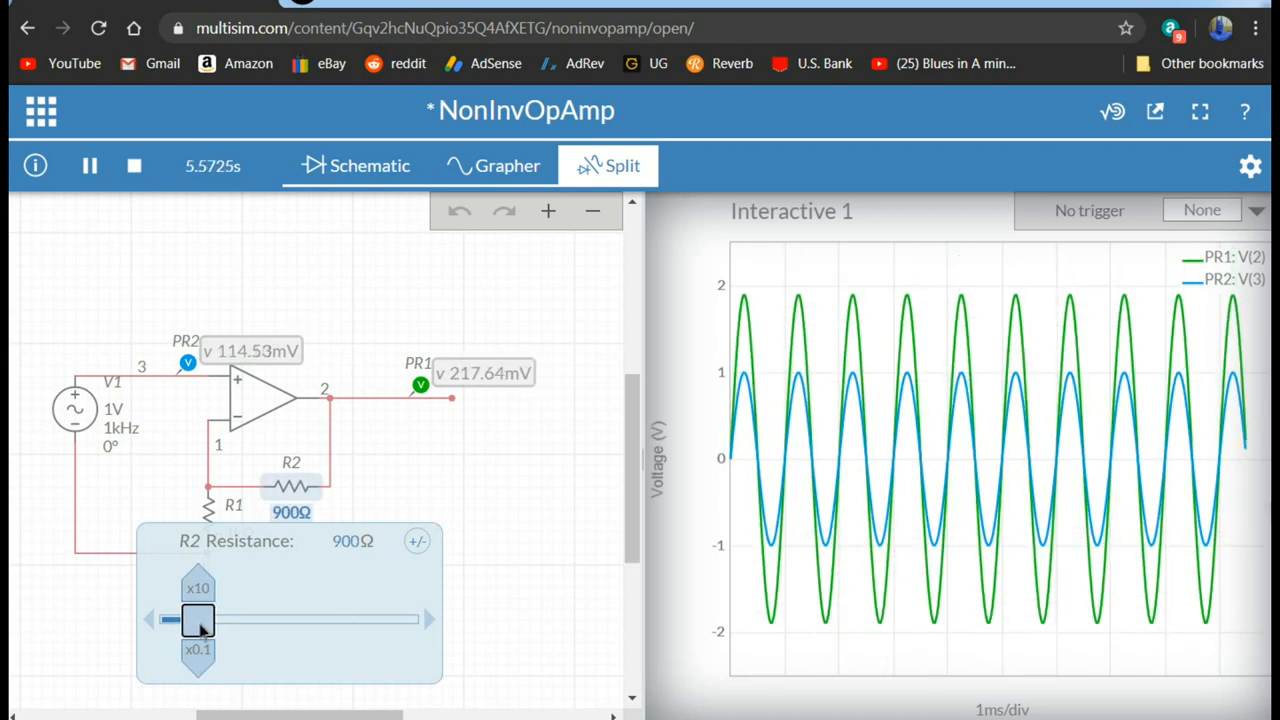
left_click_drag(196, 620, 204, 620)
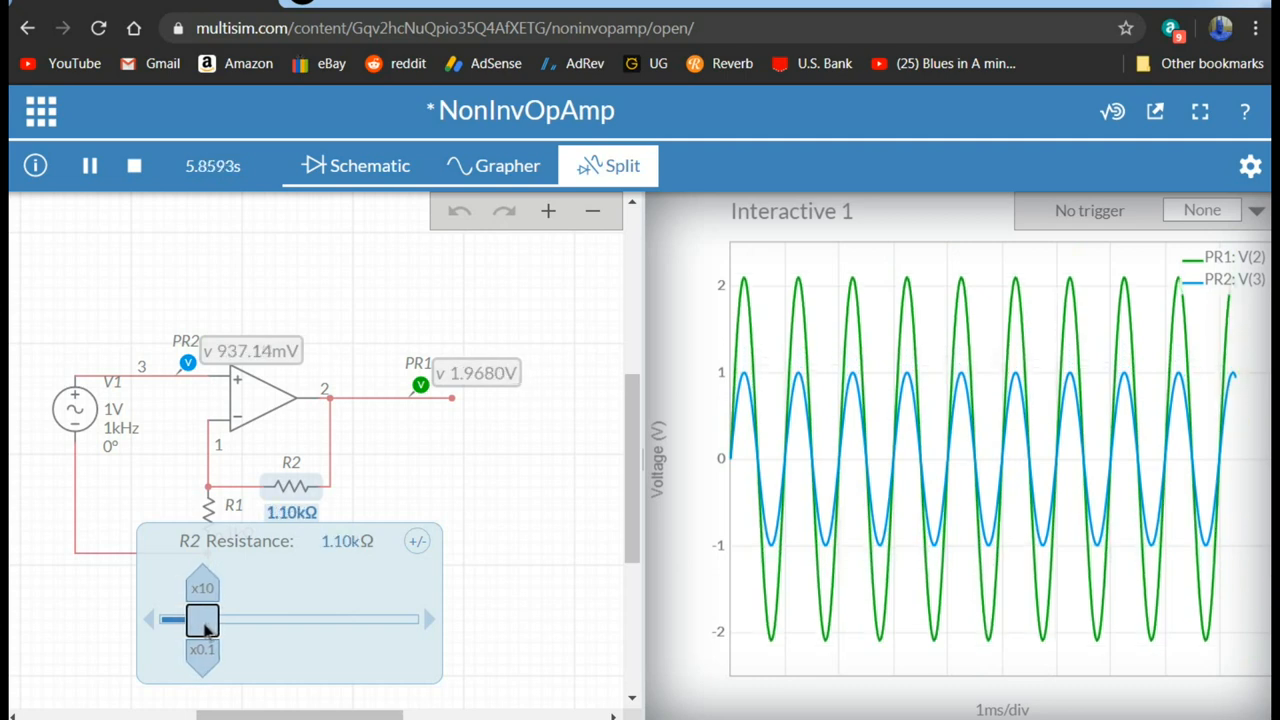
left_click_drag(202, 620, 196, 620)
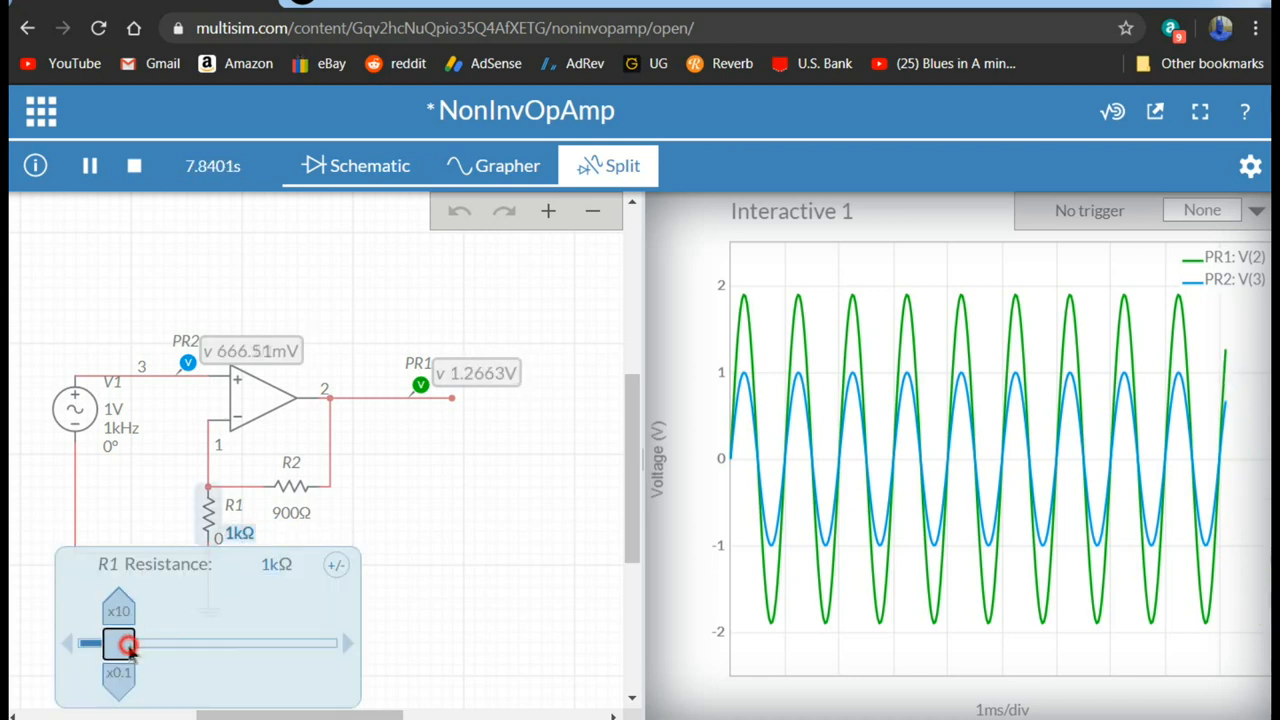
Adjust R1's resistance slider live to about 1.40kΩ, reshaping the output sine amplitude.
left_click_drag(128, 644, 104, 644)
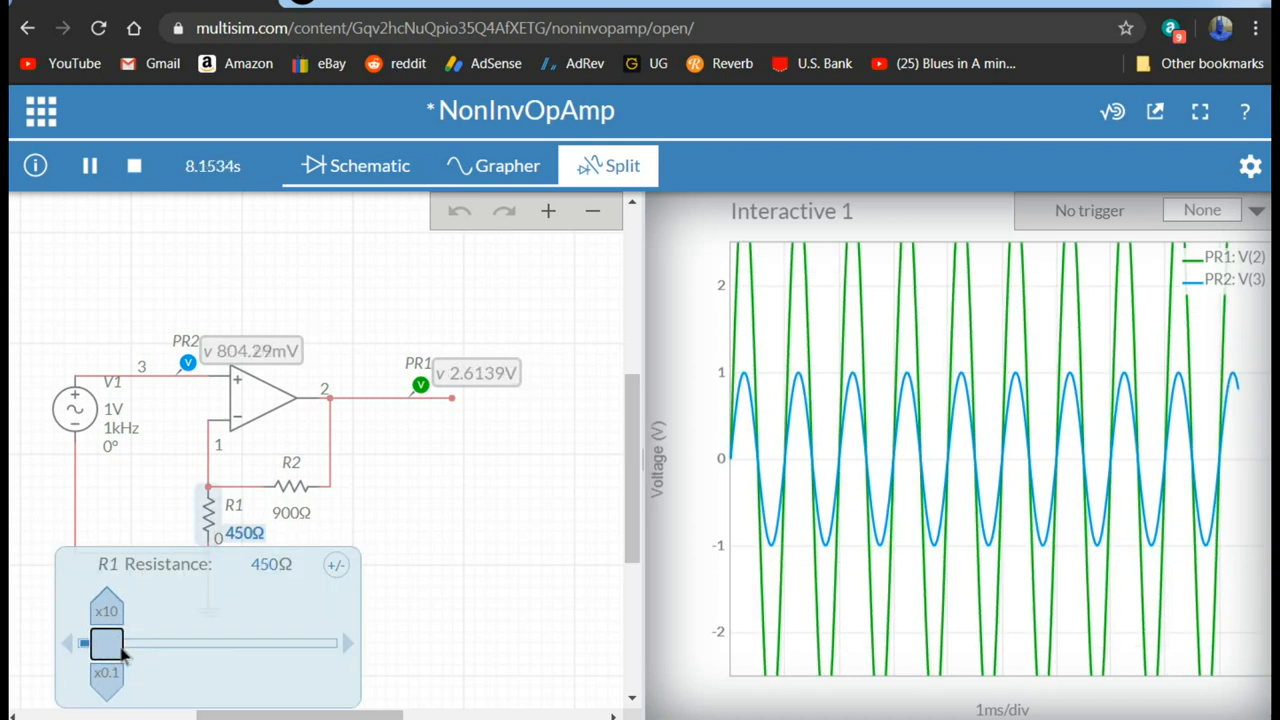
left_click_drag(104, 644, 128, 644)
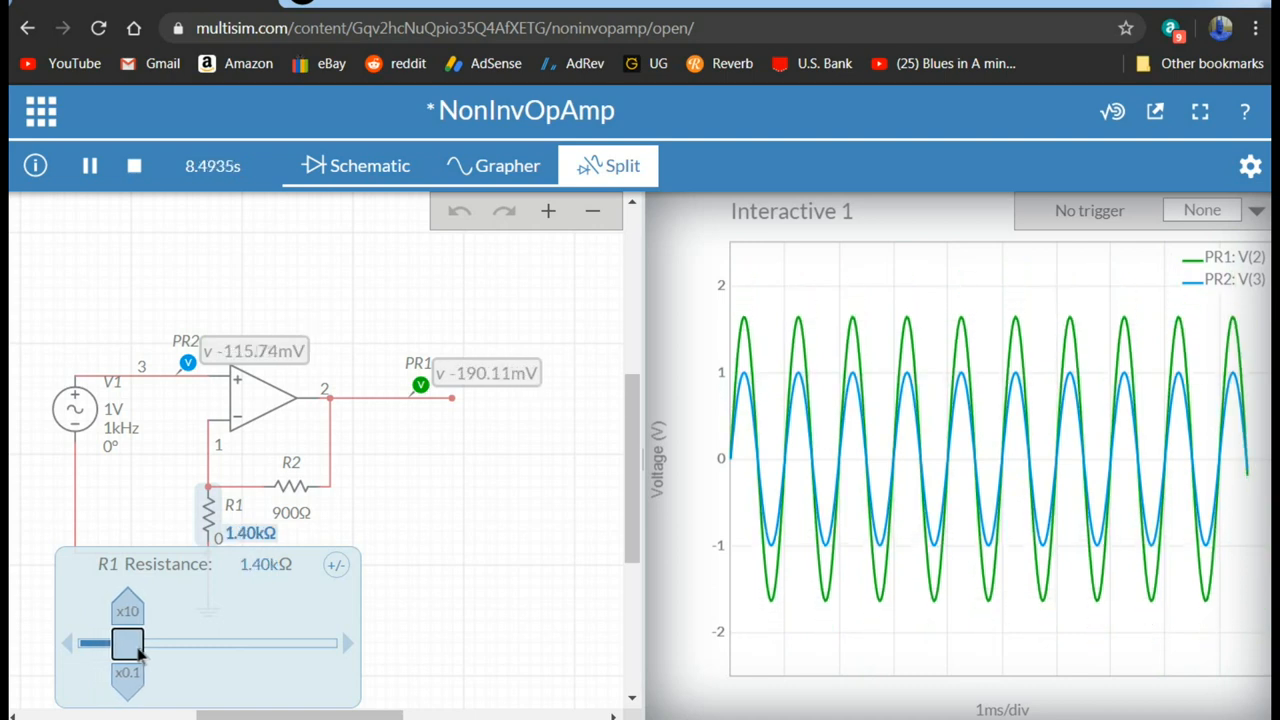
left_click_drag(128, 644, 140, 644)
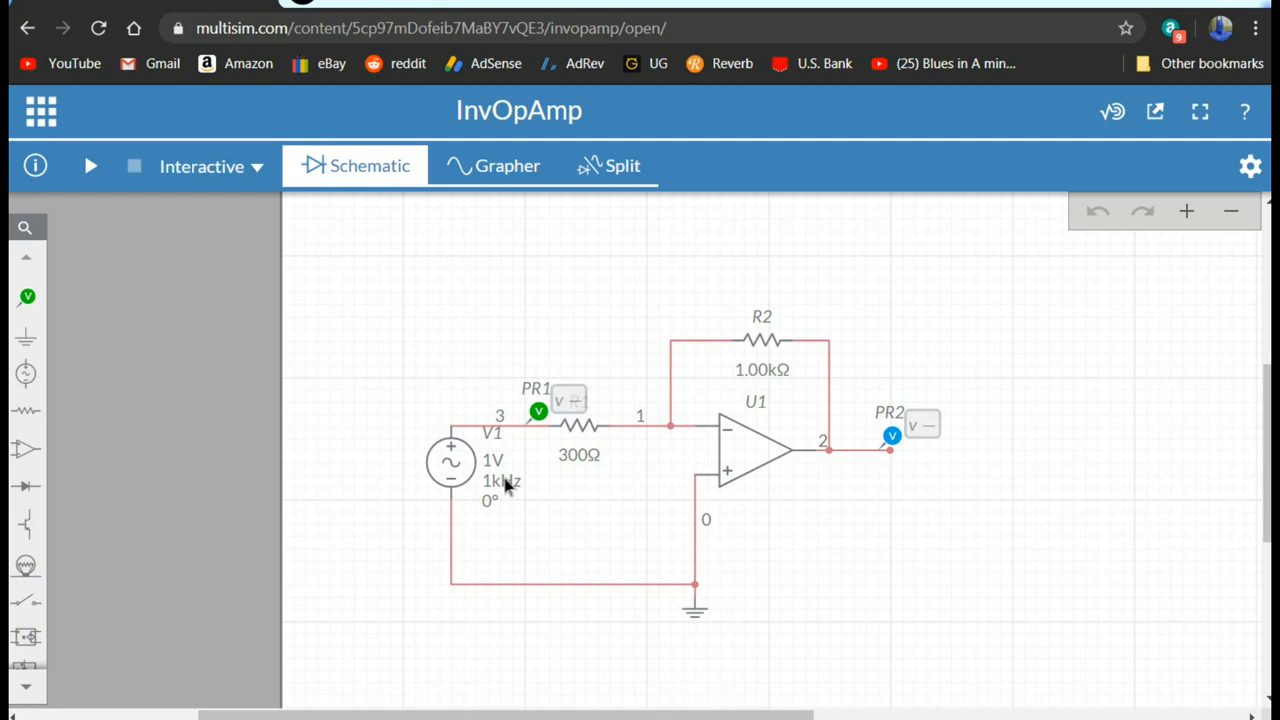
mouse_move(580, 424)
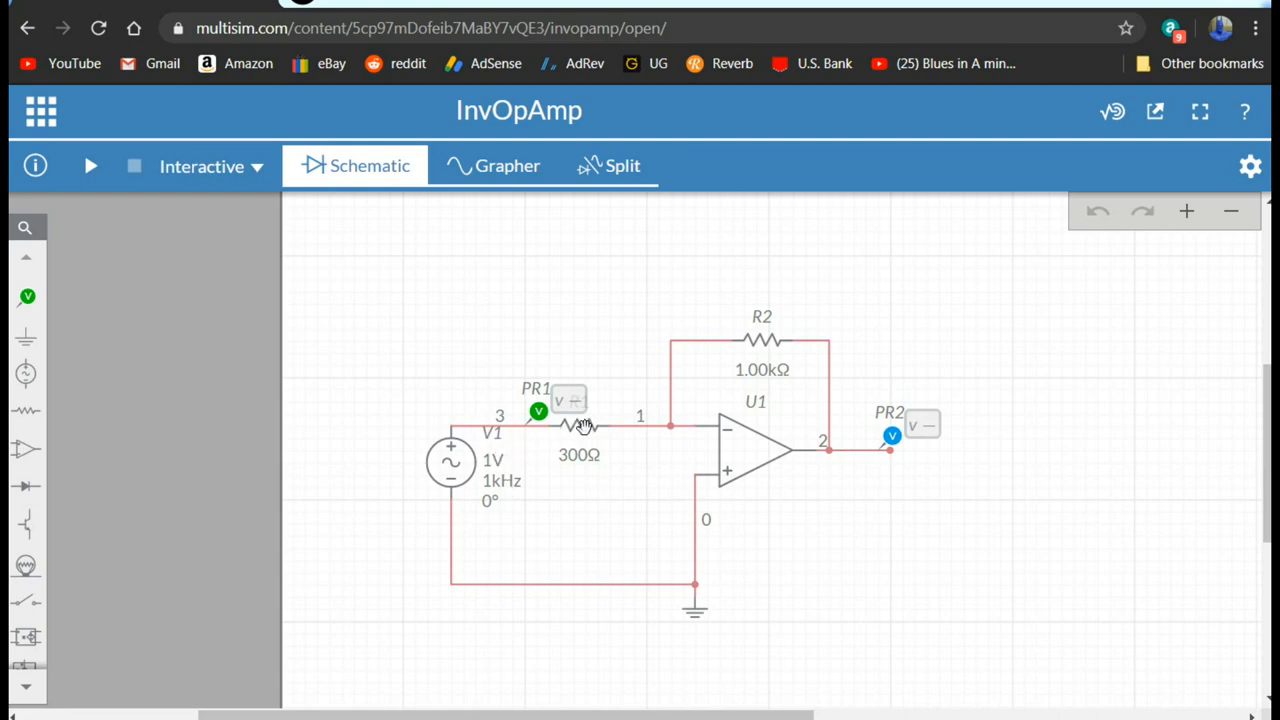
mouse_move(724, 428)
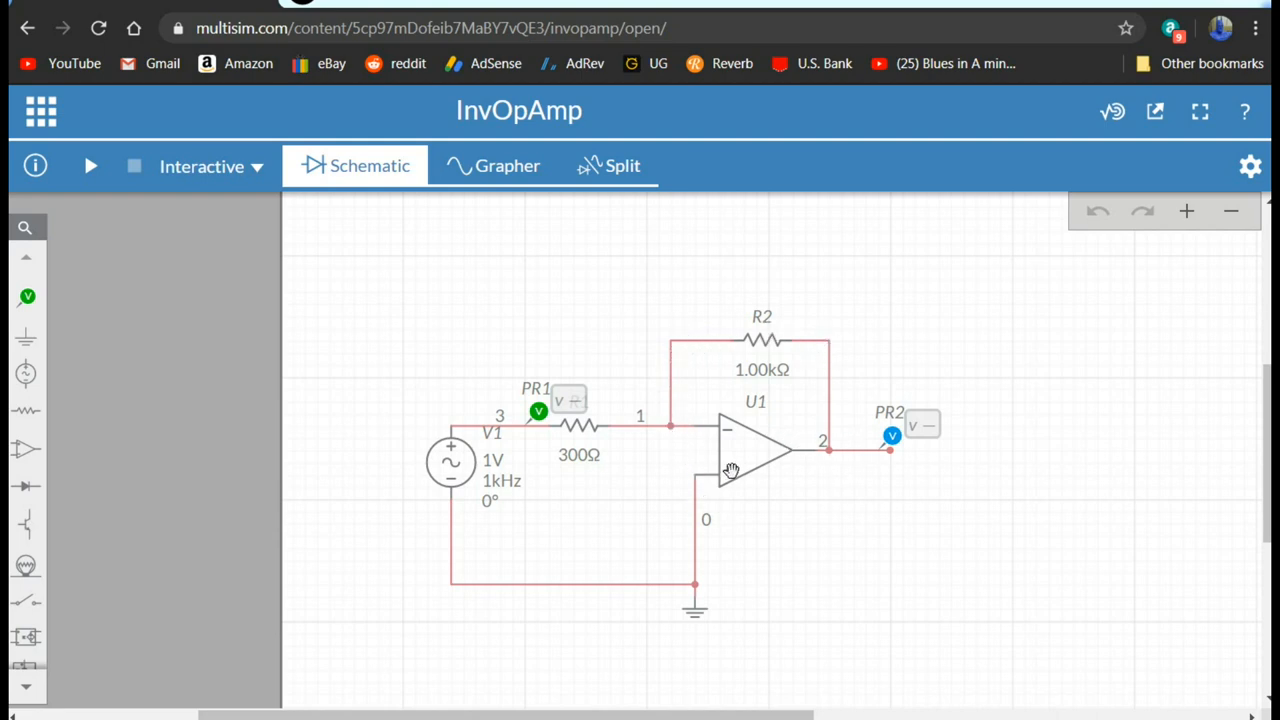
mouse_move(710, 490)
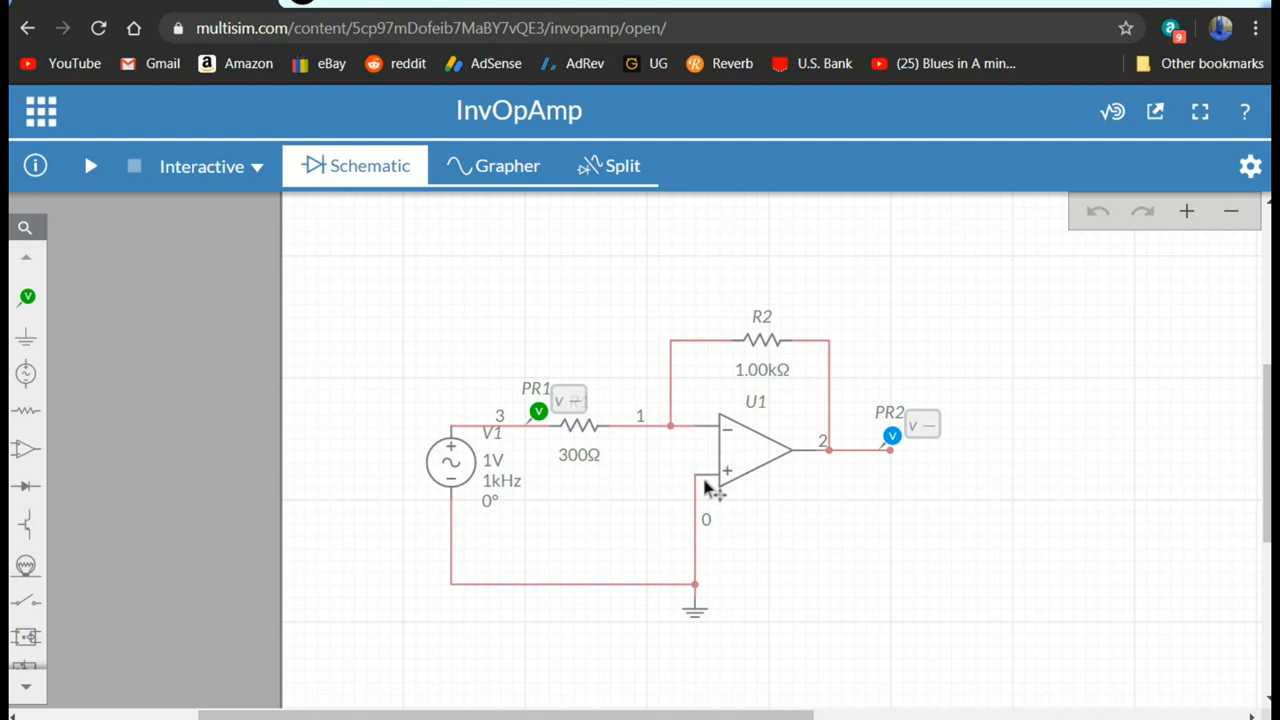
mouse_move(148, 192)
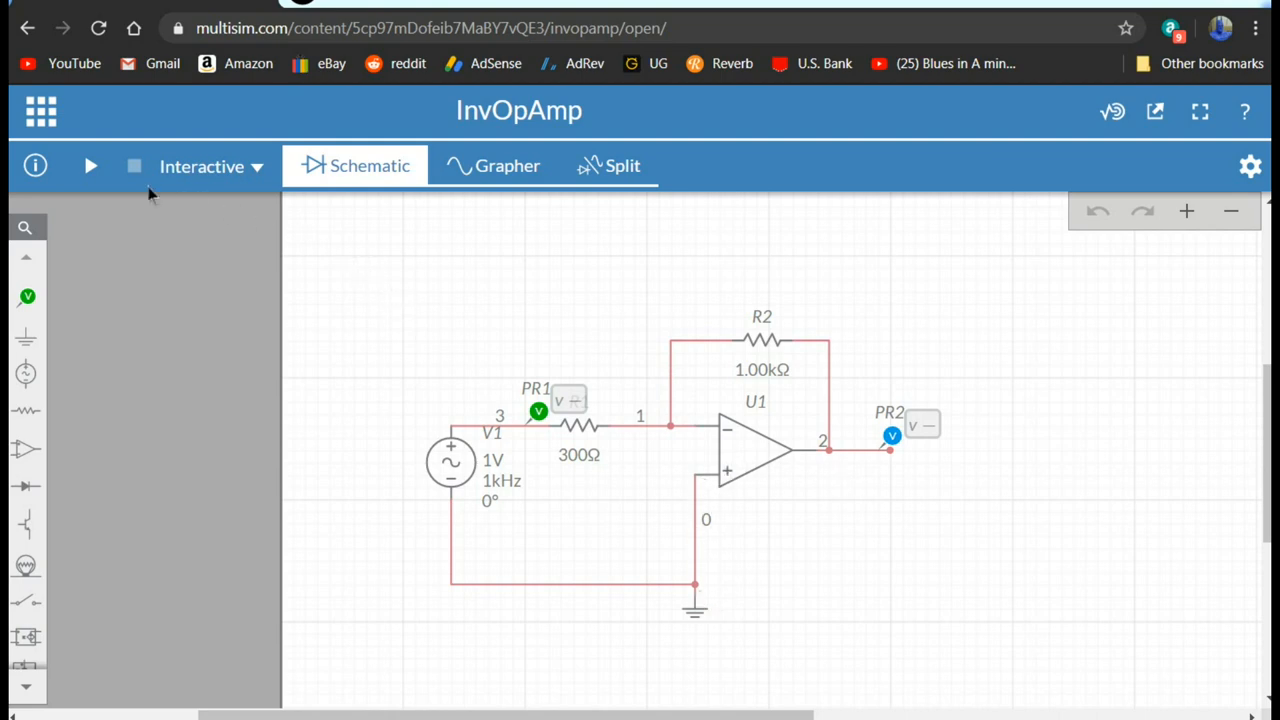
Run the inverting amplifier simulation and show schematic and waveforms in Split view.
left_click(96, 166)
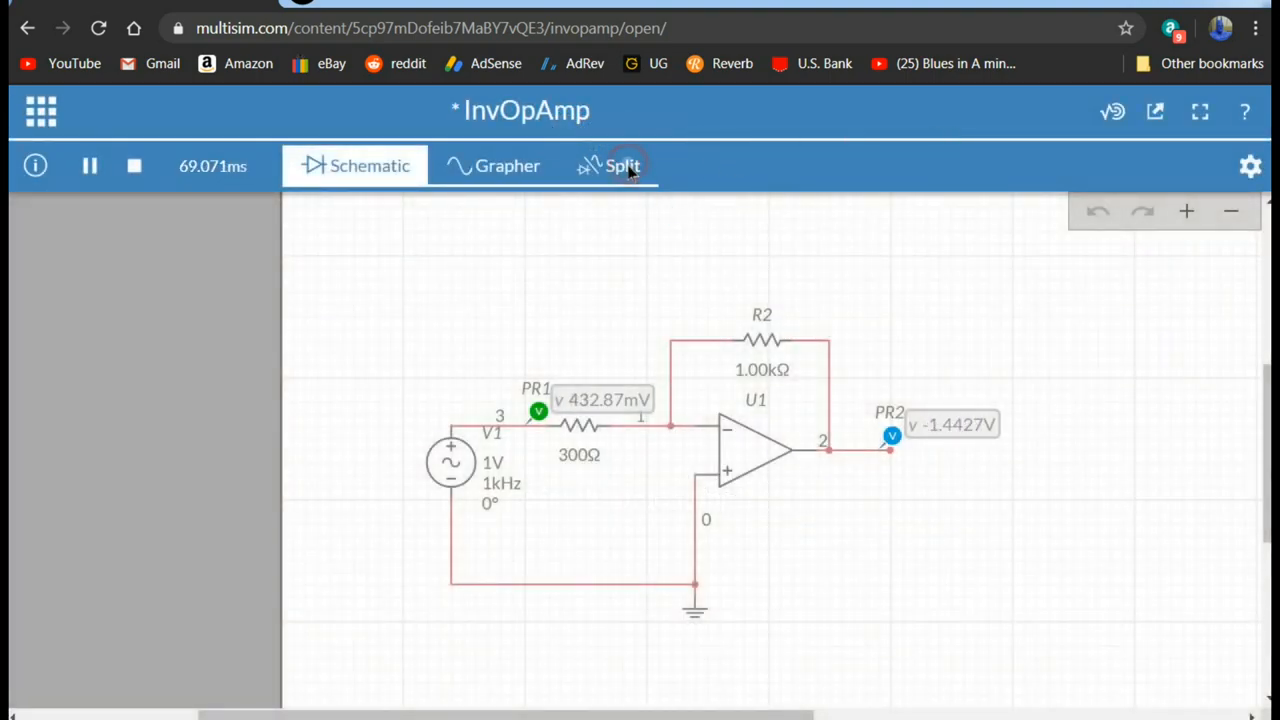
left_click(620, 164)
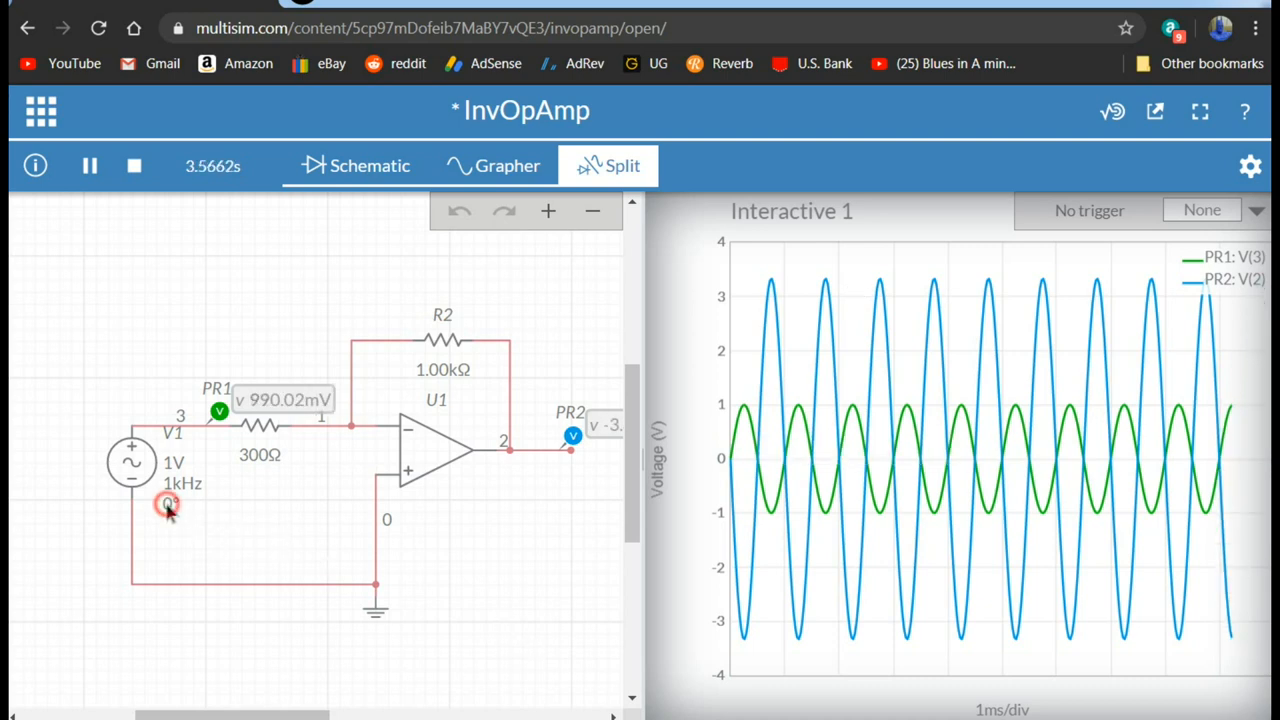
Adjust V1's sliders to 1.50kHz frequency and 96° phase.
left_click(178, 504)
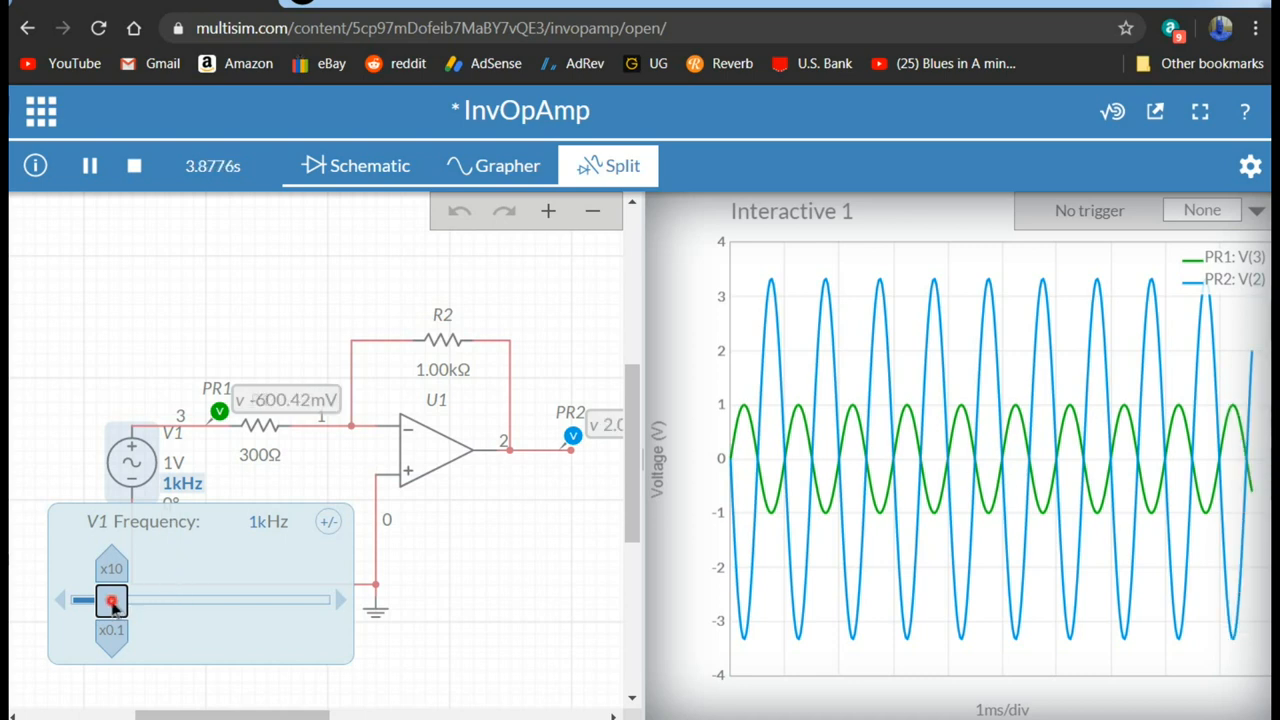
left_click_drag(112, 600, 136, 600)
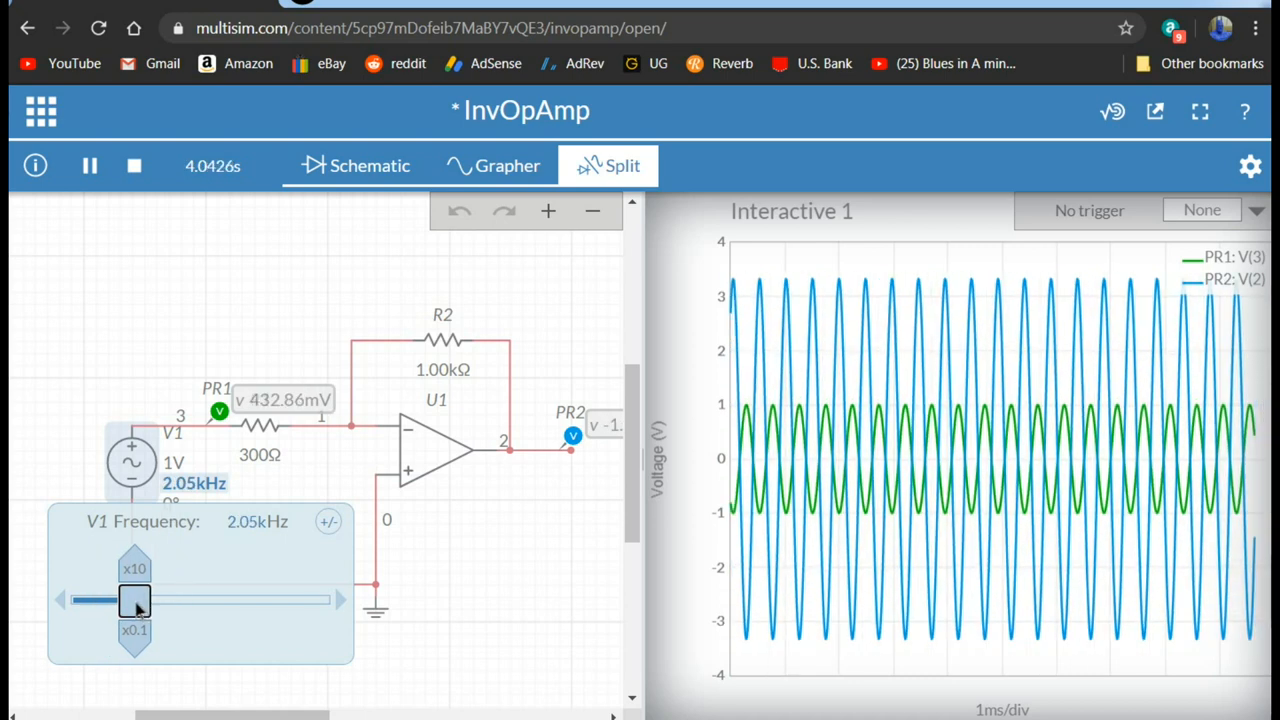
left_click_drag(136, 600, 120, 600)
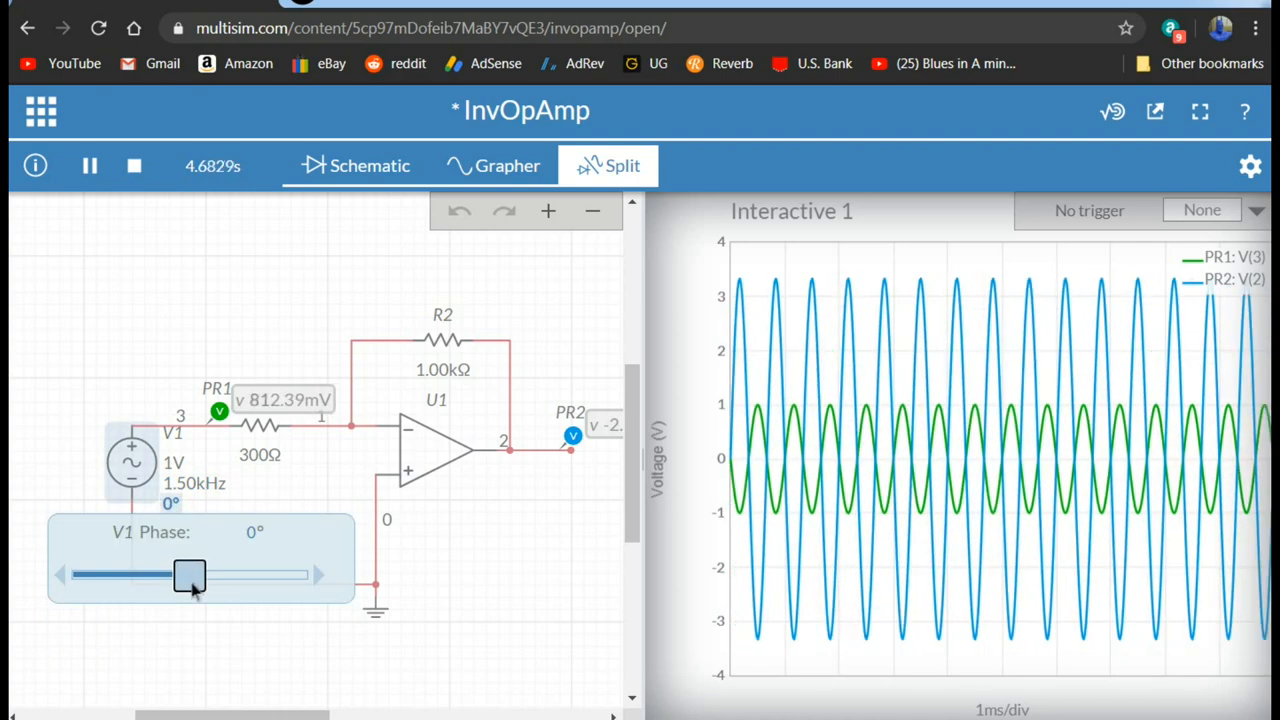
left_click_drag(188, 576, 244, 576)
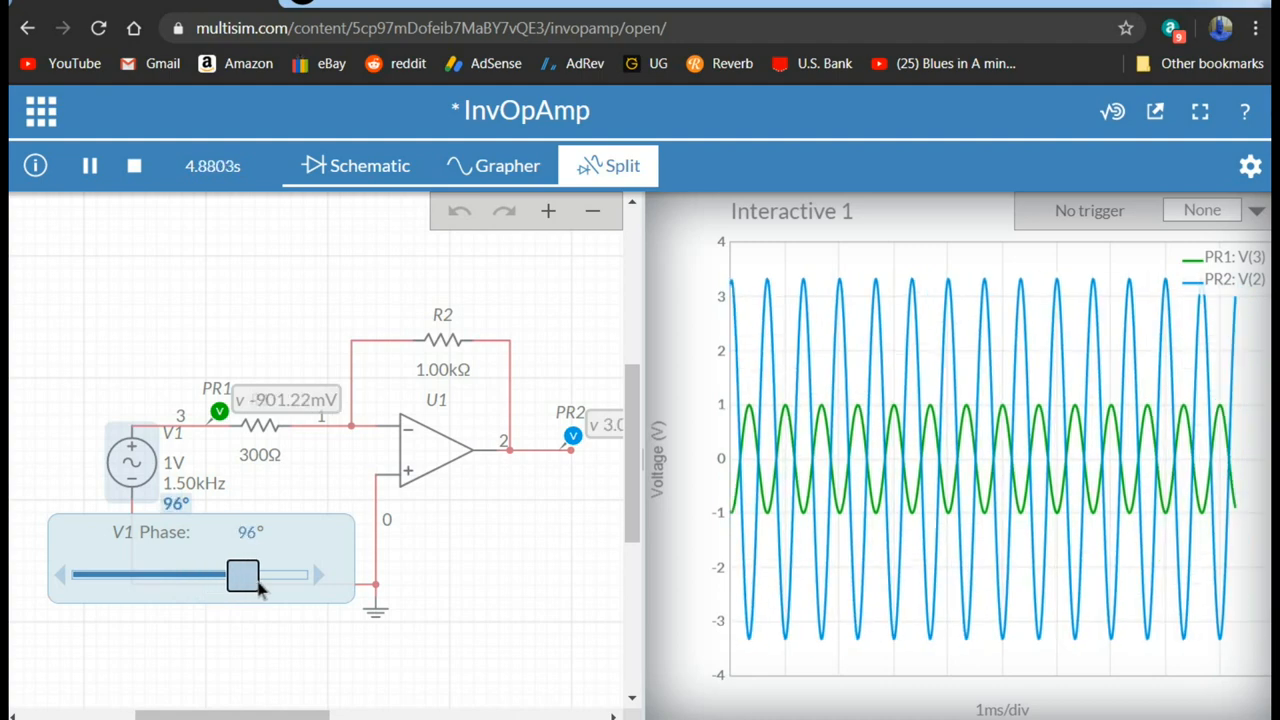
left_click_drag(244, 576, 256, 576)
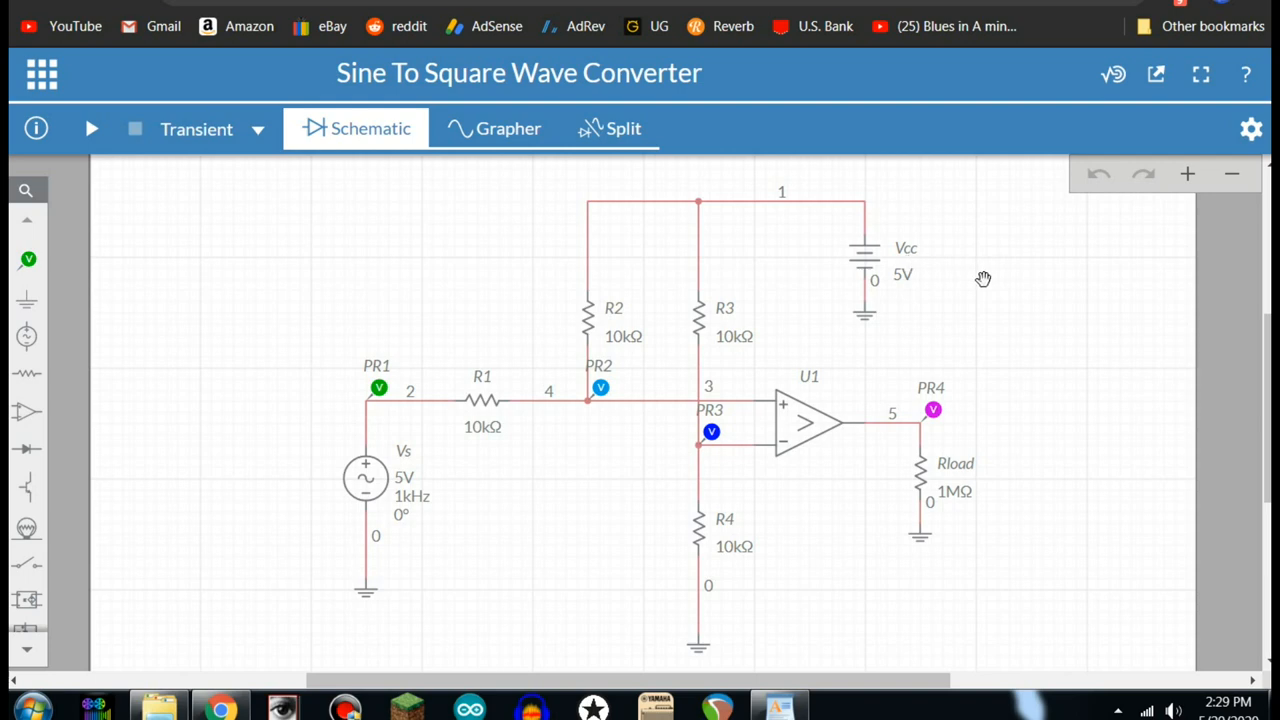
mouse_move(358, 464)
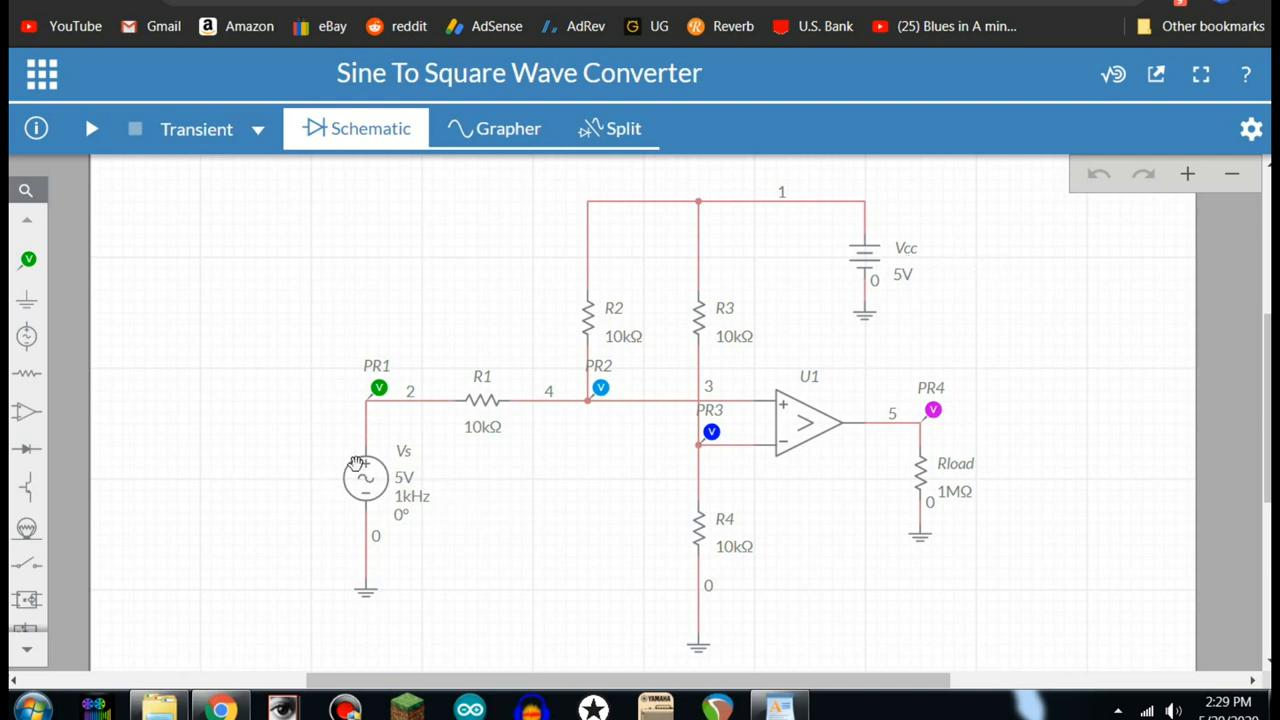
mouse_move(418, 508)
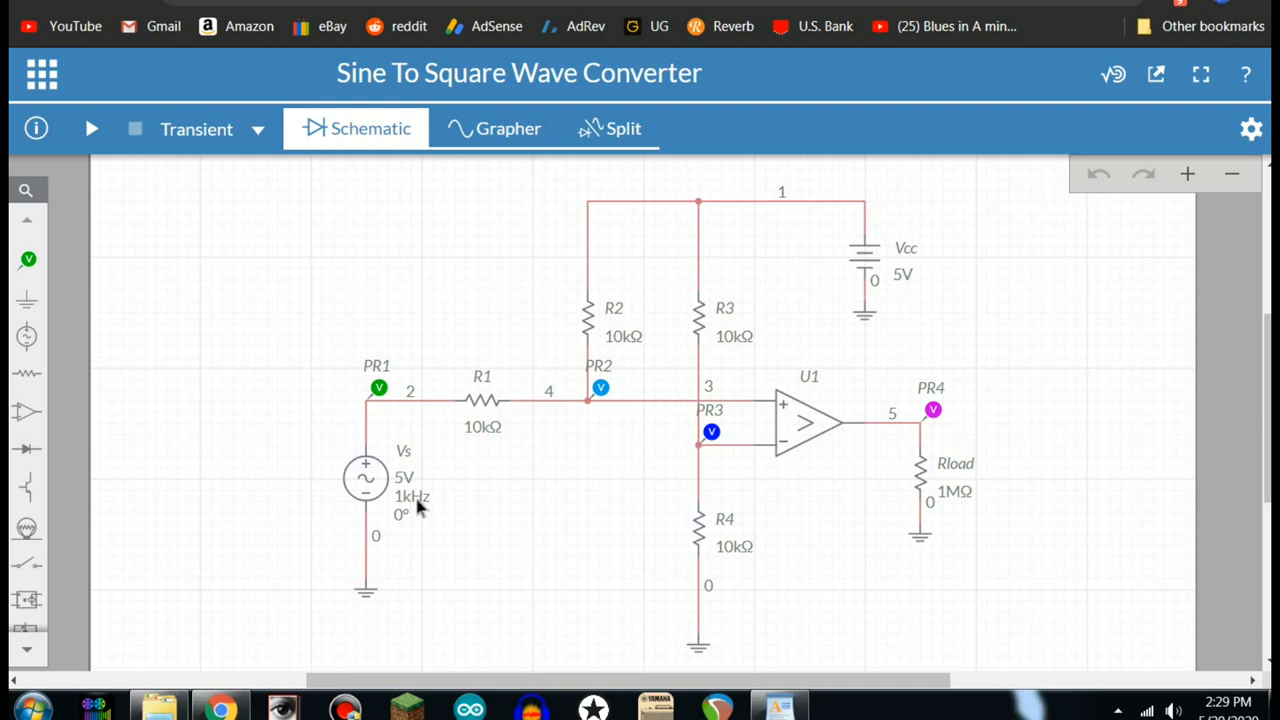
mouse_move(748, 456)
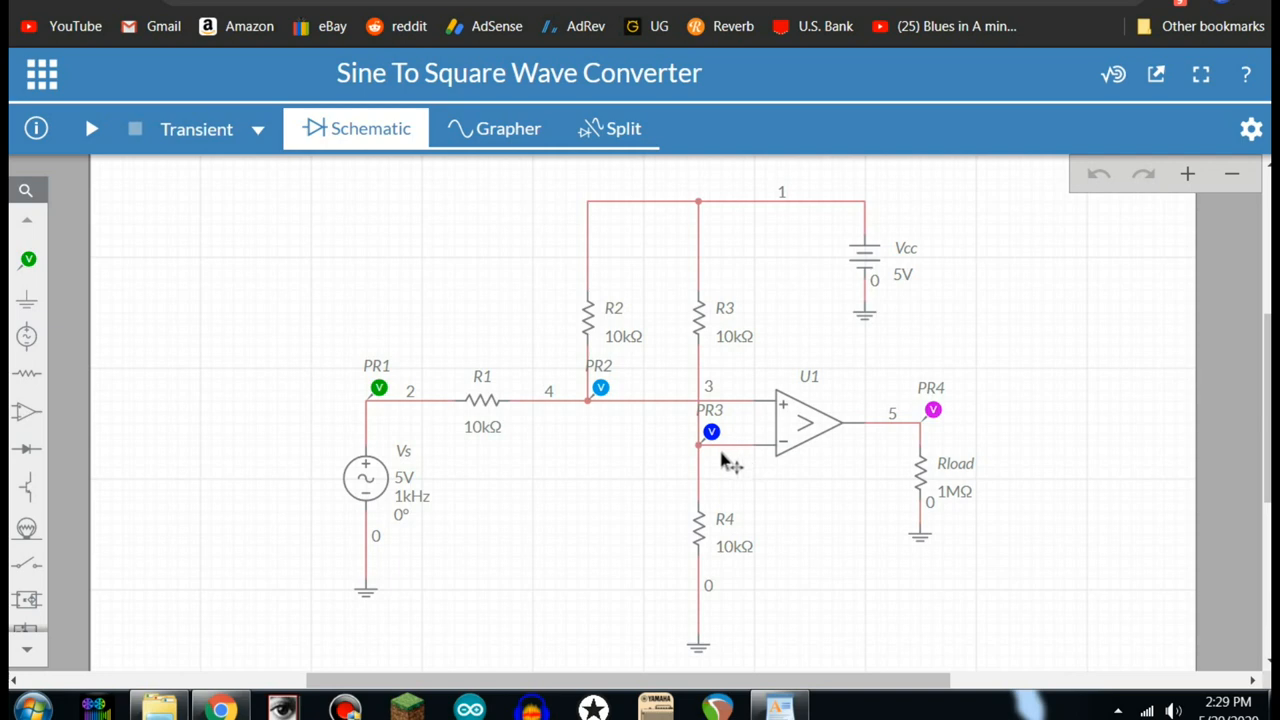
mouse_move(922, 480)
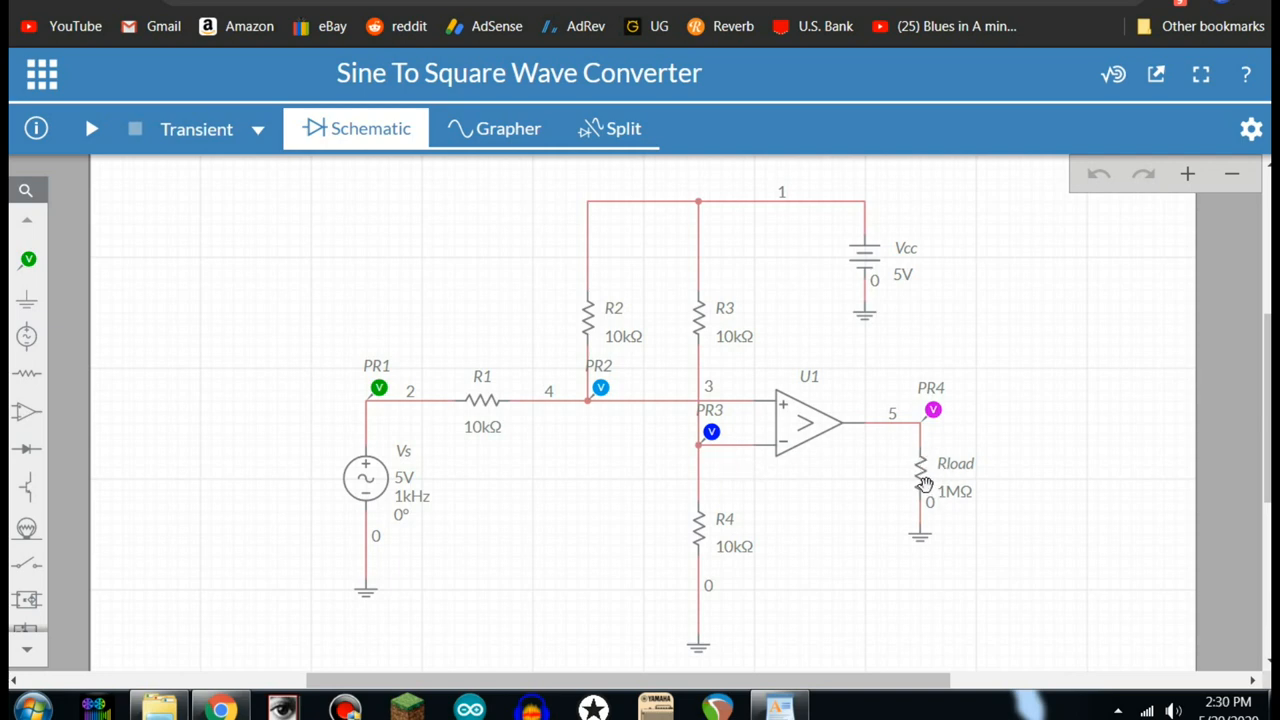
mouse_move(864, 258)
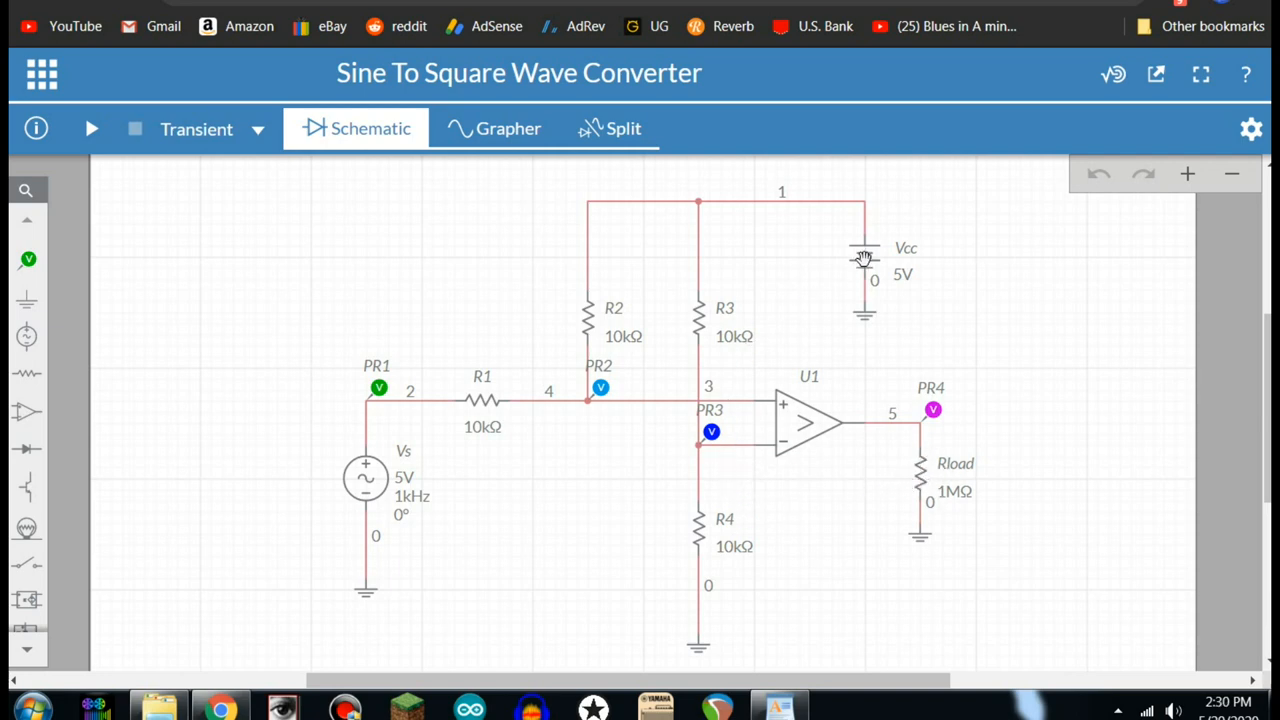
mouse_move(864, 260)
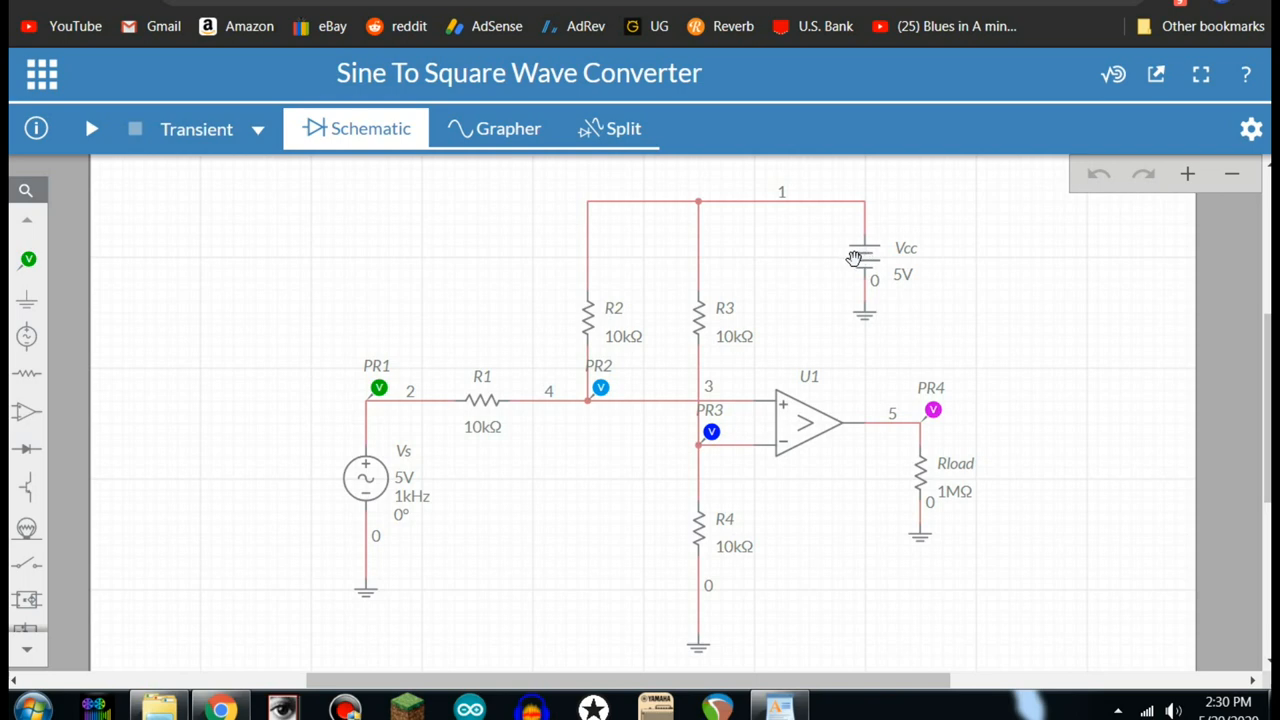
mouse_move(180, 150)
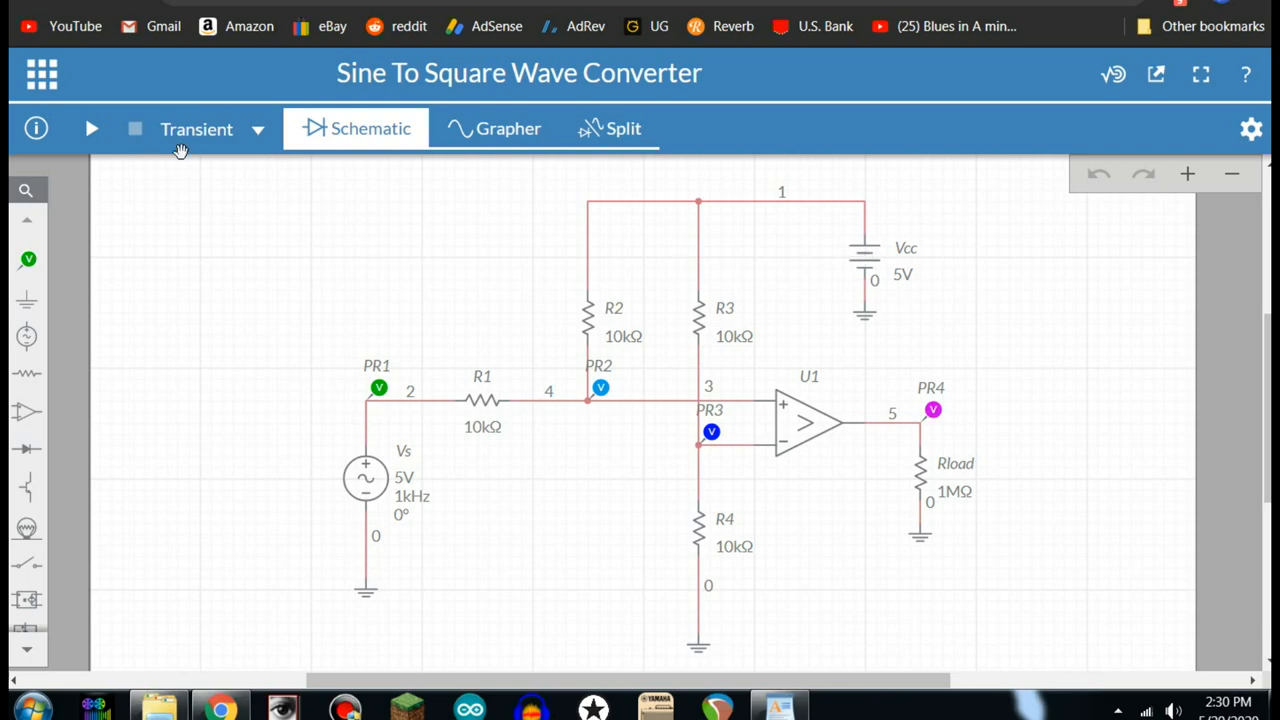
left_click(92, 128)
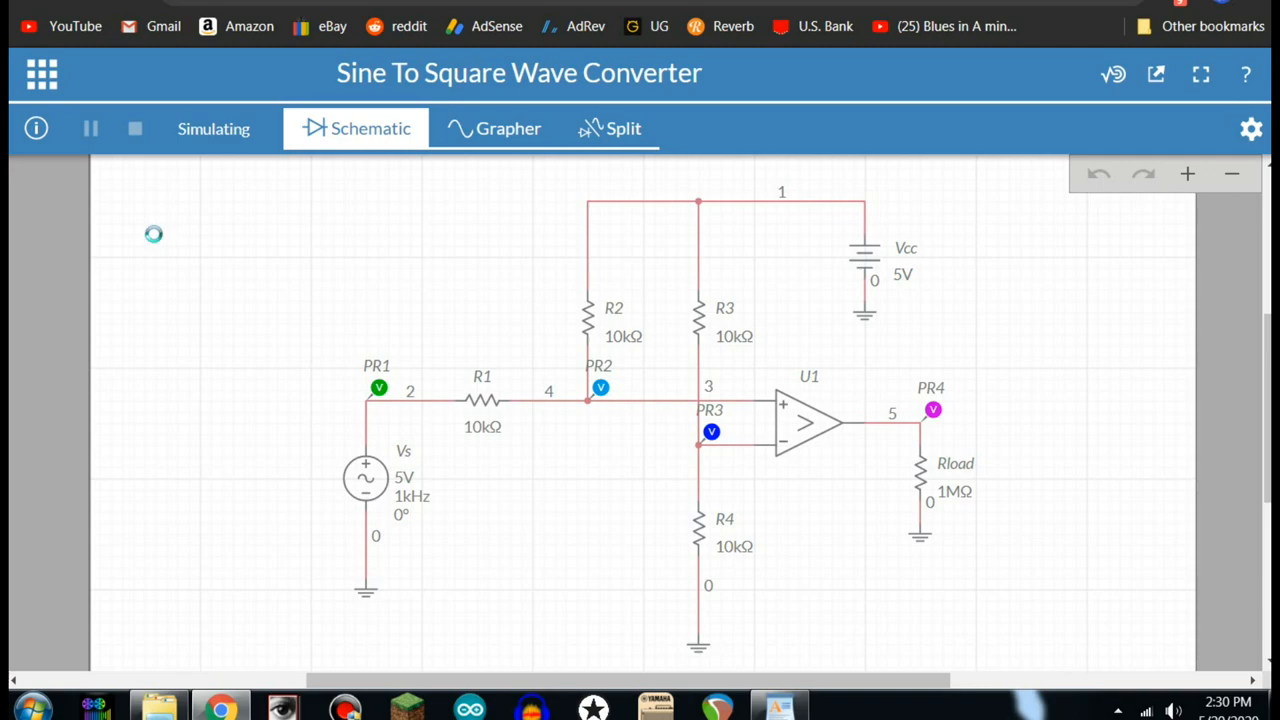
left_click(492, 128)
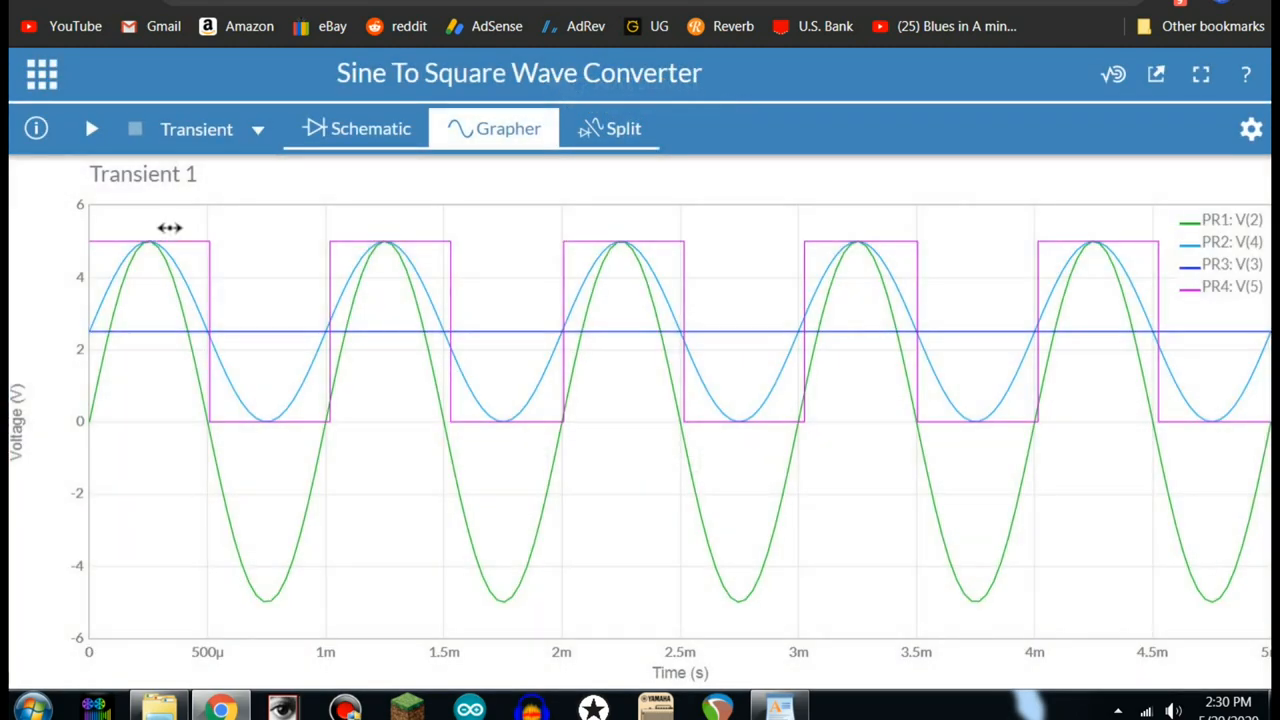
left_click(624, 128)
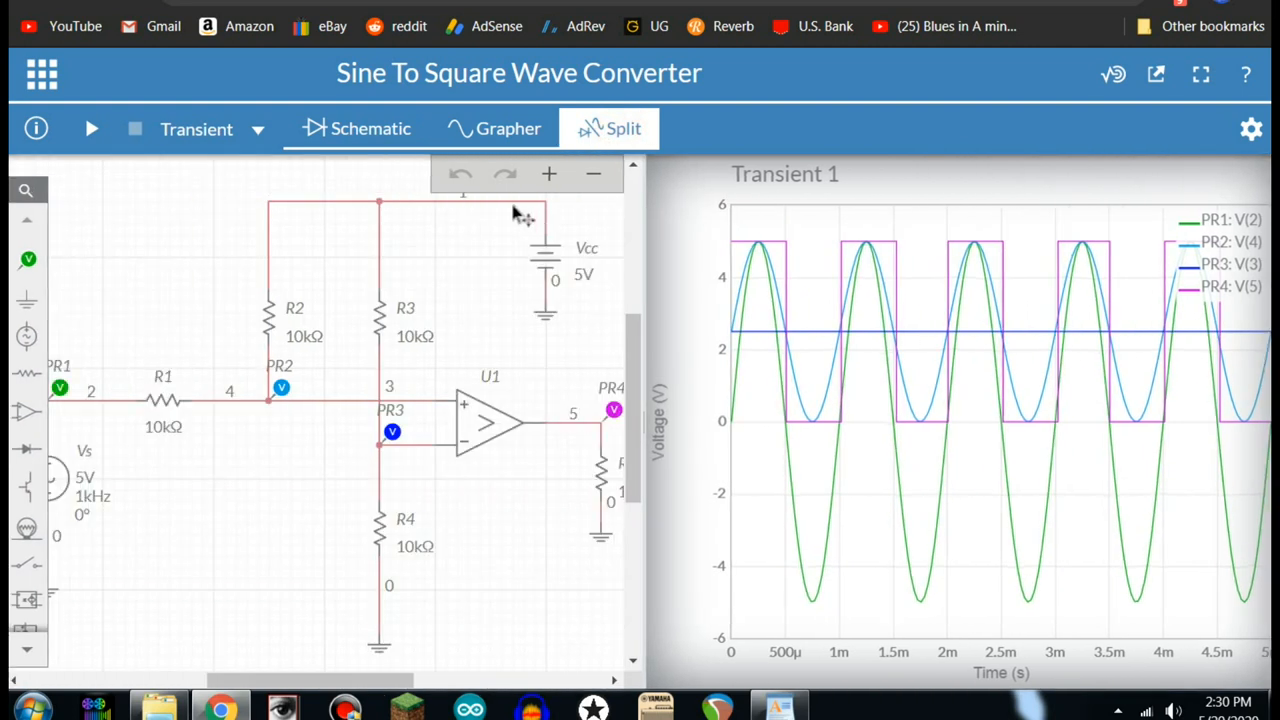
mouse_move(88, 338)
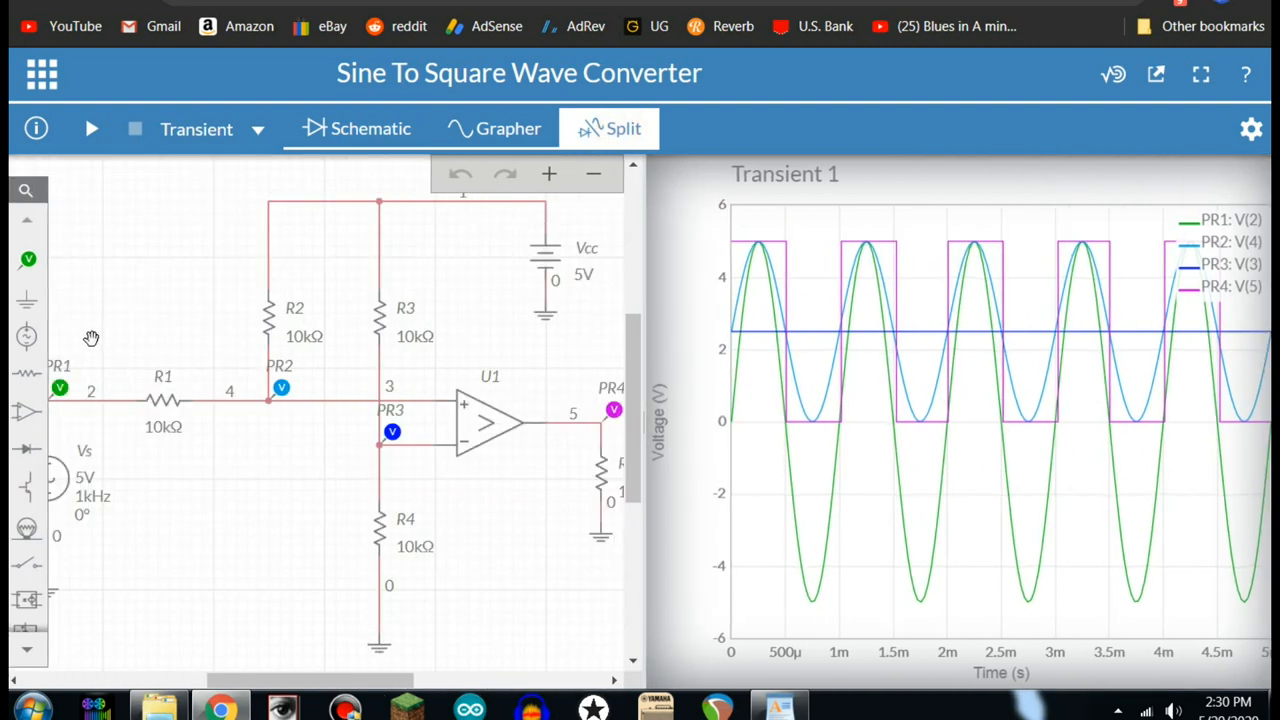
mouse_move(62, 396)
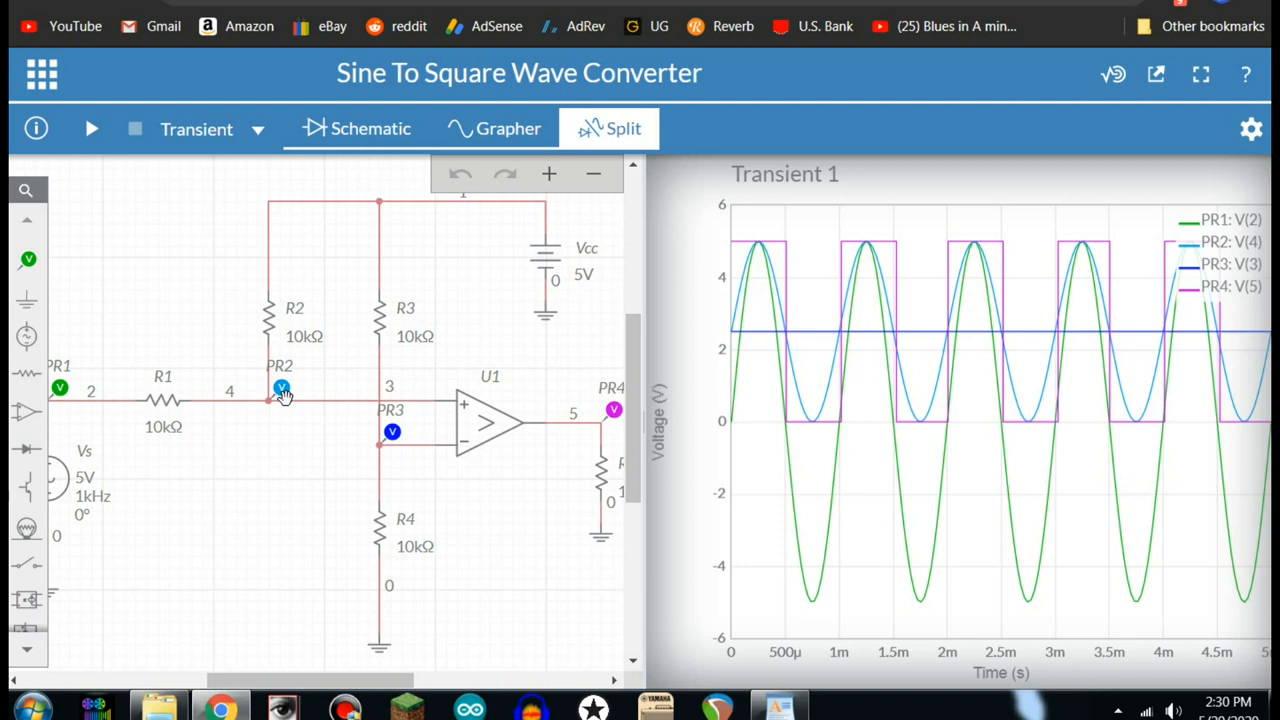
mouse_move(750, 336)
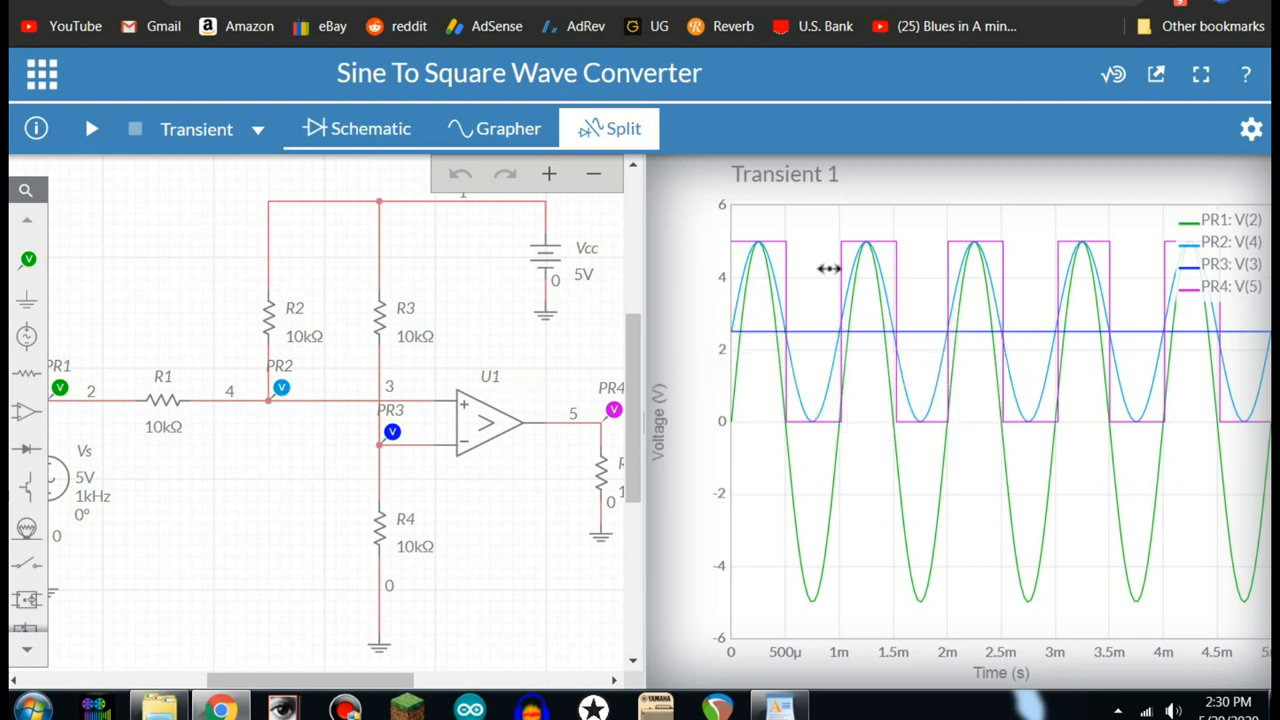
mouse_move(808, 276)
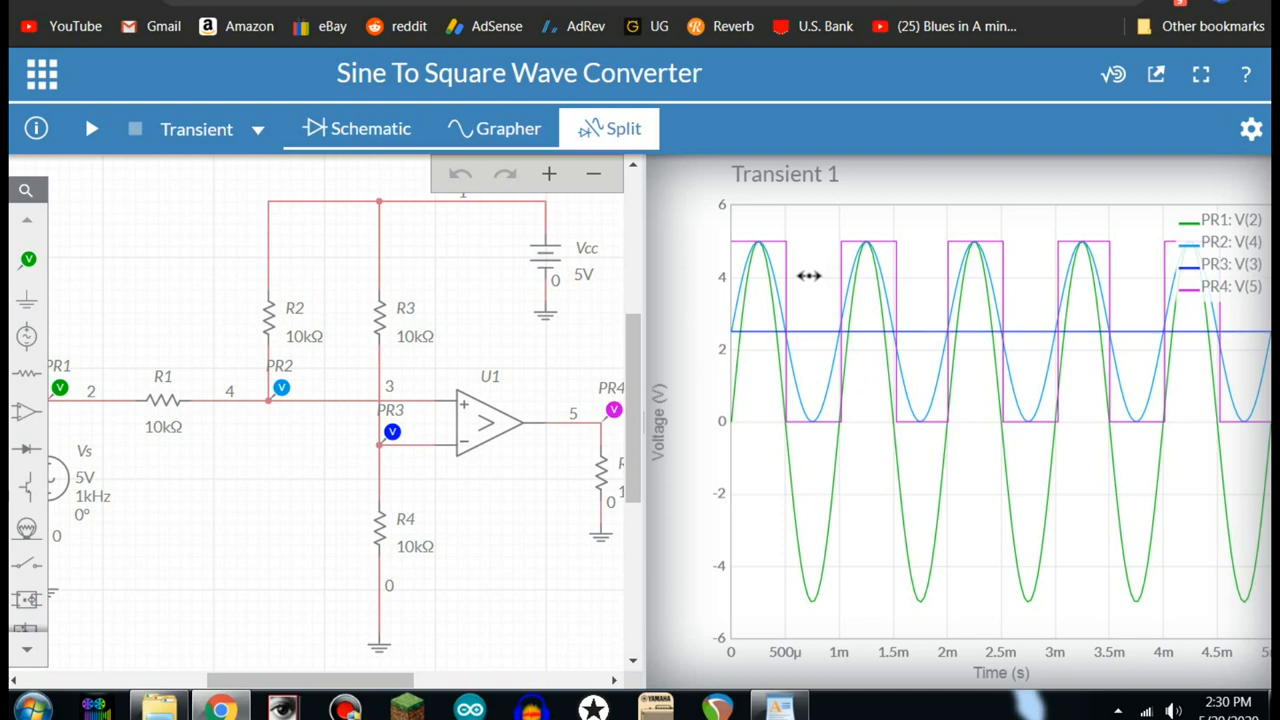
mouse_move(404, 456)
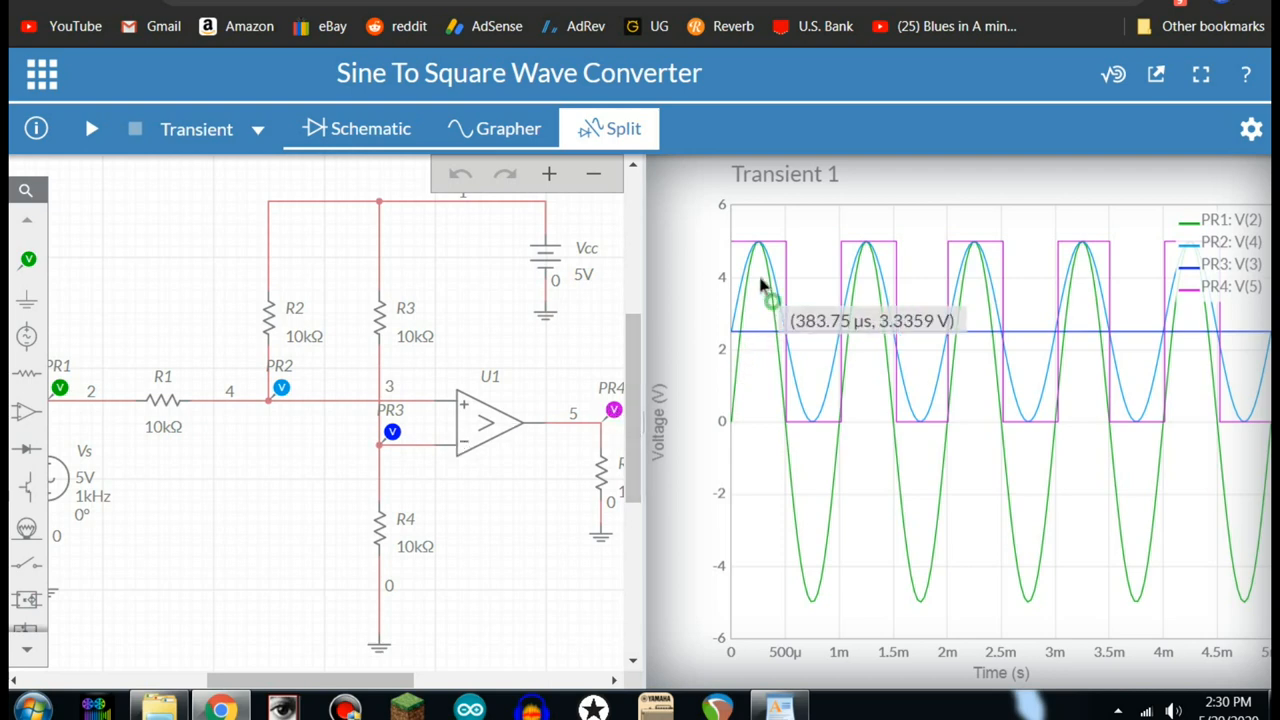
mouse_move(596, 368)
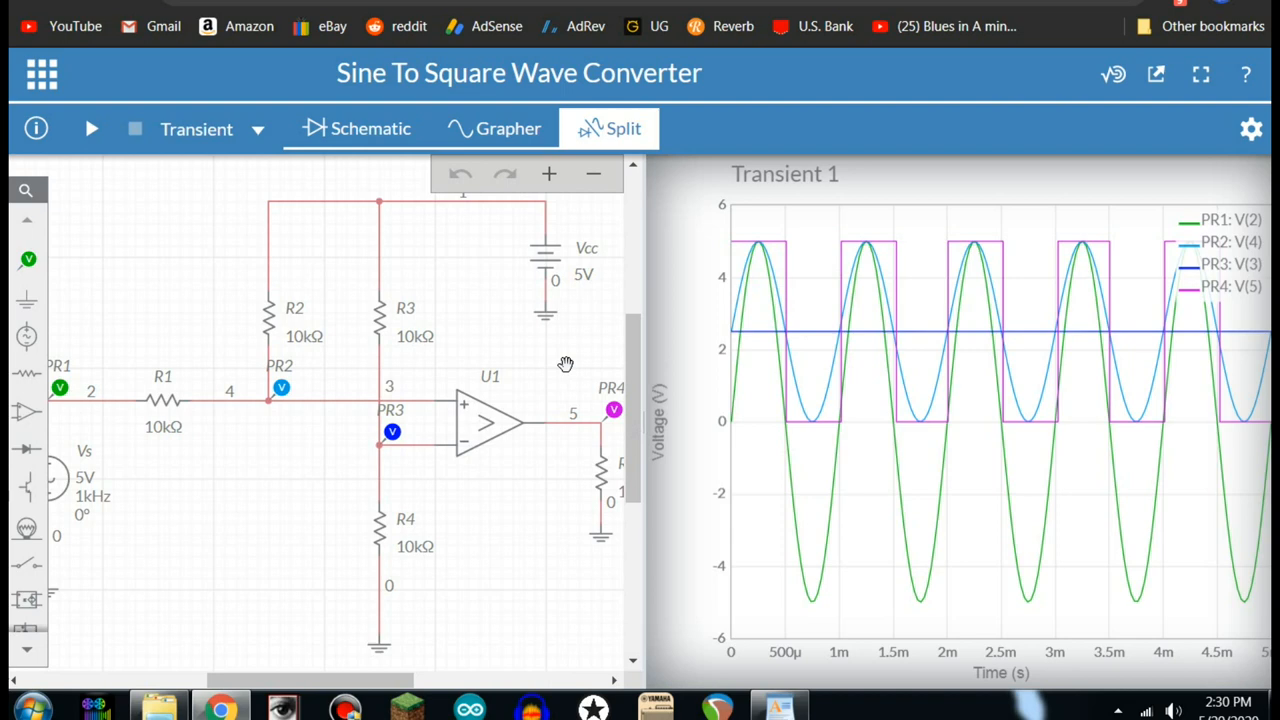
mouse_move(722, 344)
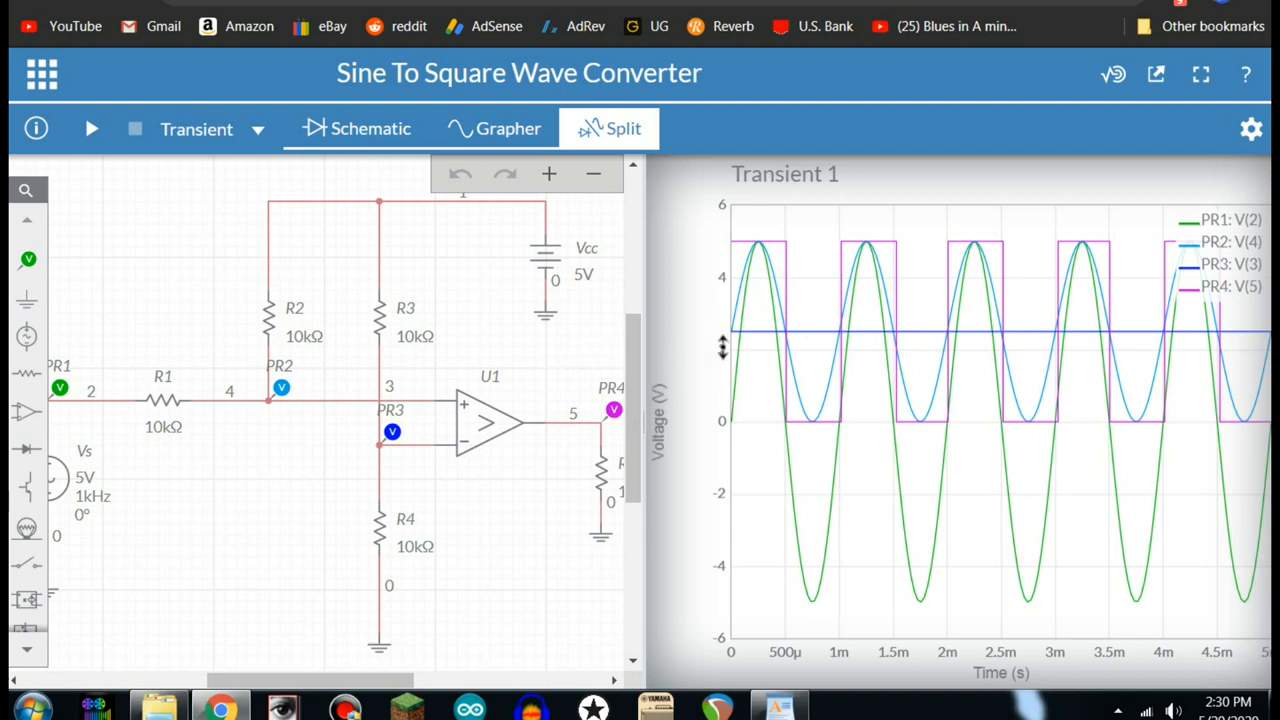
mouse_move(744, 290)
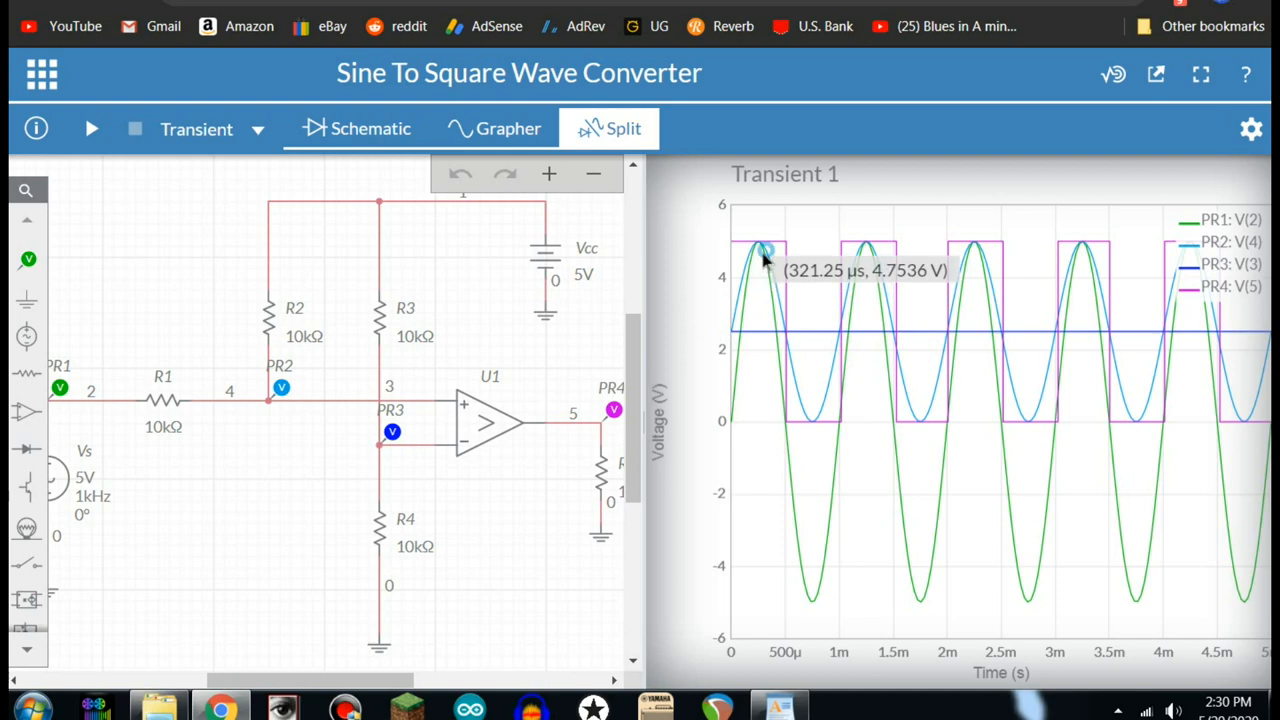
mouse_move(760, 258)
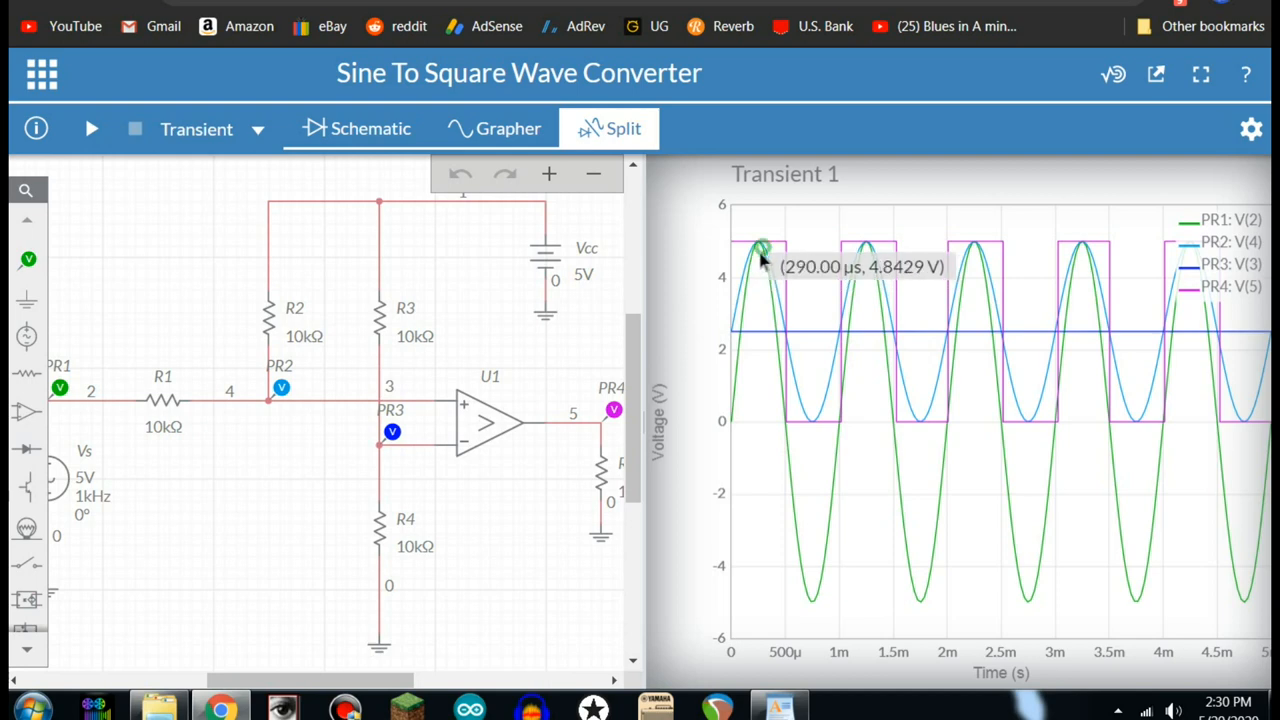
mouse_move(740, 248)
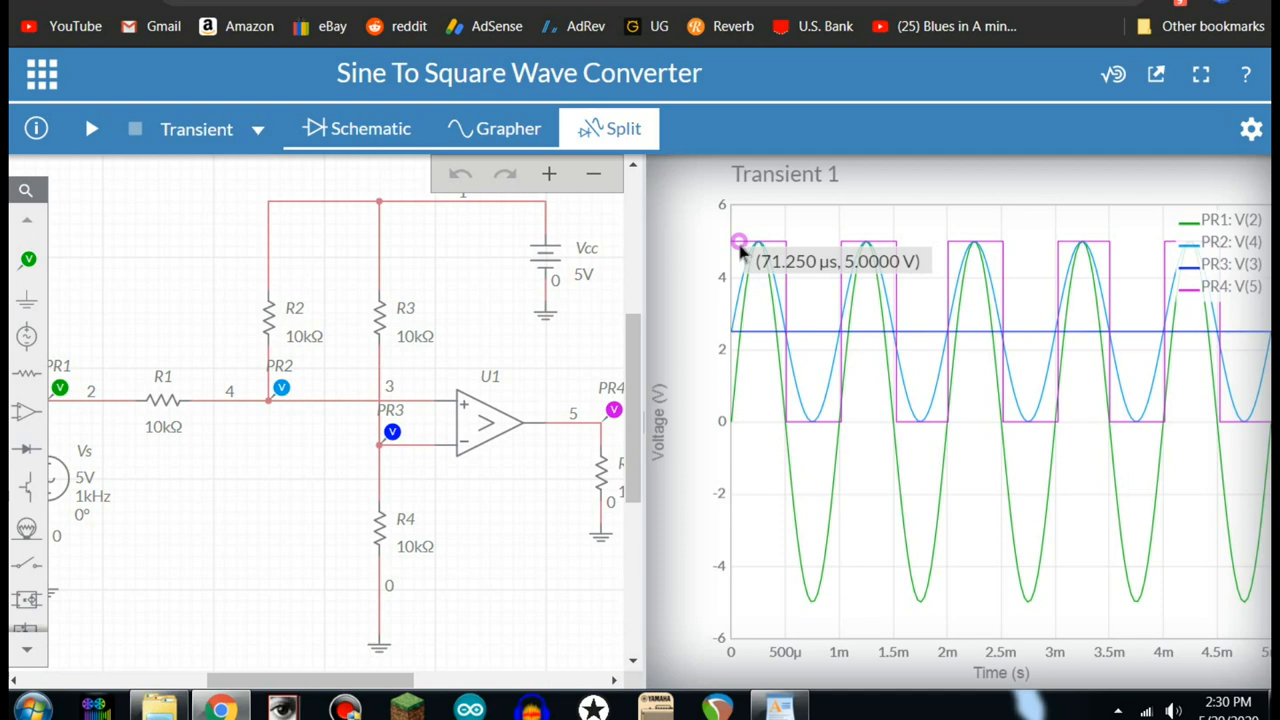
mouse_move(808, 444)
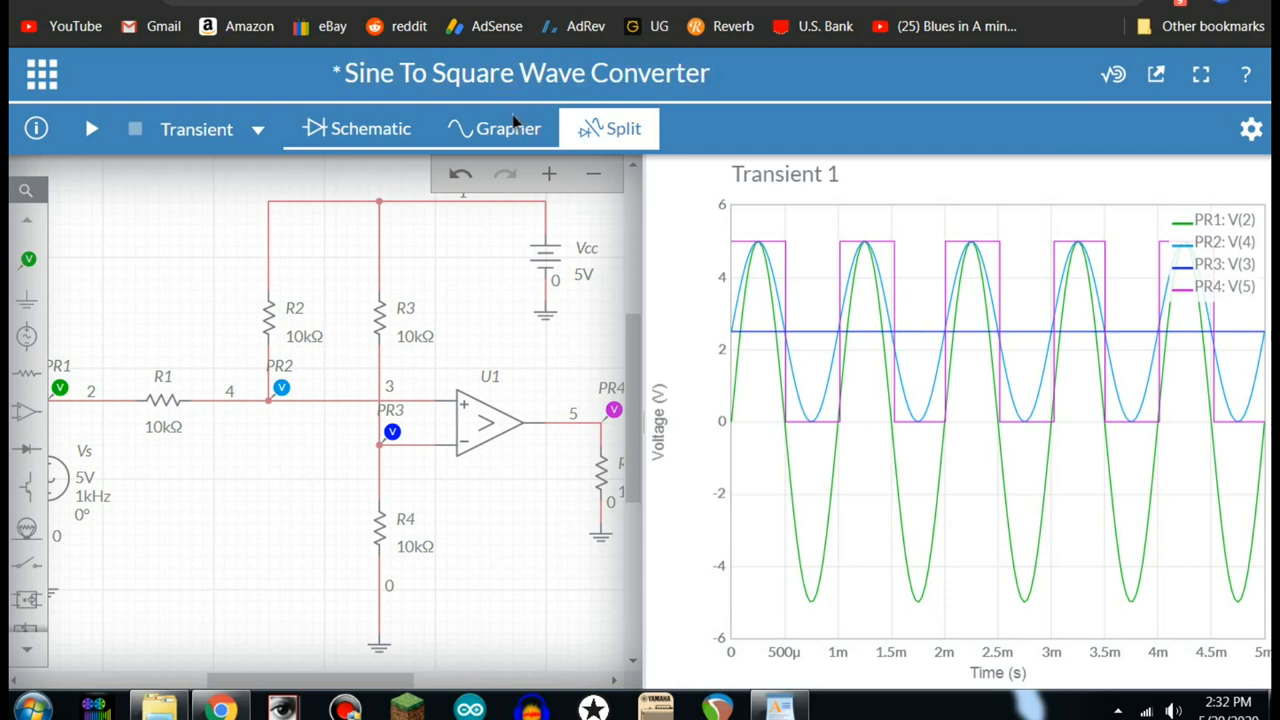
Return to Schematic view and start a new file, discarding the unsaved converter changes.
left_click(370, 128)
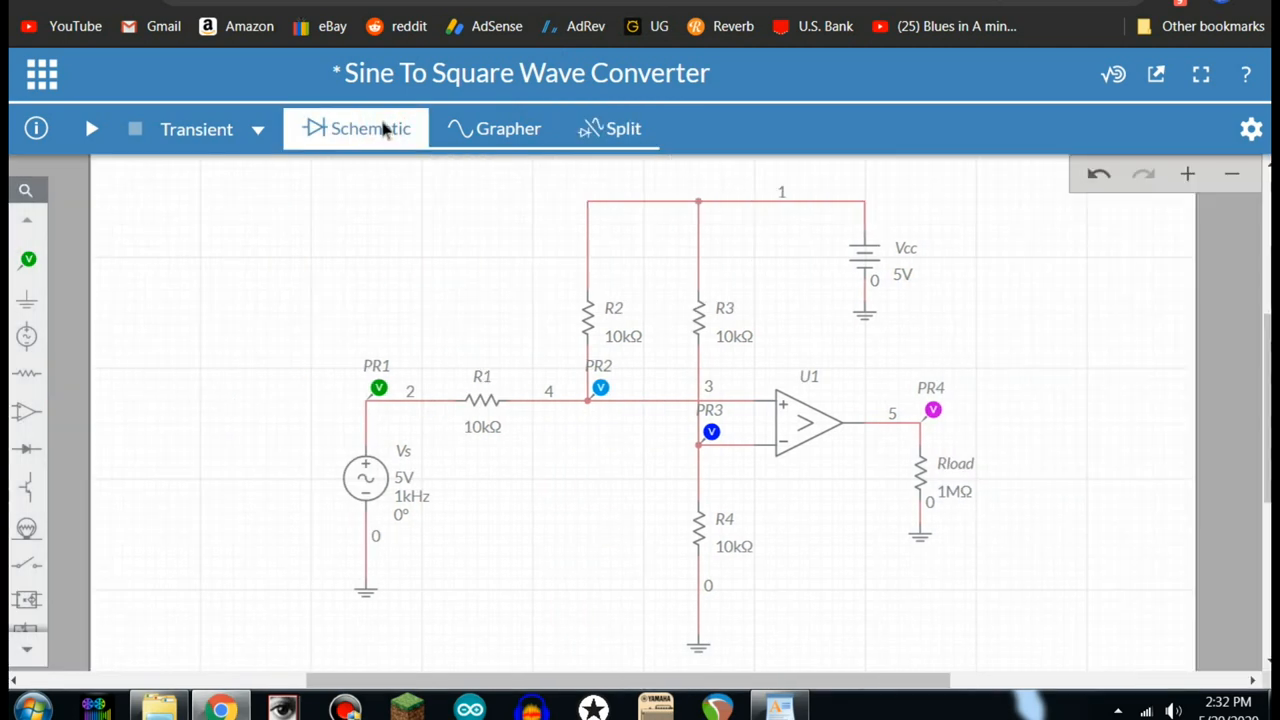
left_click(42, 76)
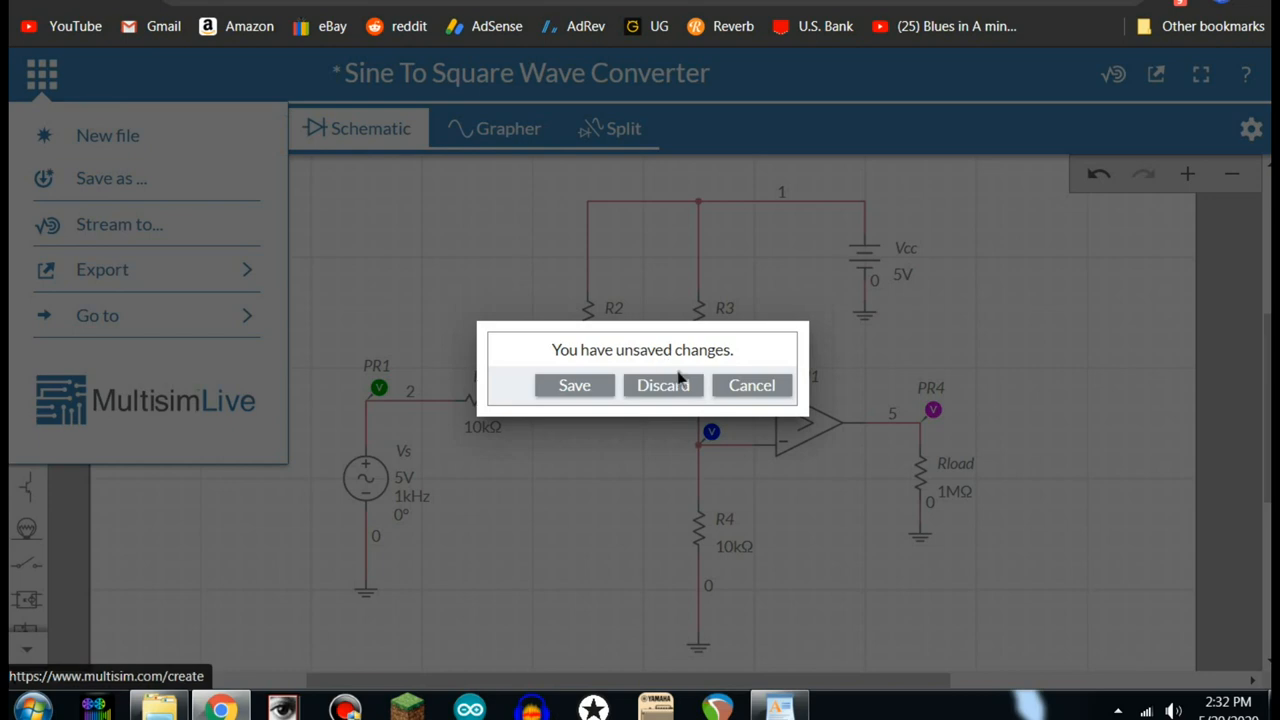
left_click(662, 384)
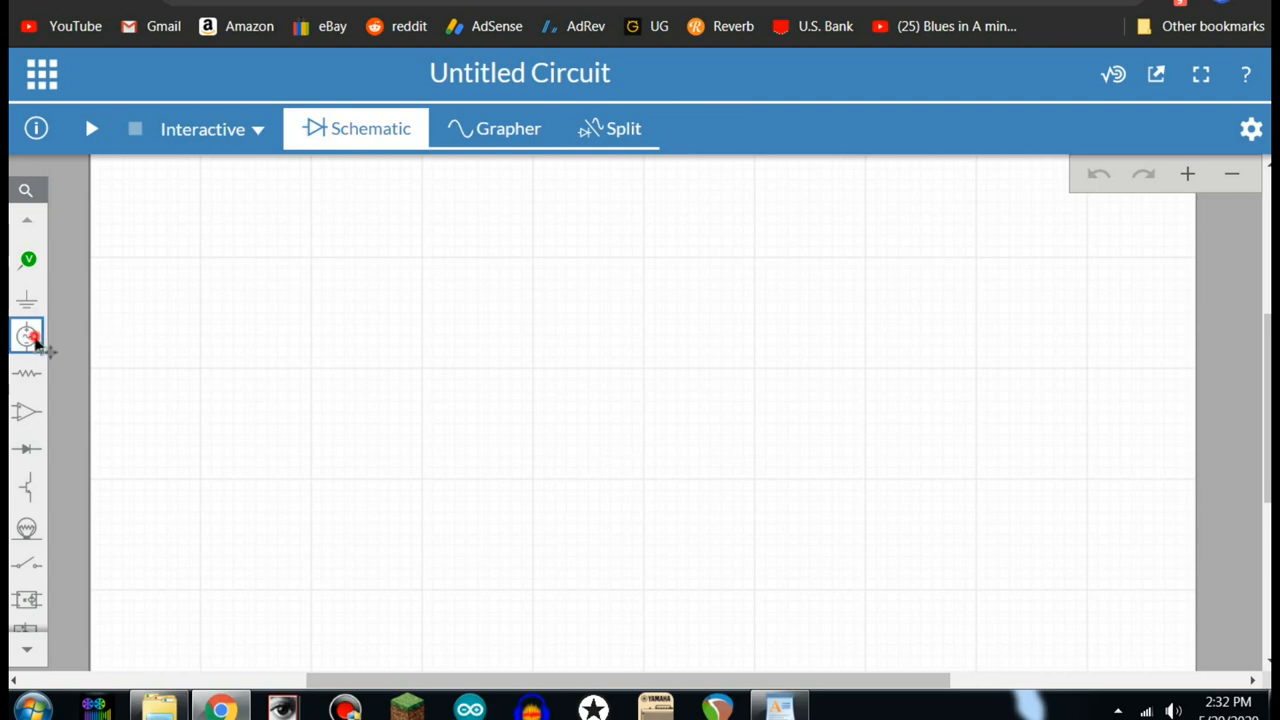
Browse the Sources and Passive part bins of the blank circuit.
left_click(24, 318)
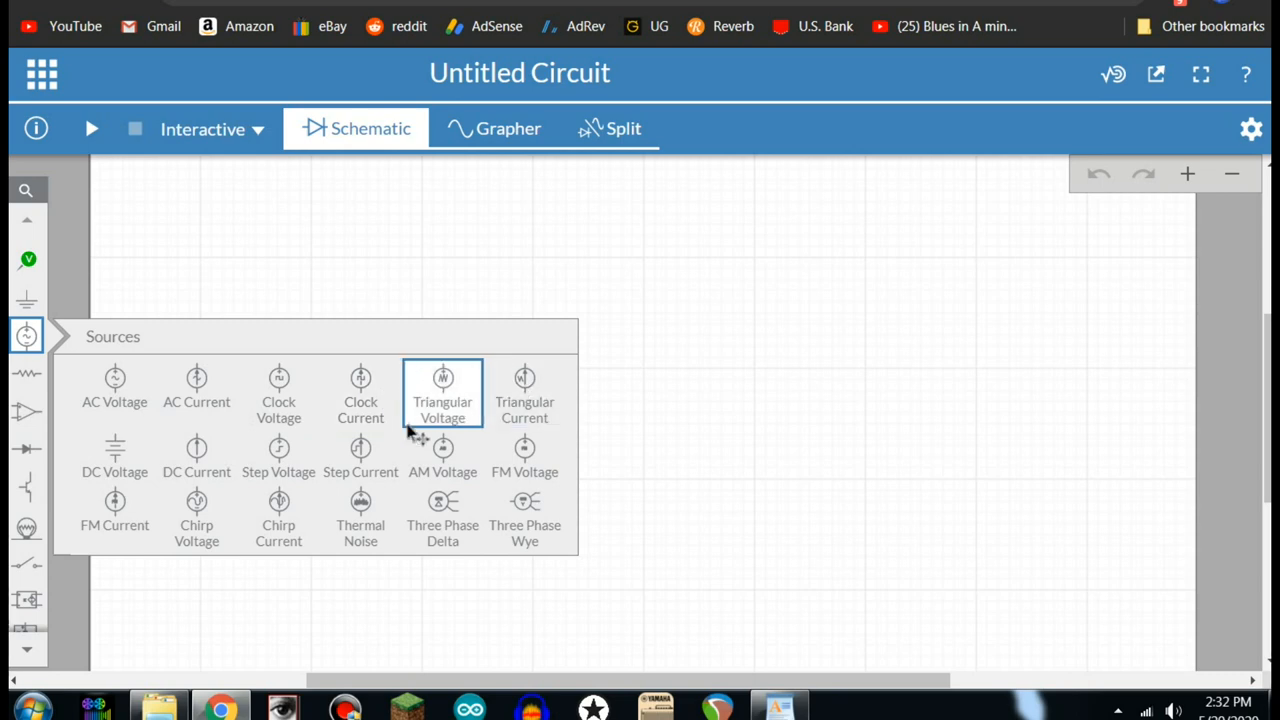
mouse_move(196, 458)
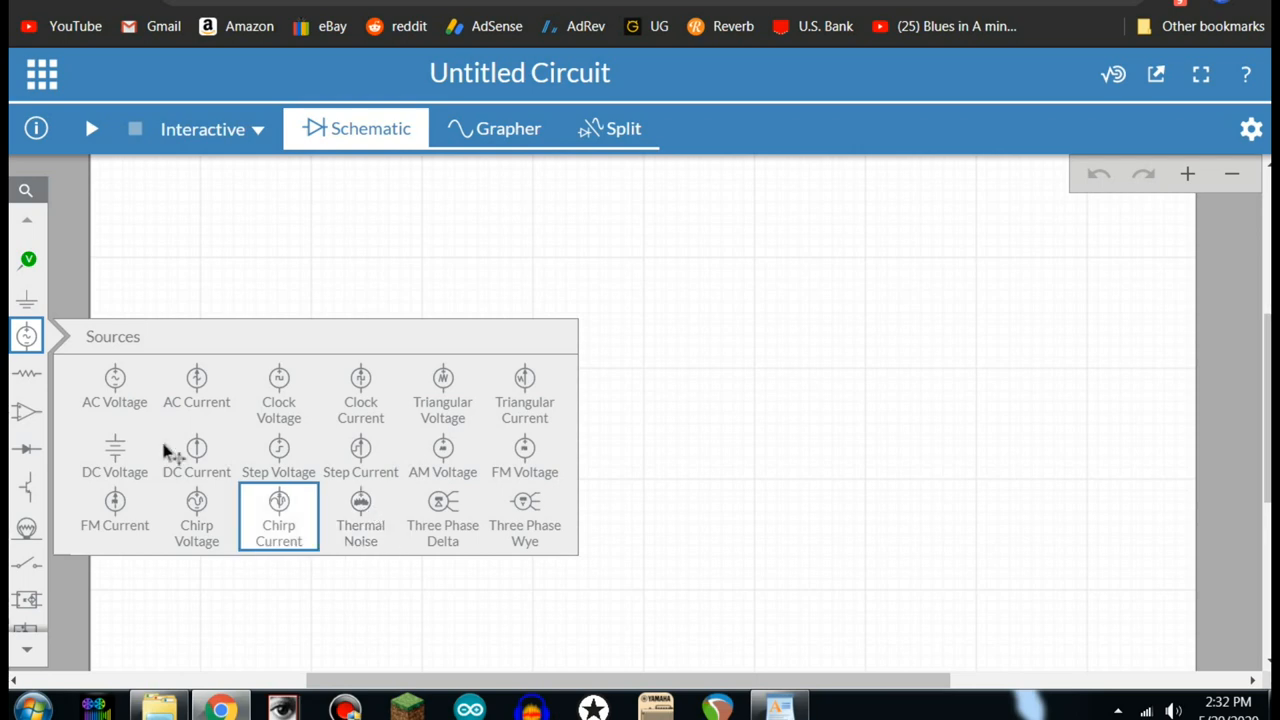
left_click(28, 374)
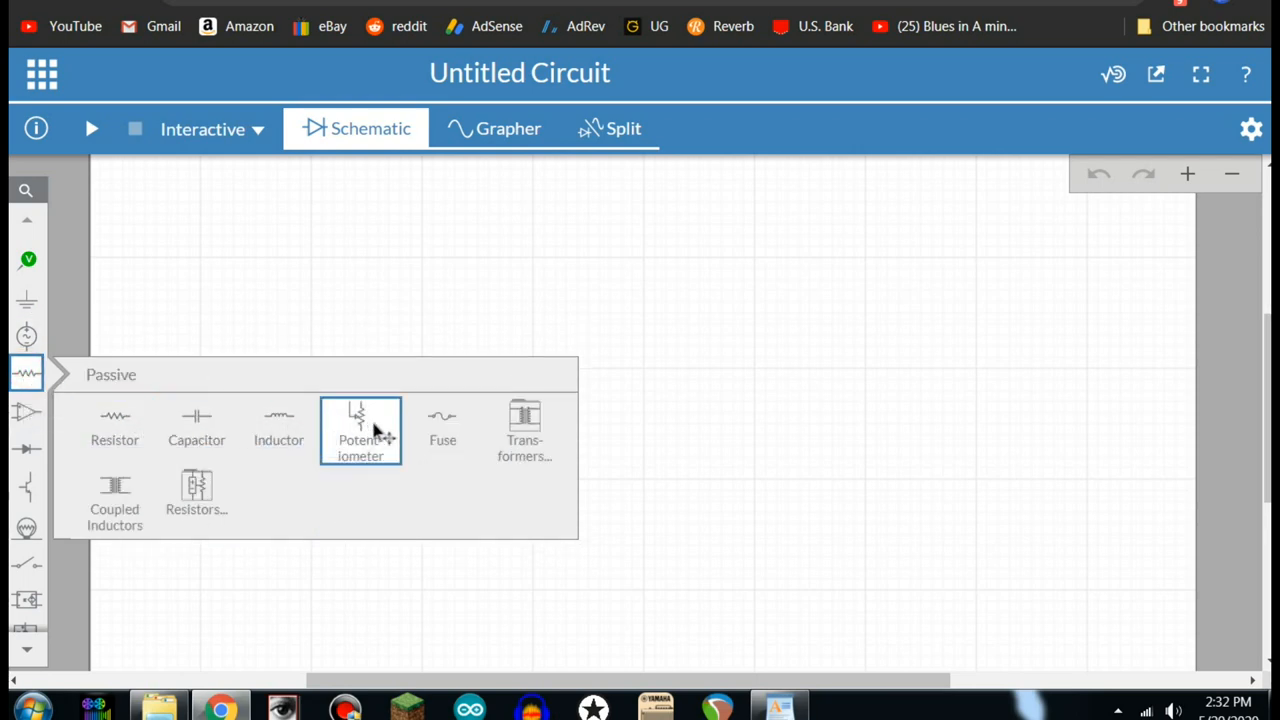
mouse_move(472, 424)
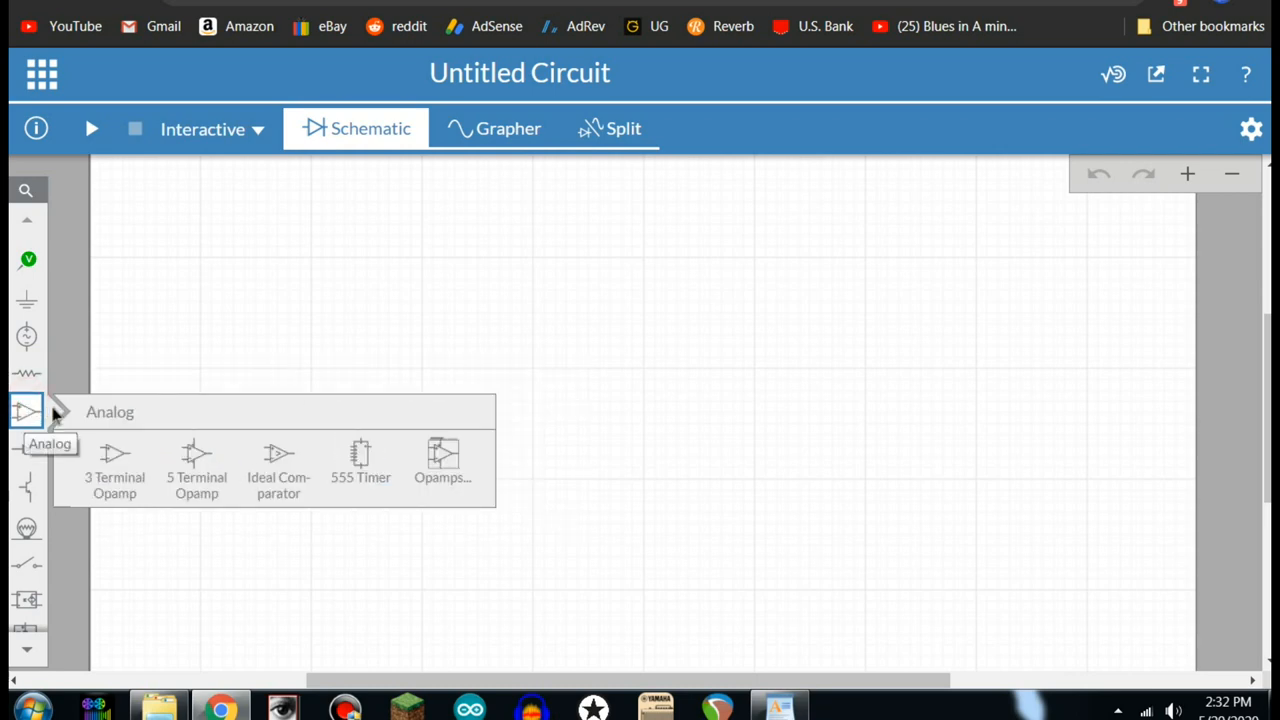
mouse_move(300, 462)
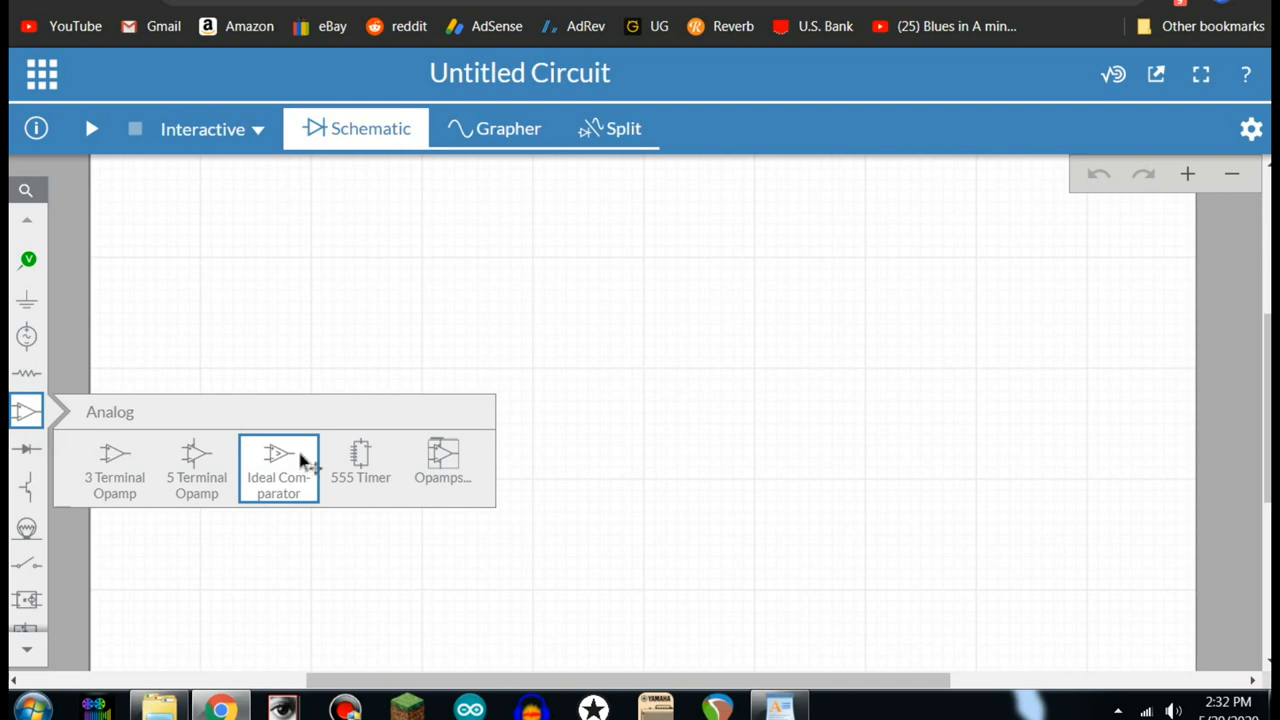
mouse_move(238, 456)
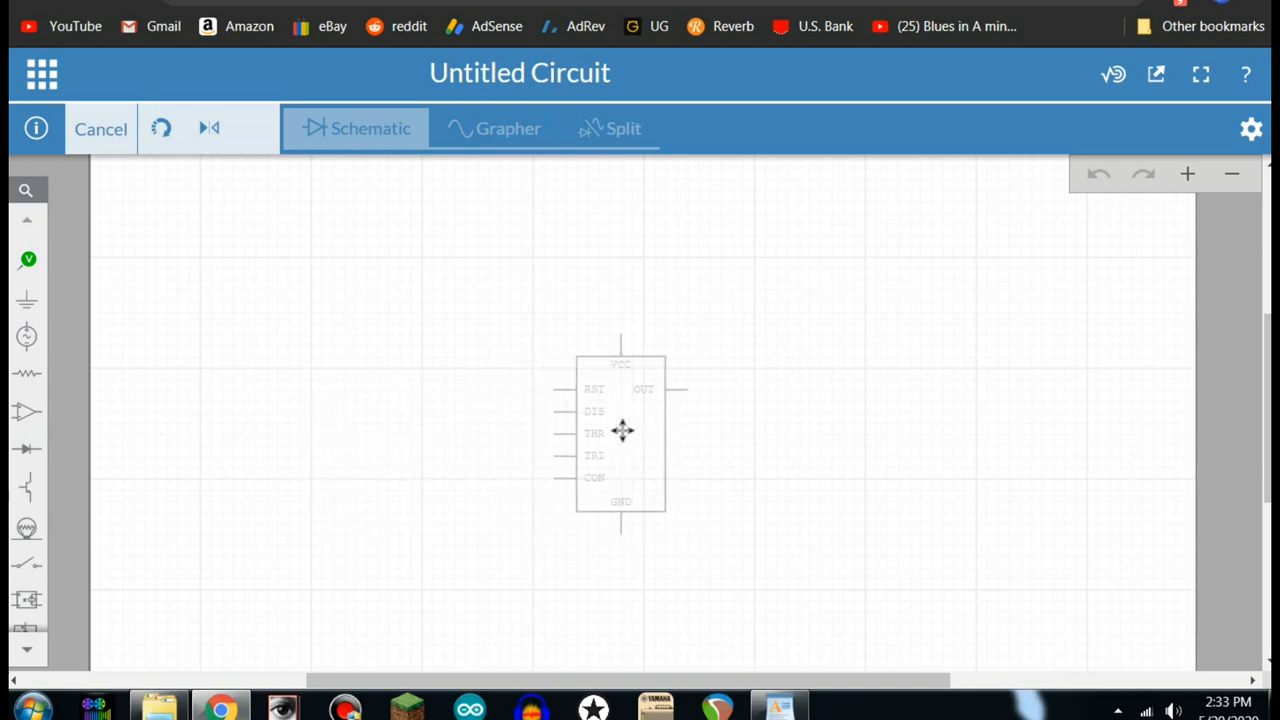
Place the 555 timer, an LED to its right and a DC source V1 set to 6 V.
left_click_drag(622, 432, 590, 422)
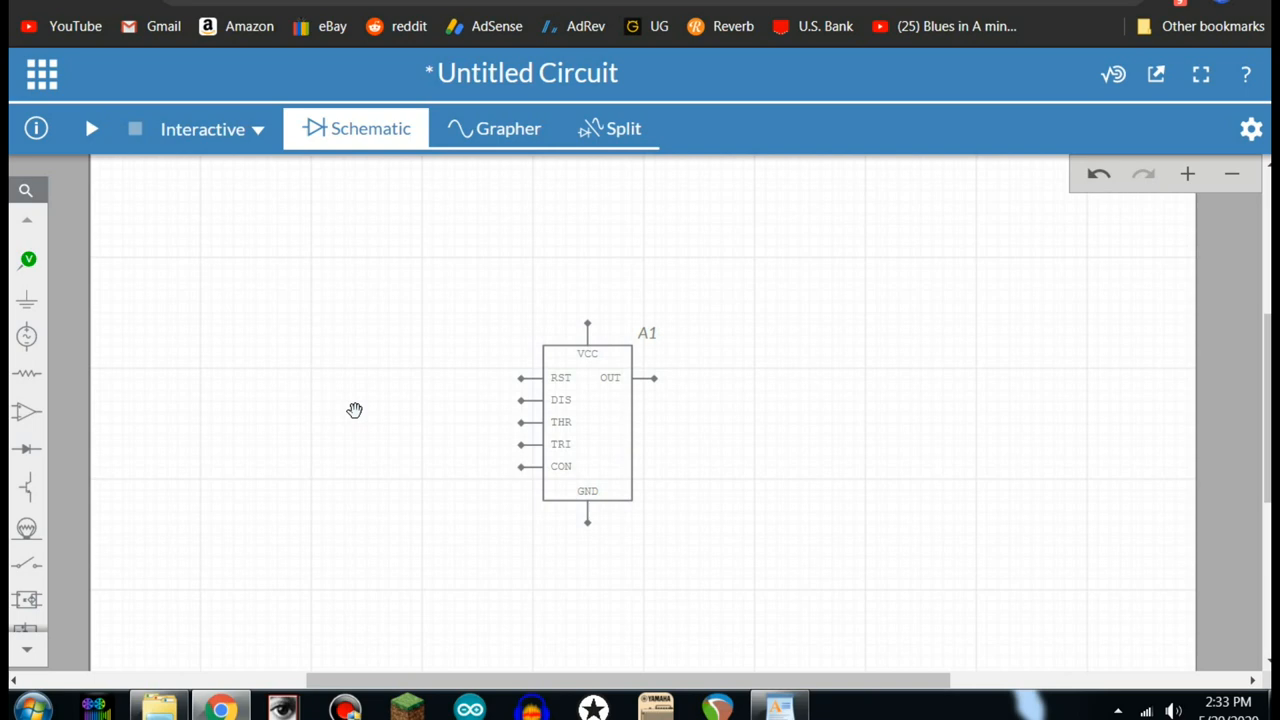
left_click(22, 444)
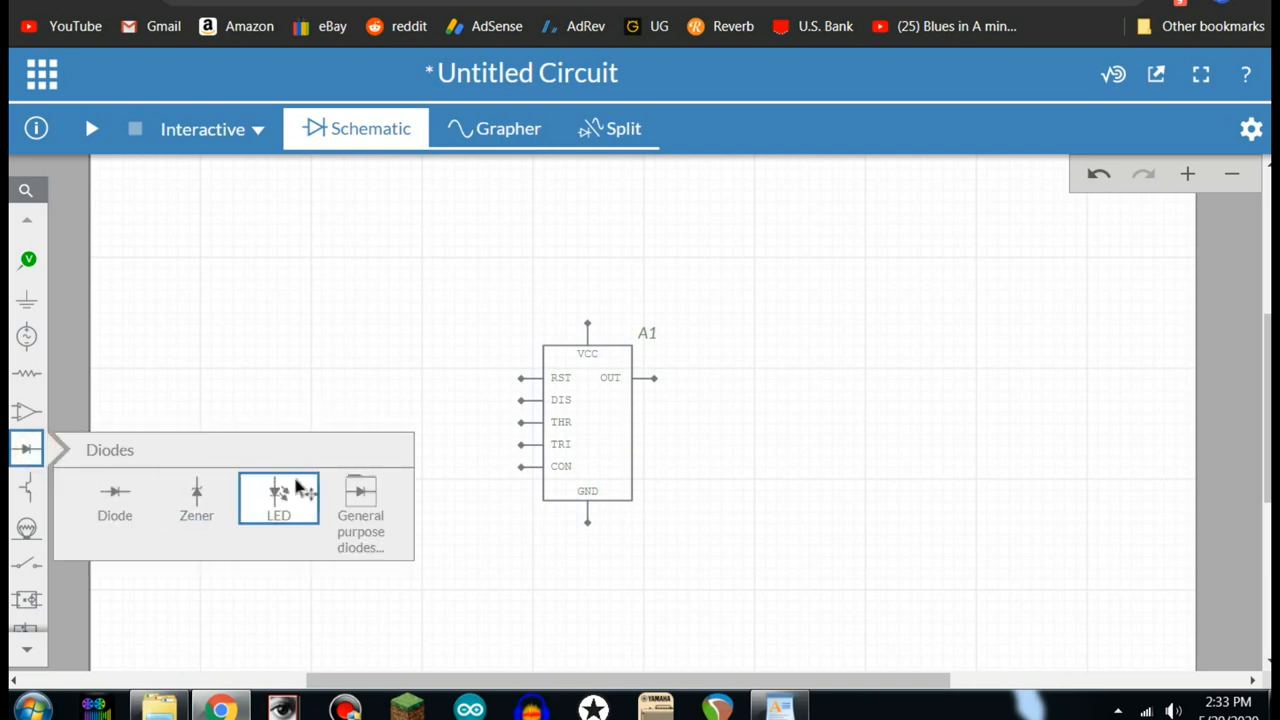
left_click(278, 496)
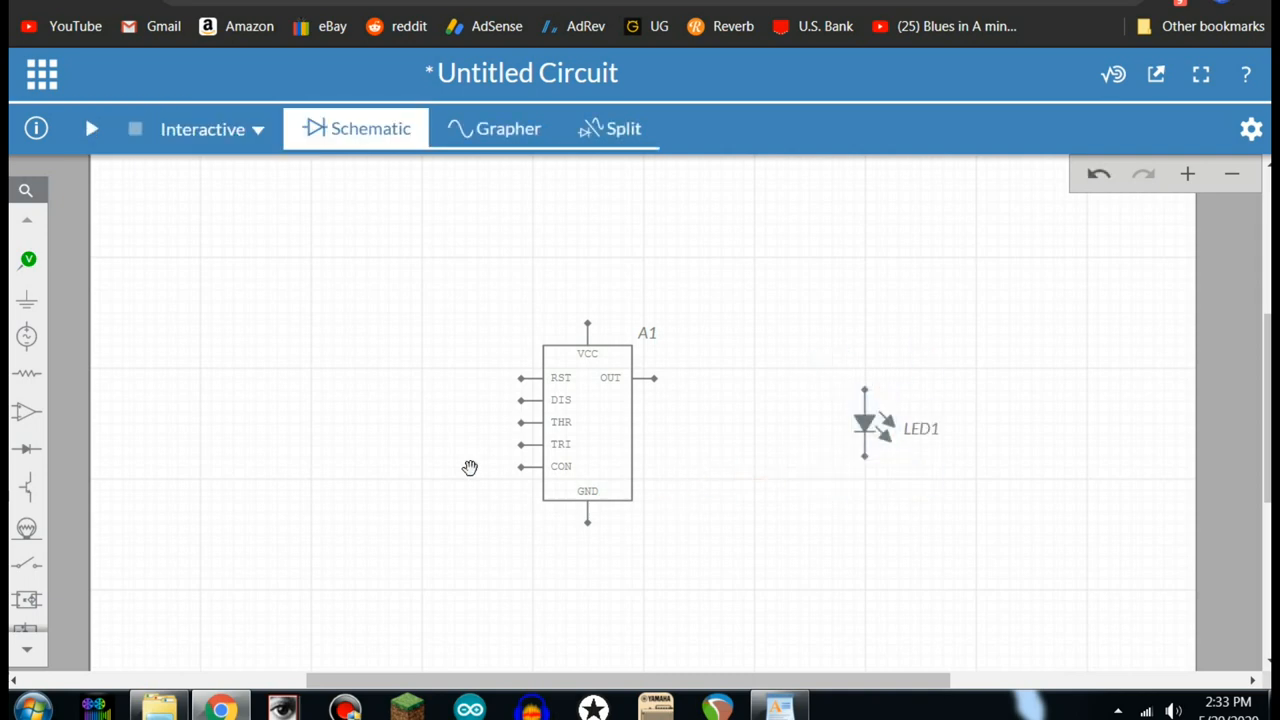
left_click(28, 336)
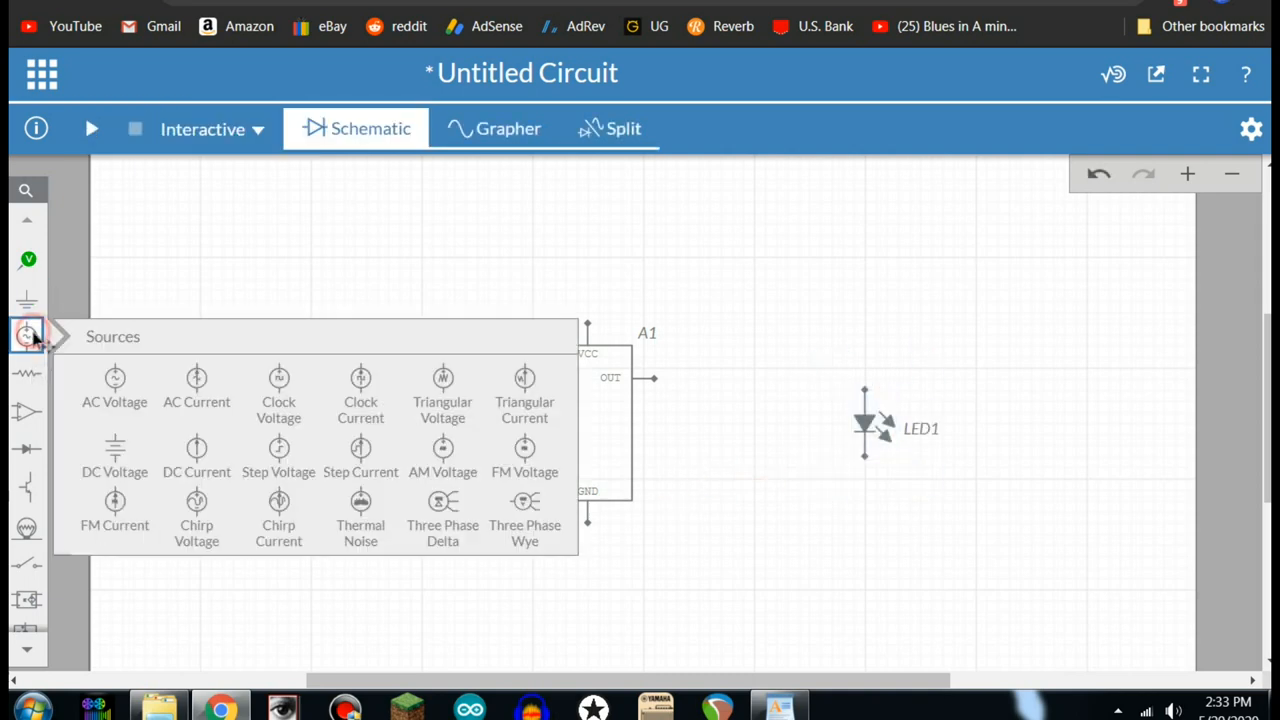
left_click(114, 456)
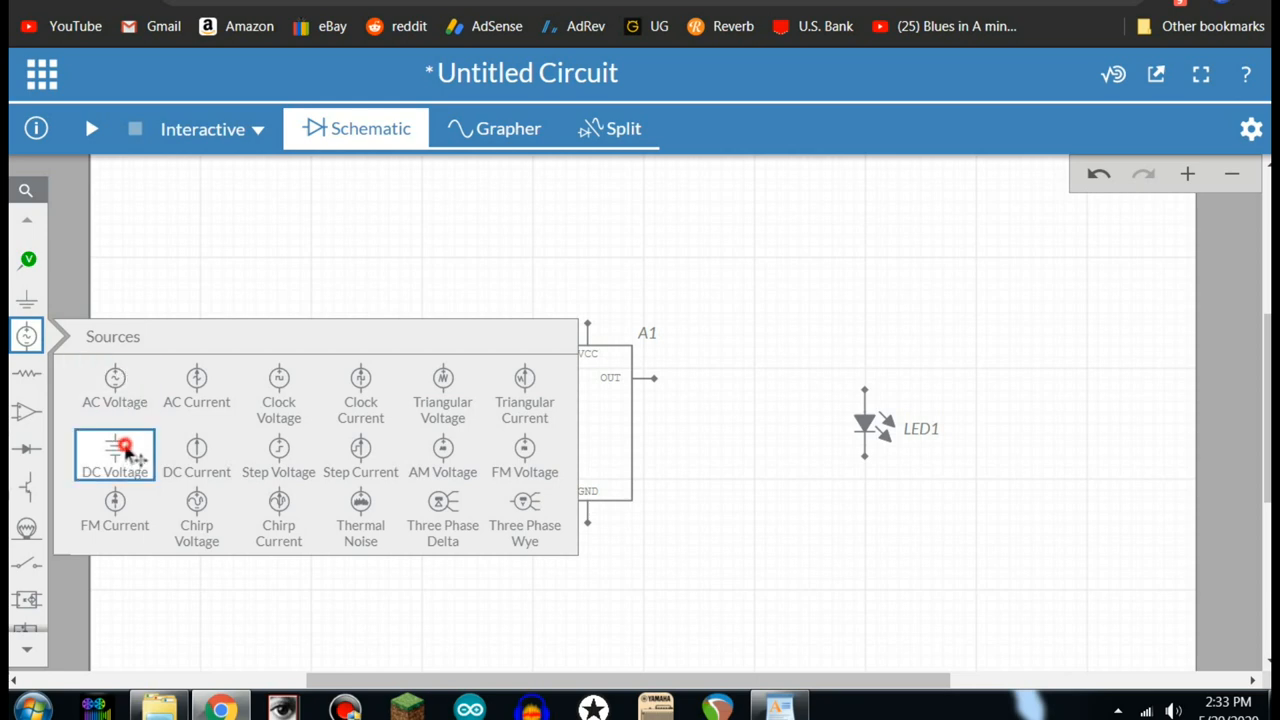
left_click(112, 456)
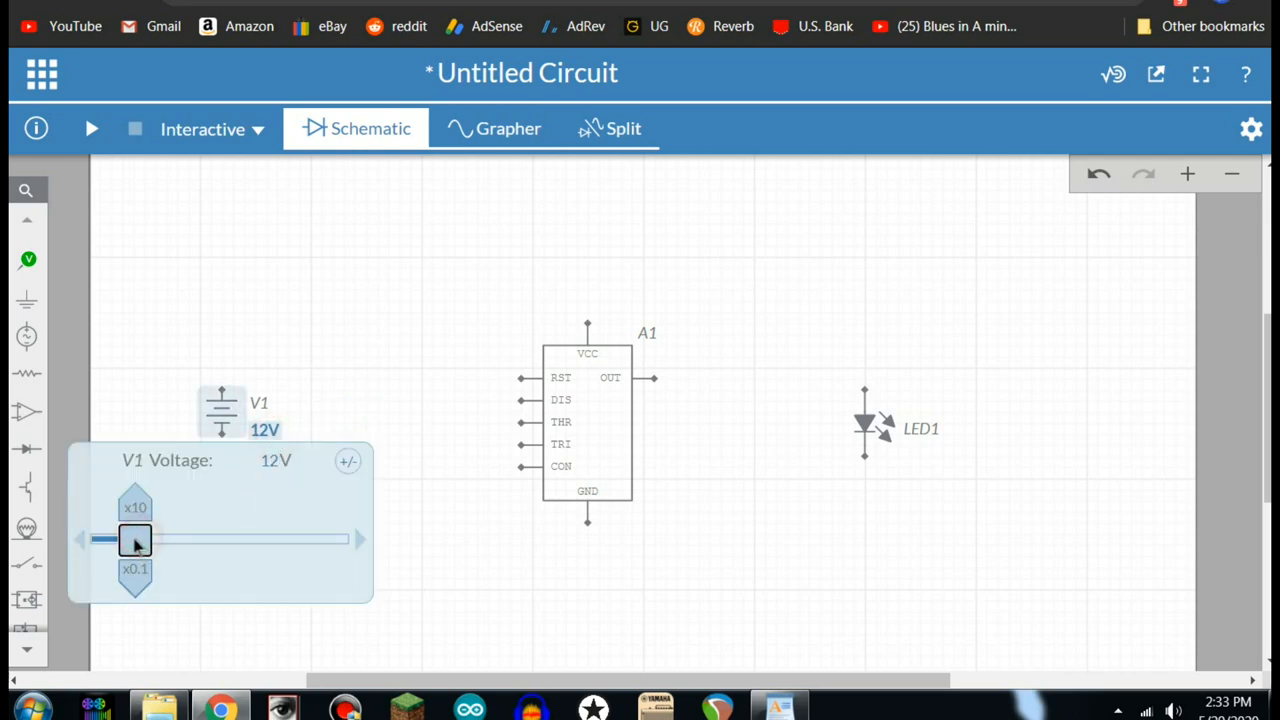
left_click_drag(136, 540, 120, 540)
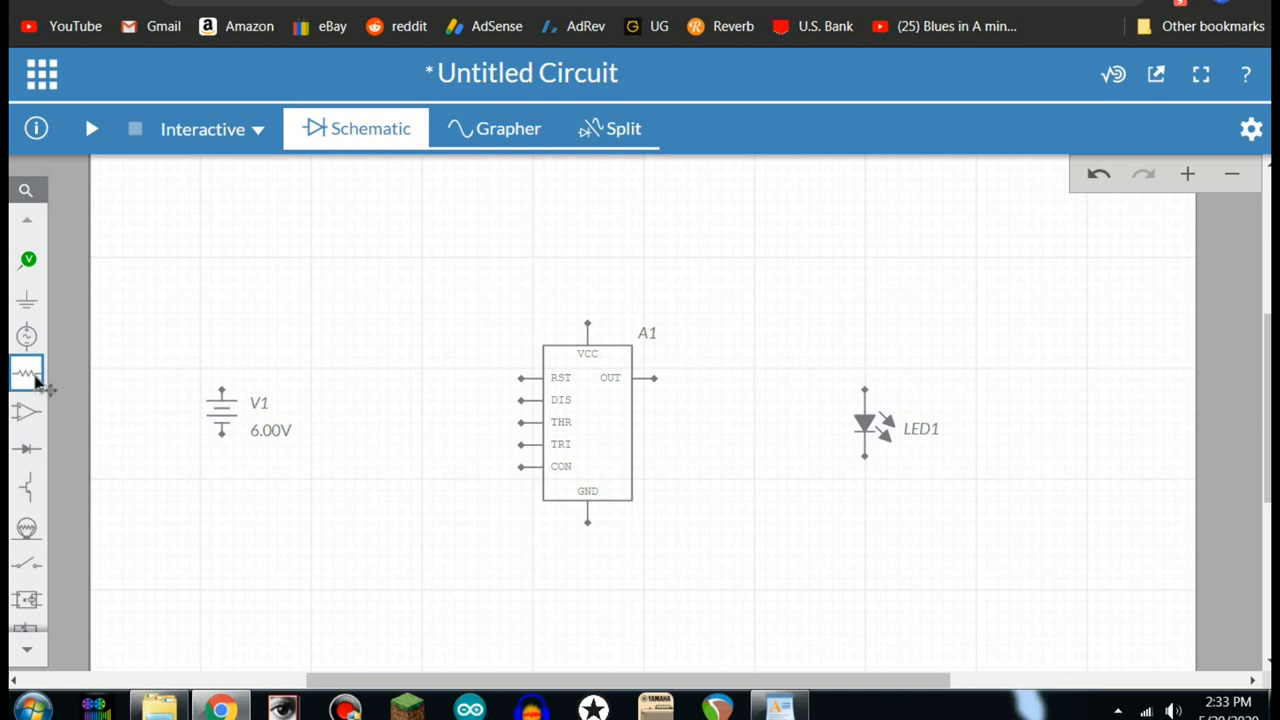
Add resistor R1 below the LED and tune its slider to about 350 Ω.
left_click(26, 372)
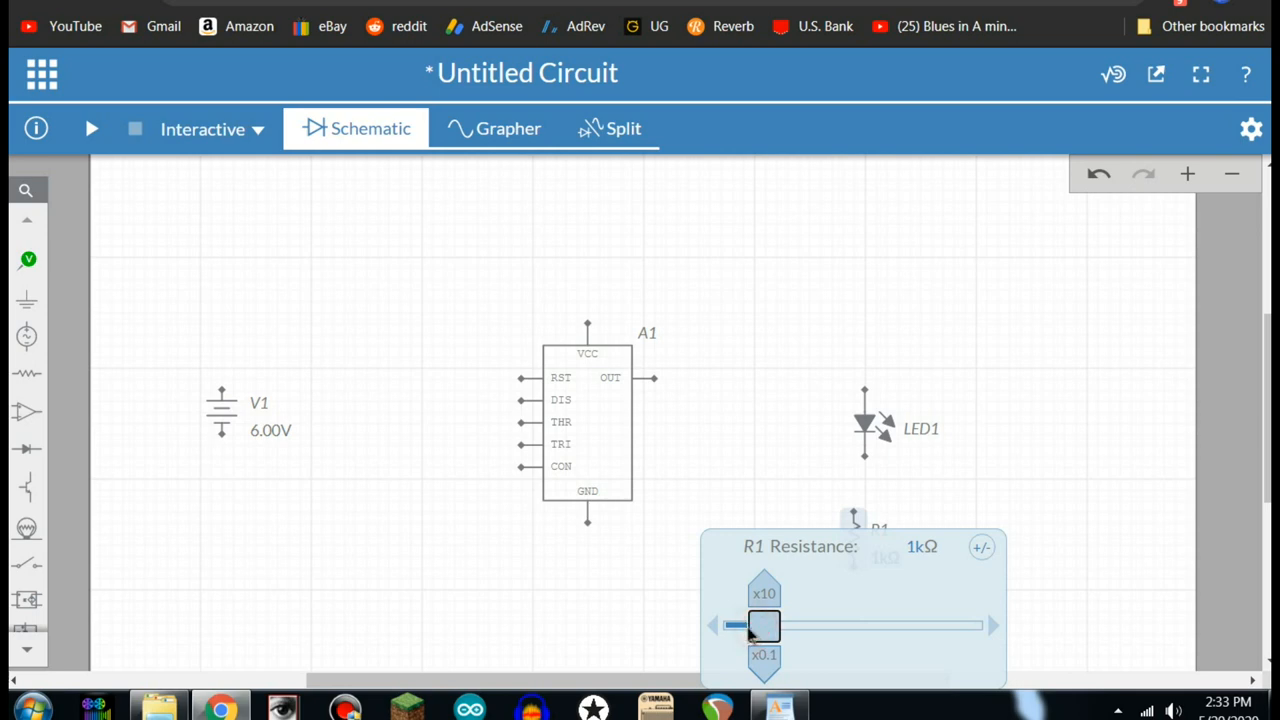
left_click_drag(764, 624, 800, 624)
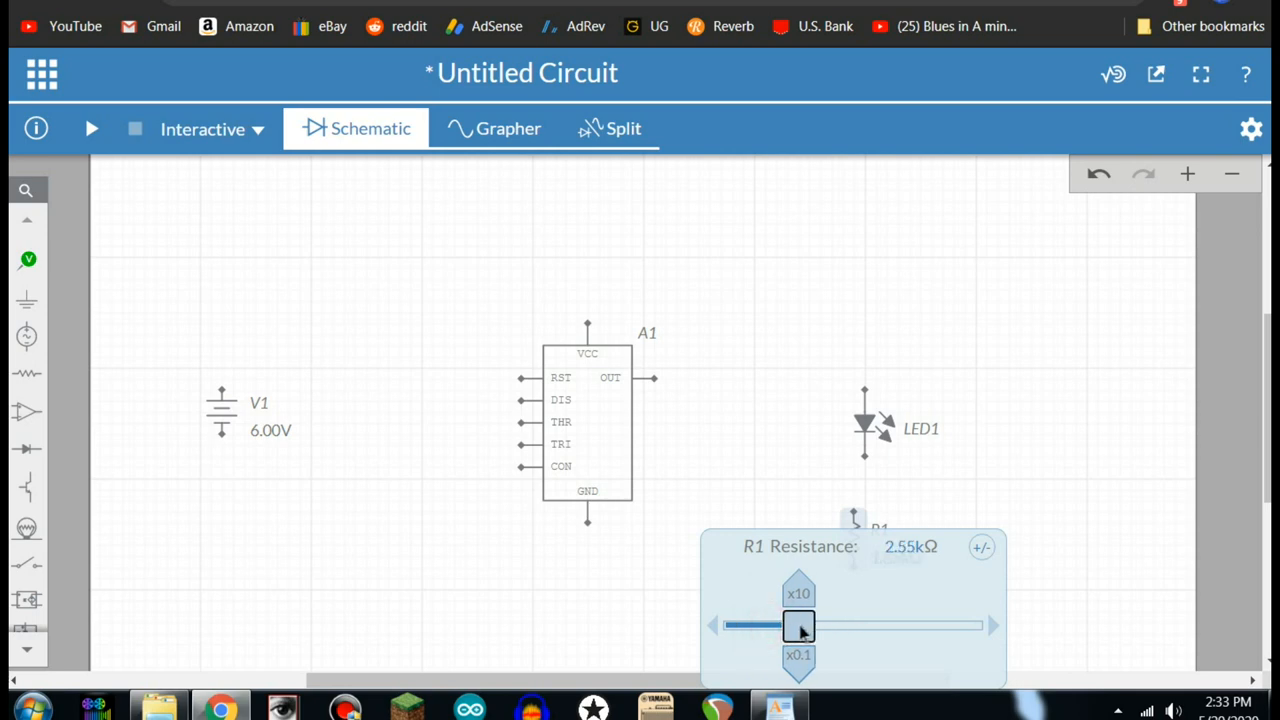
left_click_drag(798, 624, 748, 624)
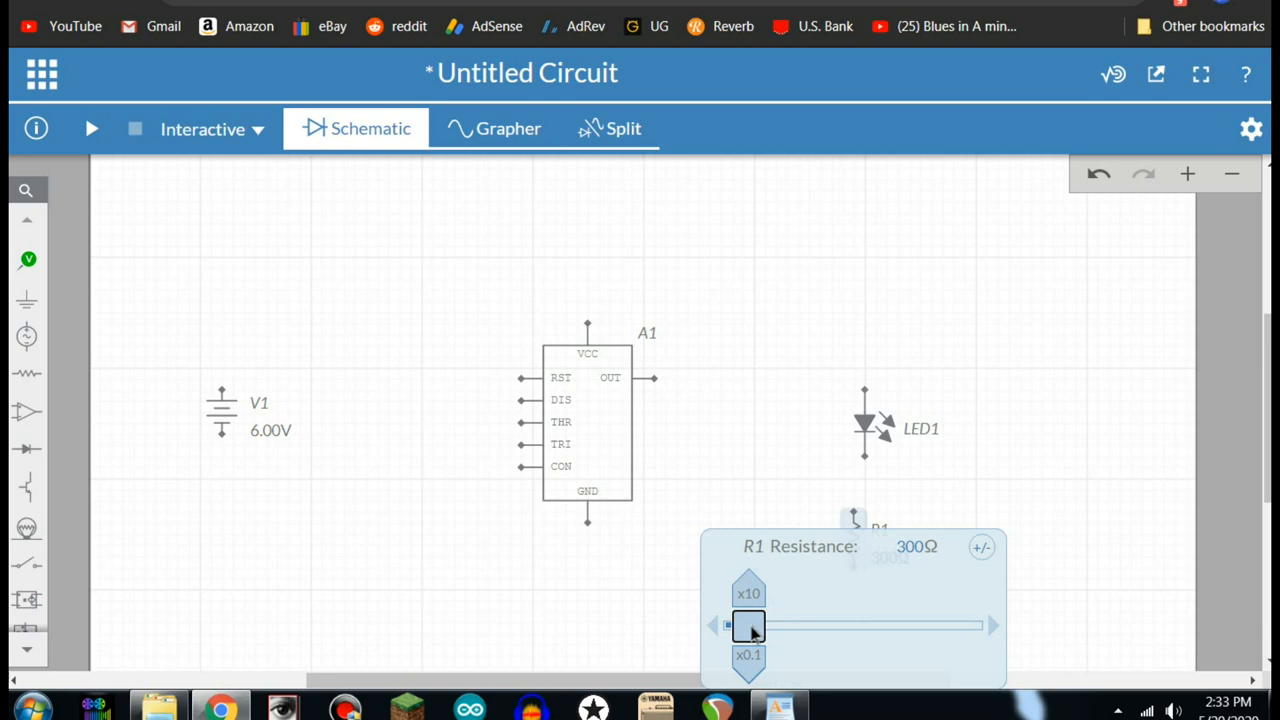
left_click_drag(748, 624, 760, 624)
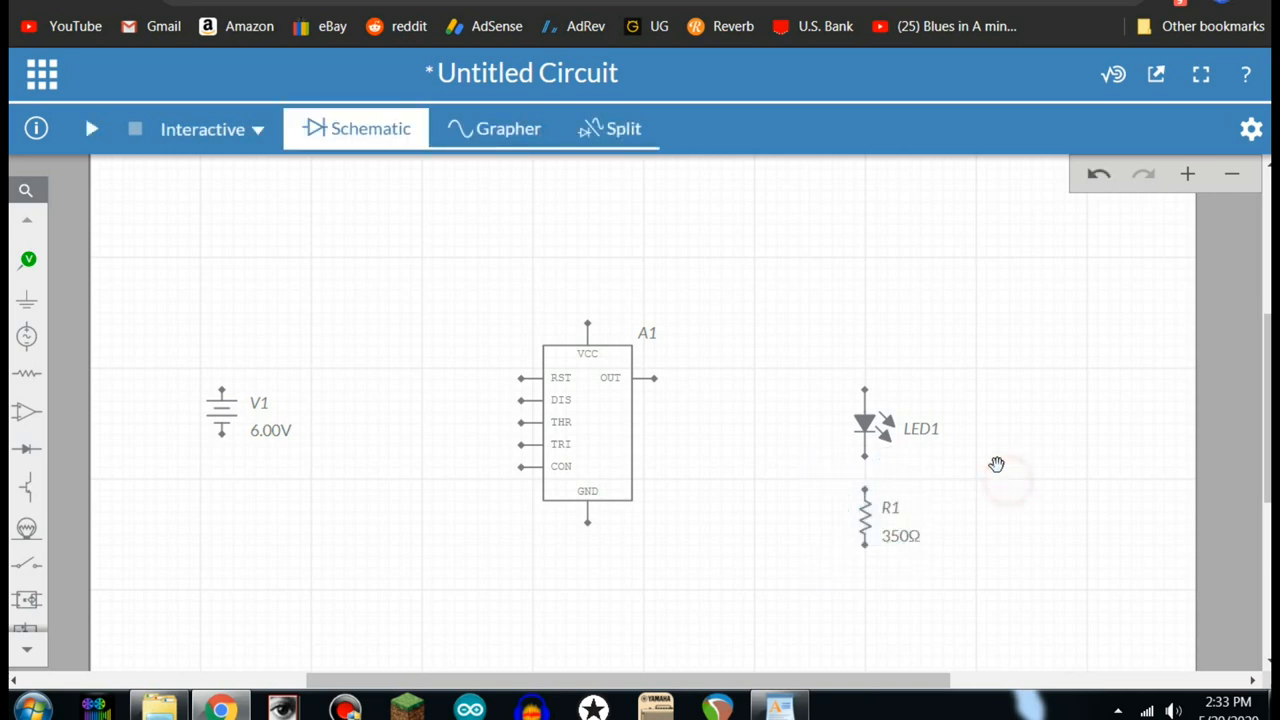
mouse_move(1094, 320)
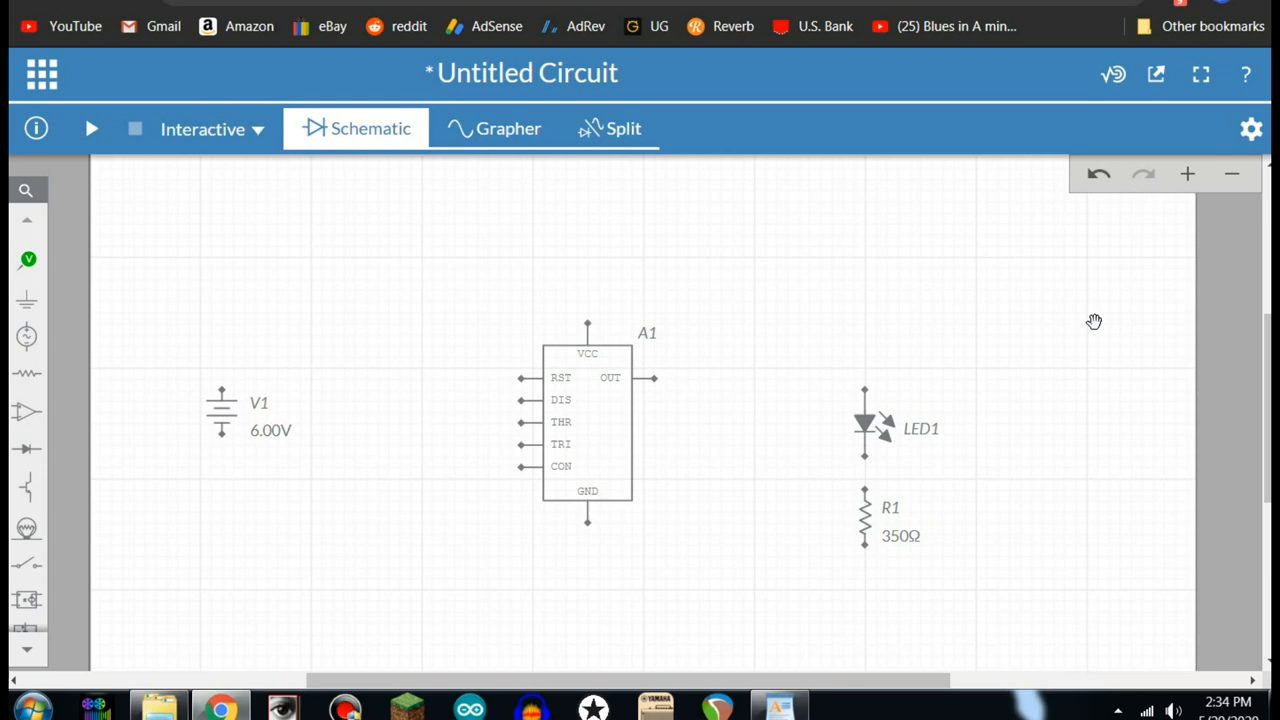
mouse_move(774, 304)
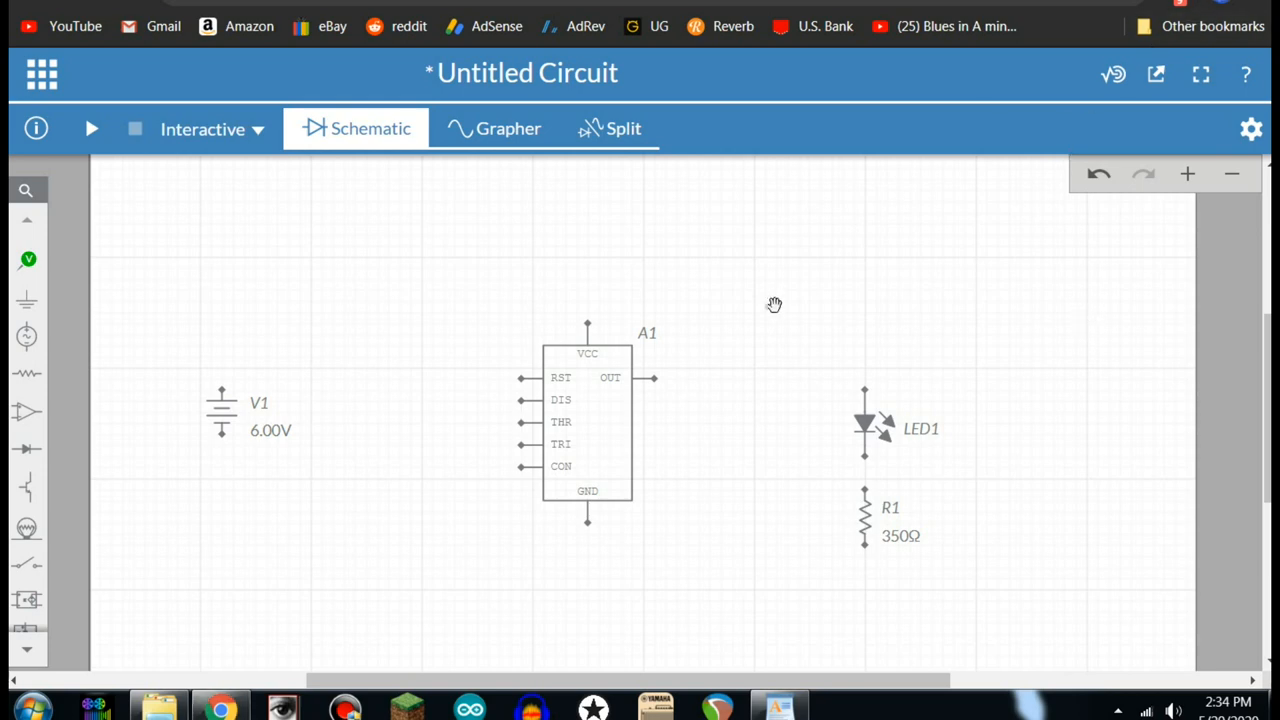
mouse_move(716, 392)
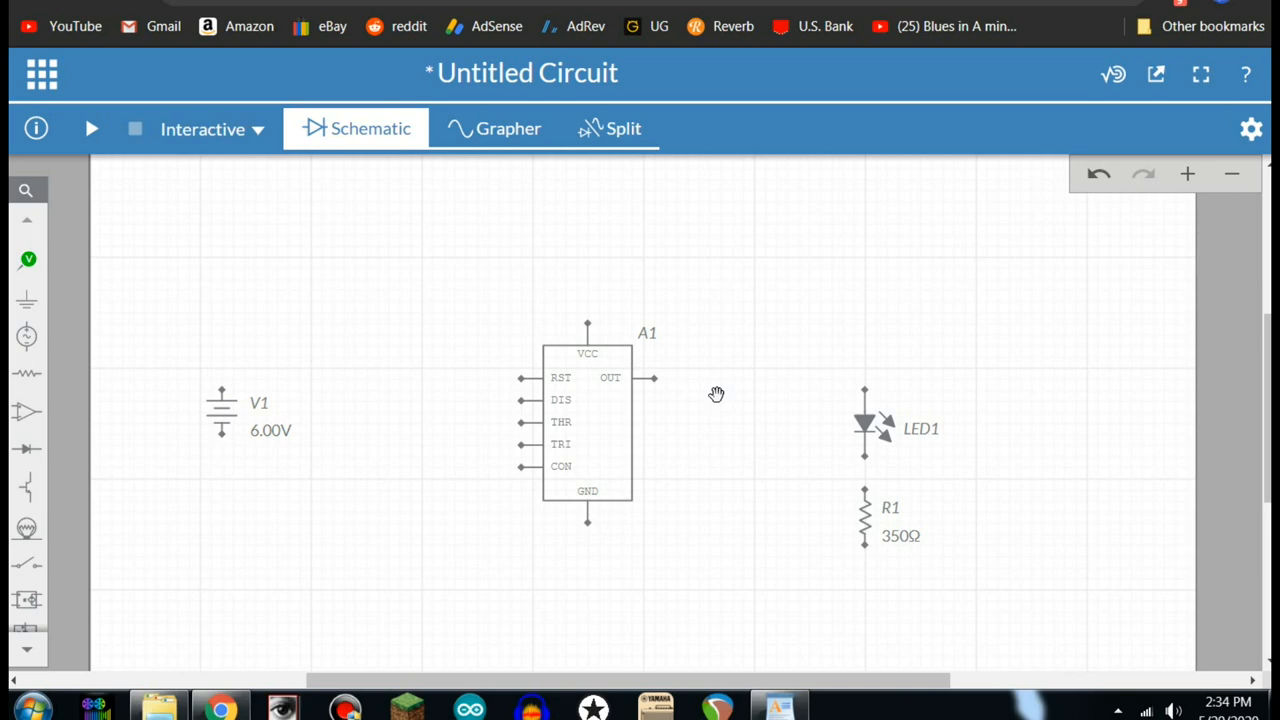
Add a ground, duplicate the 1kΩ R2 as R3 below it and place 1µF capacitor C1 at lower left.
left_click(26, 300)
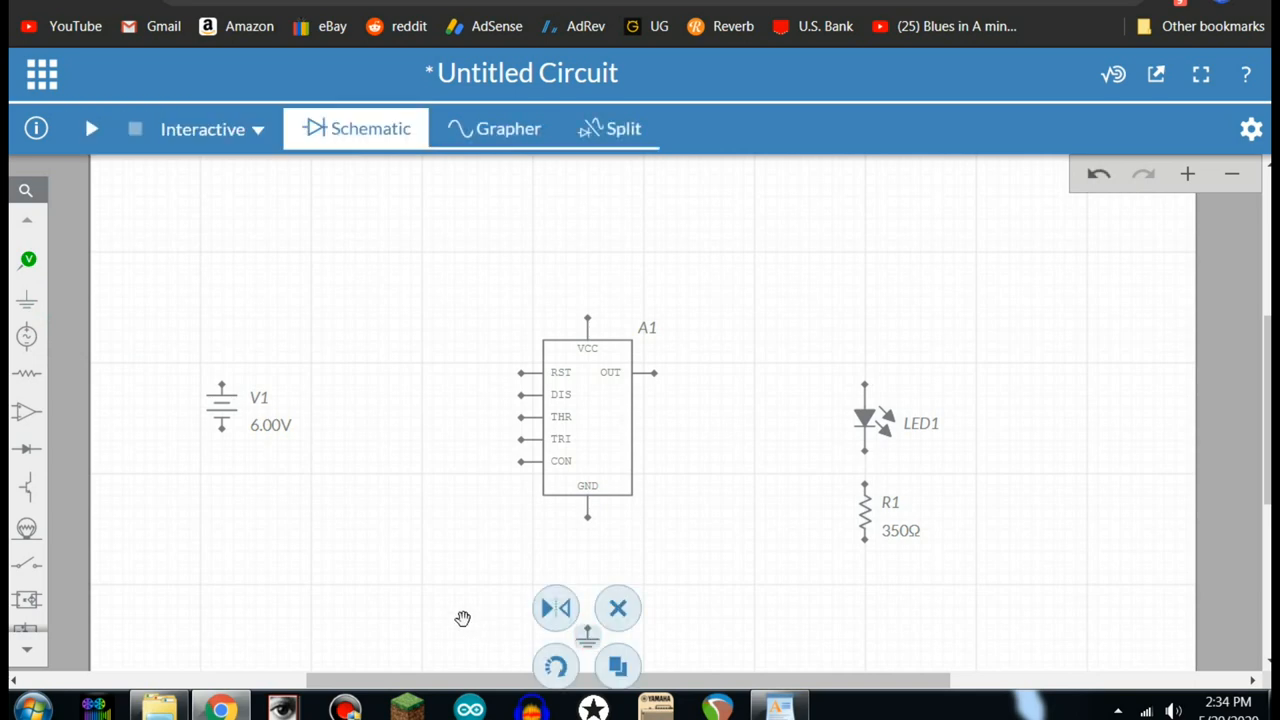
left_click(616, 608)
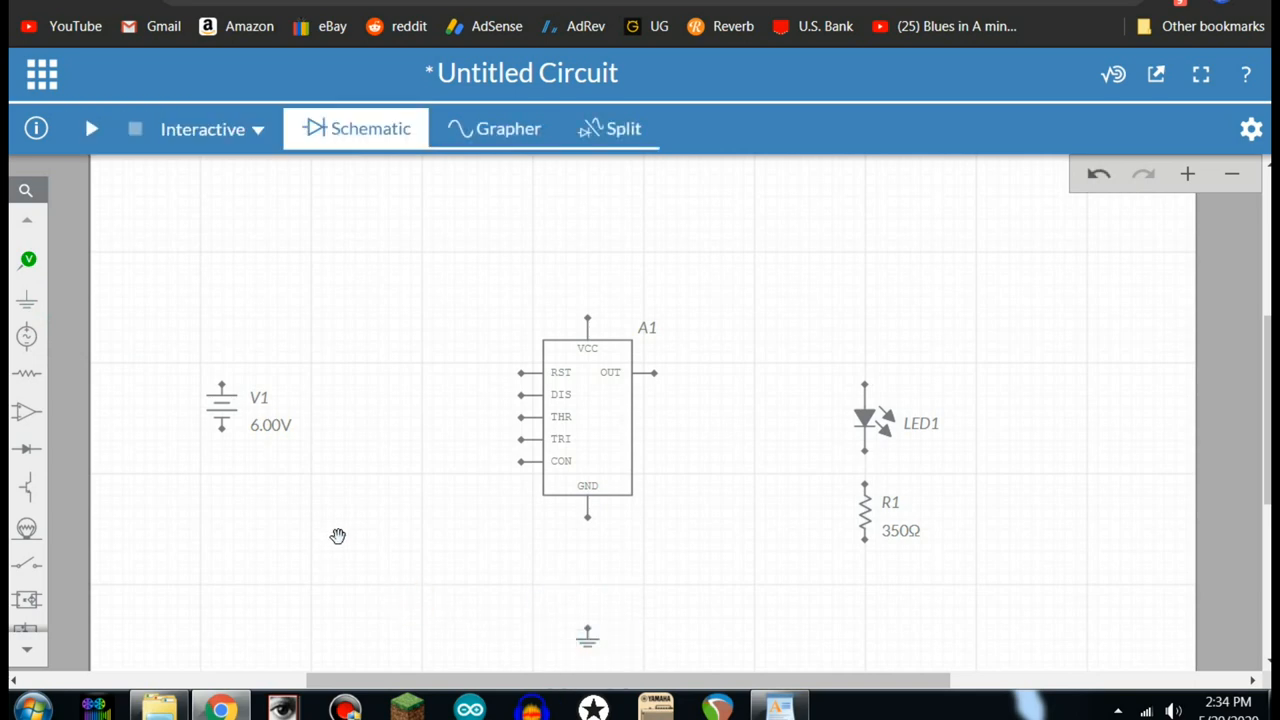
left_click(28, 374)
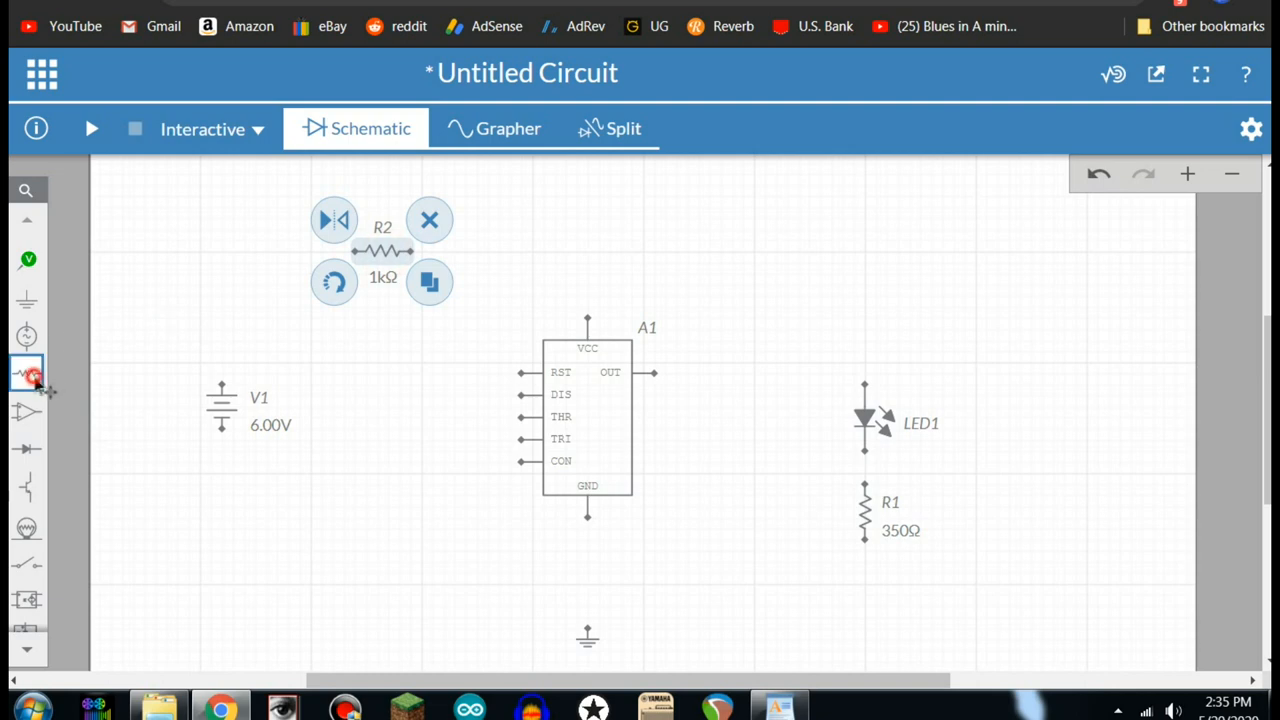
left_click(26, 374)
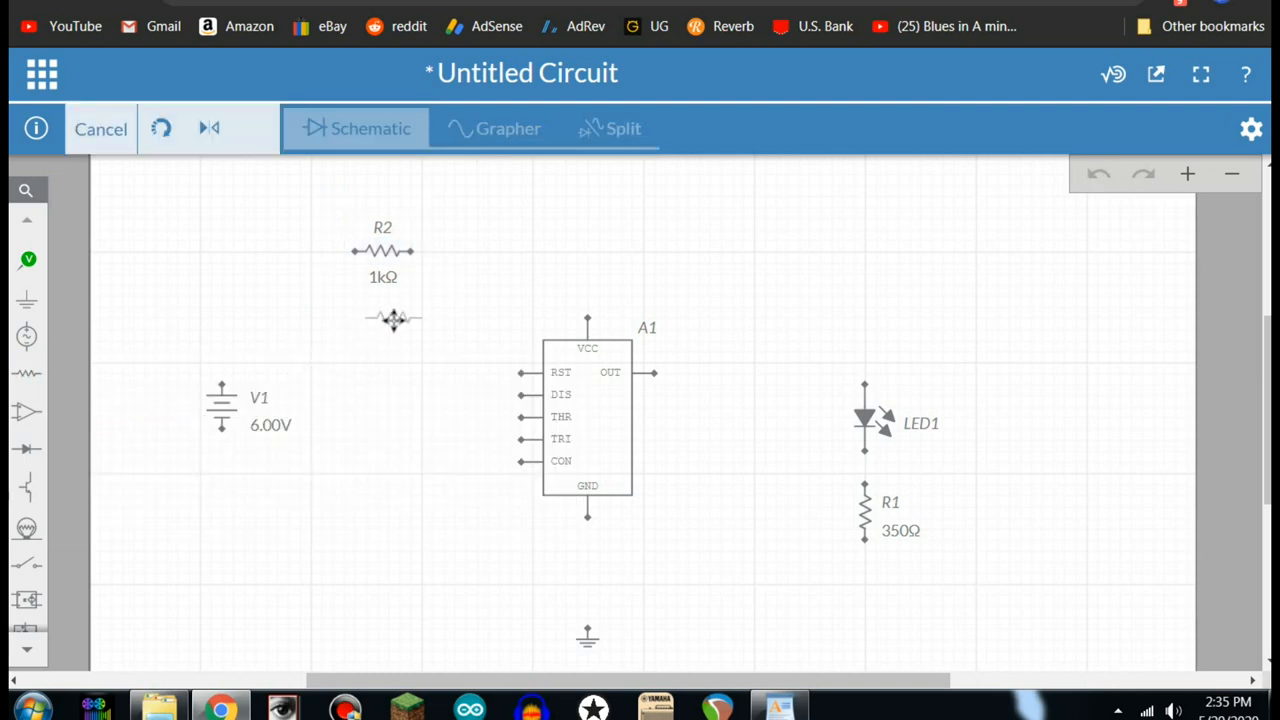
left_click(26, 368)
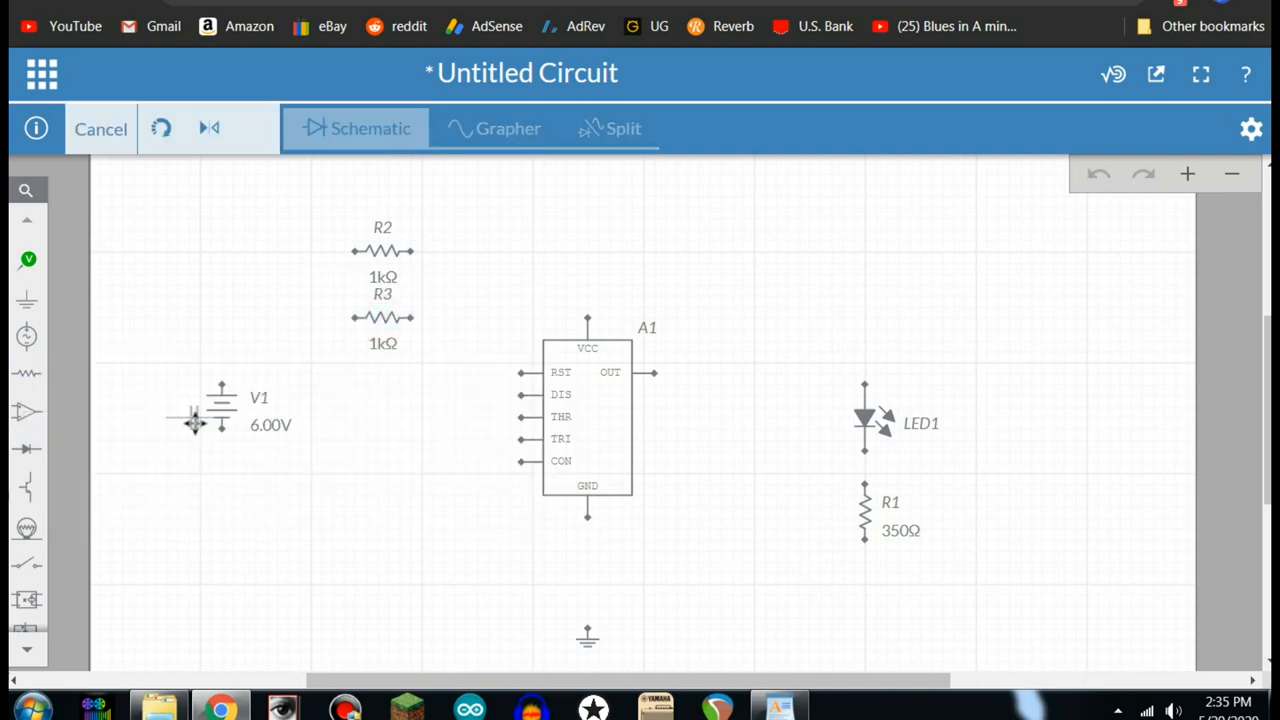
mouse_move(328, 572)
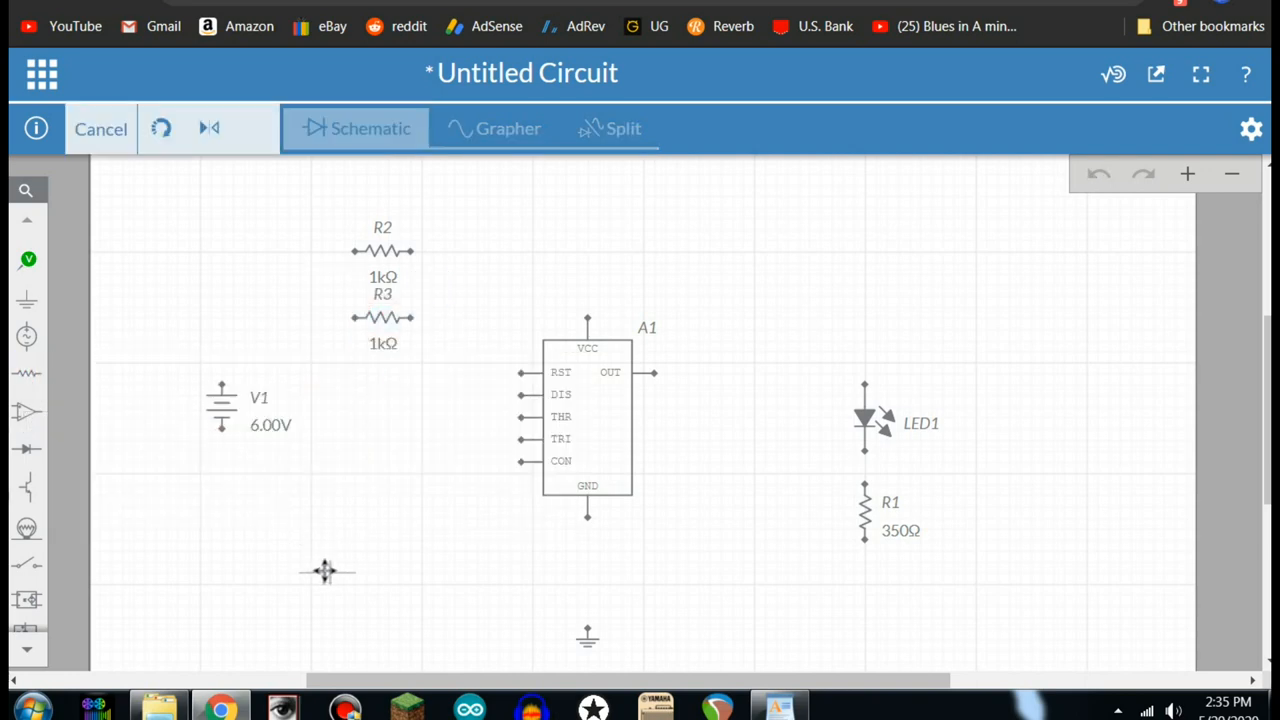
left_click(324, 572)
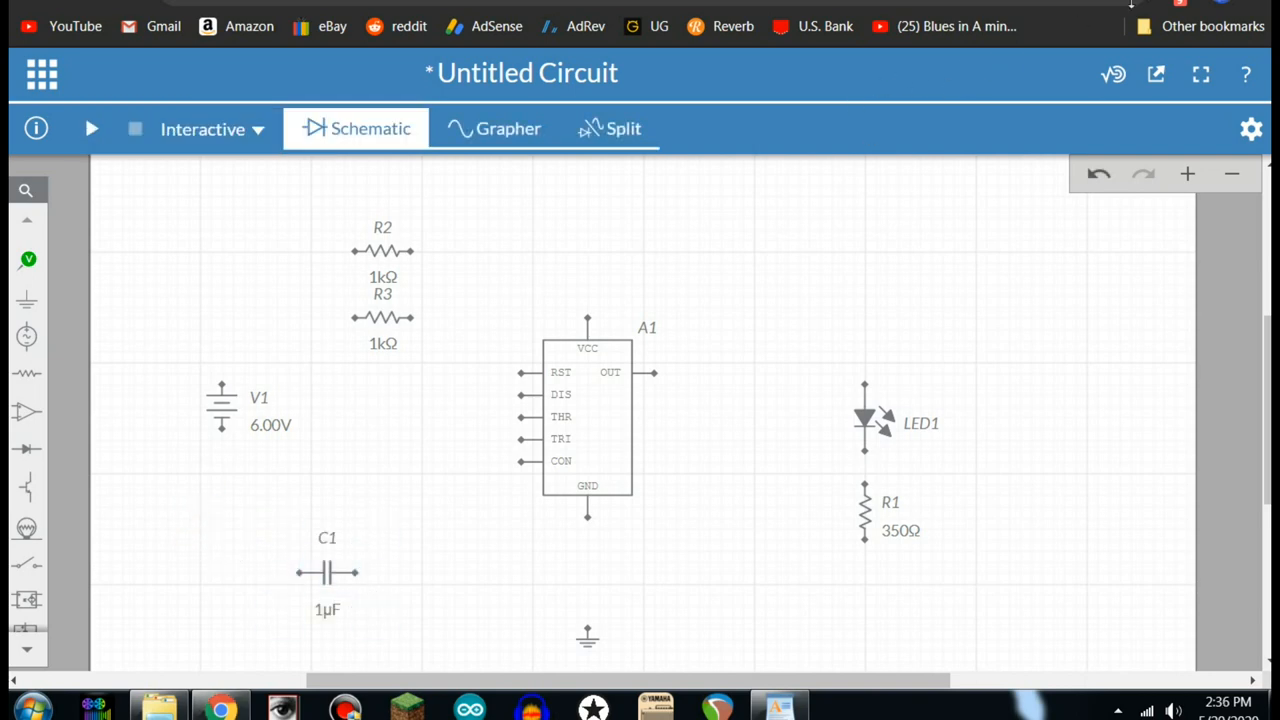
Rotate R2 and R3 upright and stand them left of the timer chip, R3 just below R2.
left_click(380, 250)
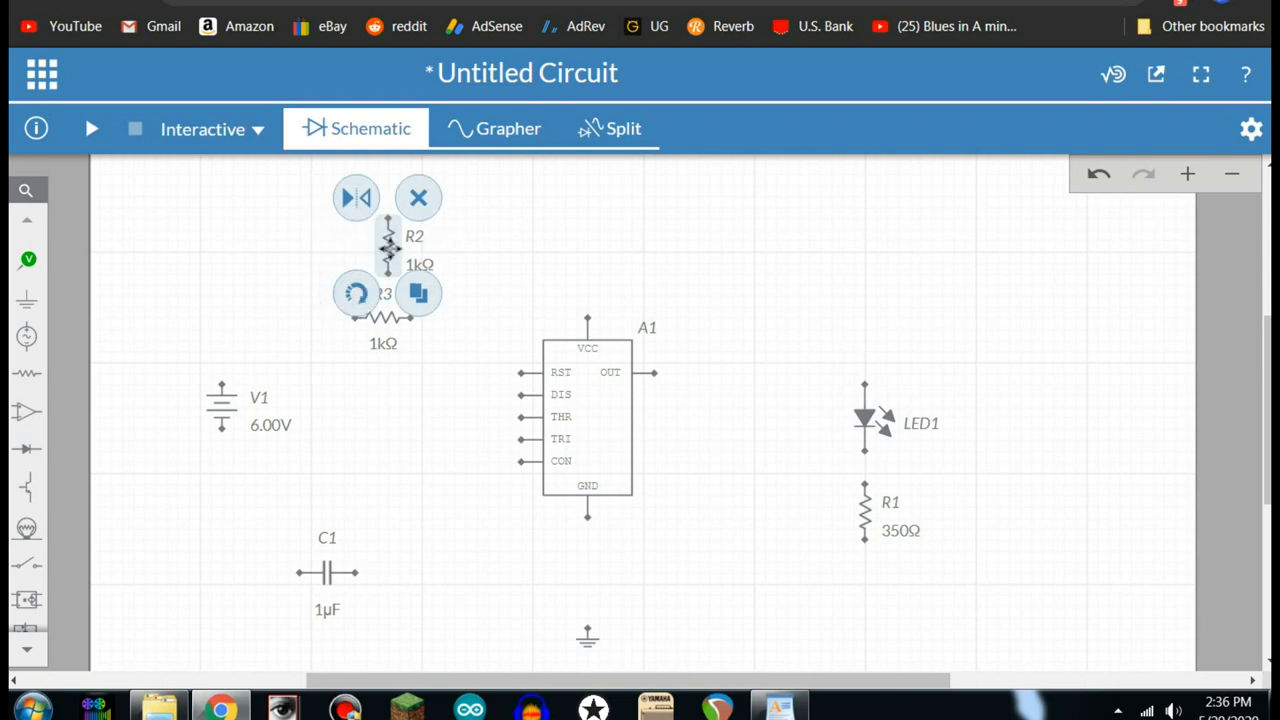
left_click(418, 198)
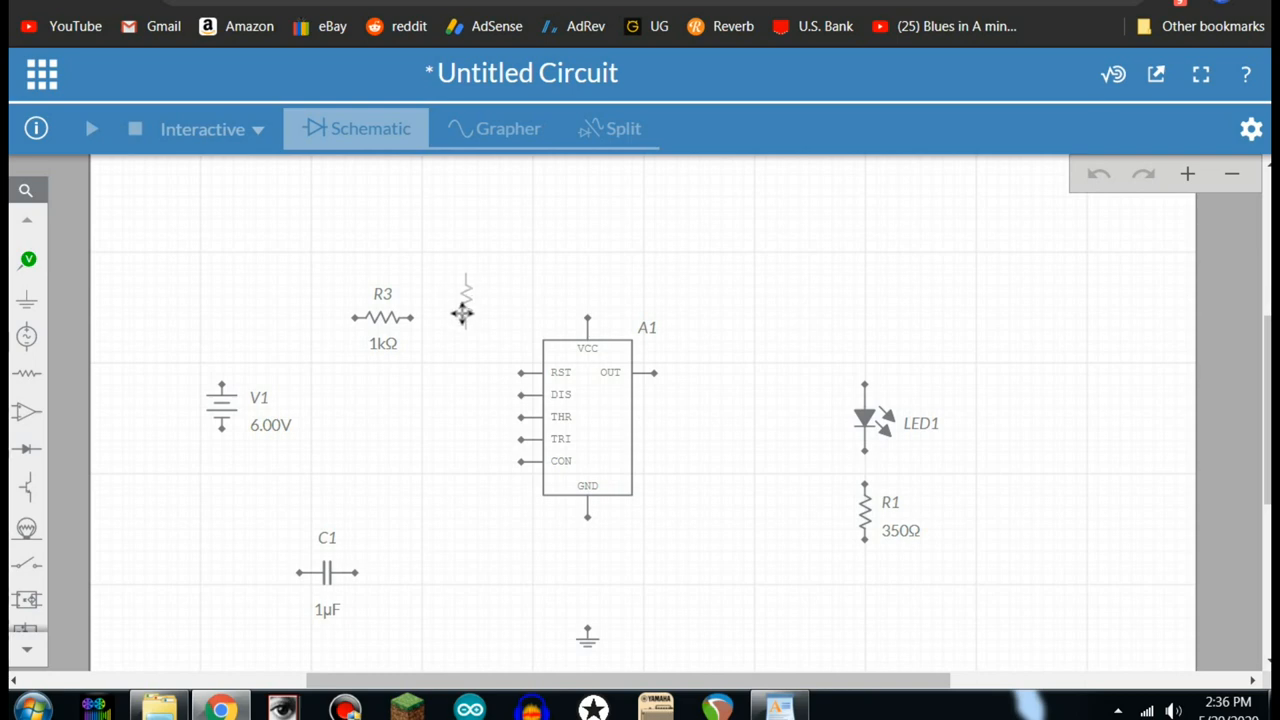
left_click(462, 312)
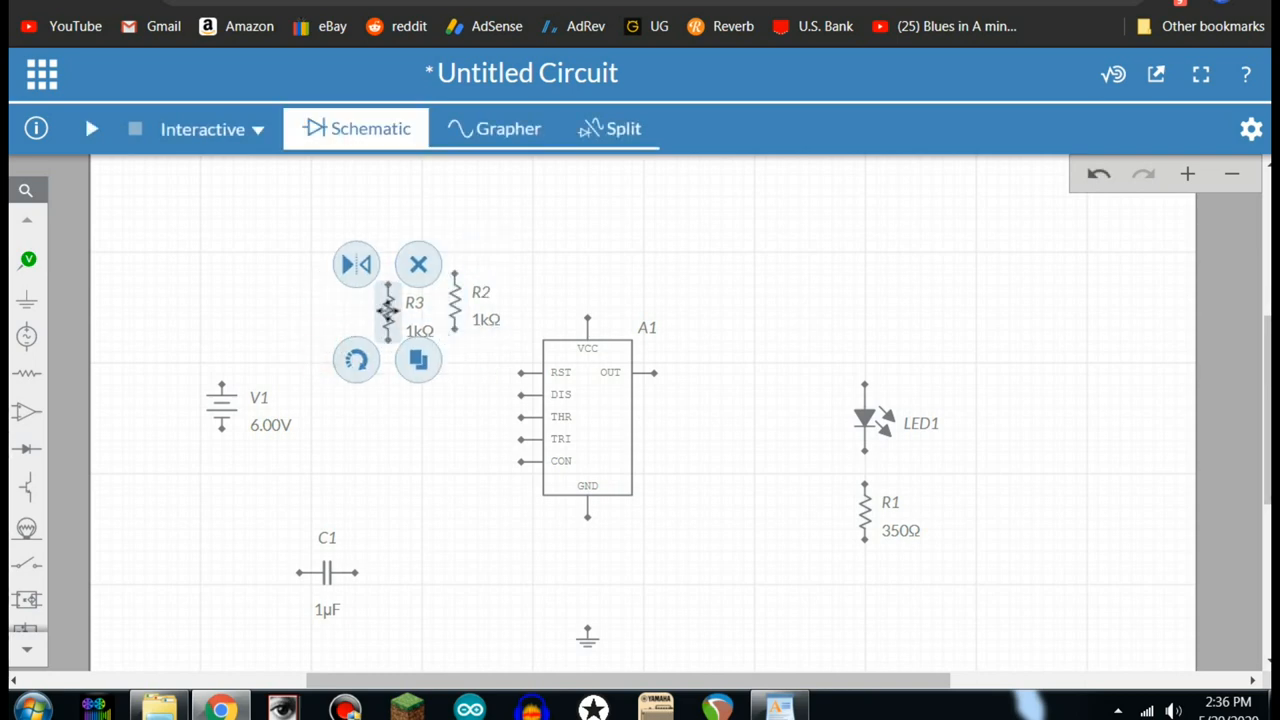
left_click(418, 264)
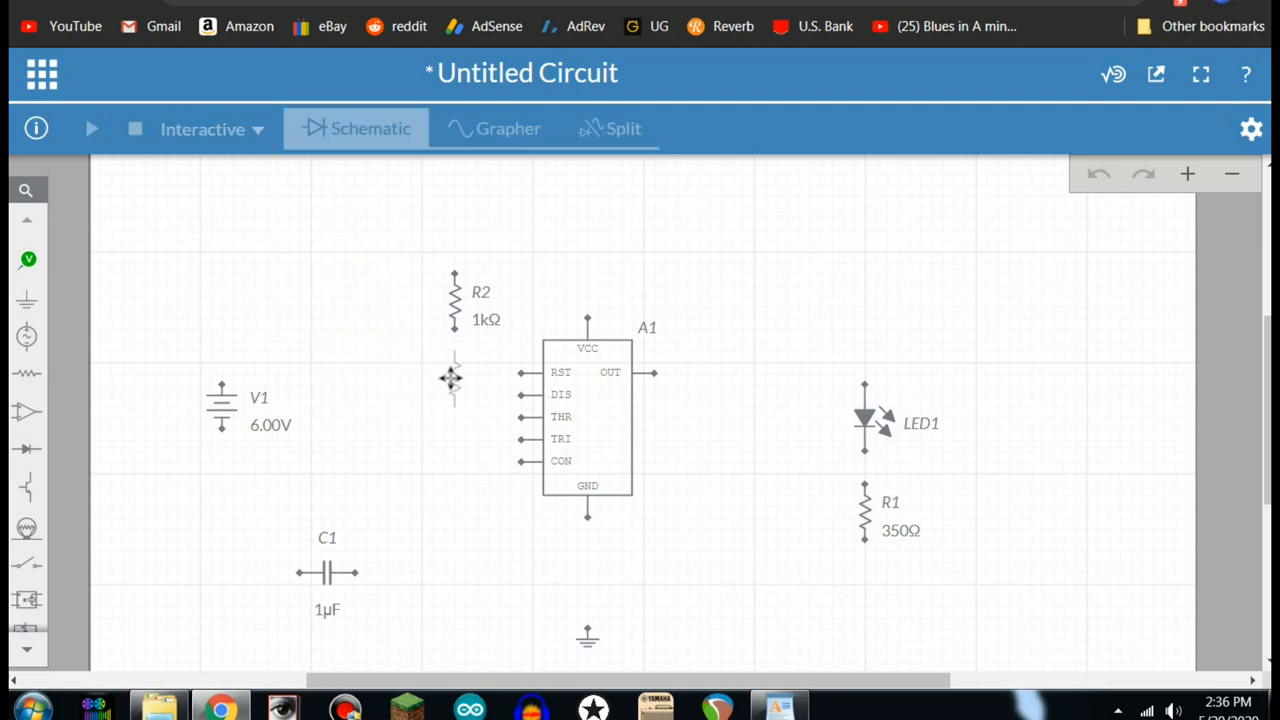
left_click(454, 378)
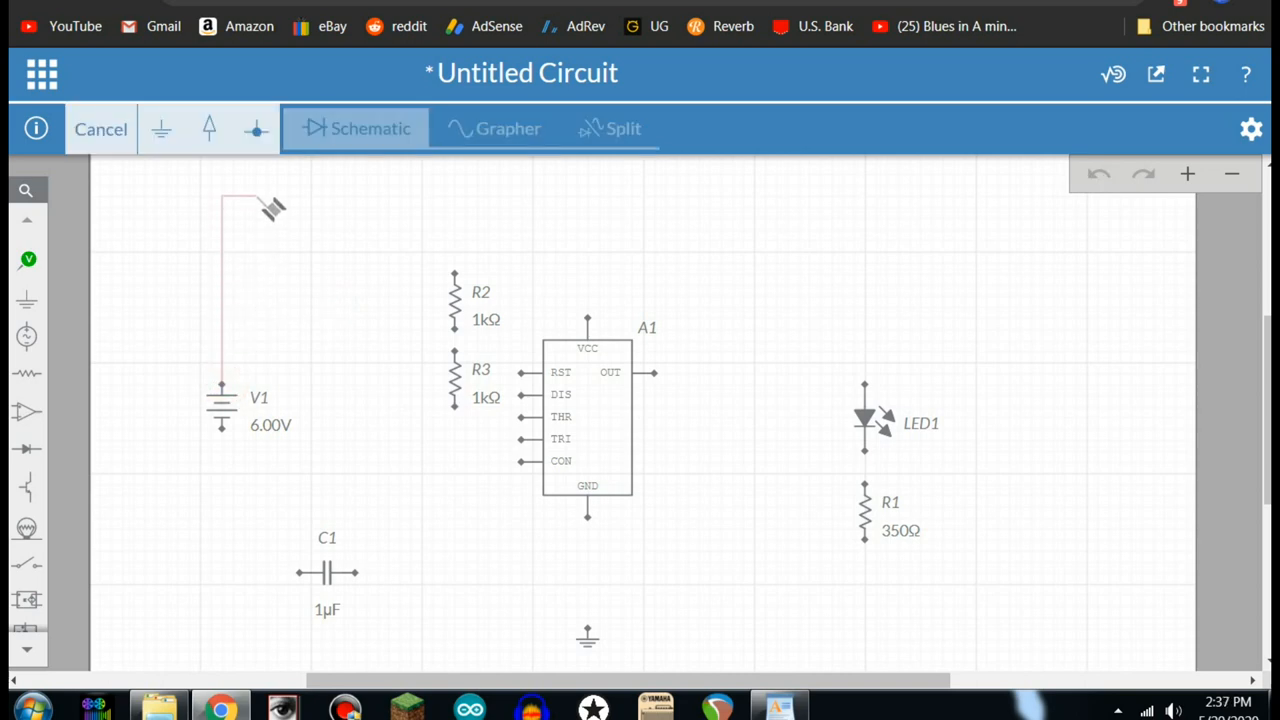
Wire V1's top terminal across to VCC and tie RST and R2 into net 1.
left_click_drag(270, 204, 584, 204)
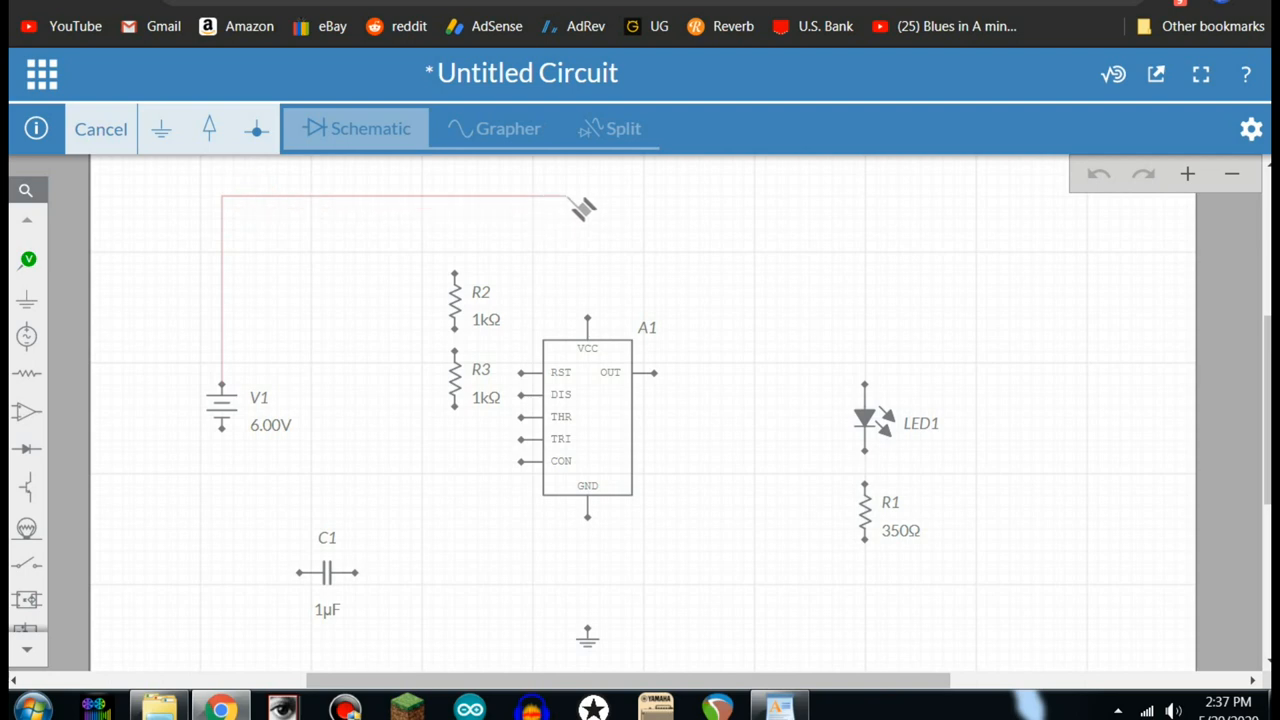
left_click_drag(584, 206, 588, 260)
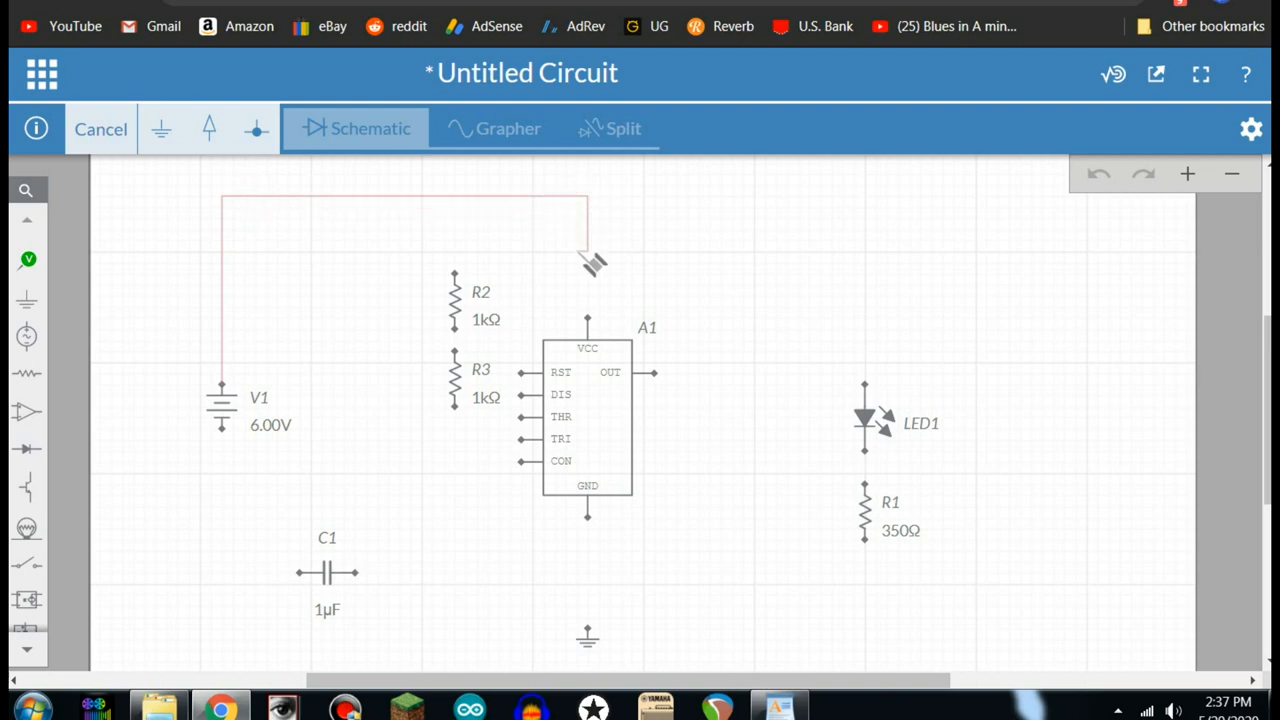
left_click_drag(584, 256, 588, 320)
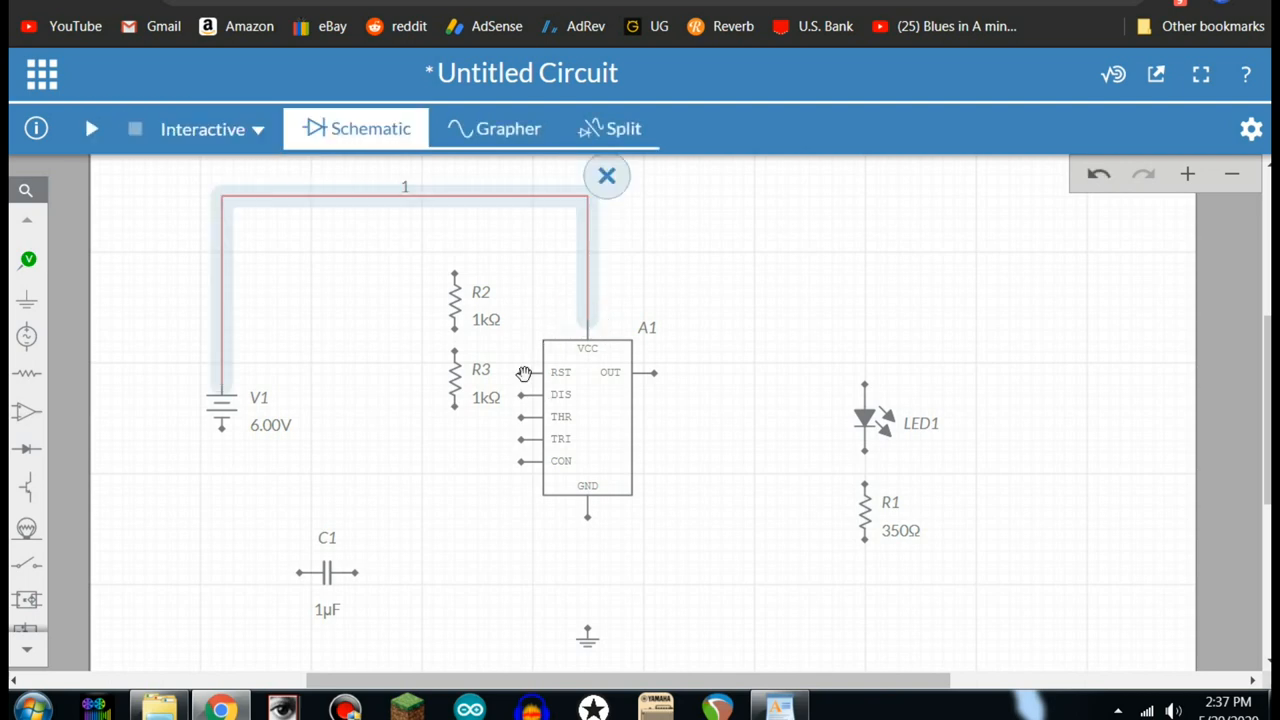
left_click(524, 374)
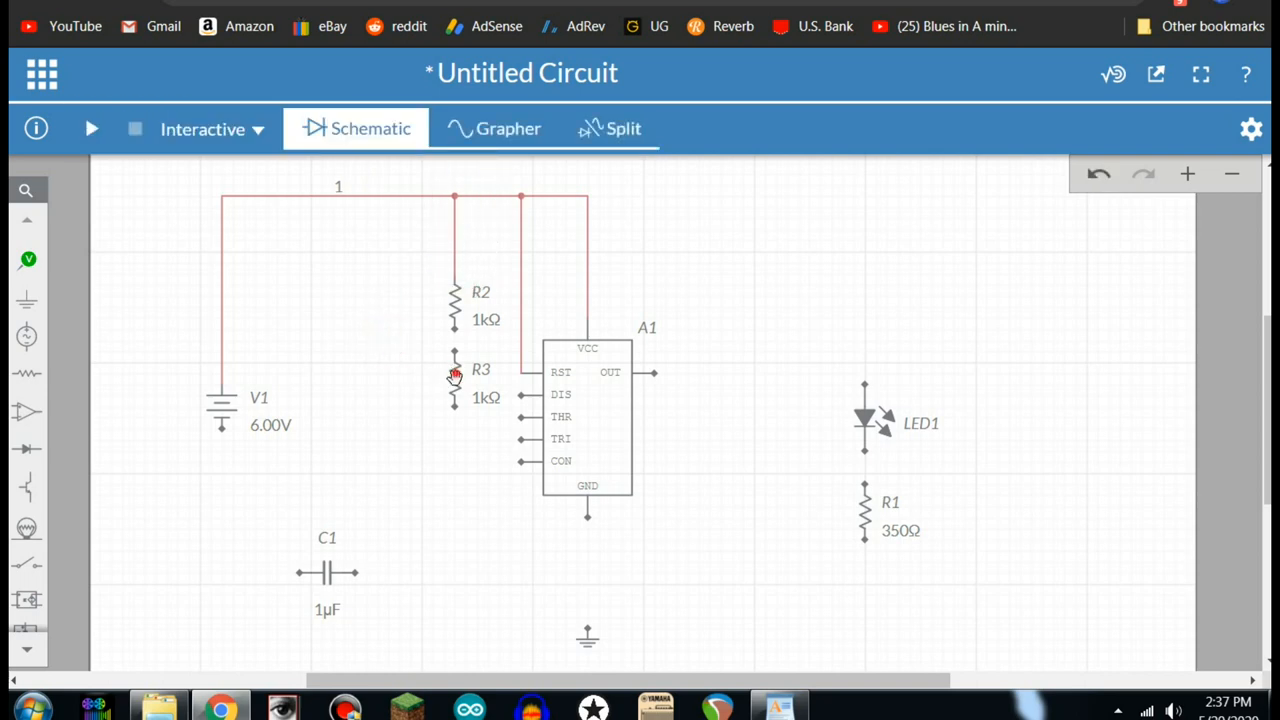
Reposition R3 so it attaches directly under R2.
left_click(454, 376)
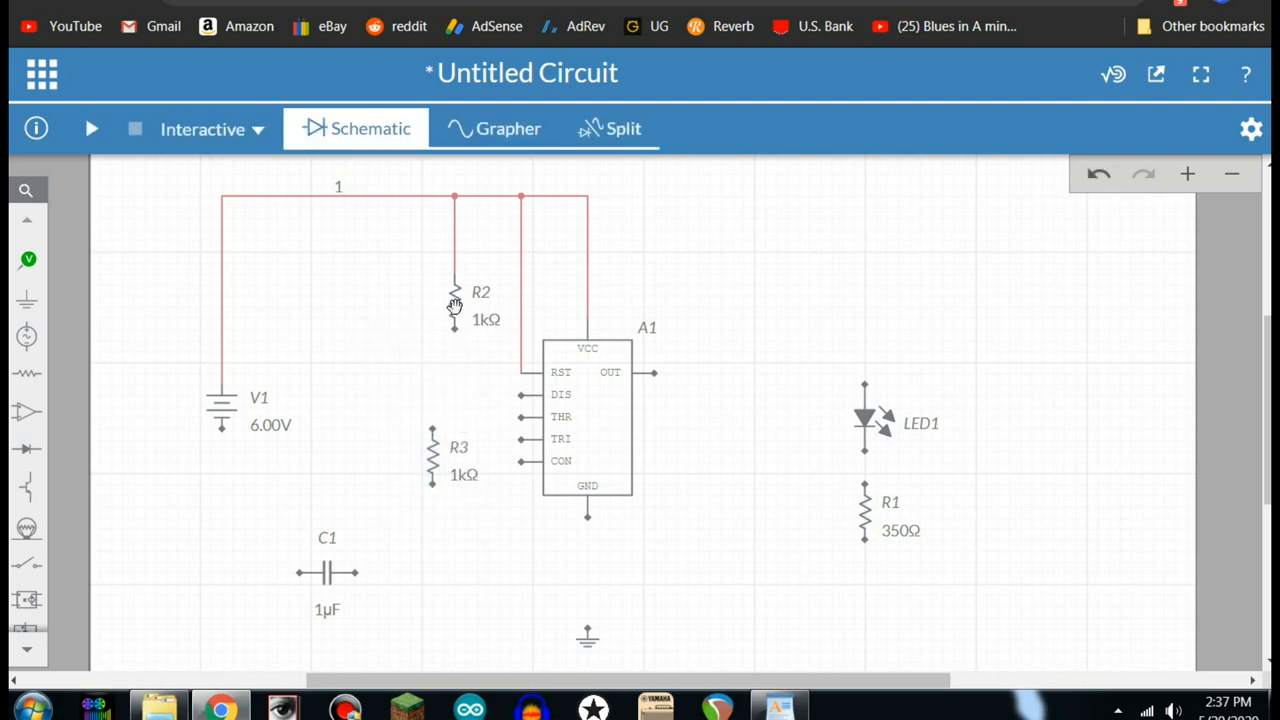
mouse_move(454, 332)
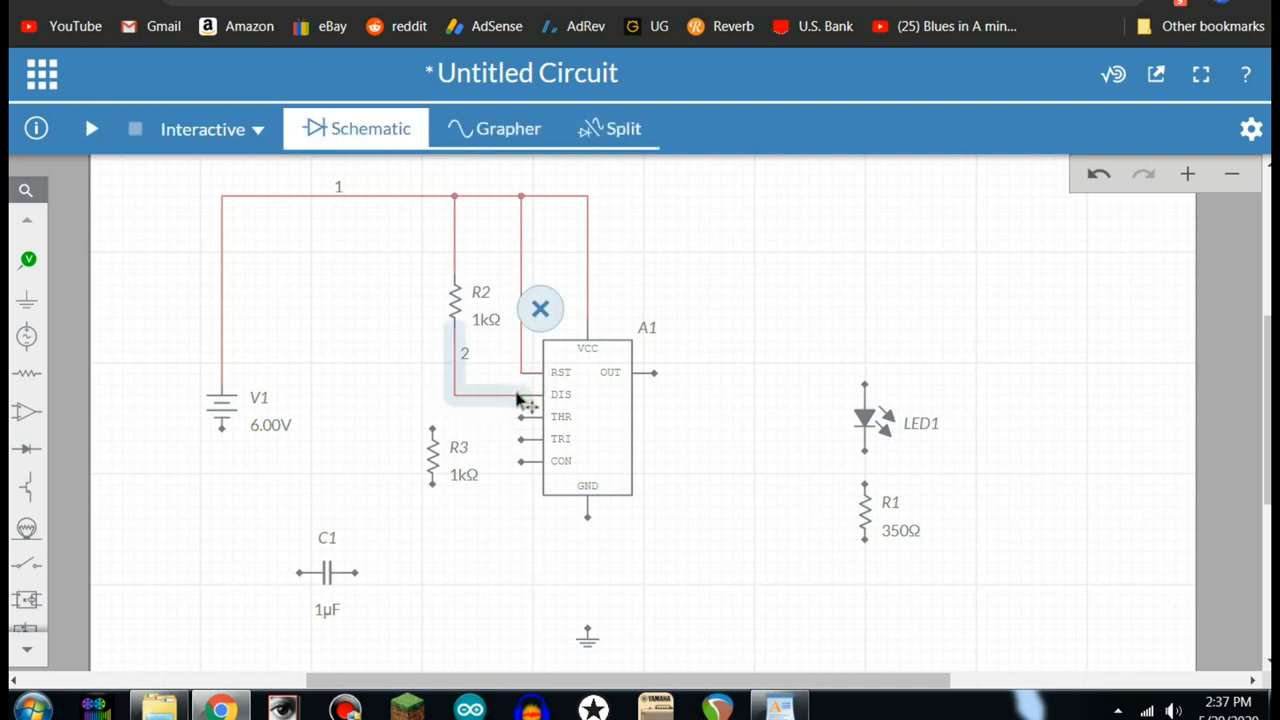
mouse_move(376, 412)
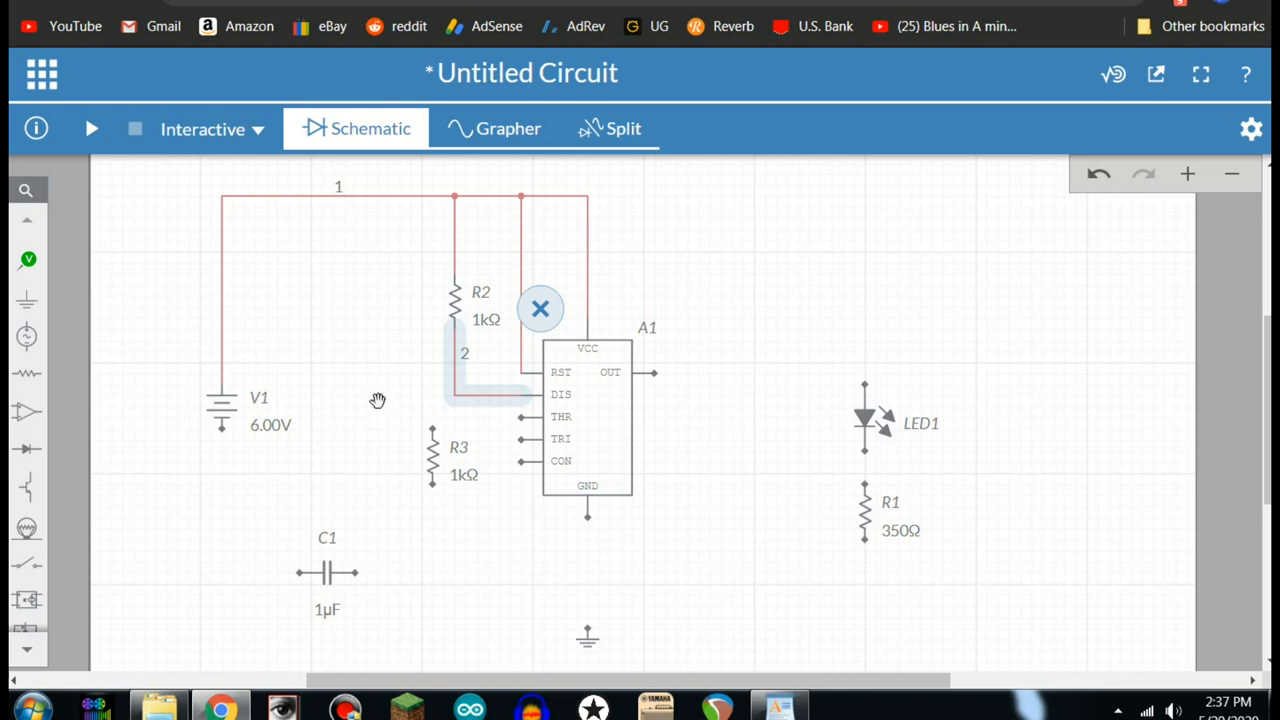
mouse_move(428, 450)
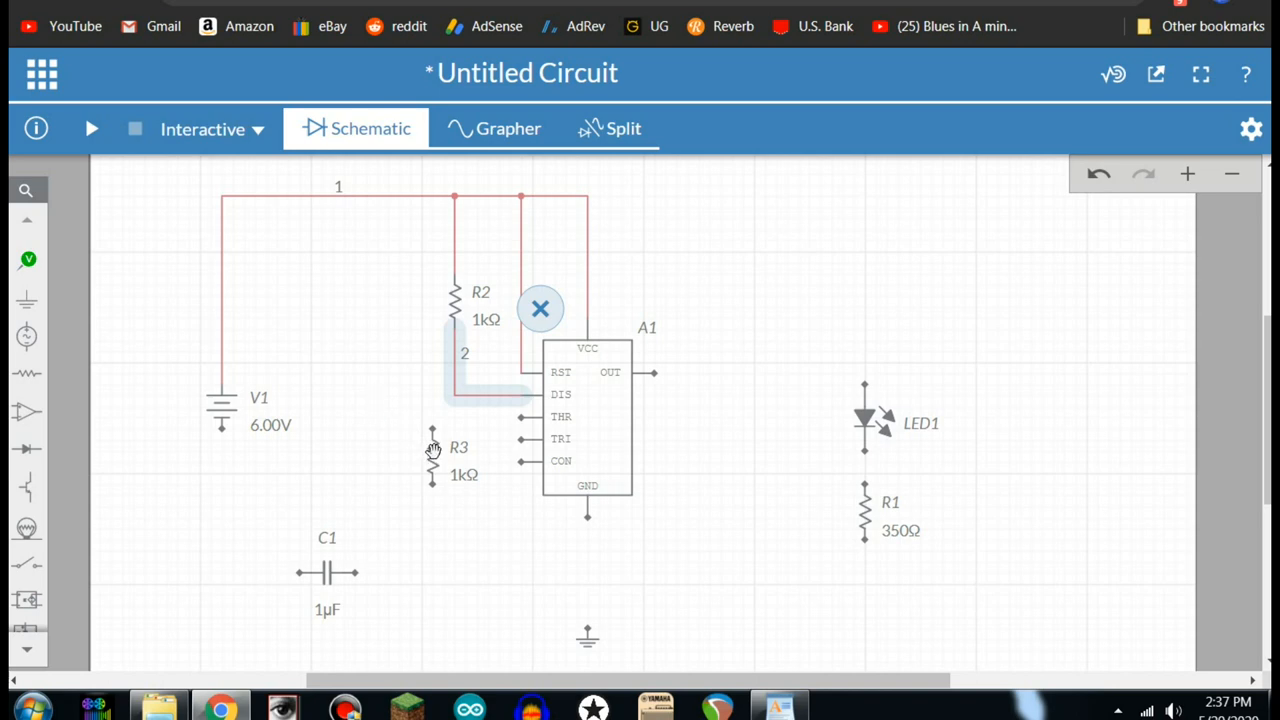
mouse_move(436, 454)
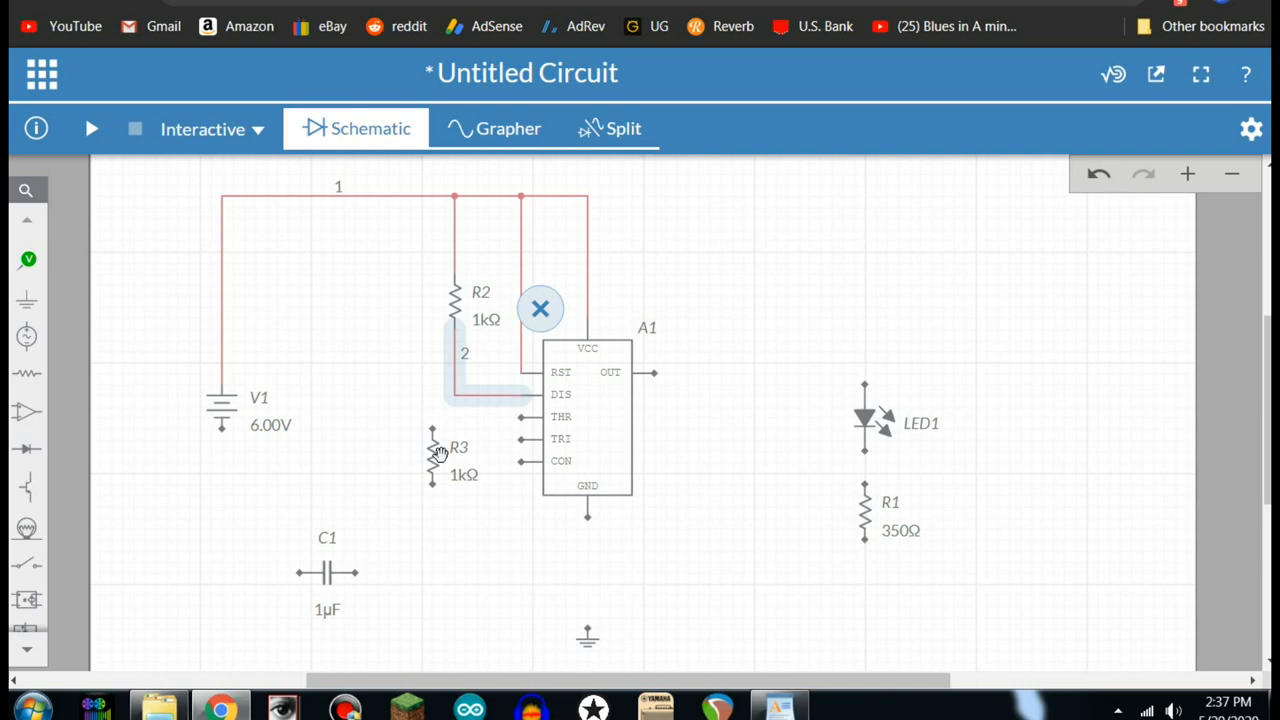
mouse_move(428, 464)
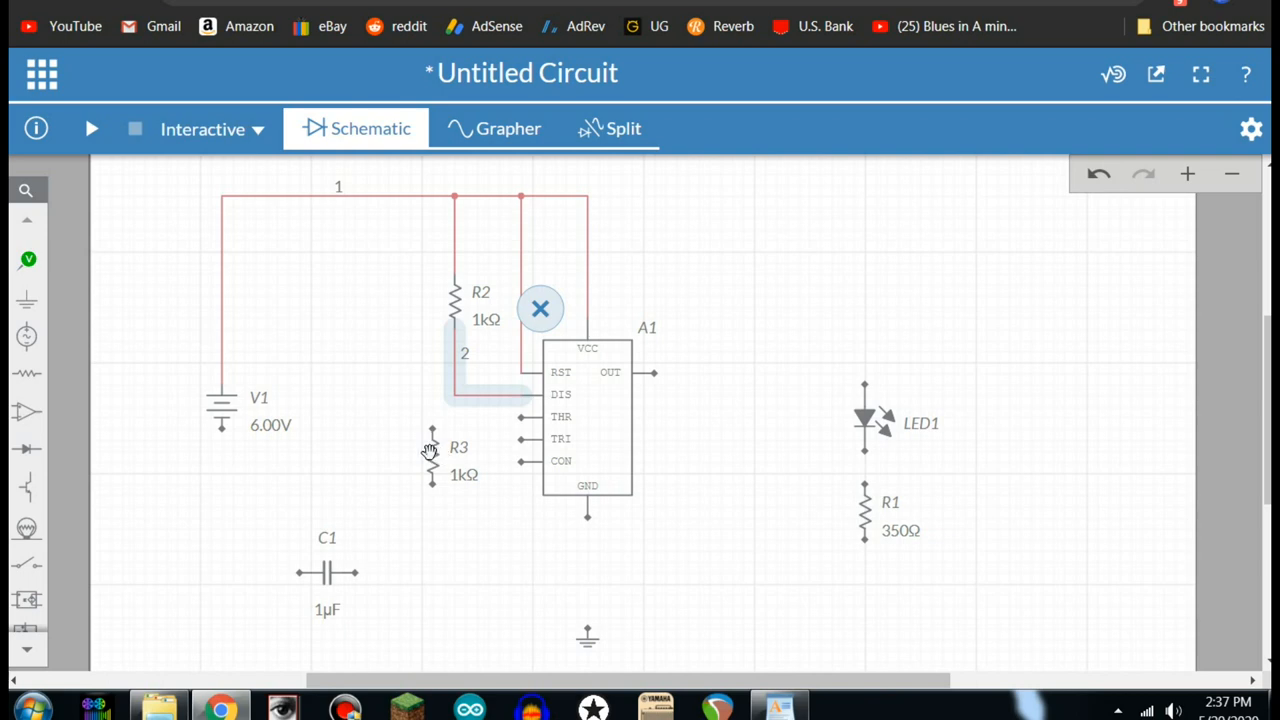
mouse_move(428, 454)
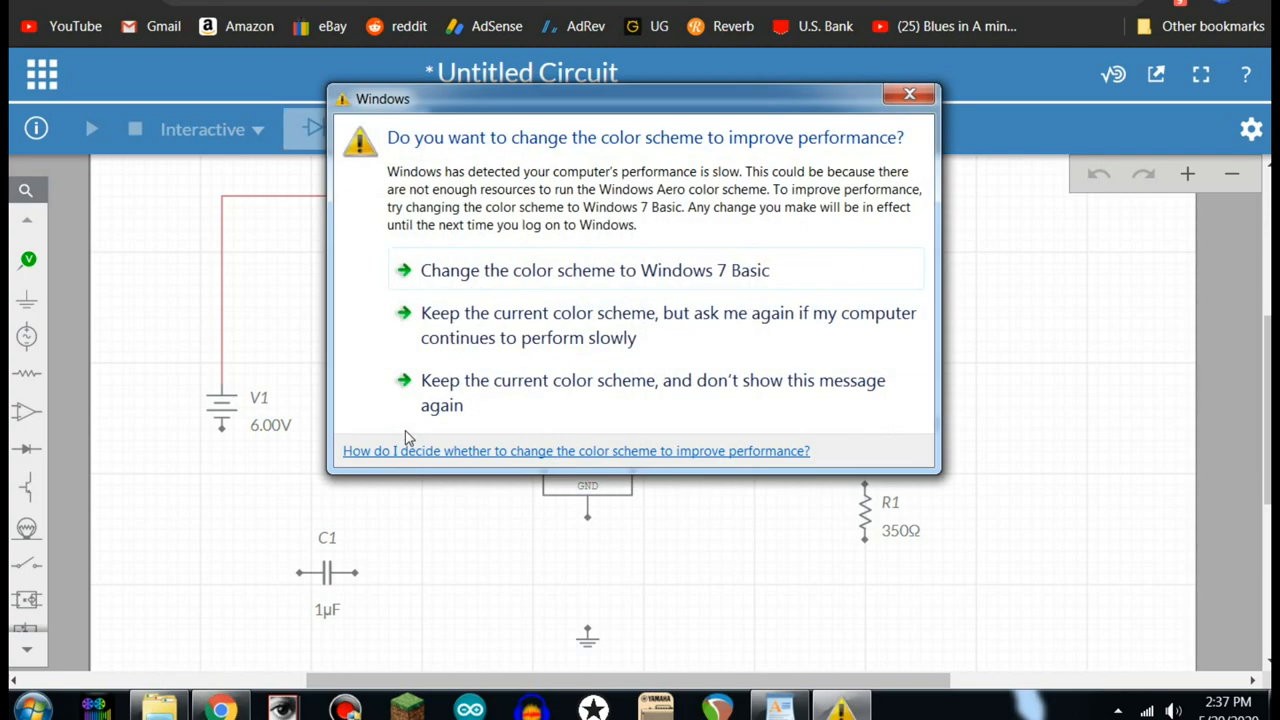
mouse_move(904, 96)
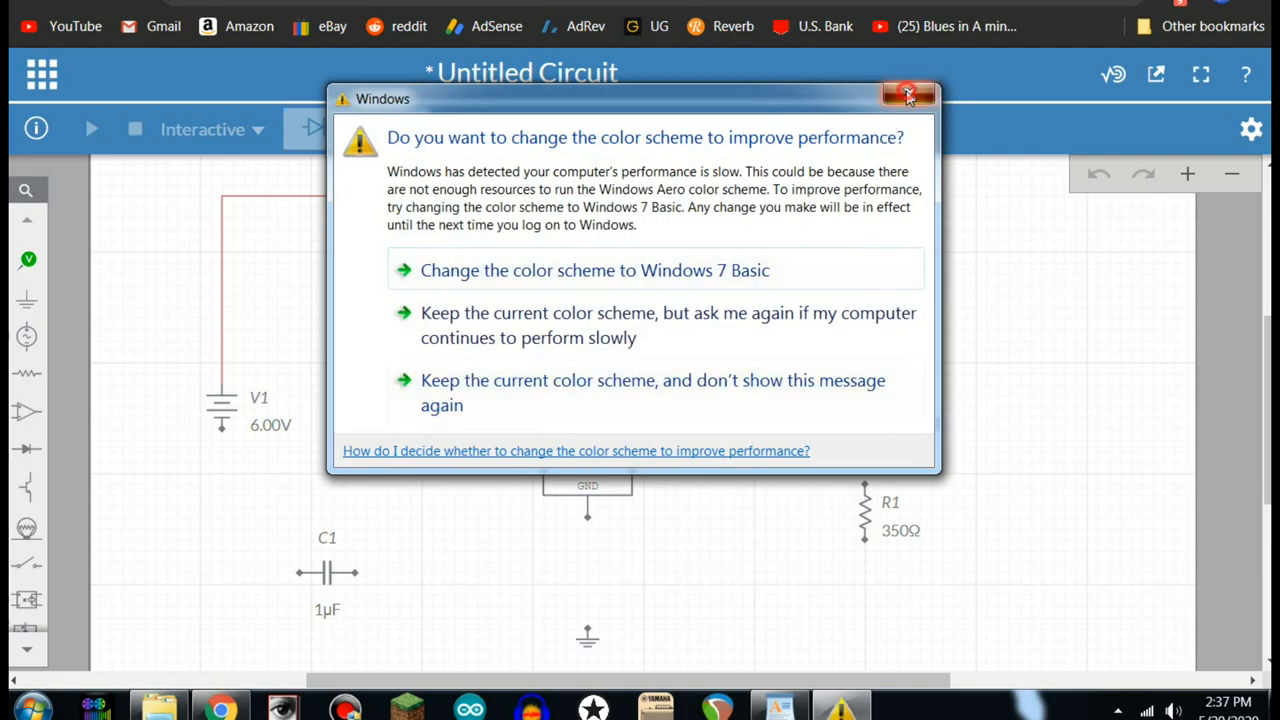
left_click(904, 94)
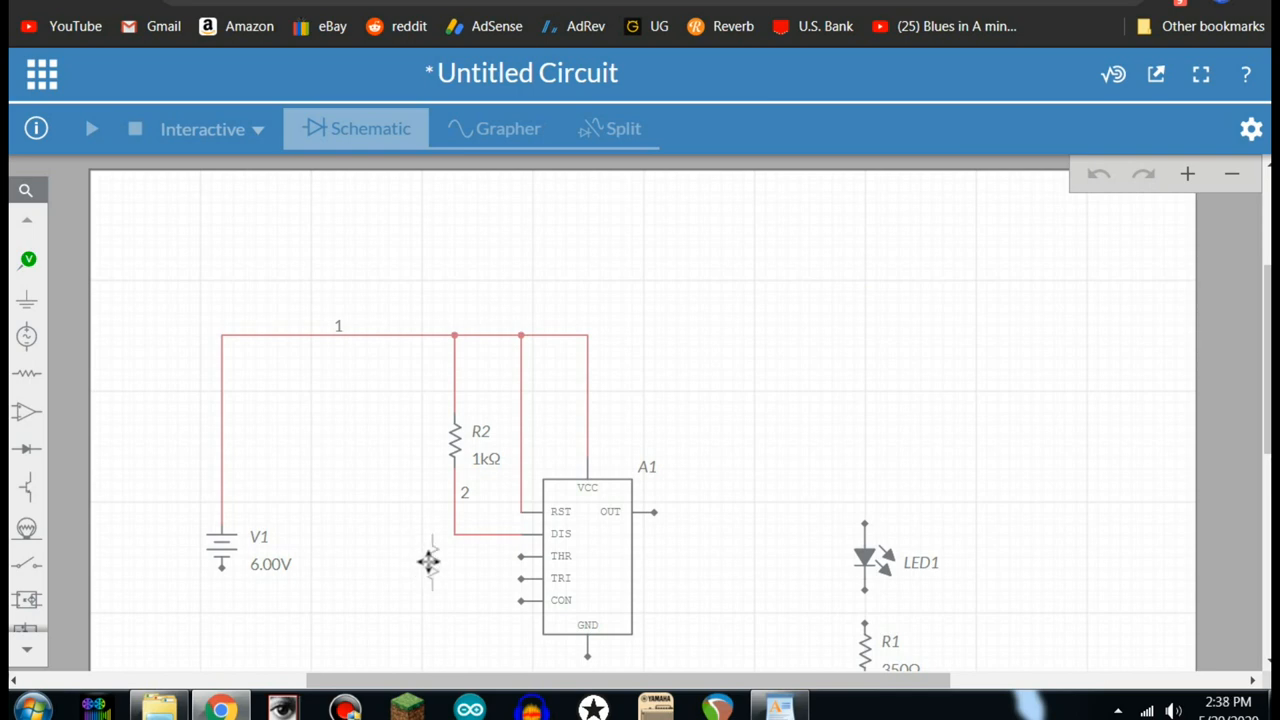
left_click(430, 564)
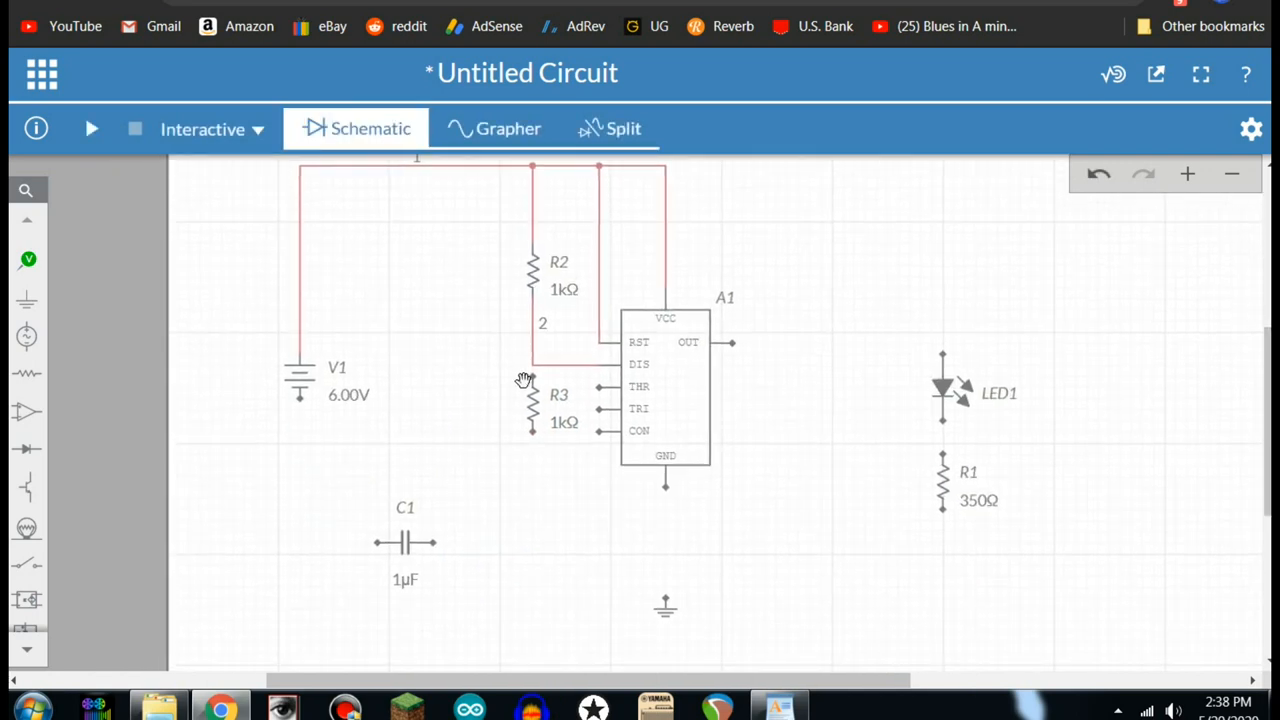
left_click(528, 370)
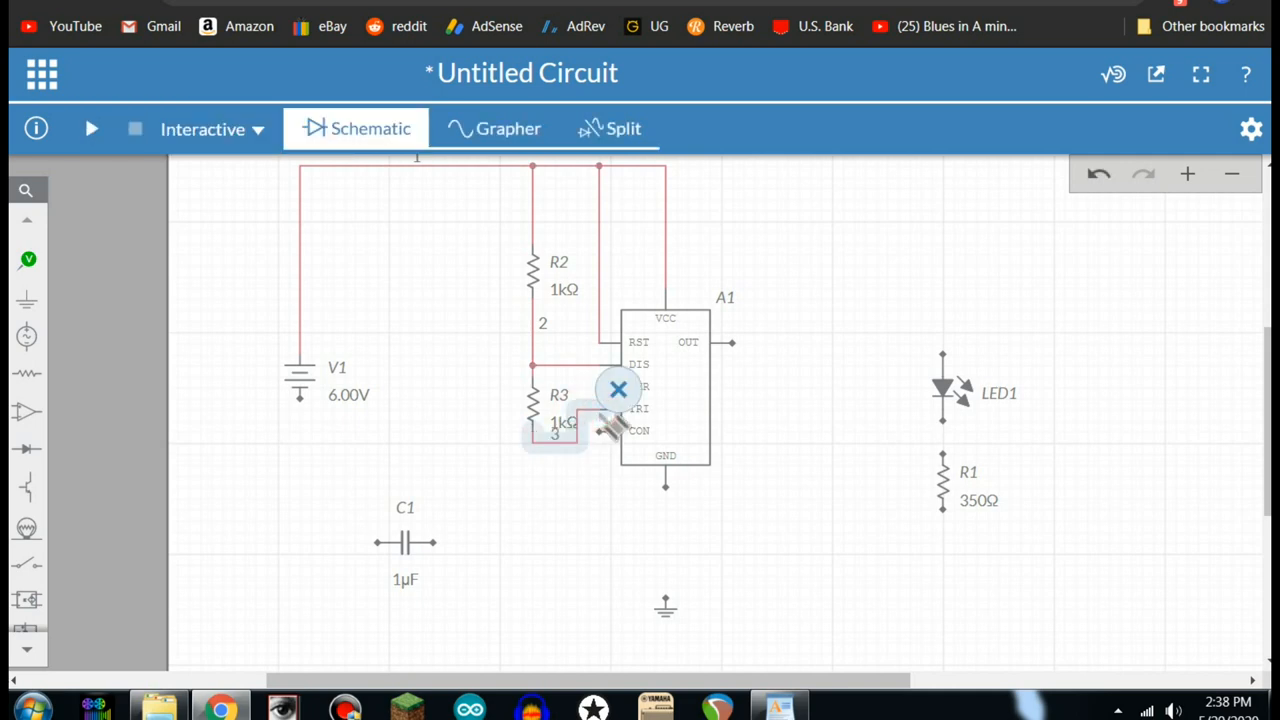
mouse_move(602, 422)
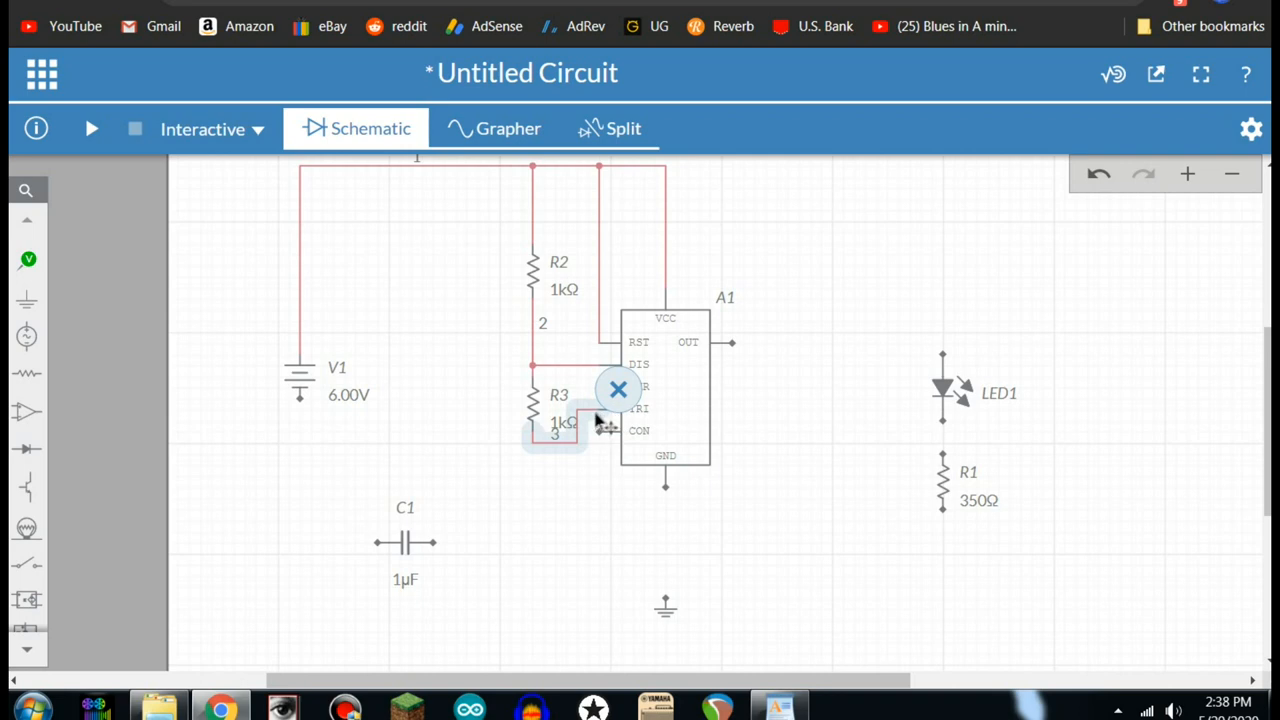
mouse_move(824, 480)
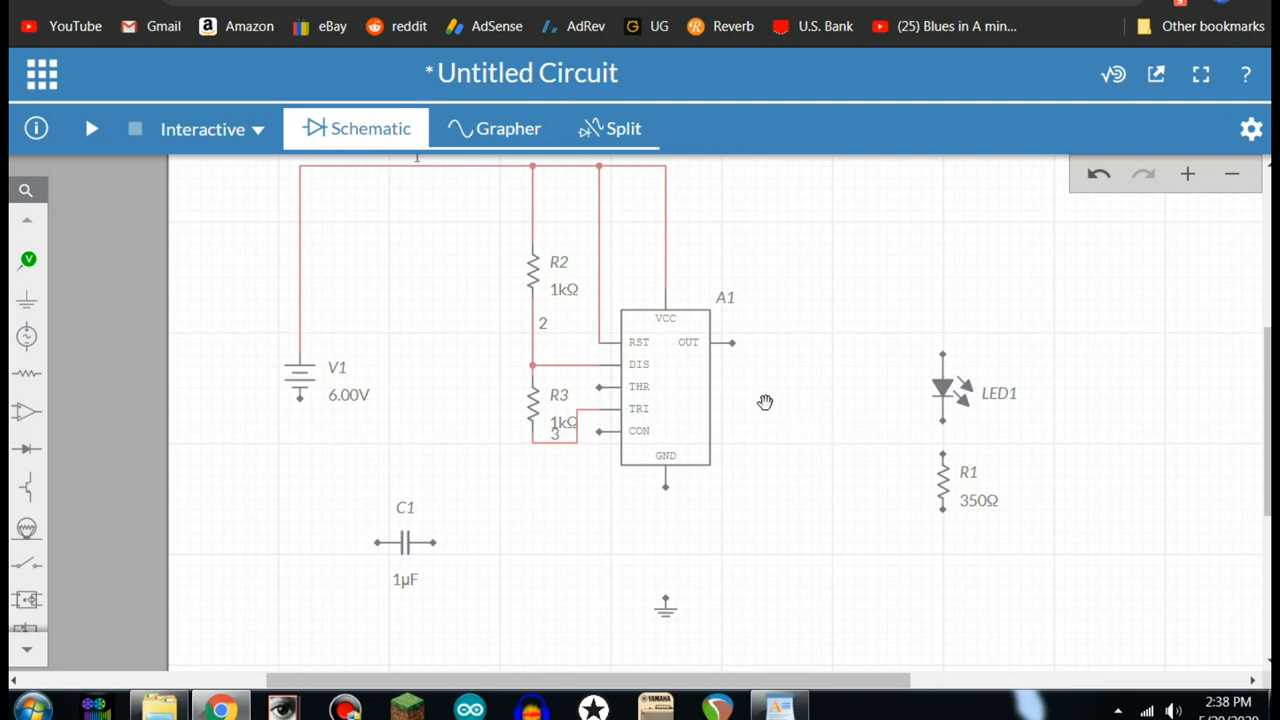
mouse_move(764, 396)
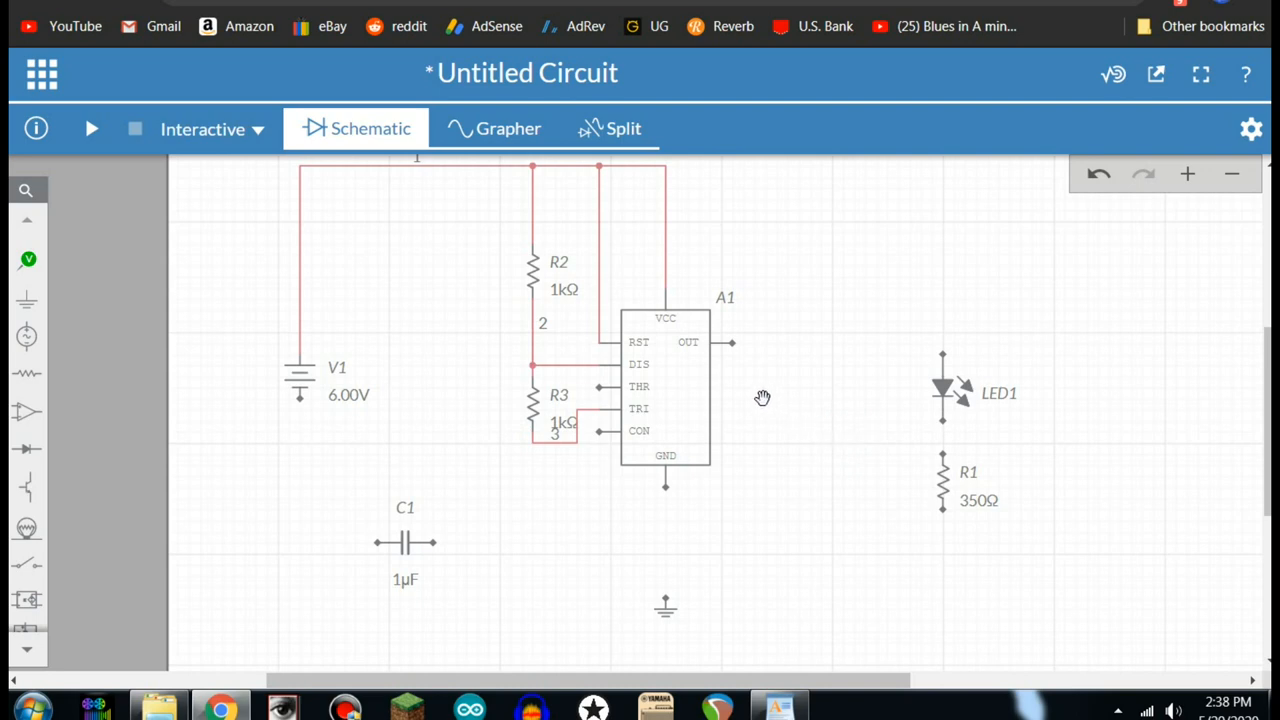
mouse_move(600, 410)
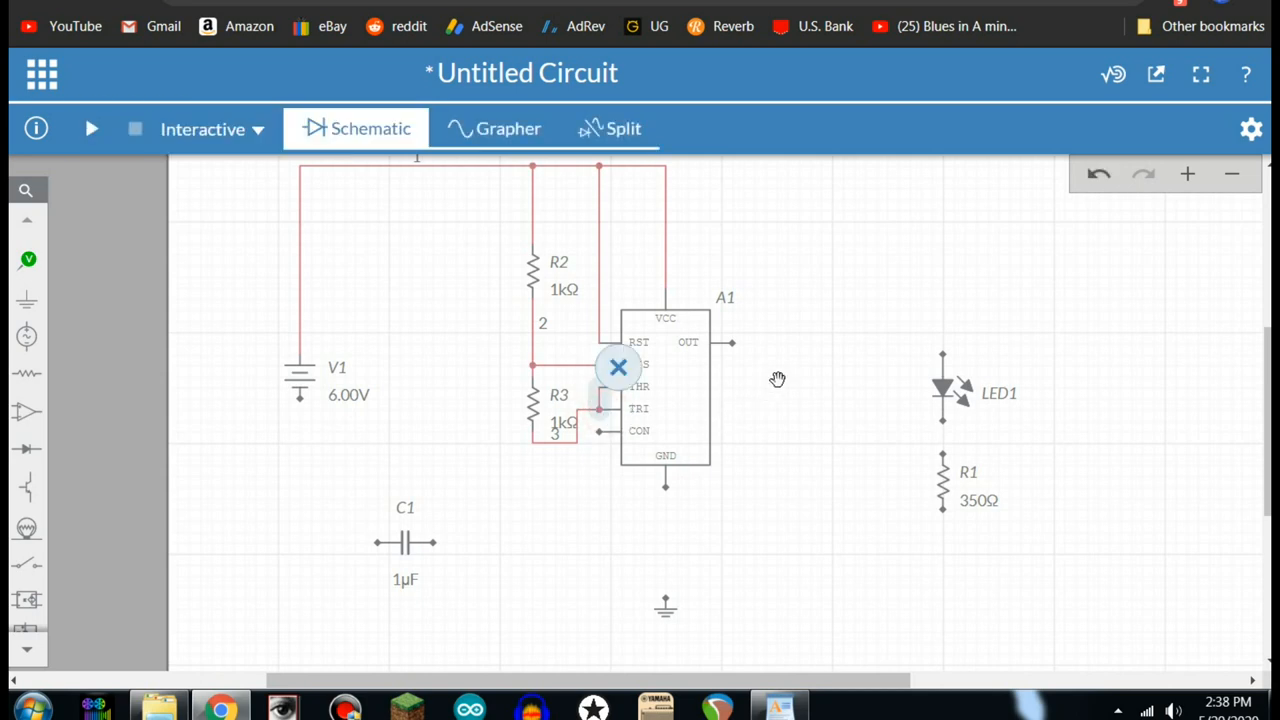
mouse_move(938, 148)
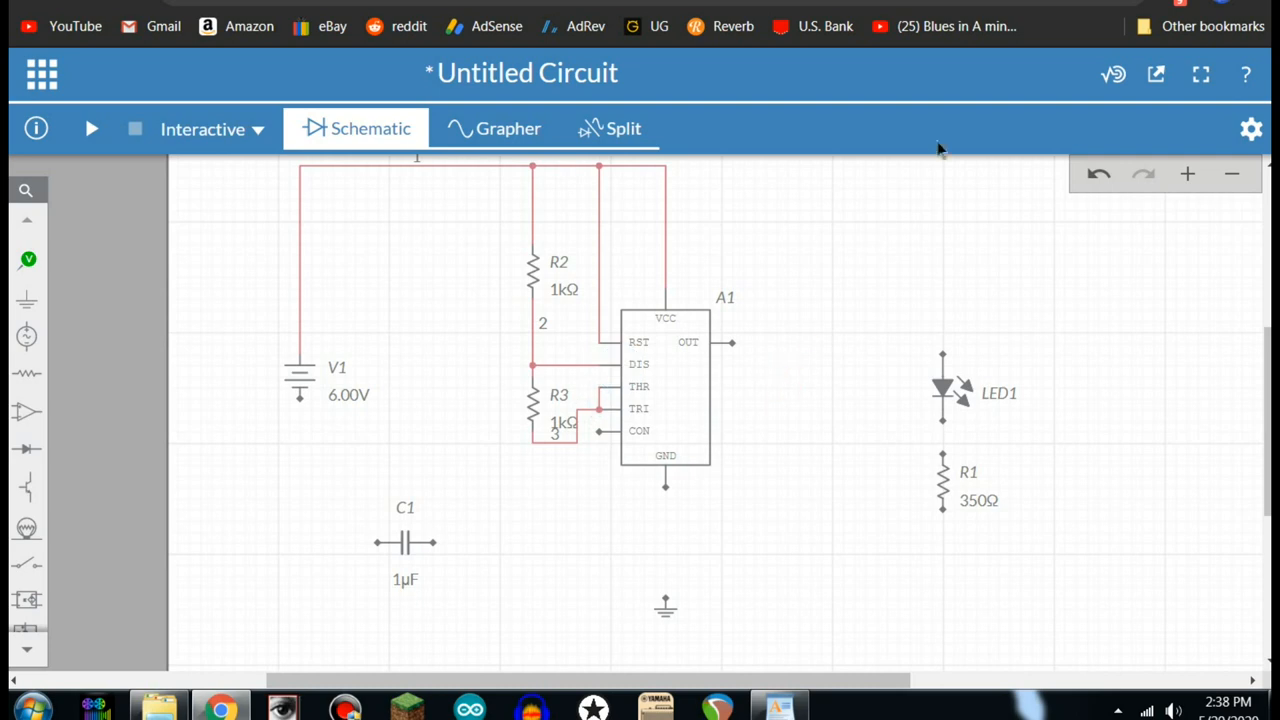
mouse_move(408, 540)
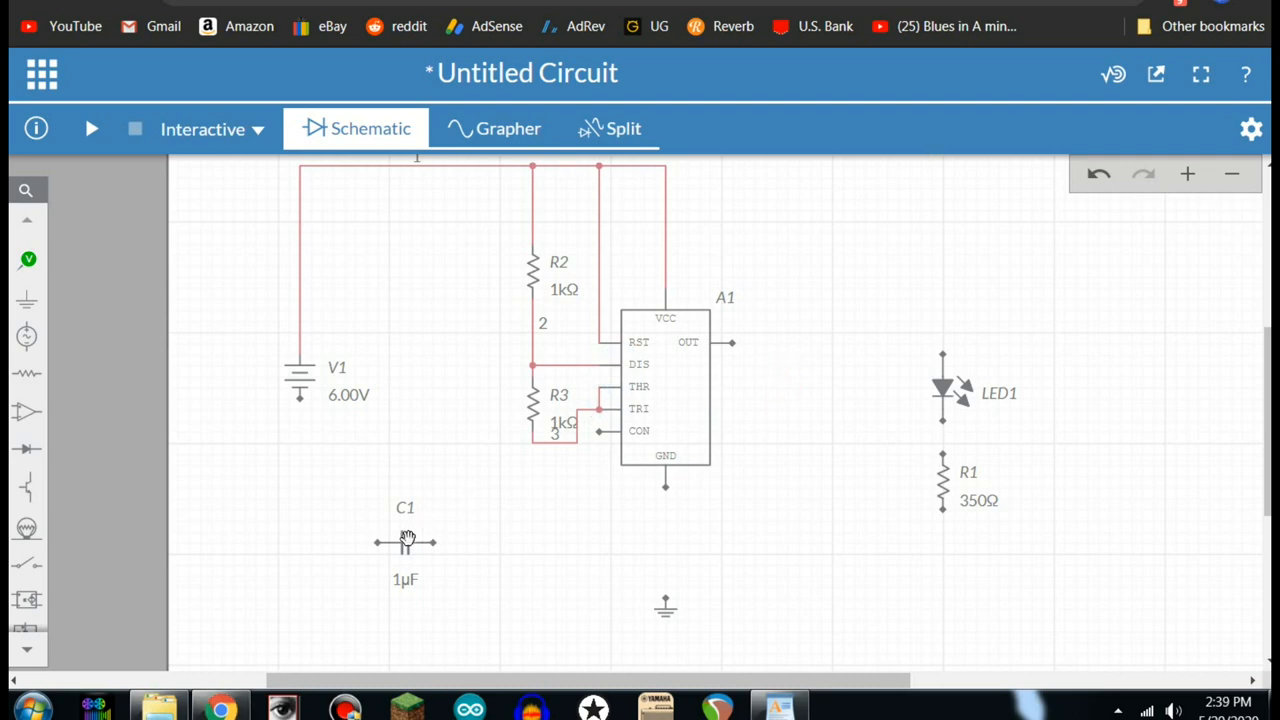
Finish wiring R3 to TRI, connect C1 to the node below R3 and C2 to the control pin.
left_click(404, 542)
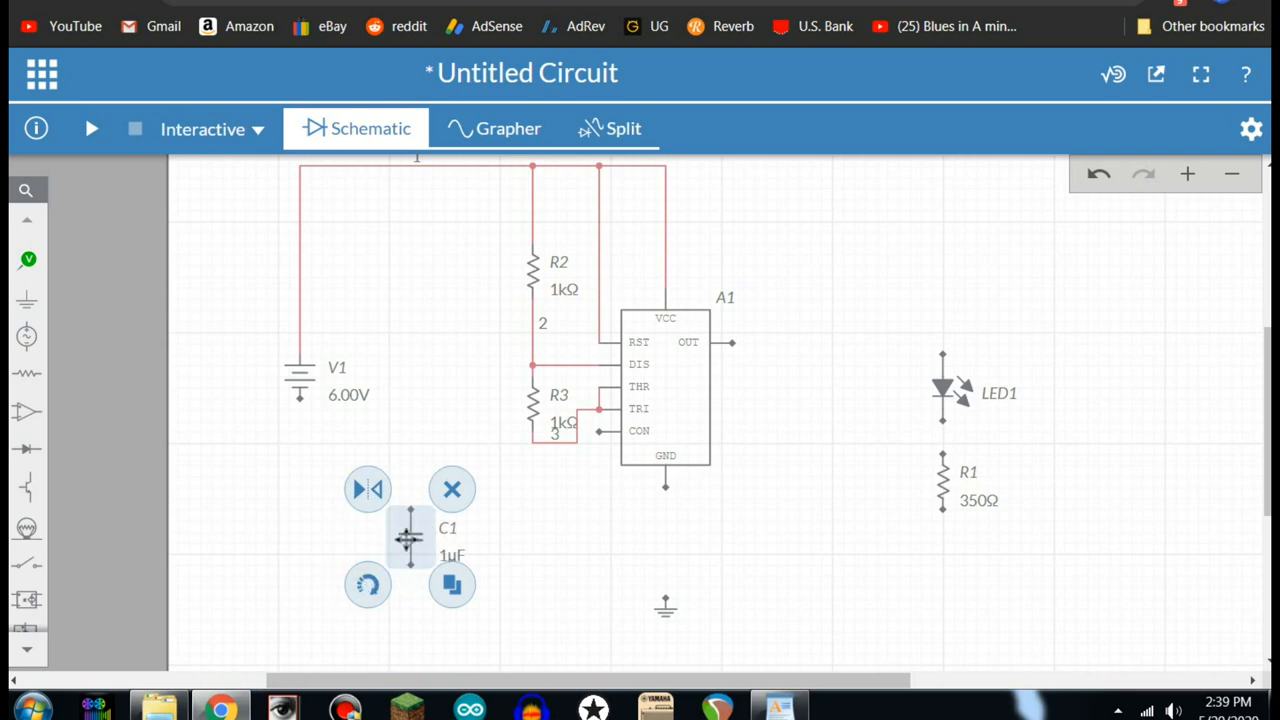
left_click(452, 488)
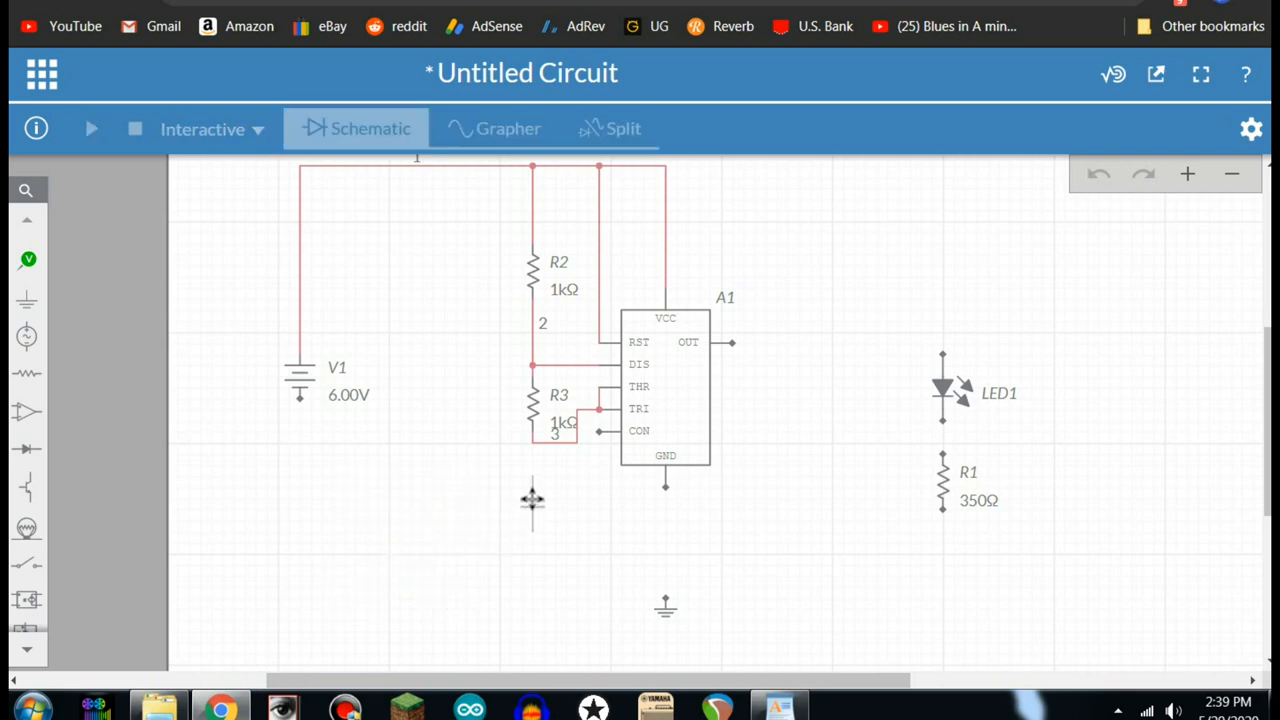
left_click(532, 502)
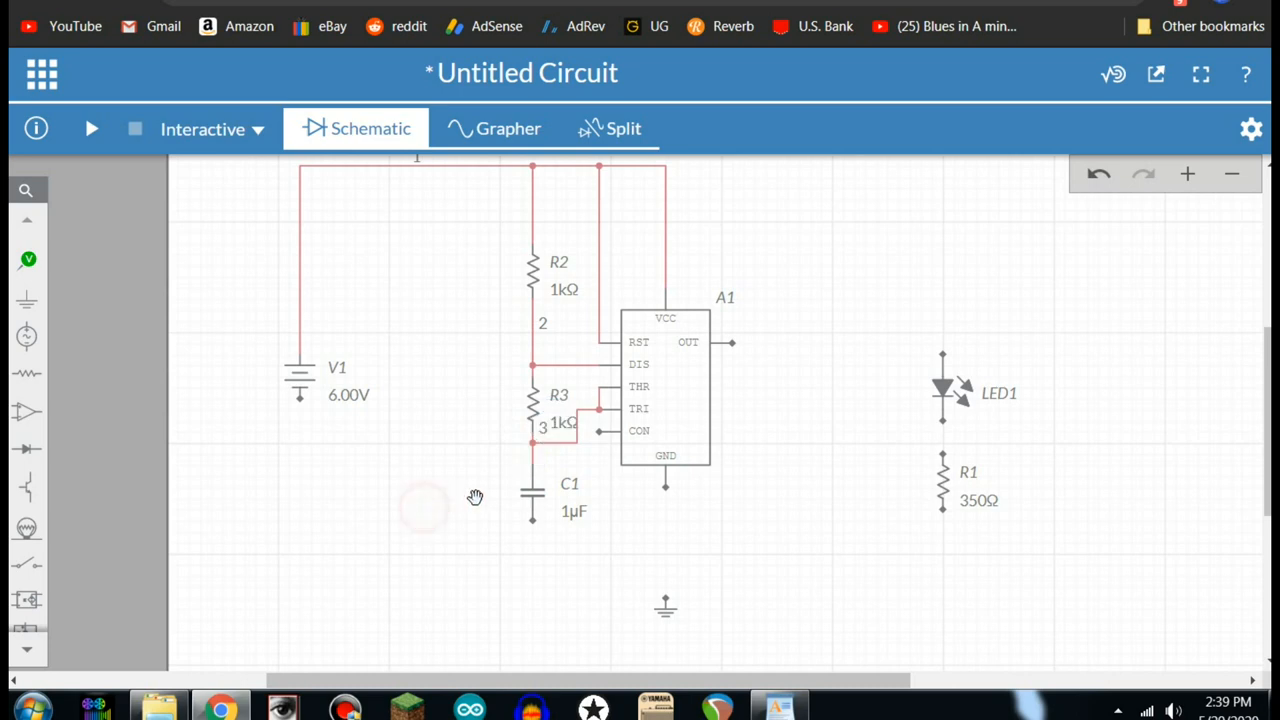
left_click(532, 510)
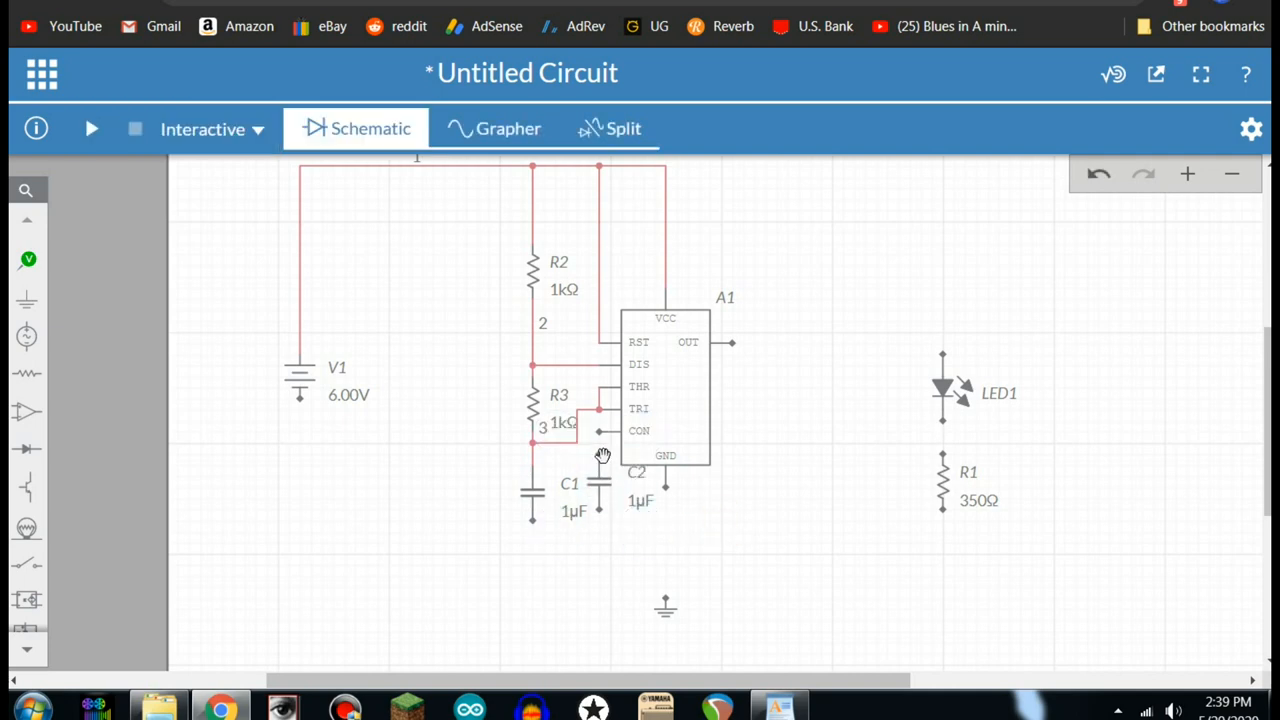
left_click(592, 436)
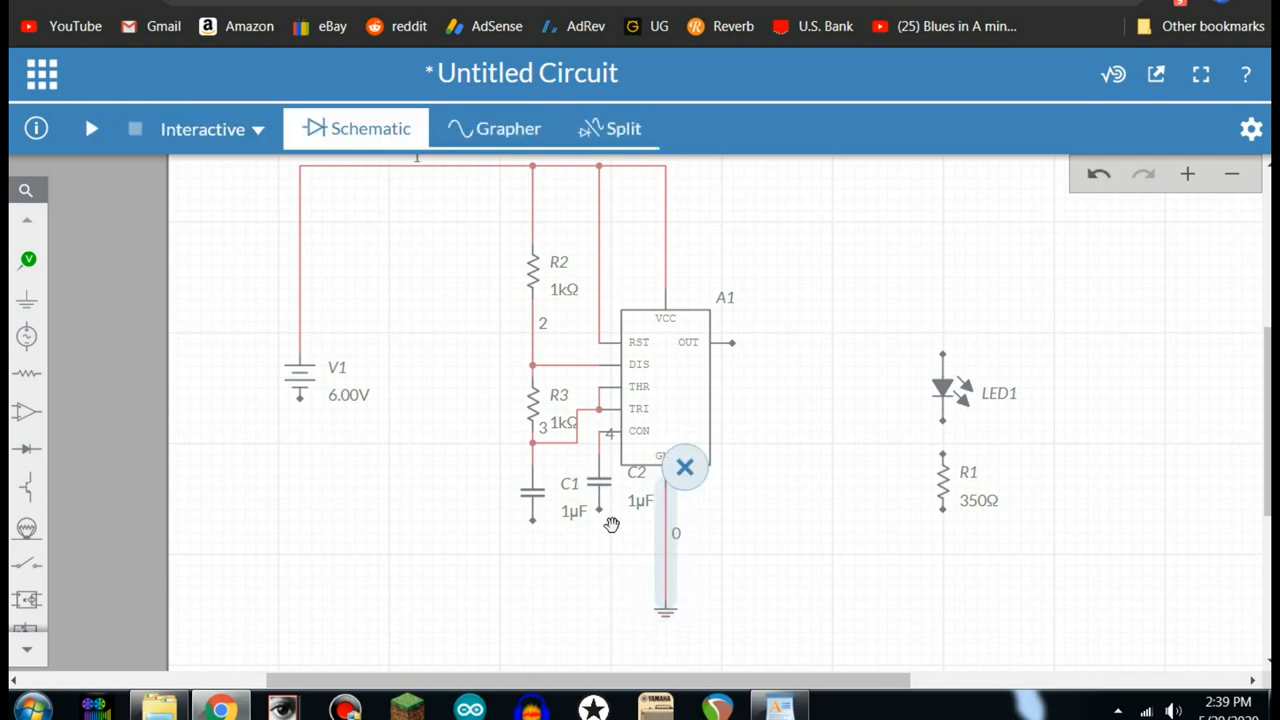
mouse_move(304, 424)
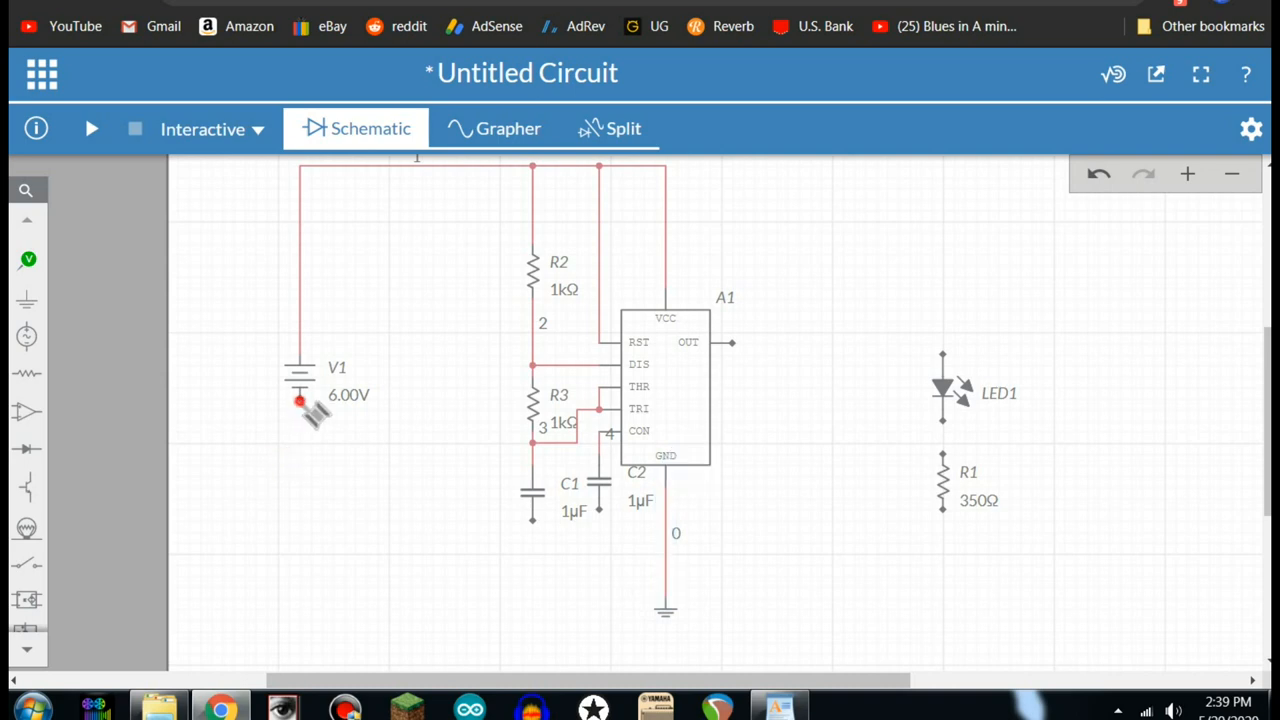
Wire the battery's bottom terminal and C1's bottom terminal to the ground rail.
left_click_drag(298, 400, 328, 564)
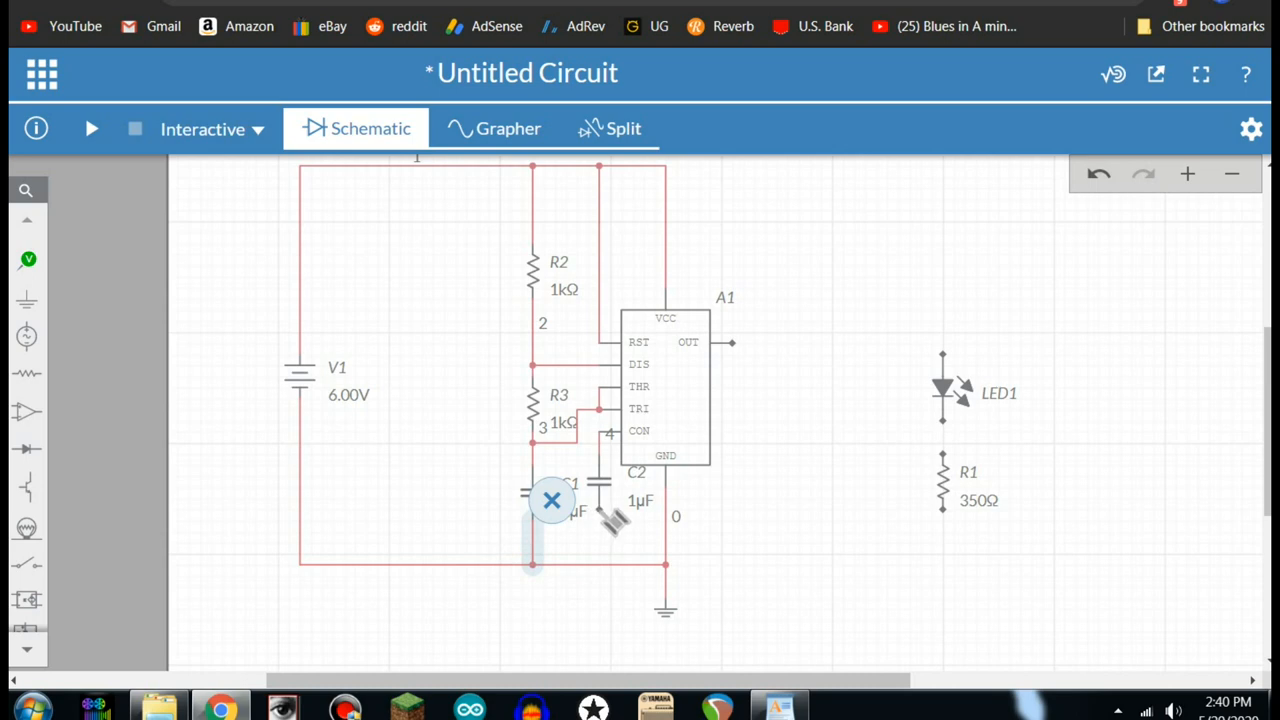
left_click_drag(552, 500, 616, 488)
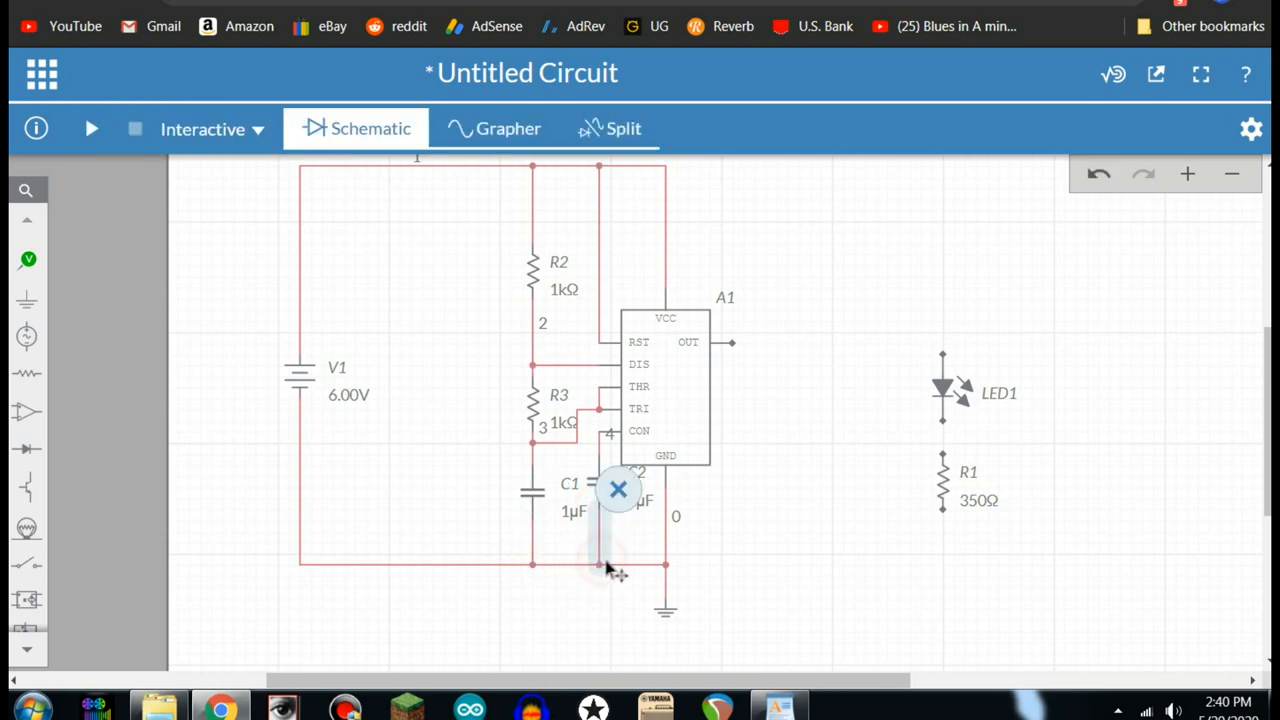
mouse_move(736, 344)
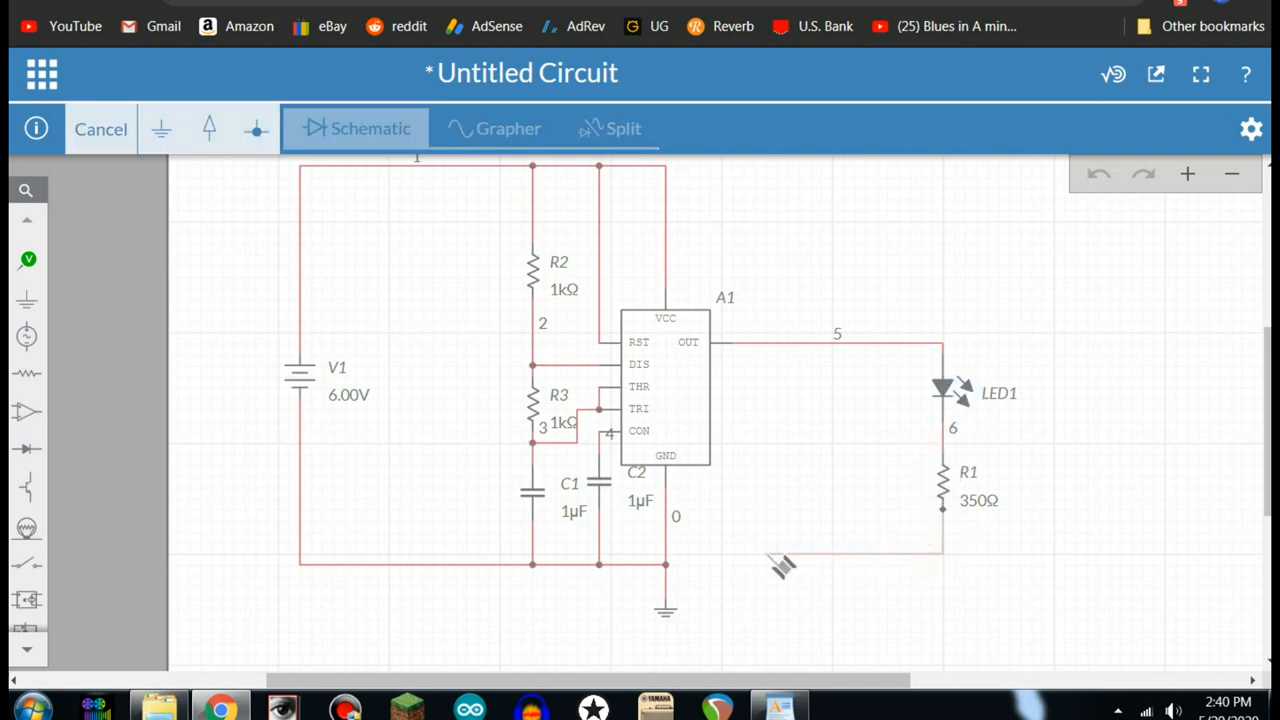
Complete the wire from R1's bottom terminal to the ground rail.
left_click(668, 564)
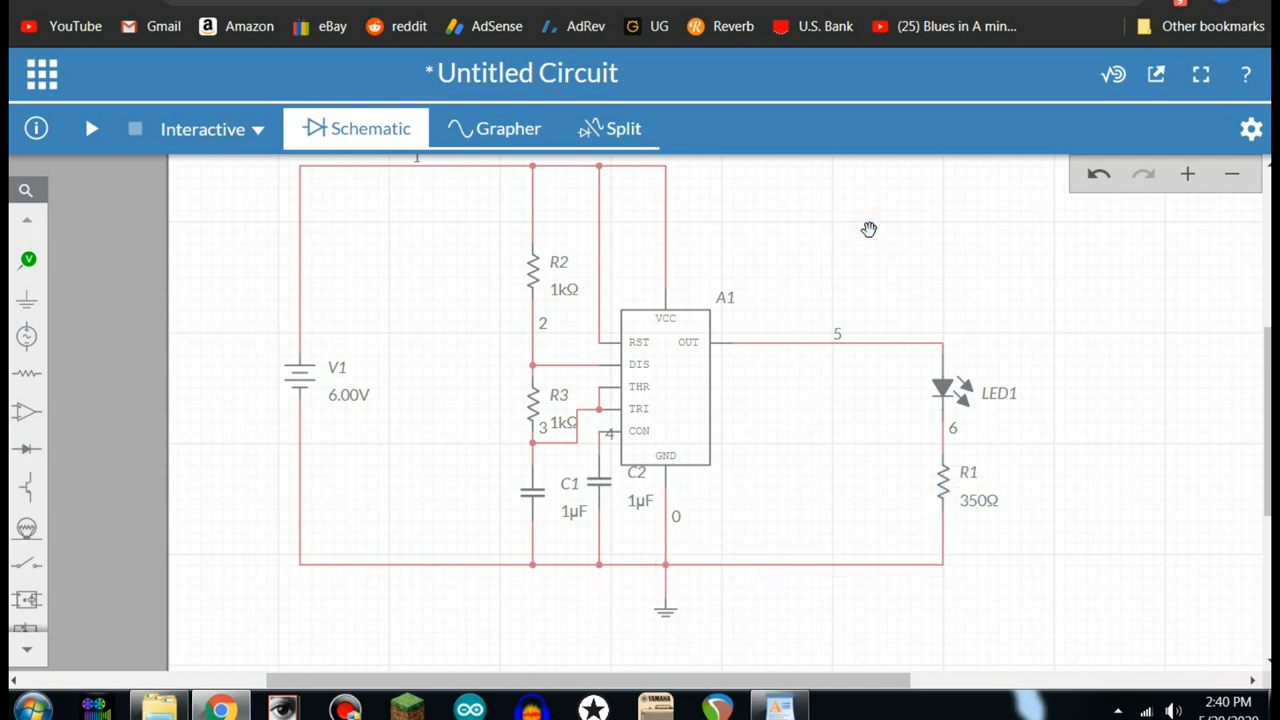
mouse_move(140, 144)
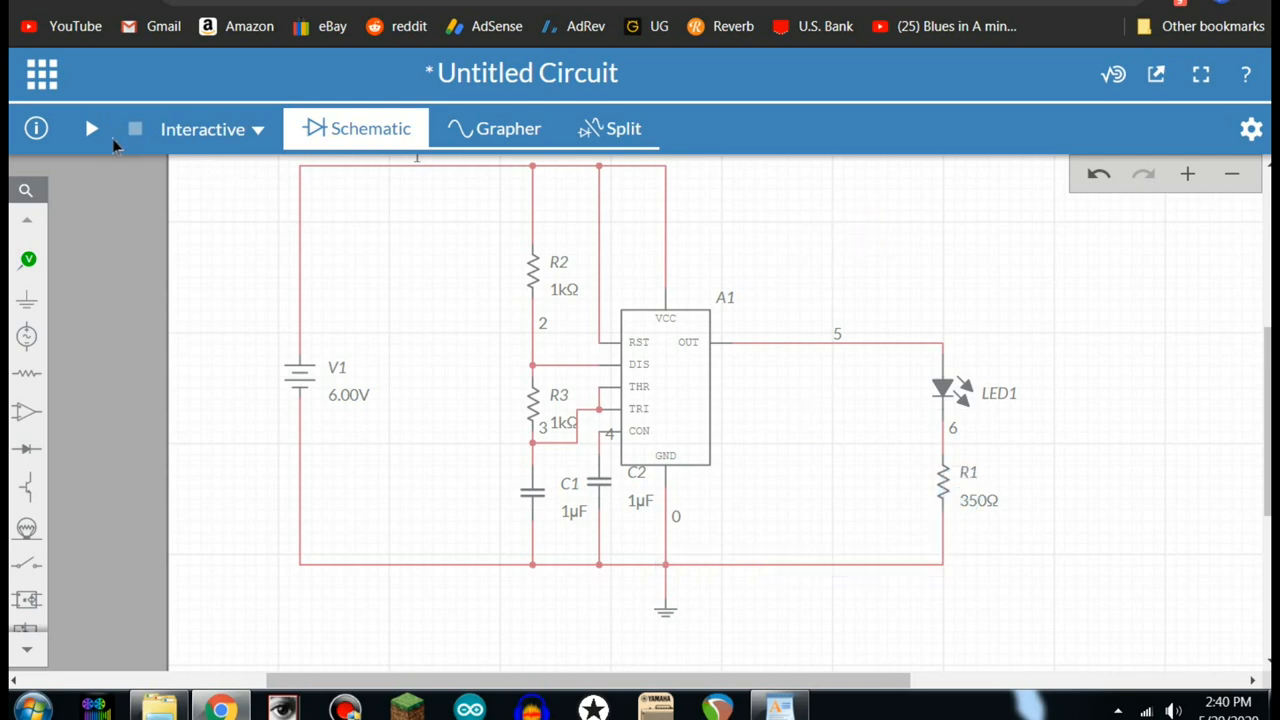
Run and stop the simulation, place voltage probe PR1 on the 555 output net 5, and run again.
left_click(92, 128)
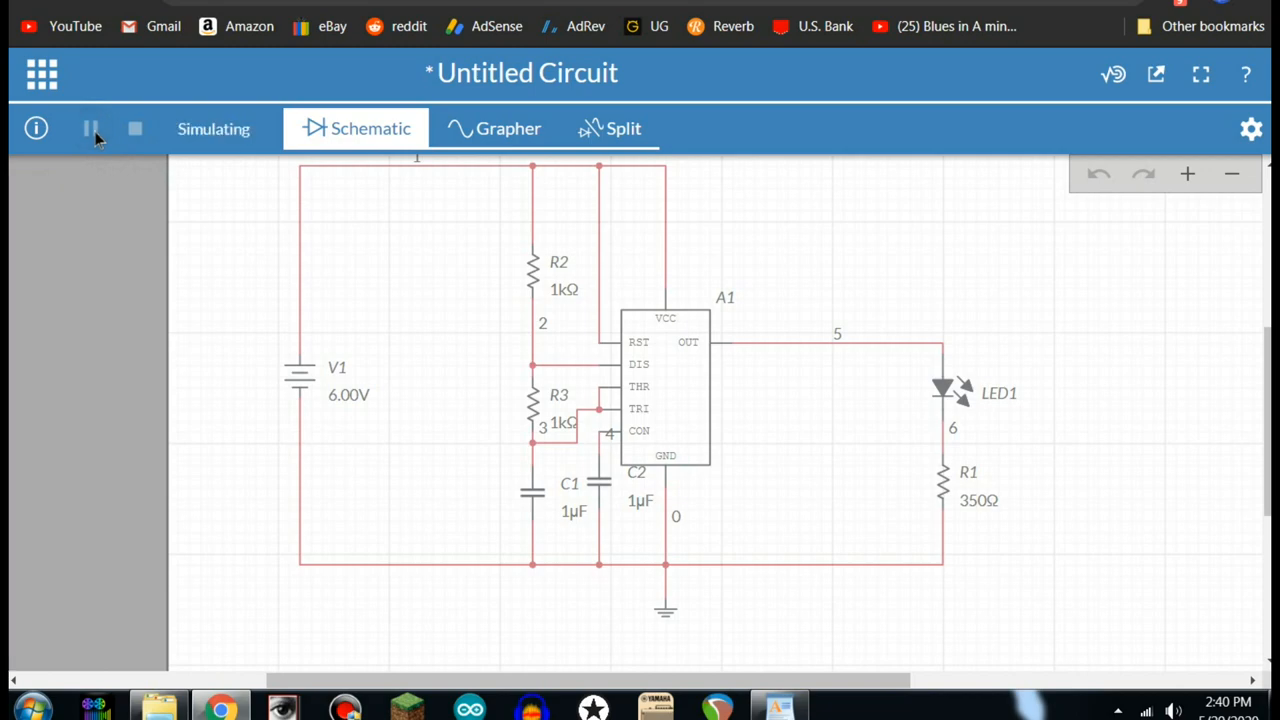
left_click(88, 128)
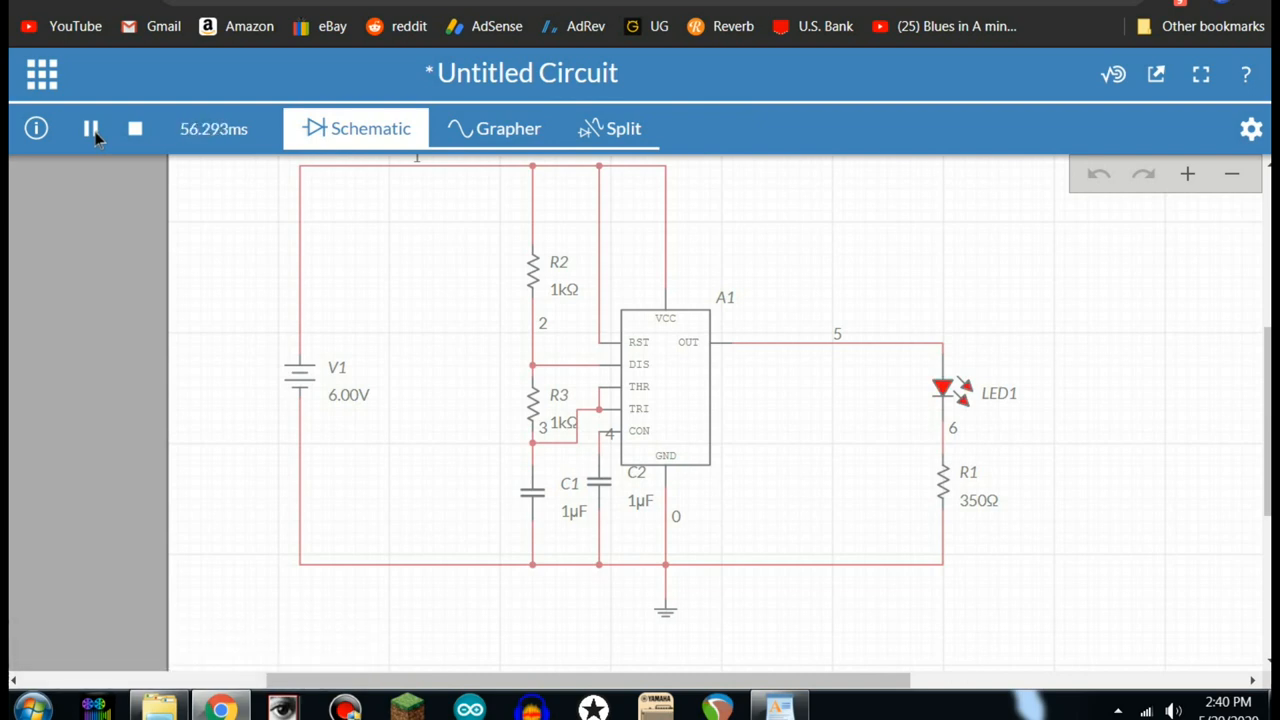
mouse_move(608, 128)
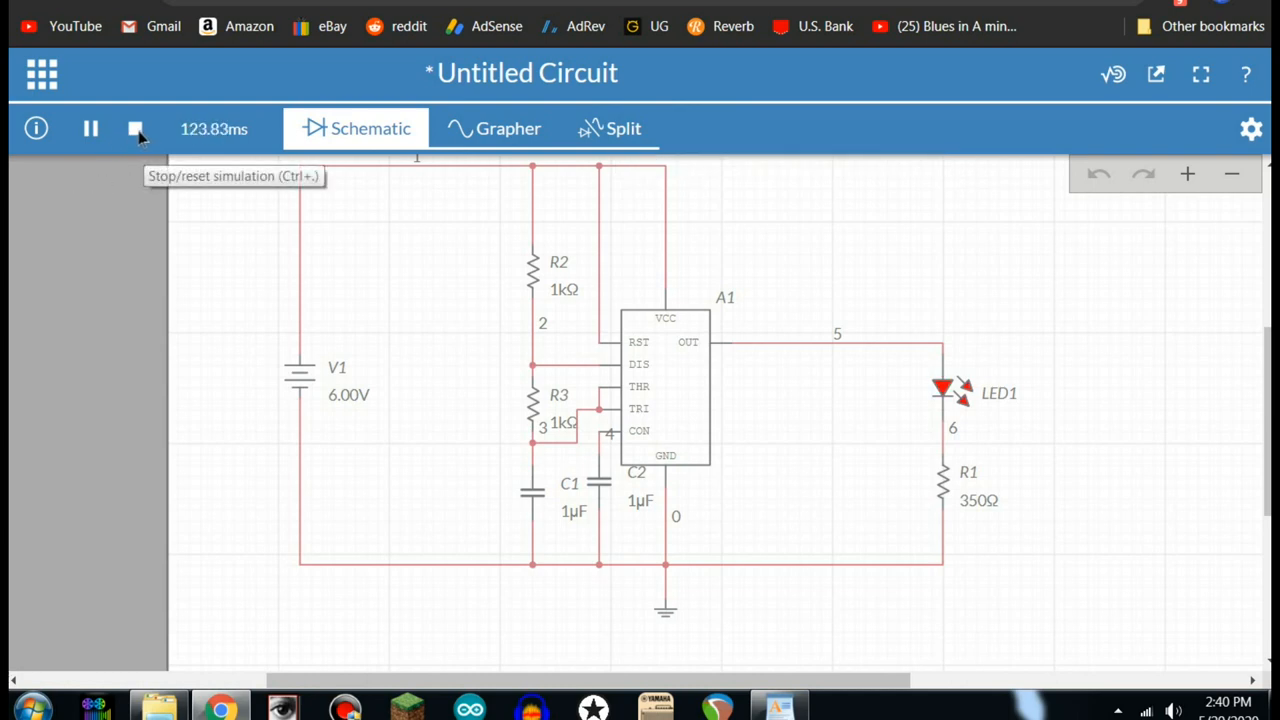
left_click(134, 128)
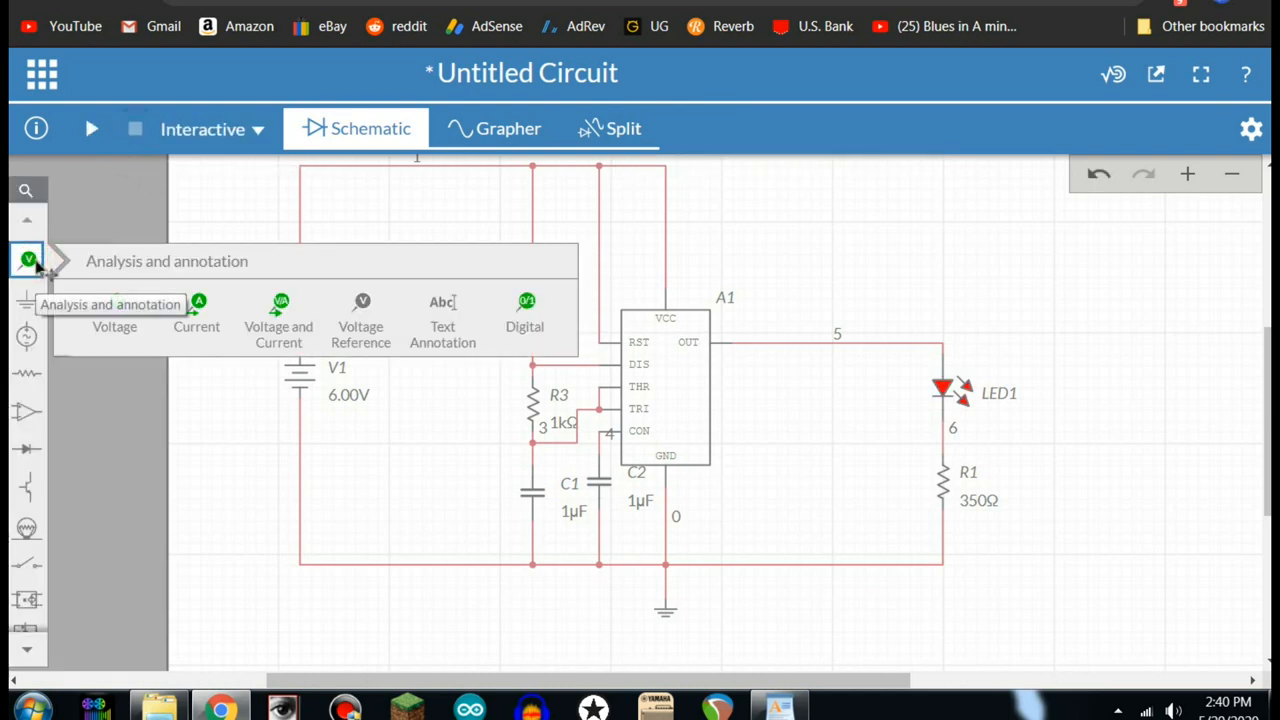
left_click(114, 304)
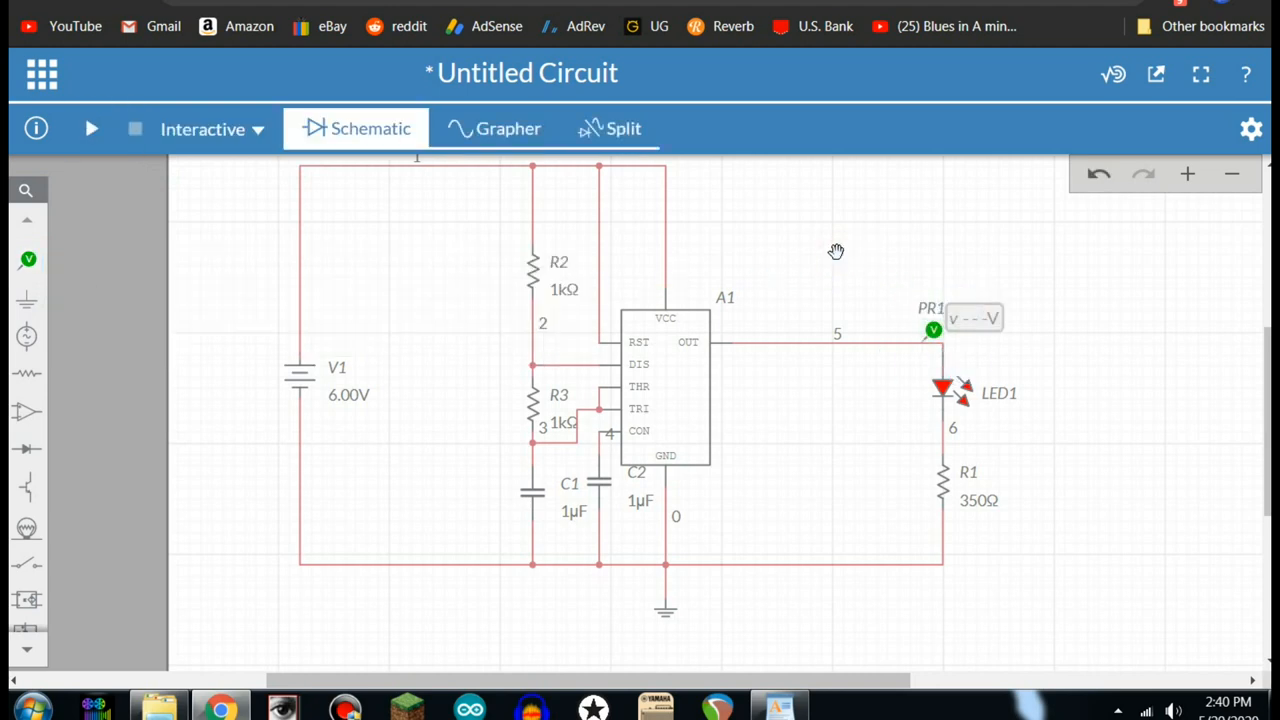
left_click(92, 128)
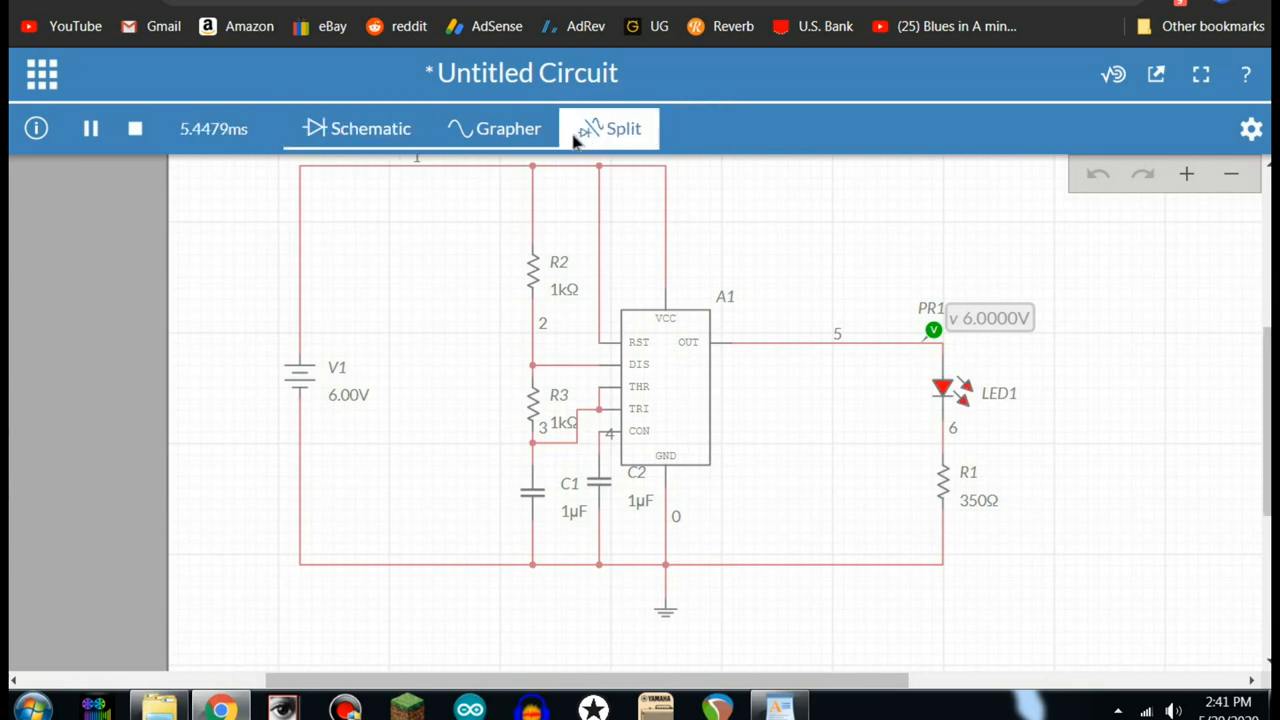
Switch to Split view and drag C1's capacitance slider up to 10 µF.
left_click(608, 128)
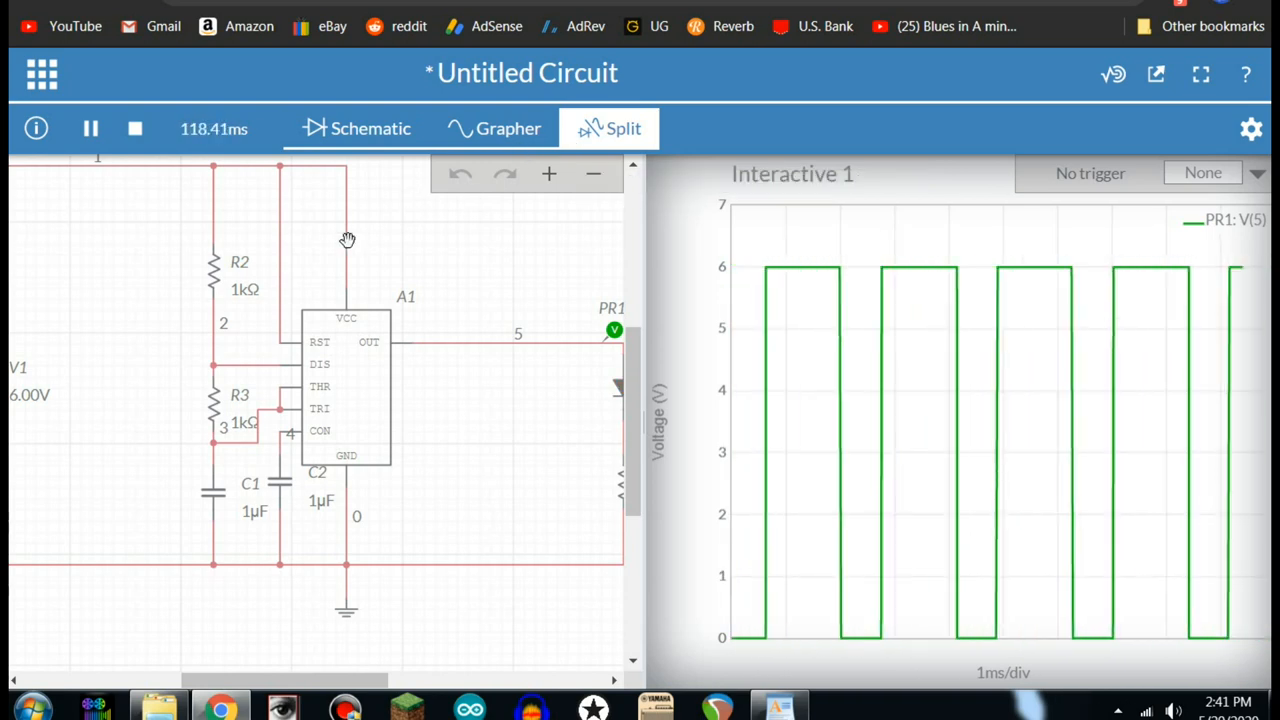
mouse_move(444, 408)
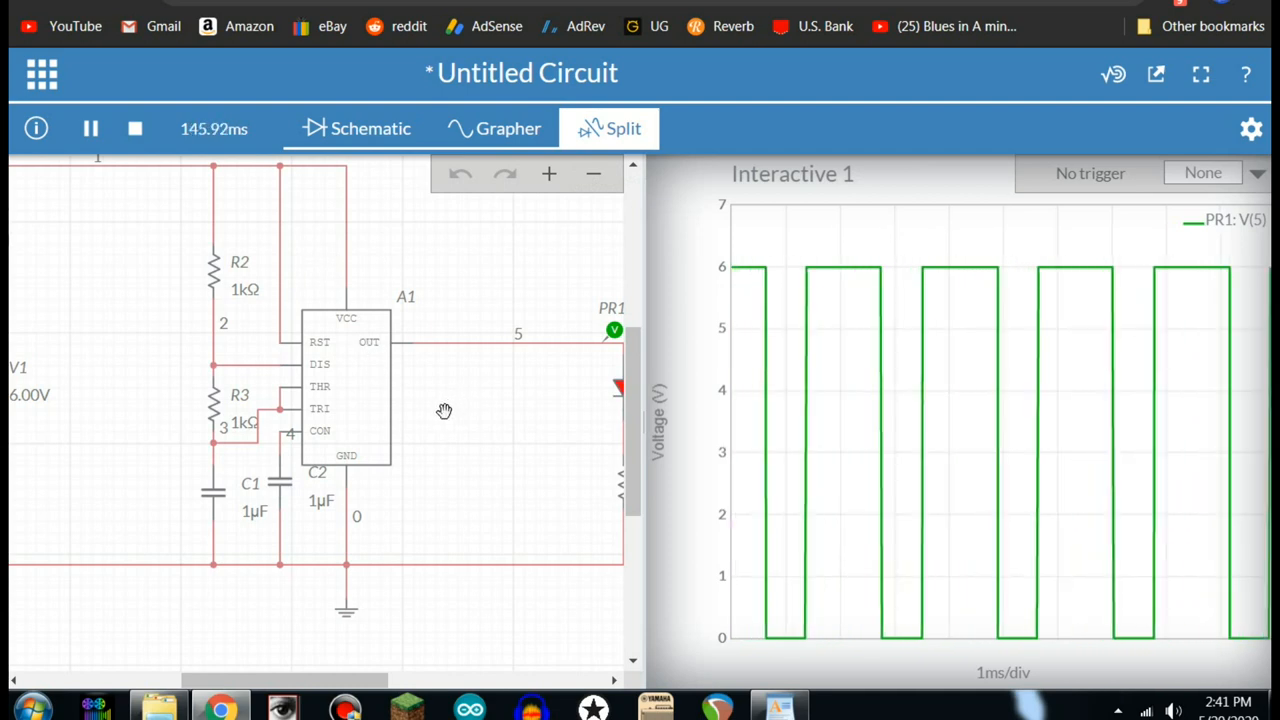
mouse_move(256, 522)
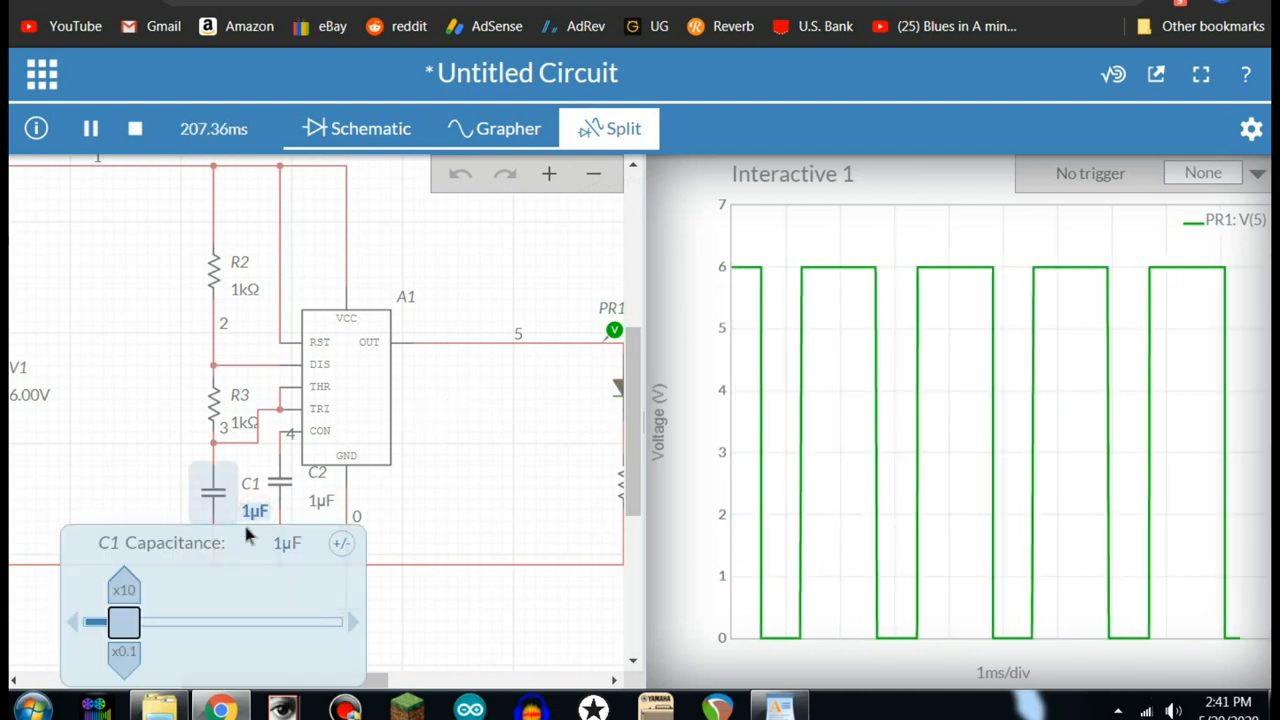
left_click_drag(124, 620, 144, 620)
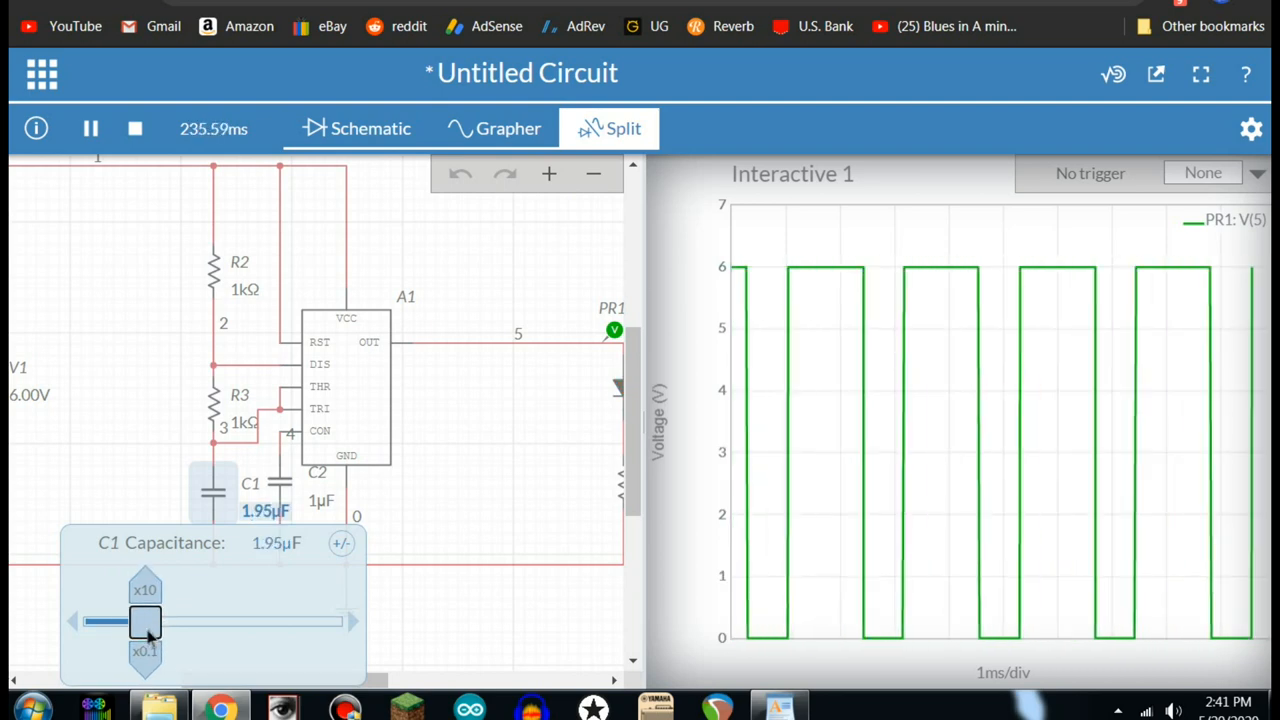
left_click_drag(144, 620, 200, 620)
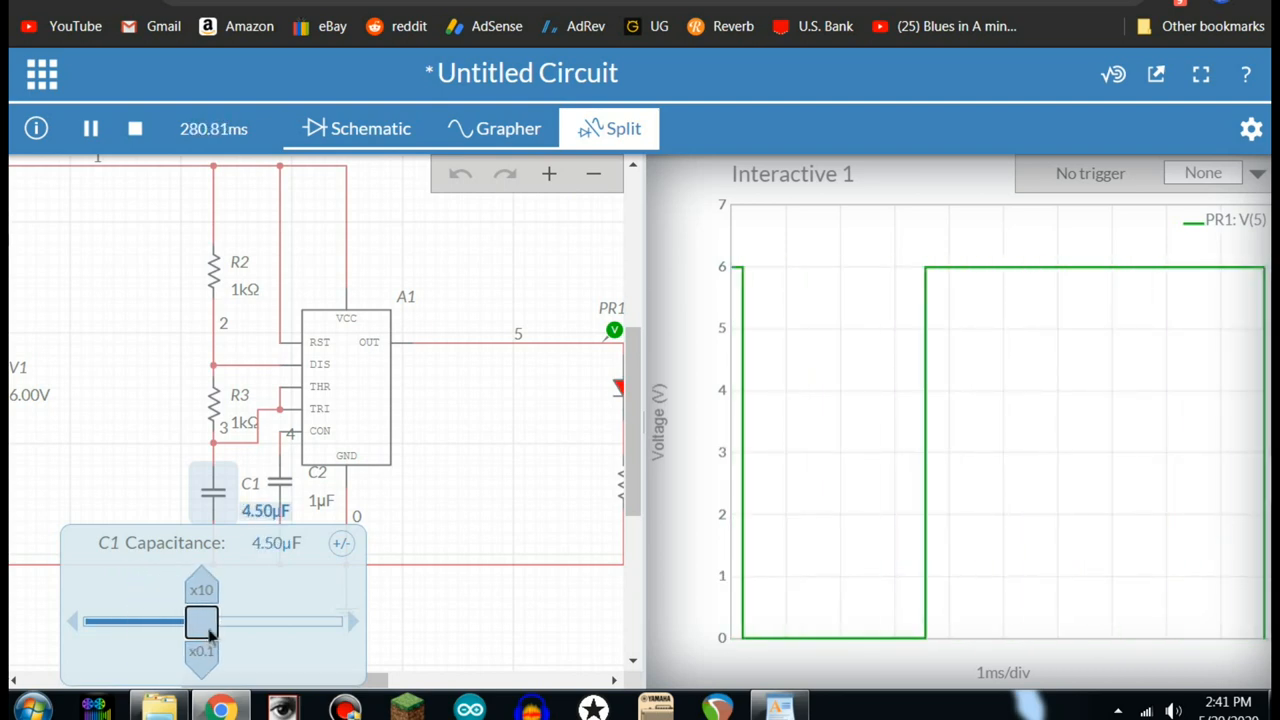
left_click_drag(200, 620, 300, 620)
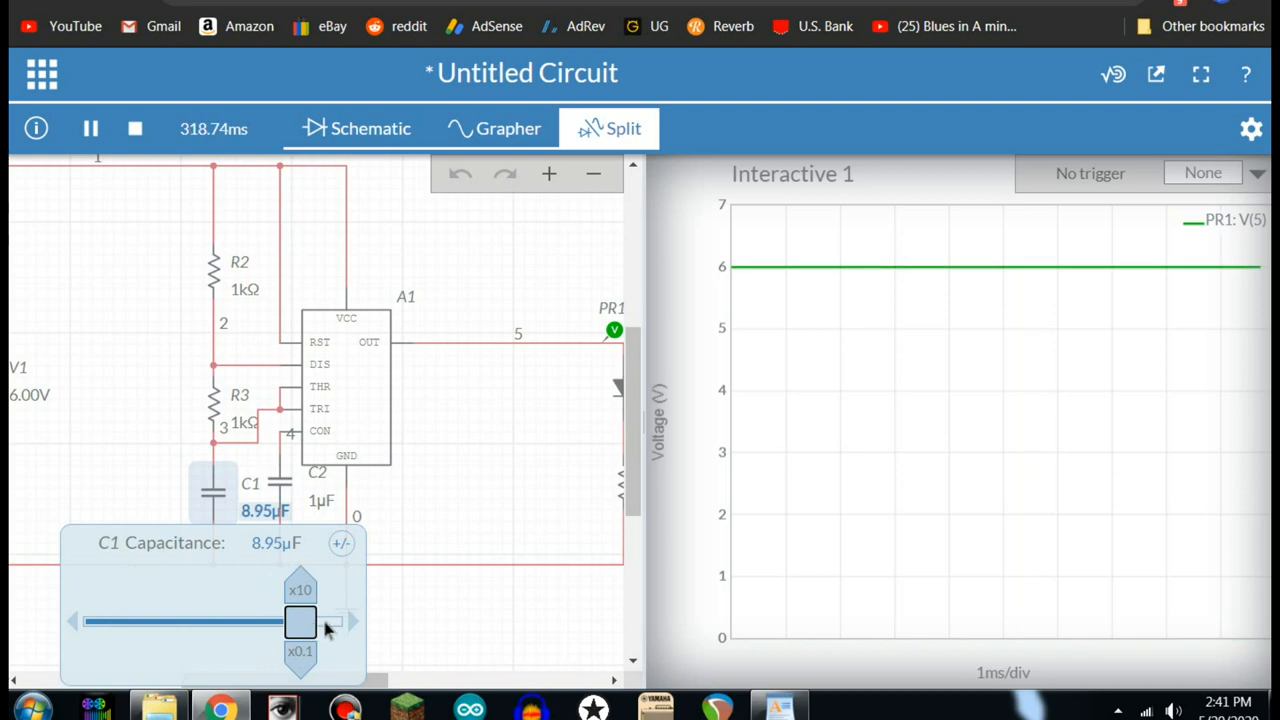
left_click_drag(300, 622, 324, 622)
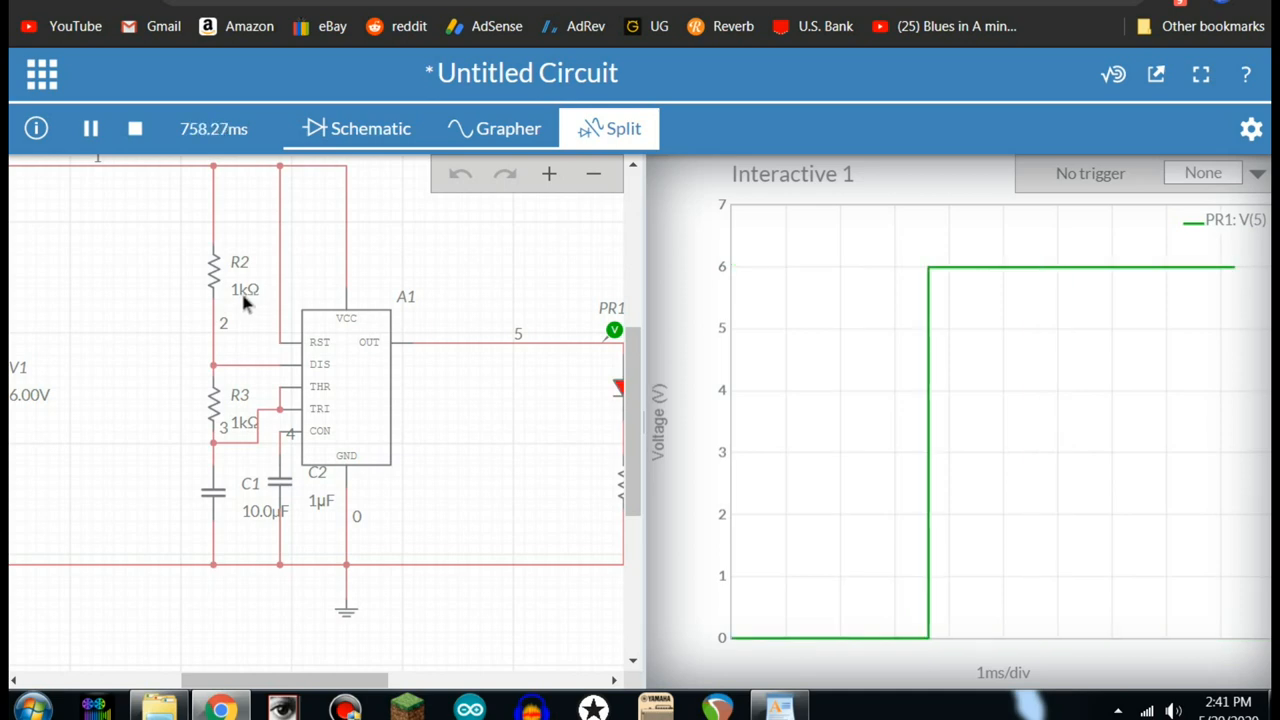
Adjust R2's resistance slider to 3.45 kΩ.
left_click(212, 276)
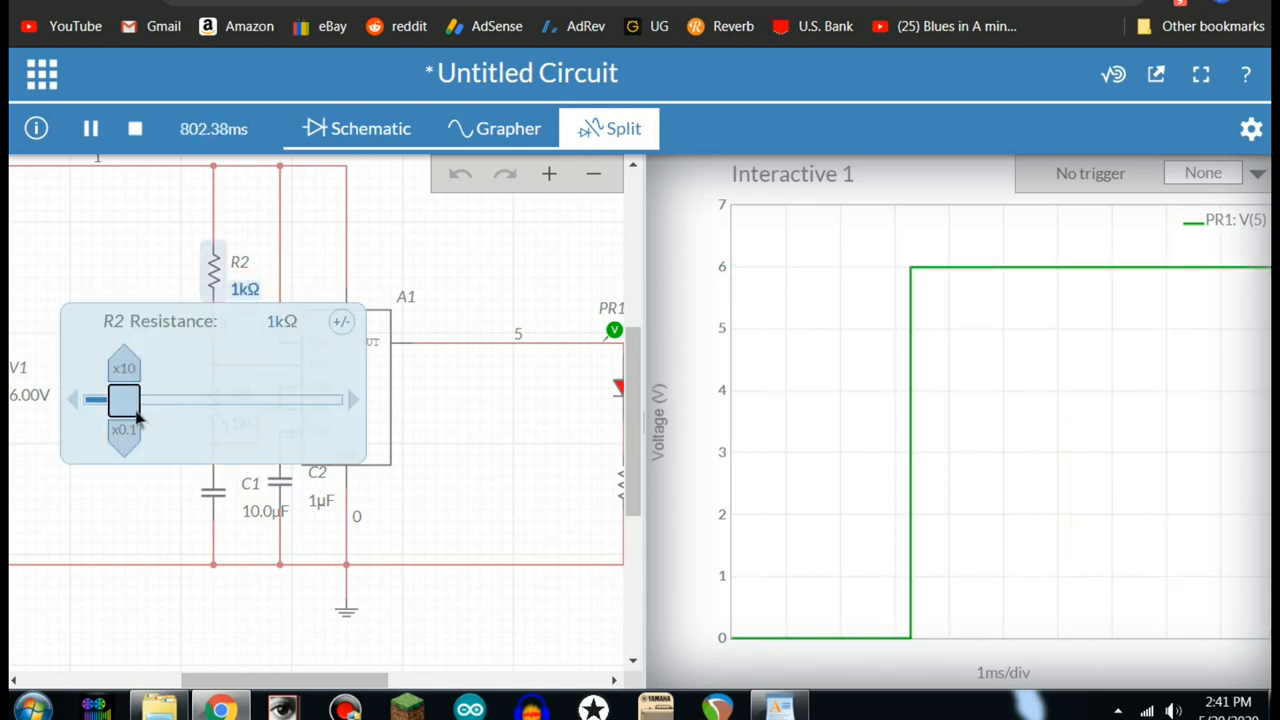
left_click_drag(124, 400, 224, 400)
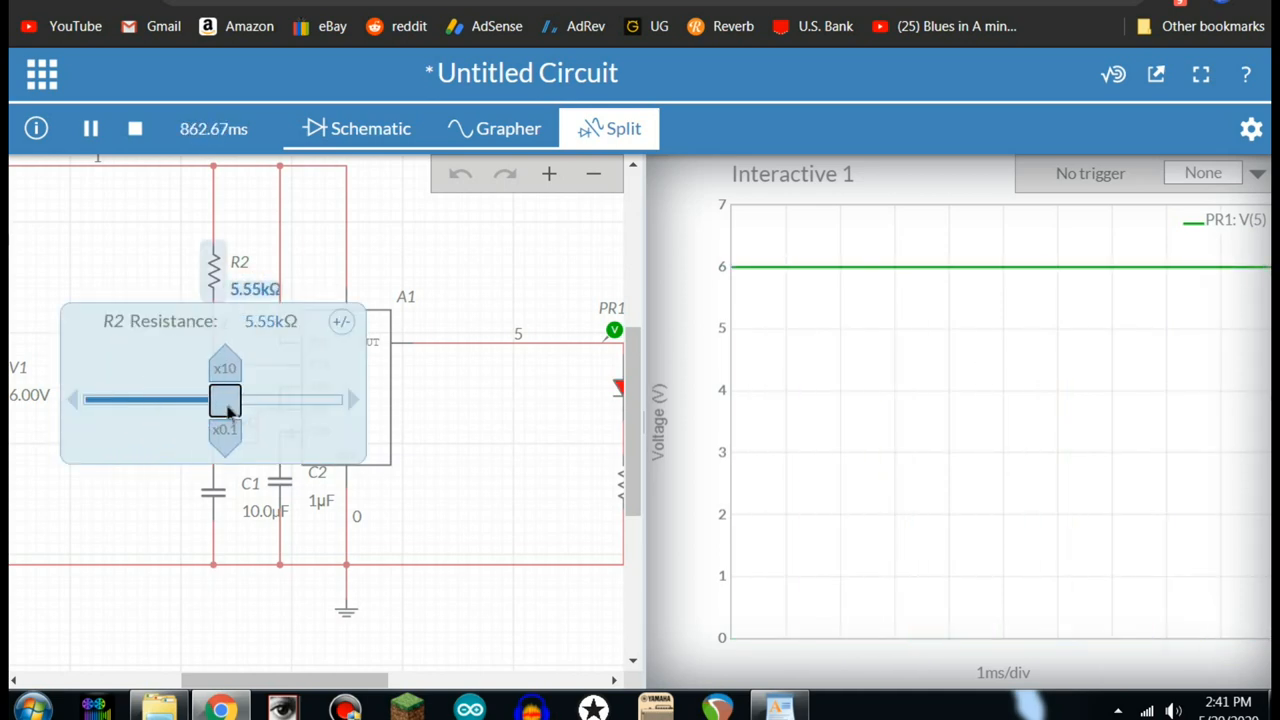
left_click_drag(224, 400, 196, 400)
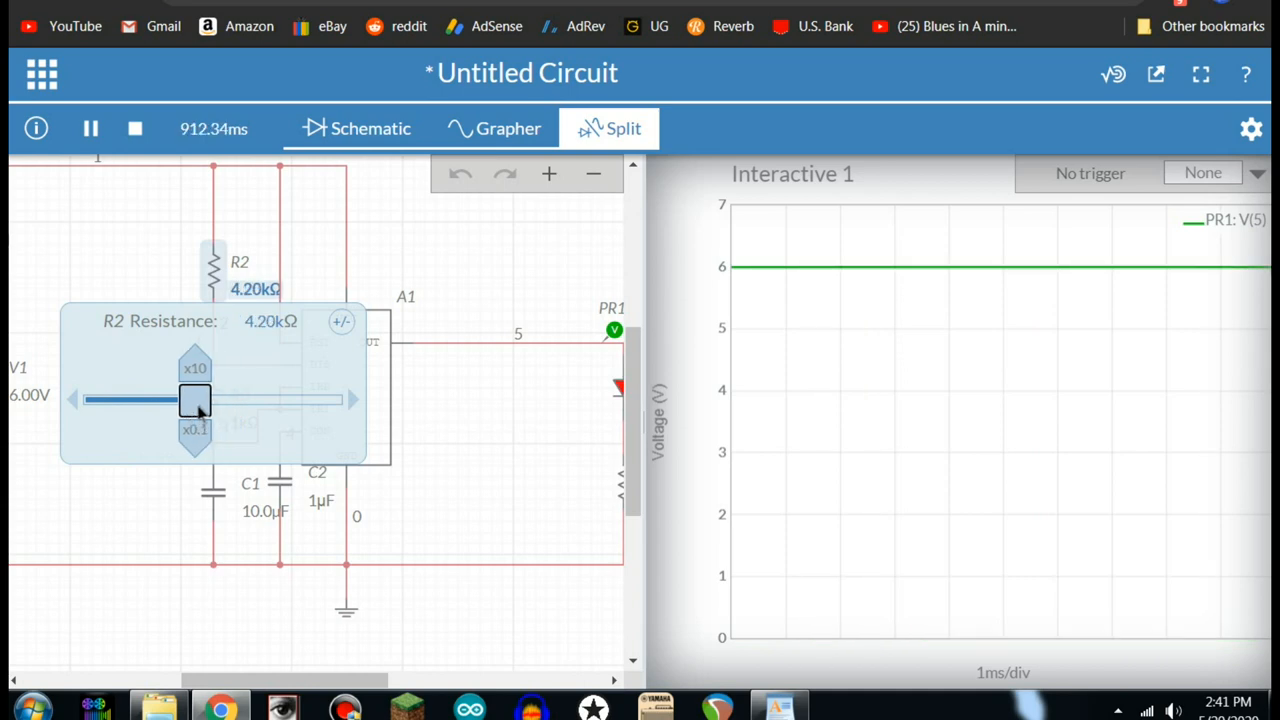
left_click_drag(196, 400, 178, 400)
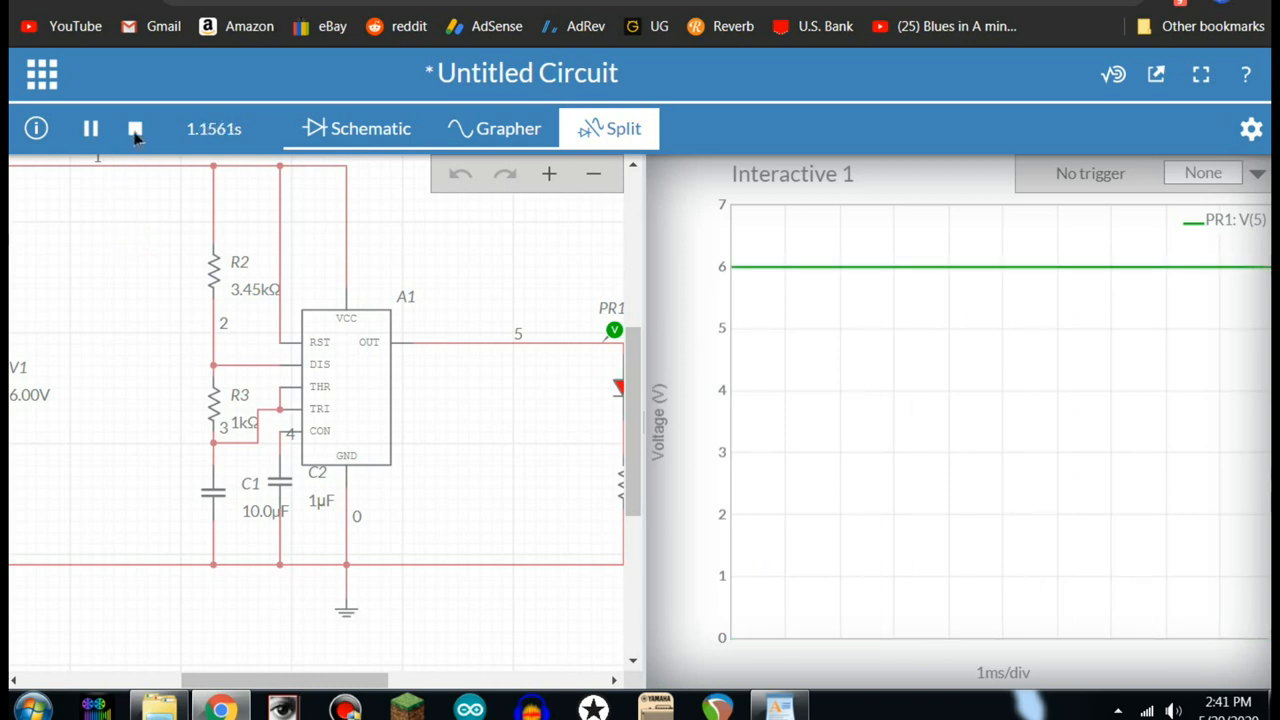
Stop and rerun the simulation with the new R2 value.
left_click(136, 128)
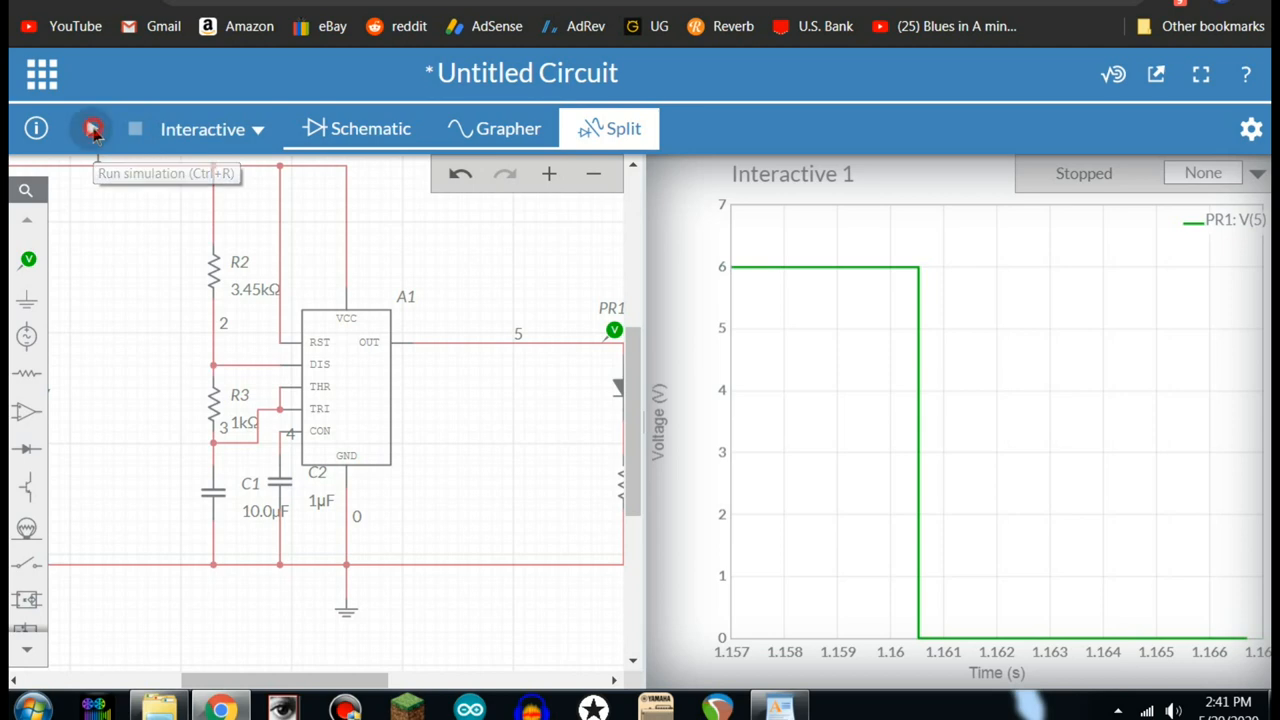
left_click(90, 128)
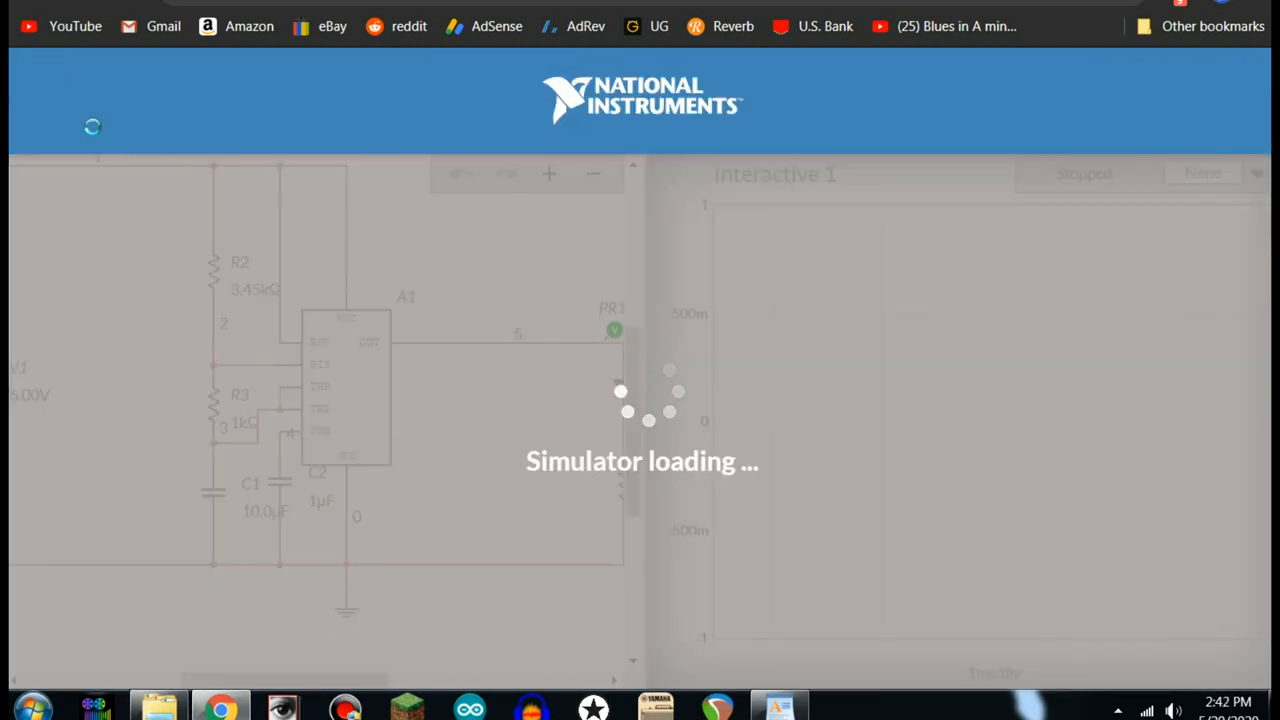